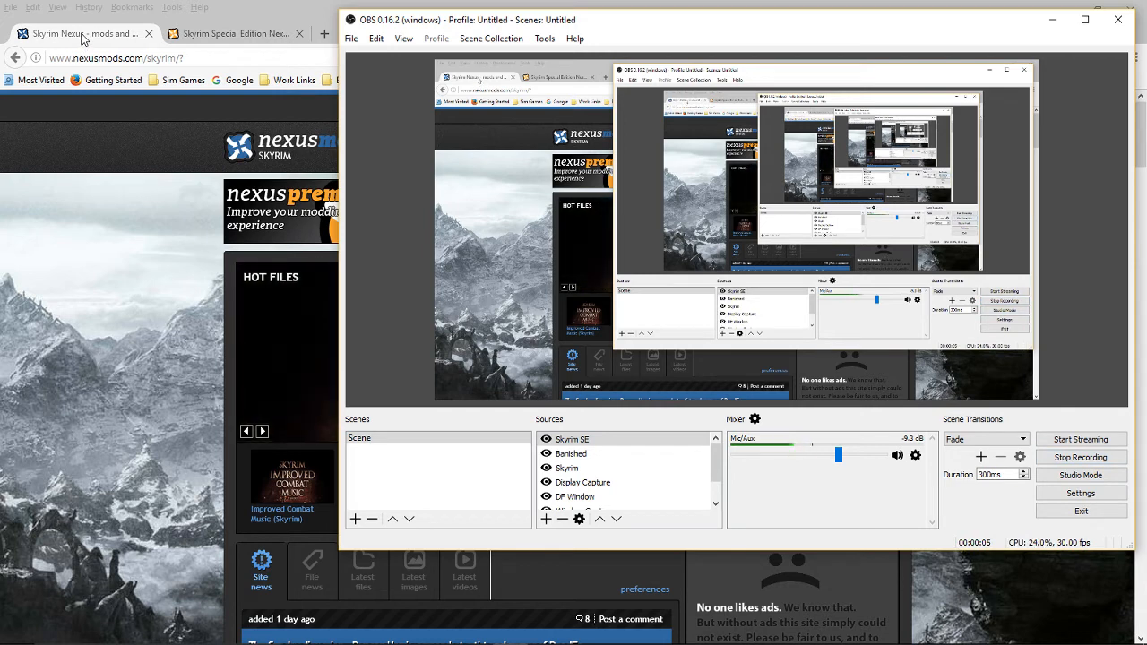
{"action": "mouse_move", "coordinate": [80, 33]}
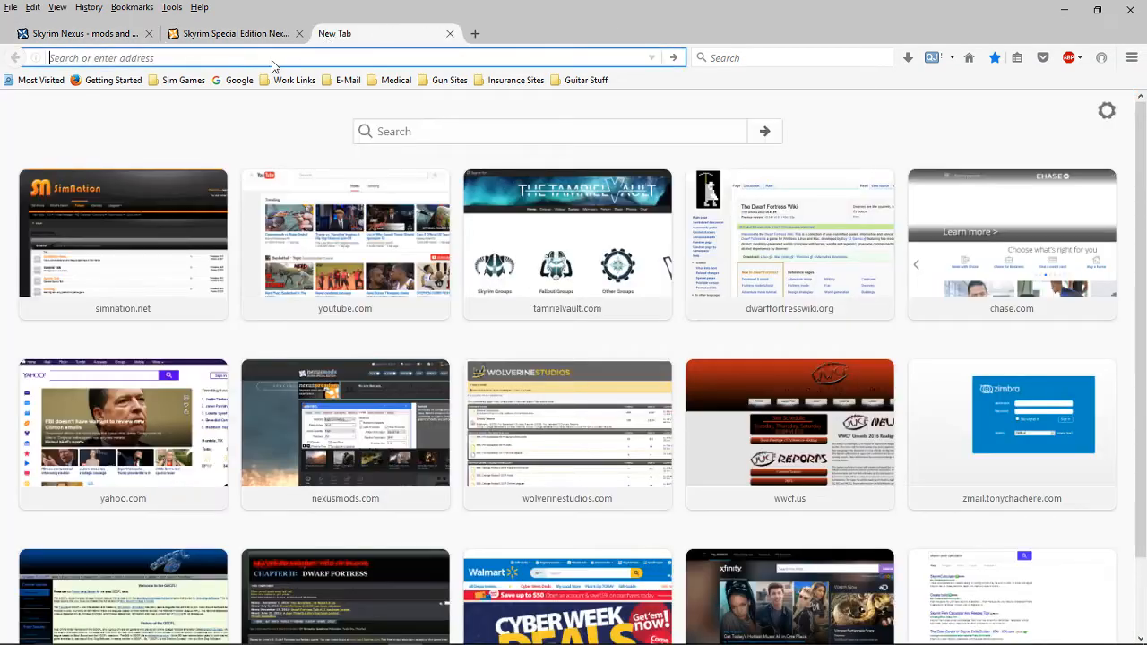
- Load the Tamriel Vault home page from the new-tab tile, showing its featured works
{"action": "left_click", "coordinate": [567, 242]}
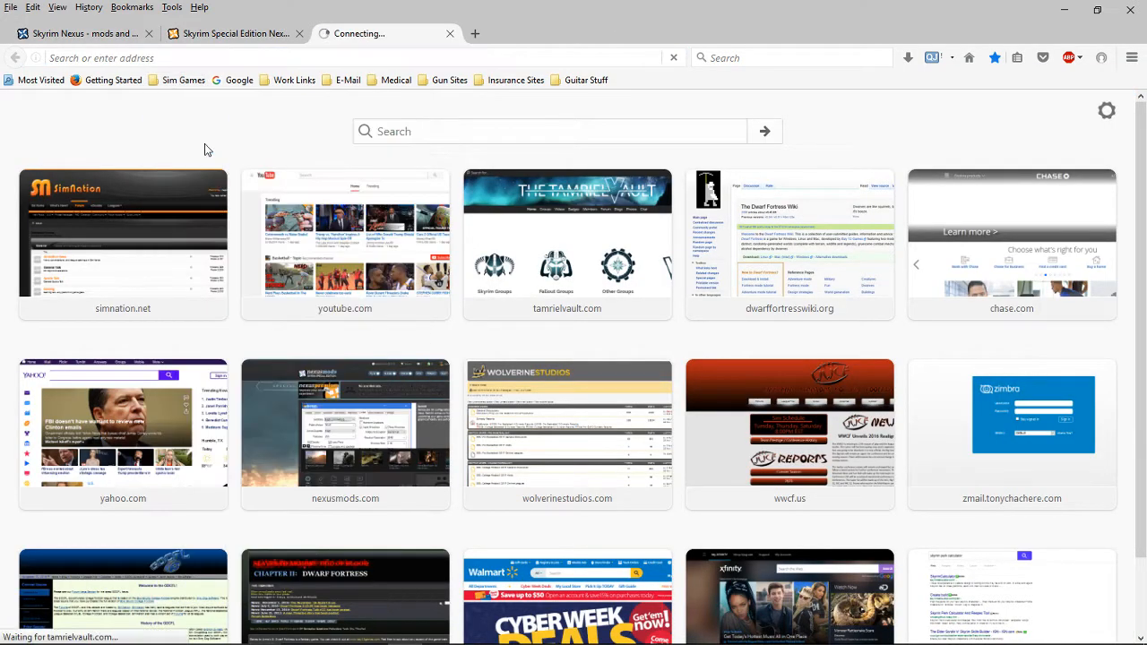
{"action": "left_click", "coordinate": [566, 233]}
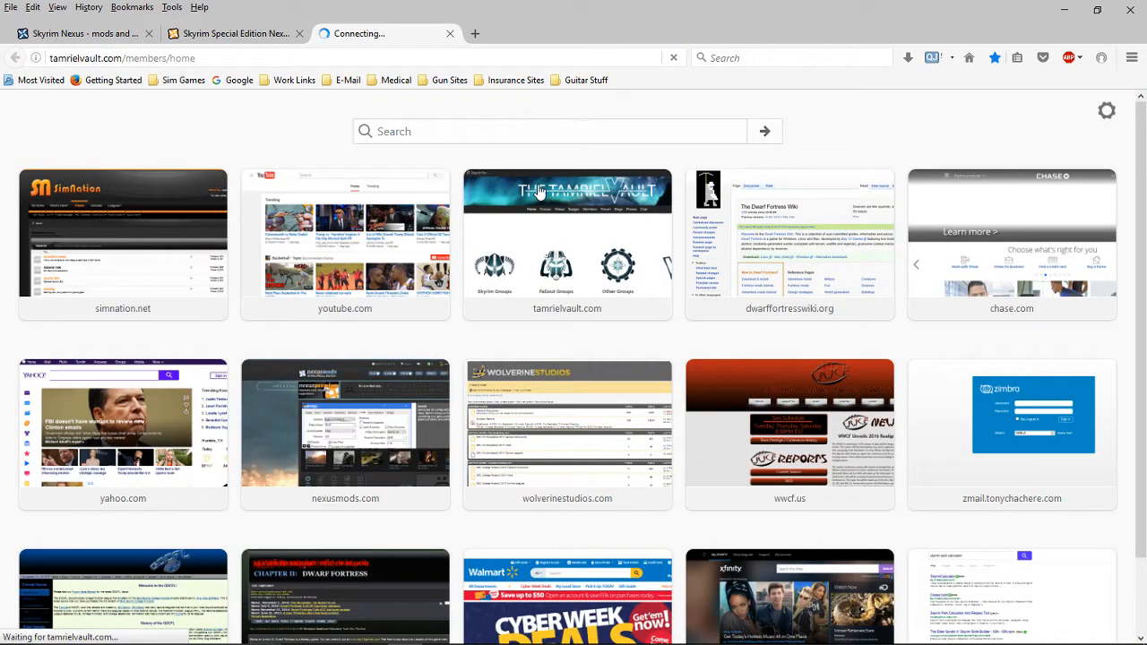
{"action": "mouse_move", "coordinate": [495, 276]}
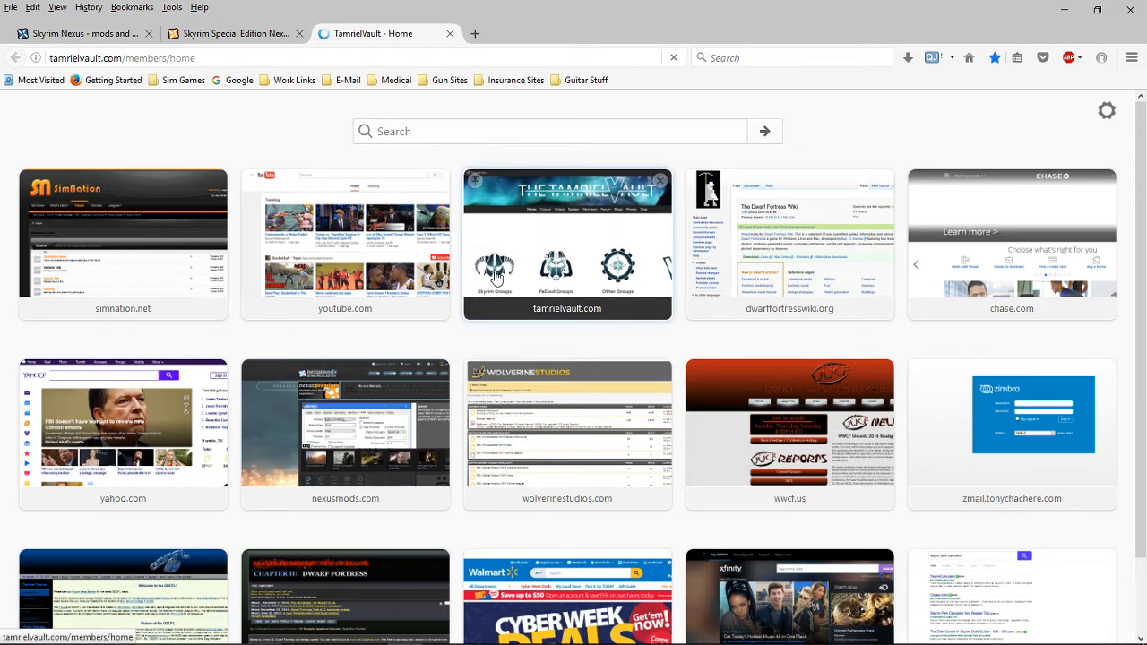
{"action": "left_click", "coordinate": [566, 241]}
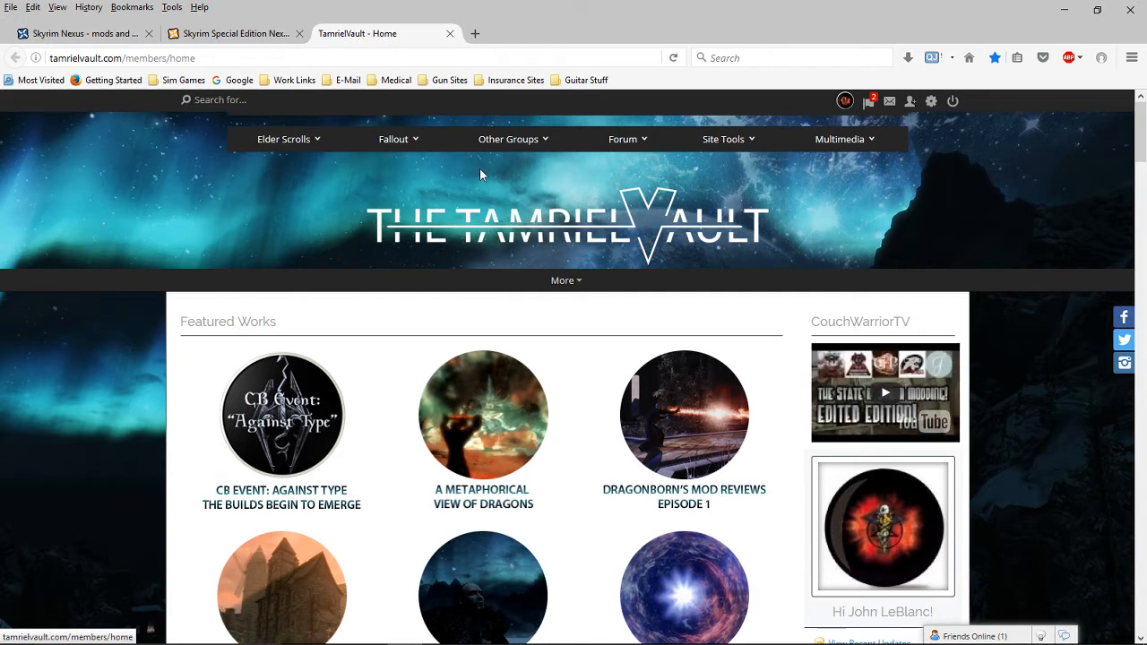
{"action": "mouse_move", "coordinate": [565, 332]}
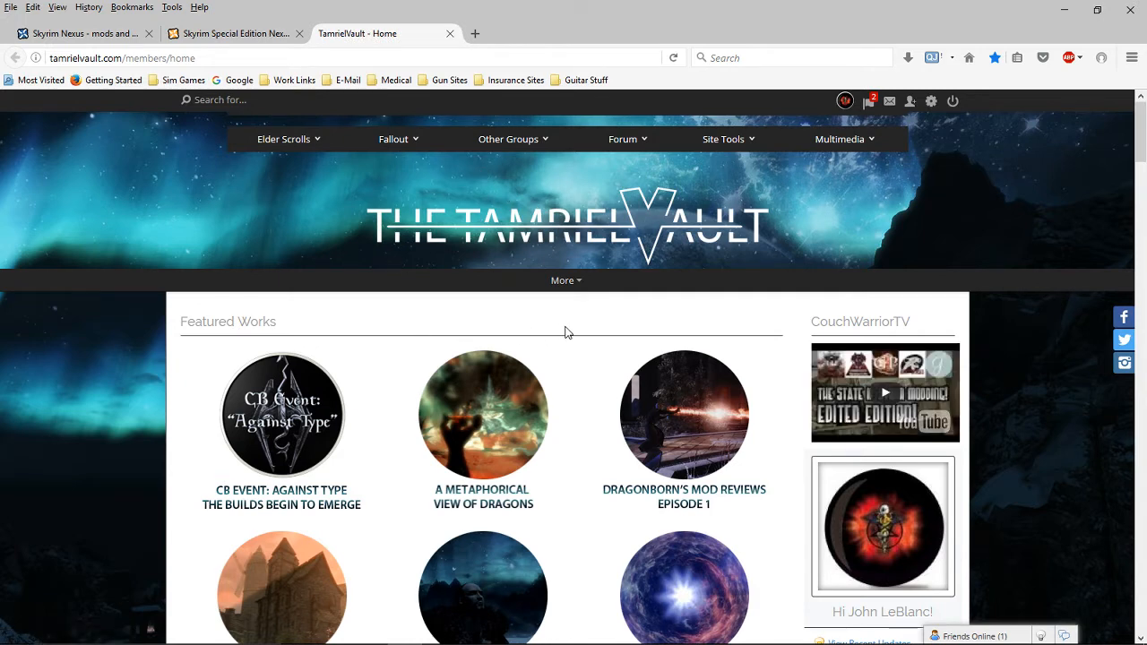
{"action": "mouse_move", "coordinate": [685, 498]}
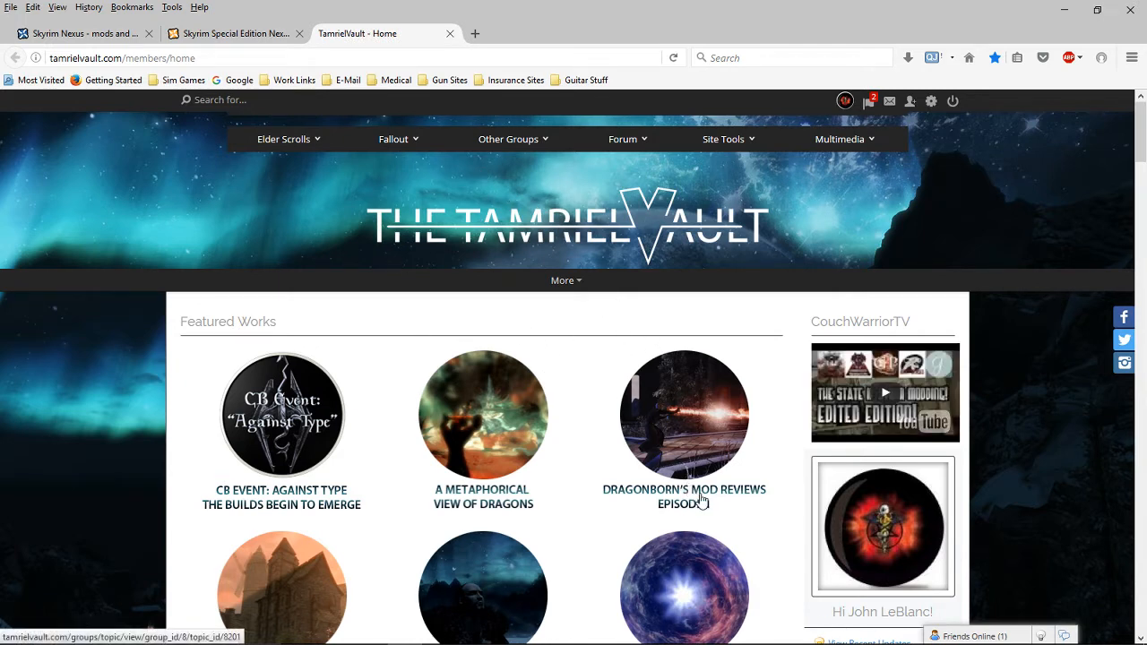
{"action": "mouse_move", "coordinate": [735, 504]}
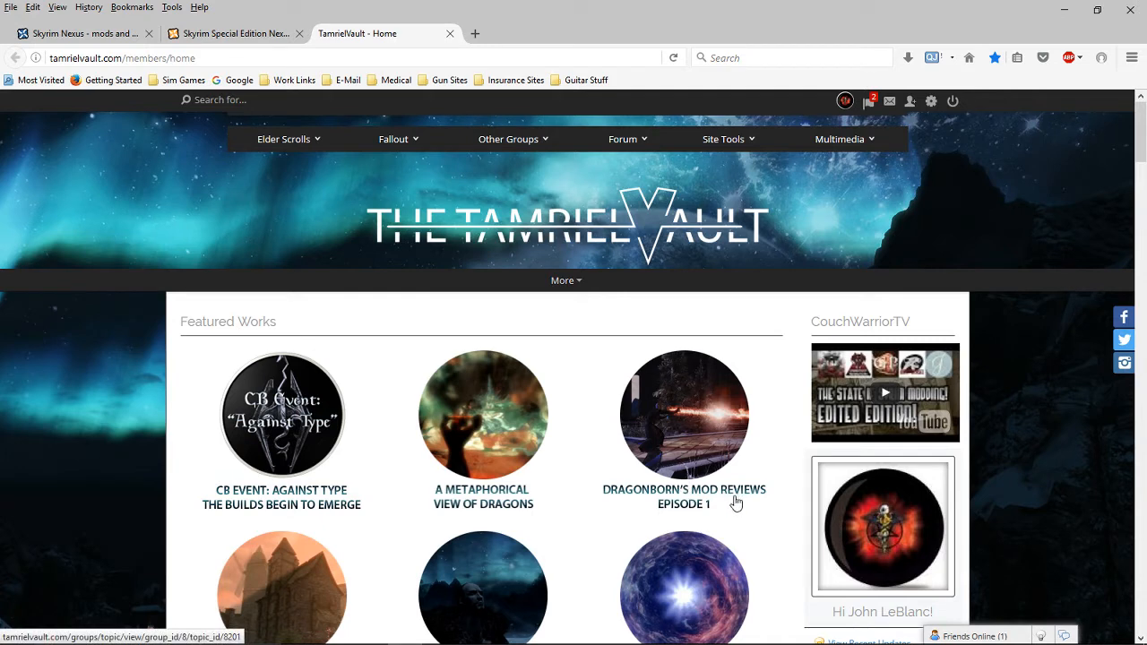
{"action": "mouse_move", "coordinate": [654, 480]}
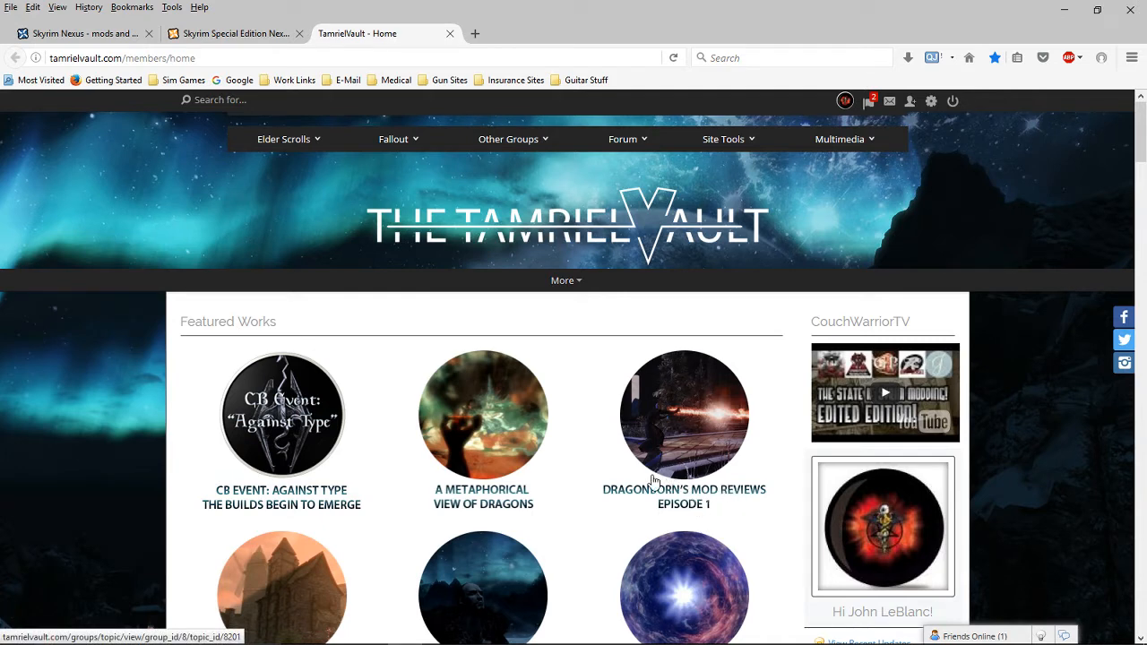
{"action": "mouse_move", "coordinate": [670, 485]}
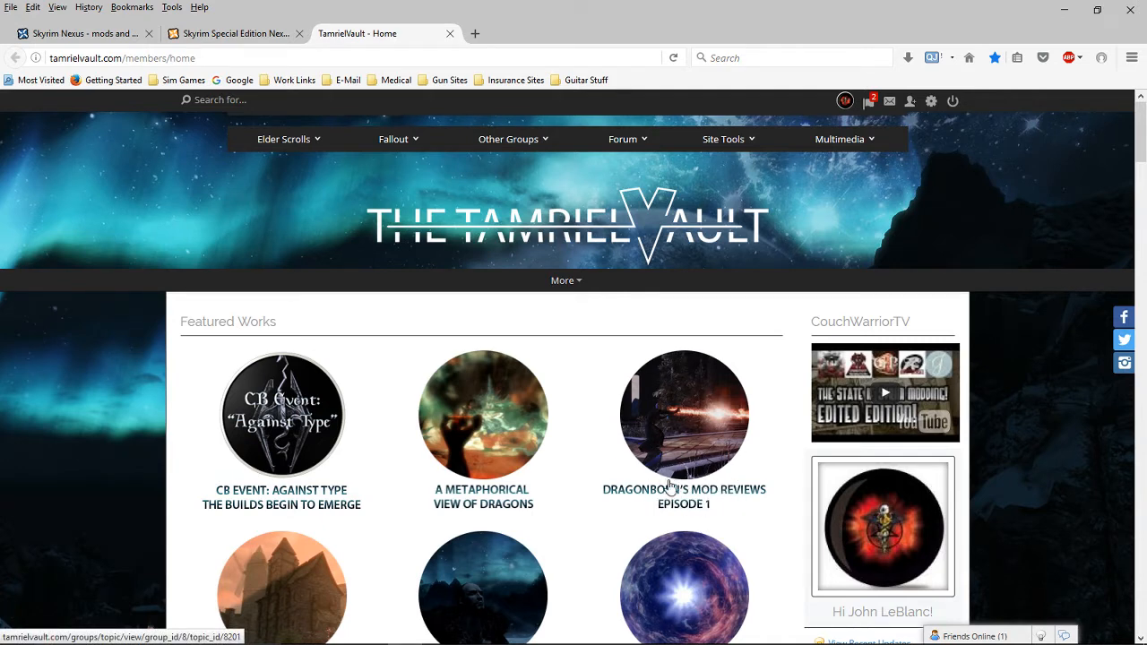
{"action": "mouse_move", "coordinate": [714, 502]}
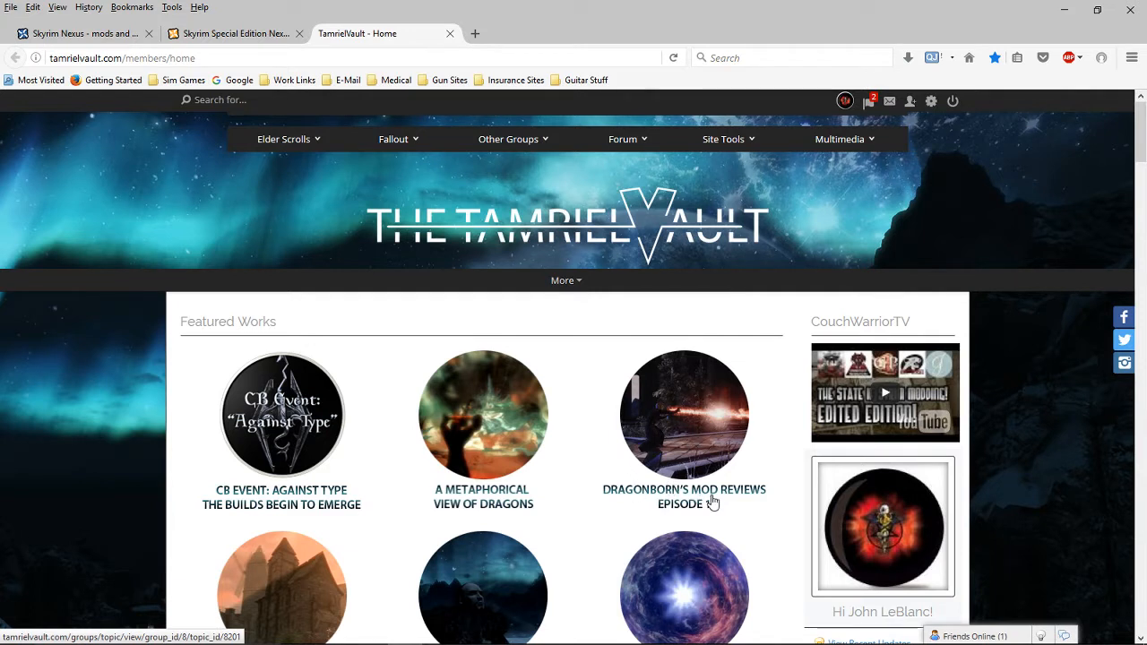
{"action": "mouse_move", "coordinate": [731, 204]}
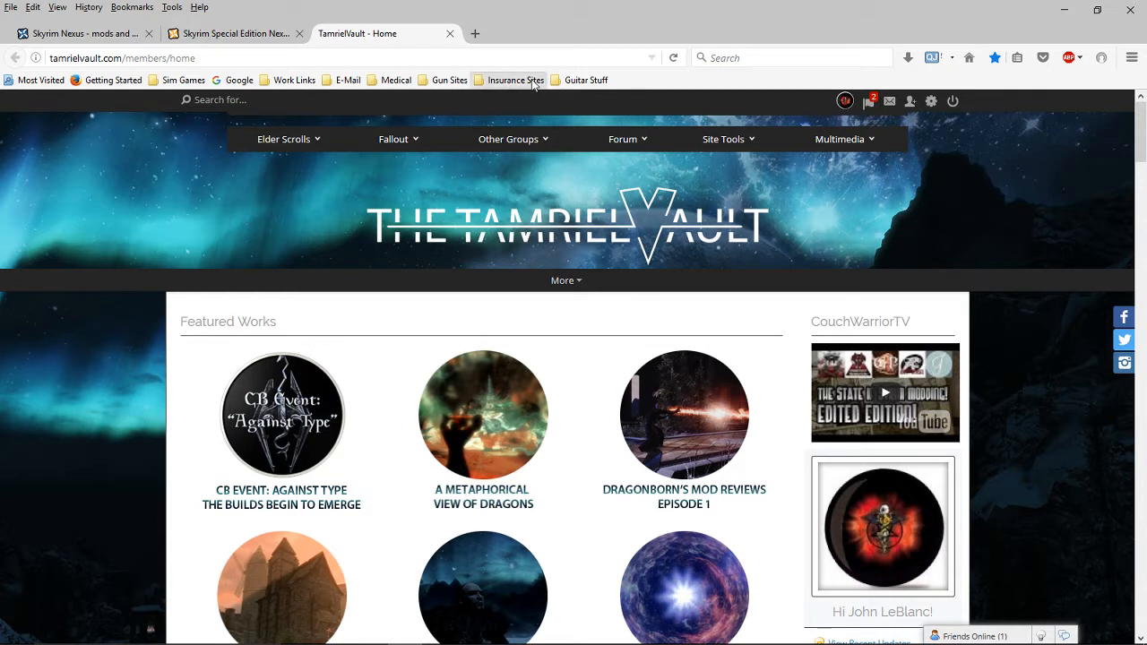
{"action": "left_click", "coordinate": [283, 140]}
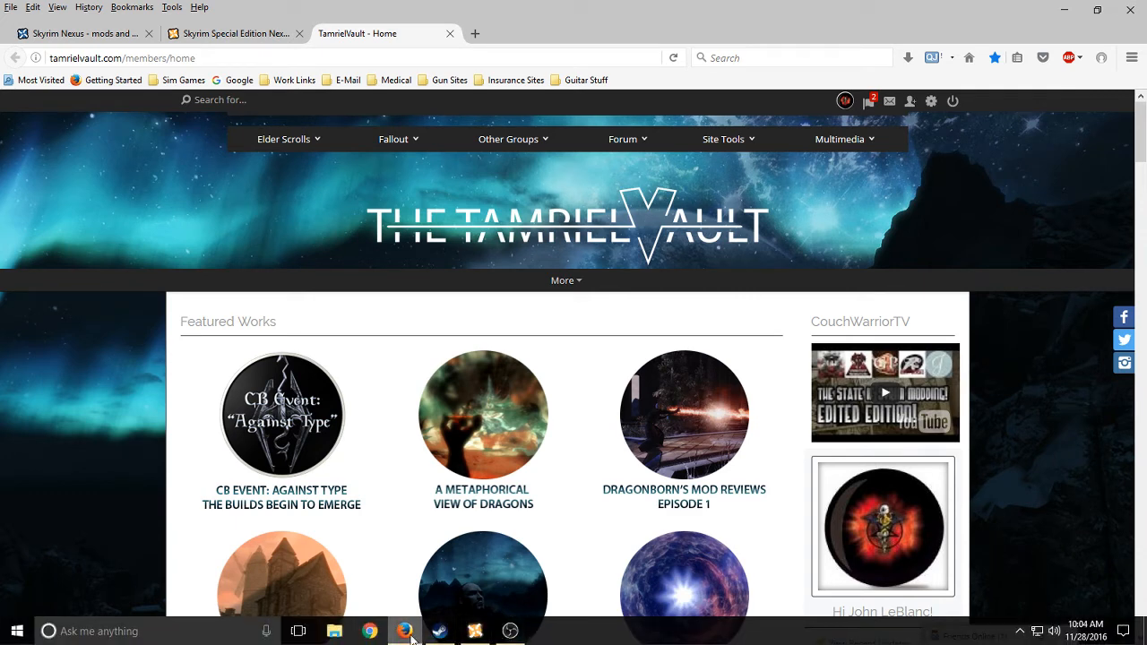
- On the Skyrim Special Edition Nexus, browse Files categories down to the User Interface listing
{"action": "left_click", "coordinate": [234, 32]}
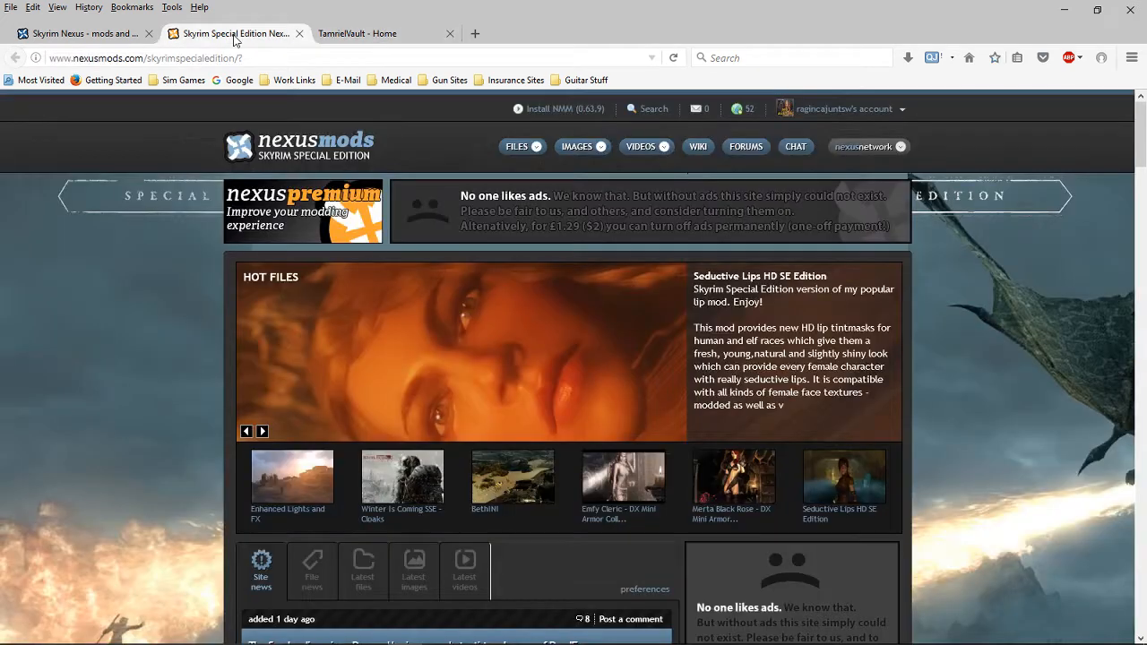
{"action": "mouse_move", "coordinate": [405, 138]}
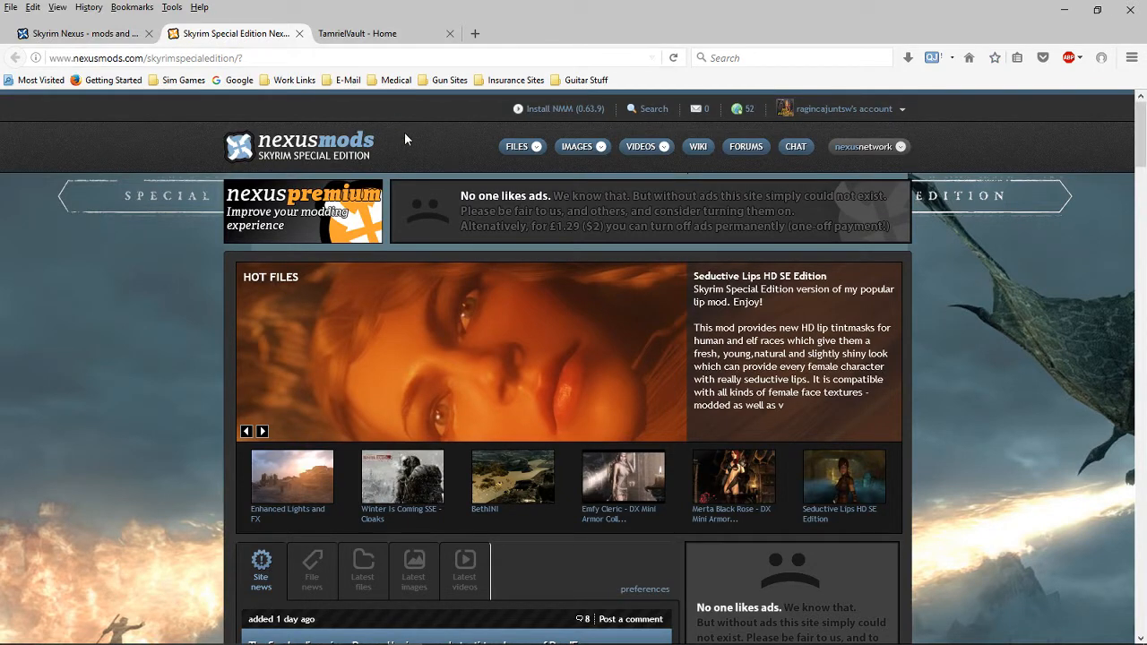
{"action": "left_click", "coordinate": [516, 147]}
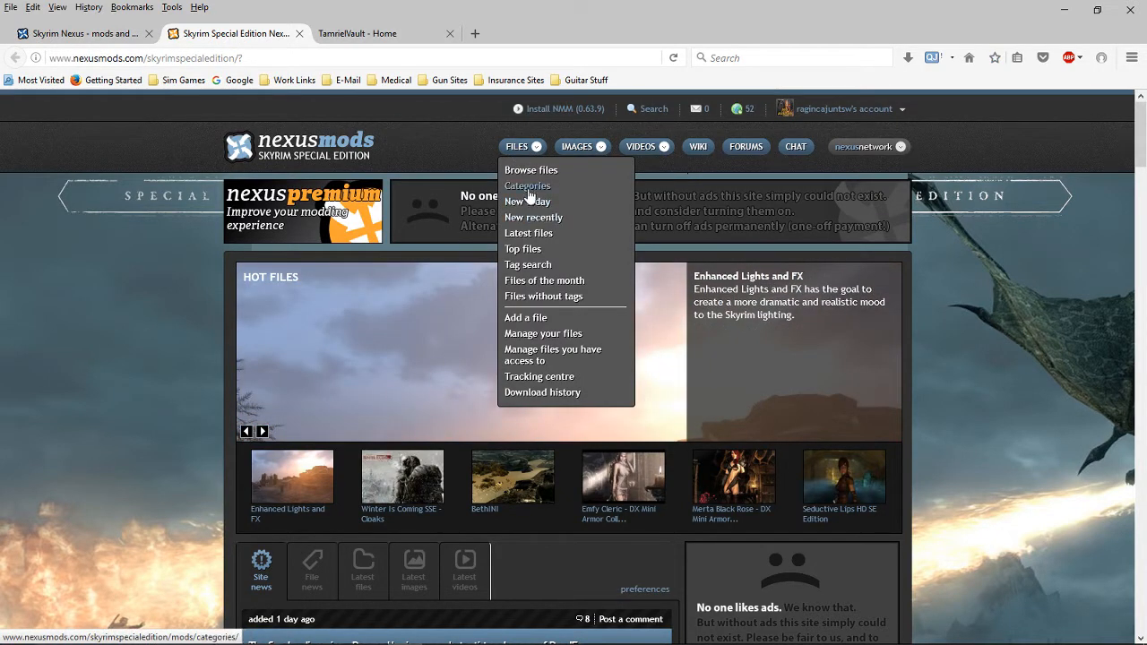
{"action": "left_click", "coordinate": [527, 185]}
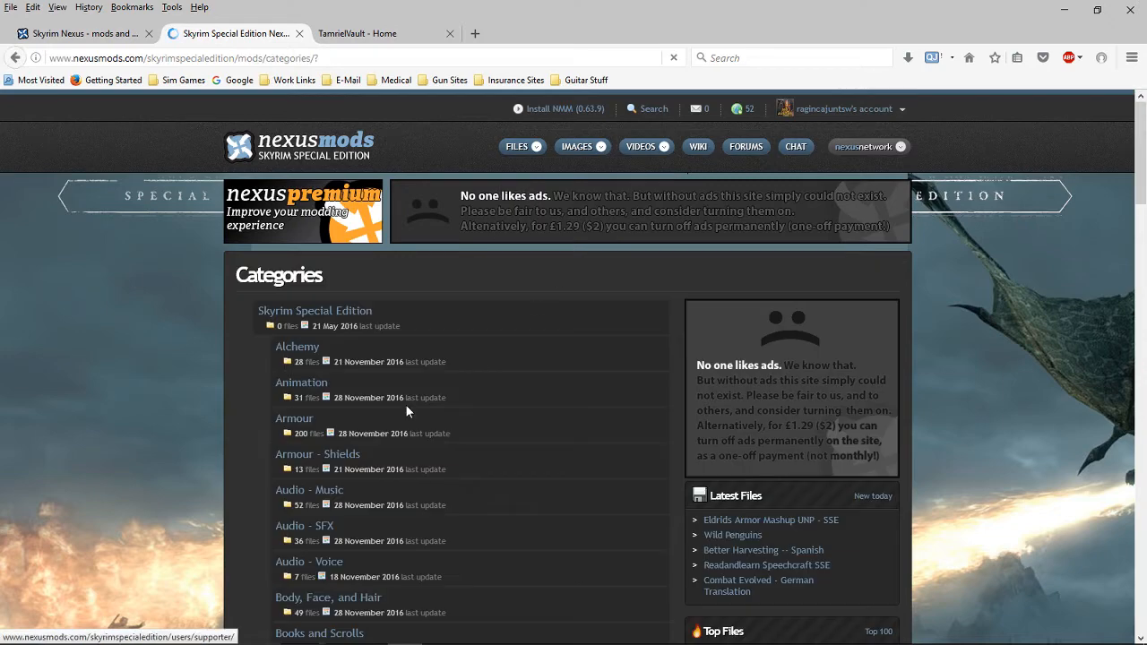
{"action": "scroll", "scroll_direction": "down", "scroll_amount": 3}
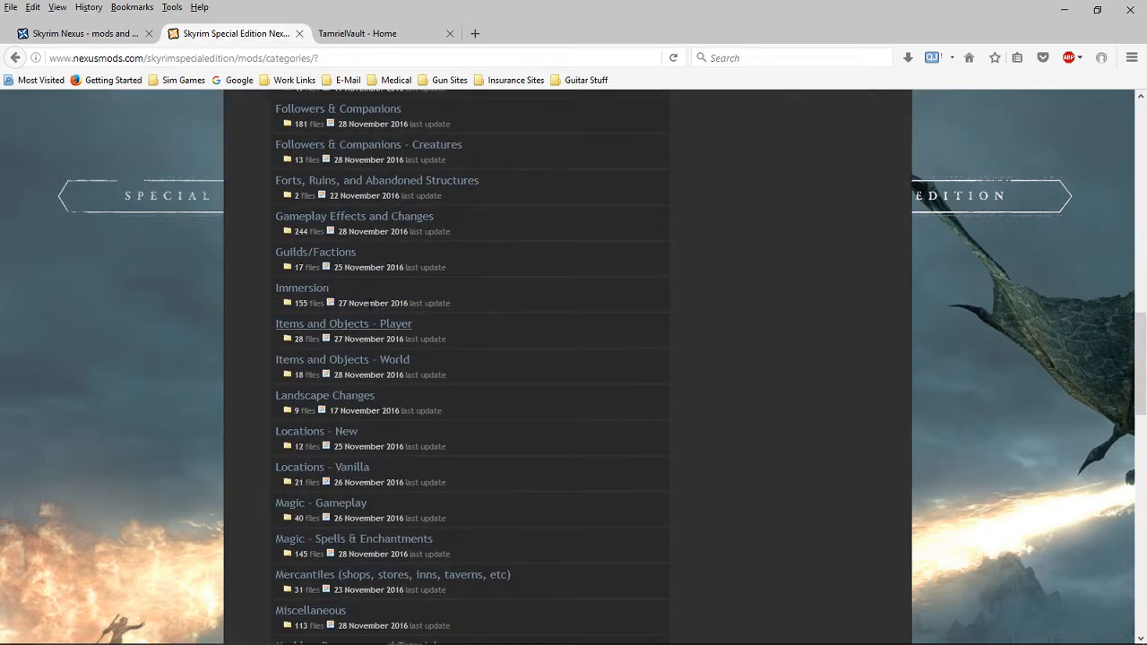
{"action": "scroll", "scroll_direction": "down", "scroll_amount": 3}
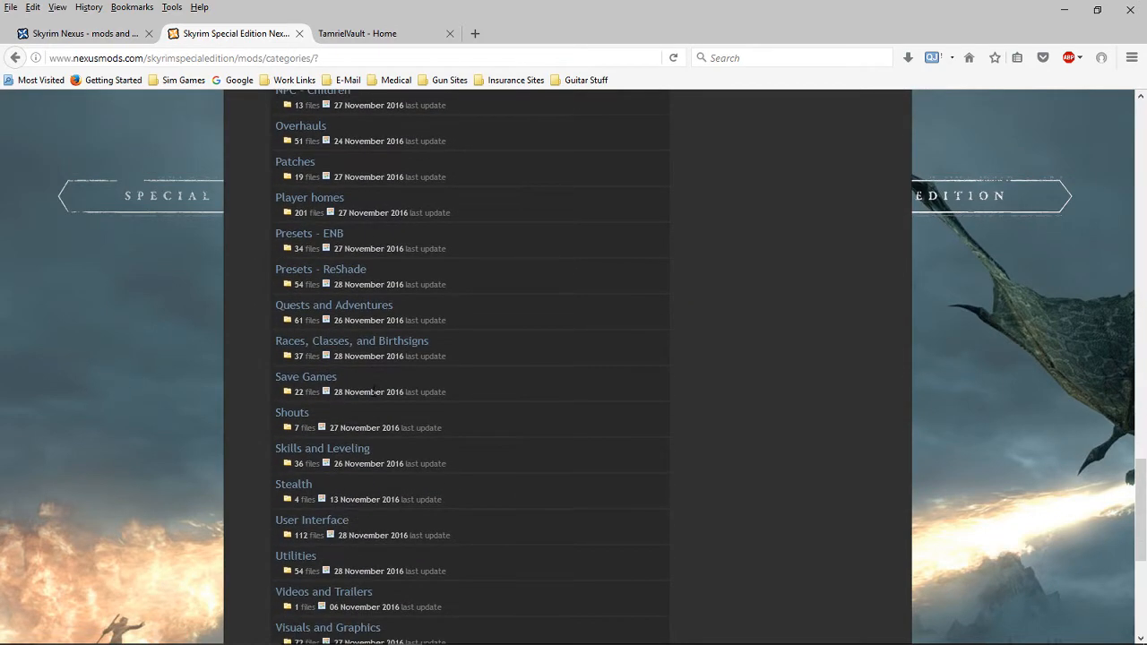
{"action": "scroll", "scroll_direction": "down", "scroll_amount": 3}
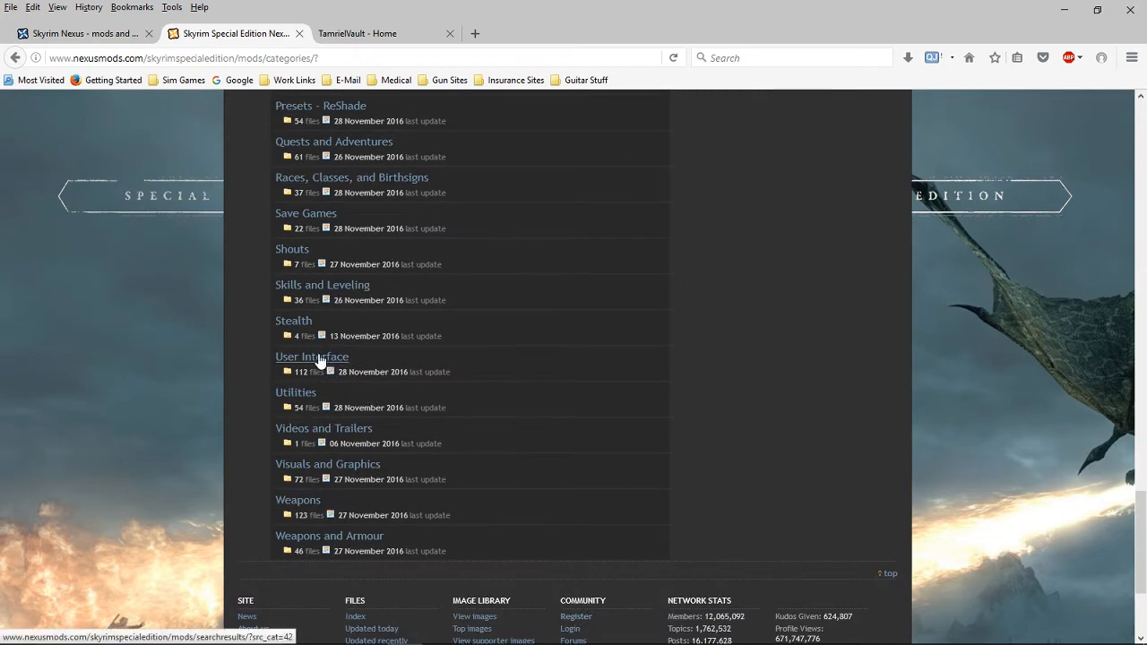
{"action": "left_click", "coordinate": [312, 357]}
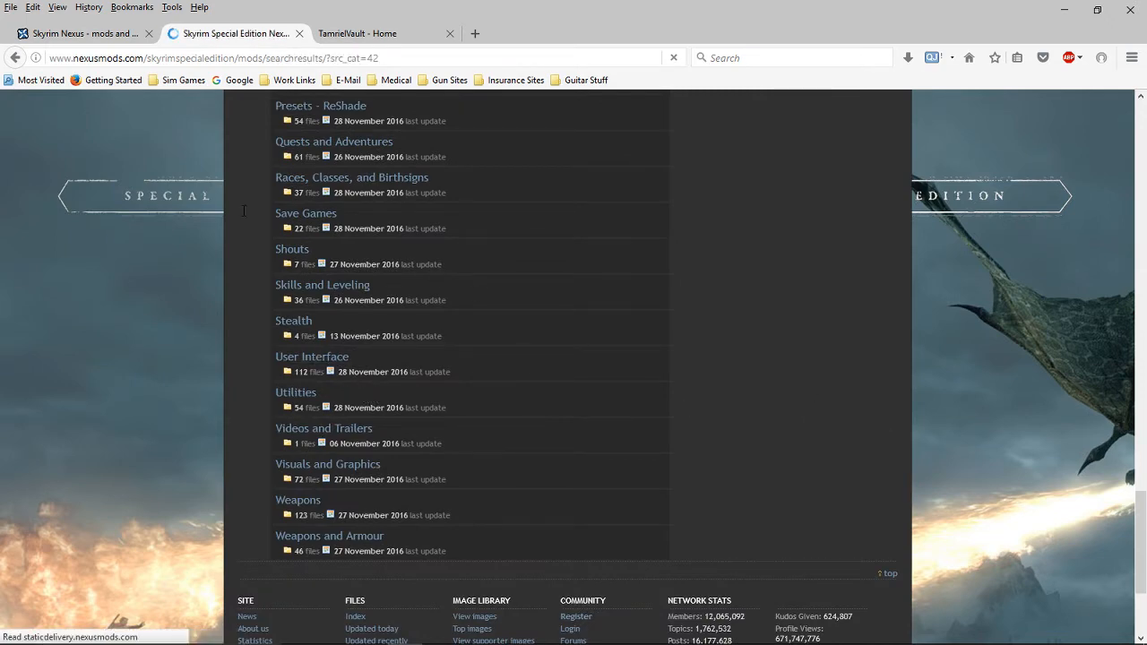
{"action": "left_click", "coordinate": [312, 354]}
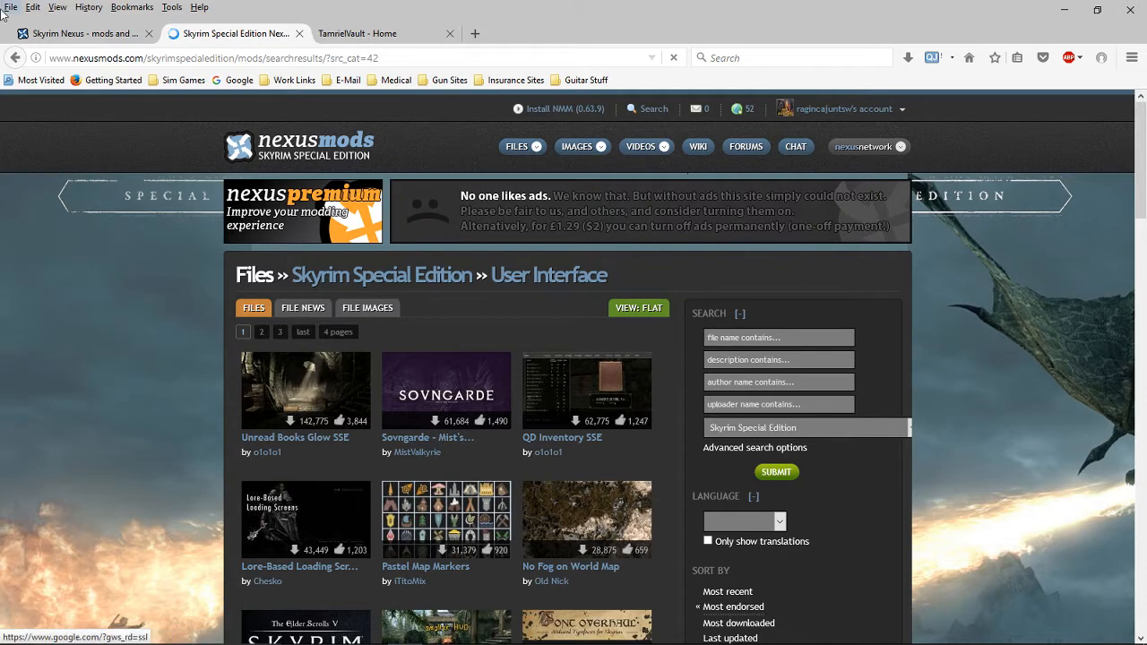
- Browse the classic Skyrim category list, then return to the Special Edition User Interface files
{"action": "left_click", "coordinate": [517, 147]}
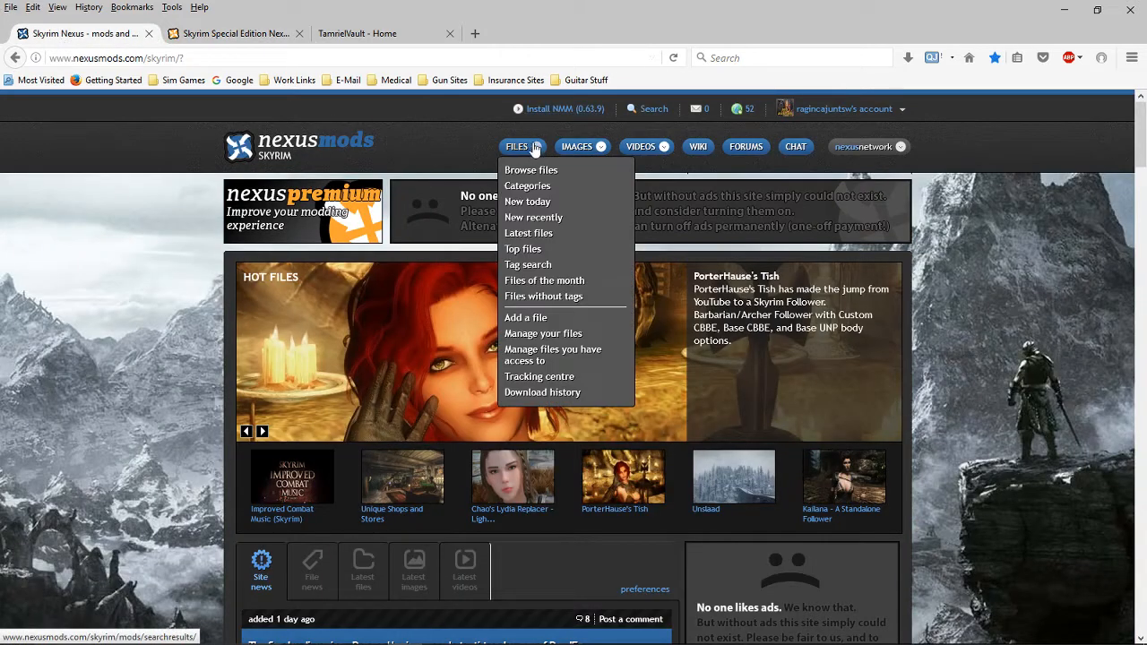
{"action": "left_click", "coordinate": [527, 184]}
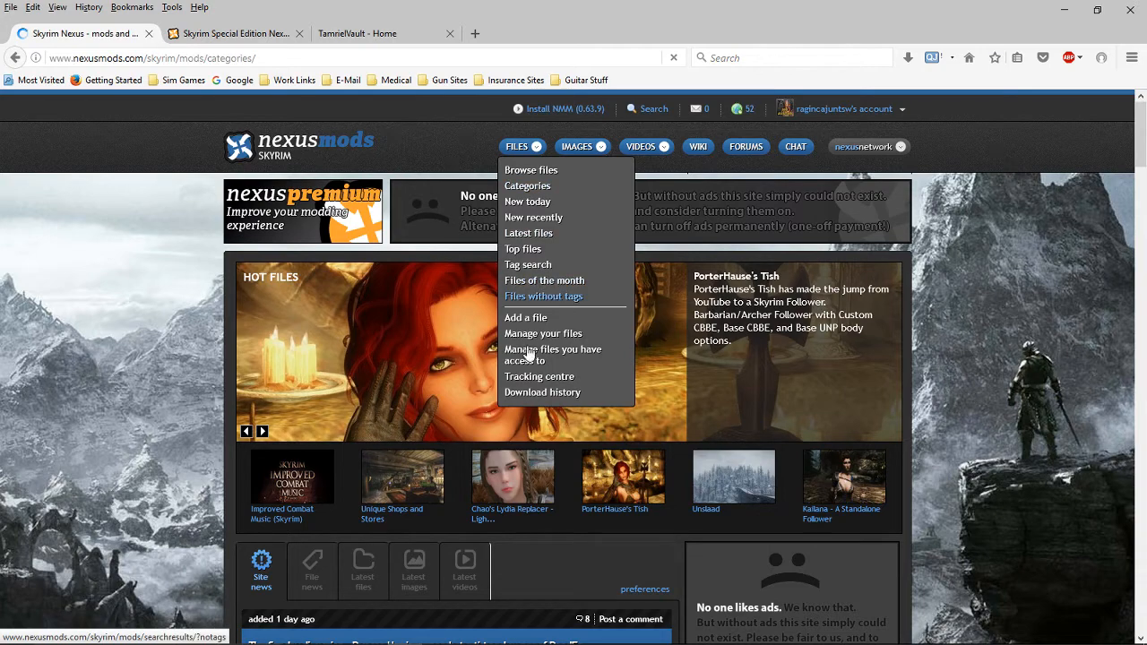
{"action": "left_click", "coordinate": [527, 185]}
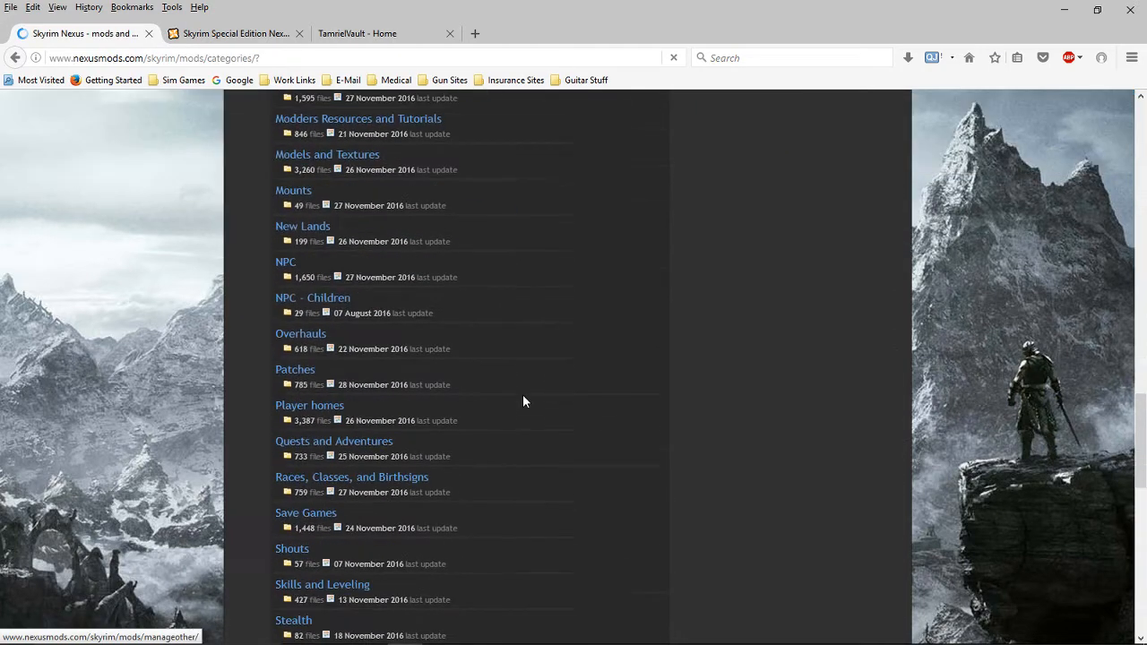
{"action": "scroll", "scroll_direction": "down", "scroll_amount": 3}
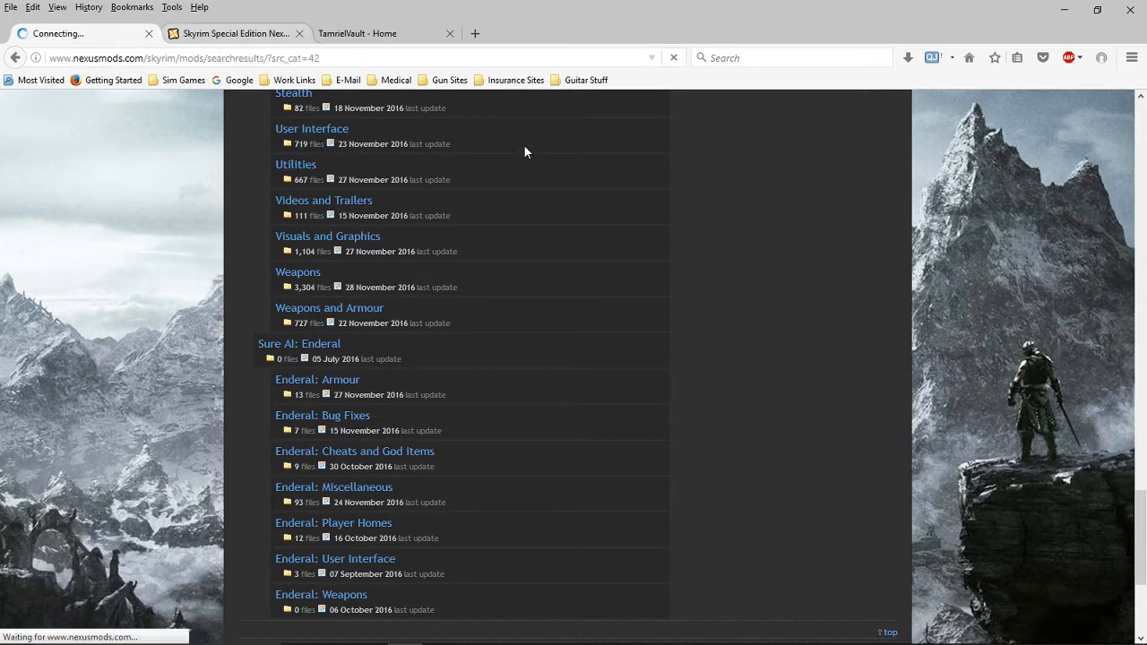
{"action": "left_click", "coordinate": [312, 129]}
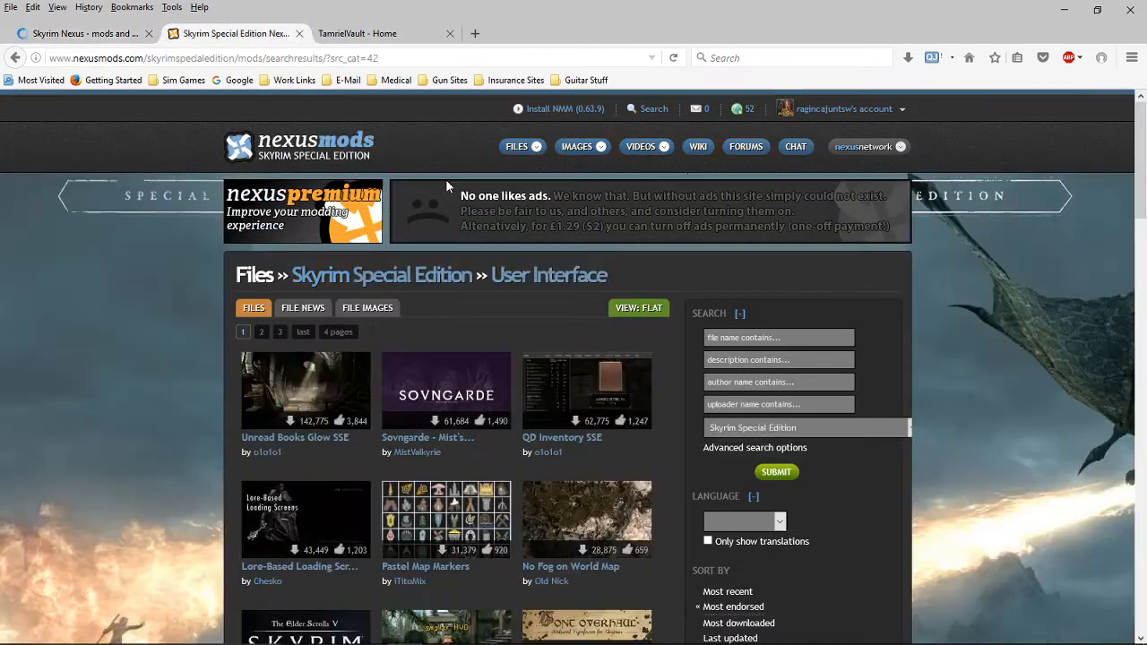
{"action": "mouse_move", "coordinate": [685, 314]}
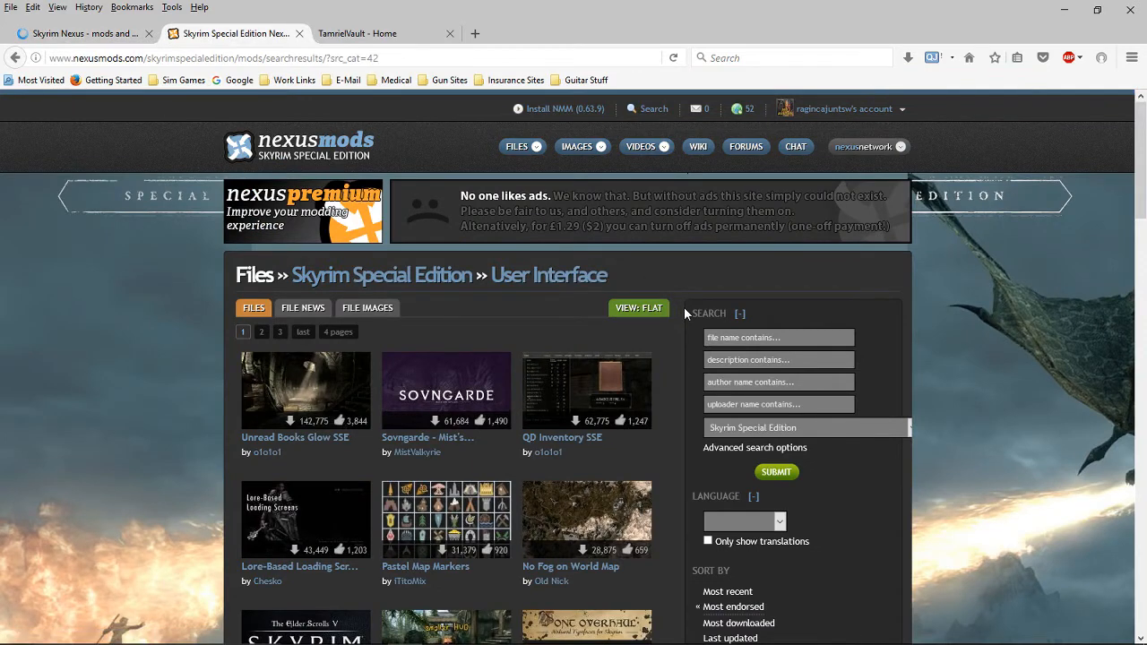
{"action": "scroll", "scroll_direction": "down", "scroll_amount": 3}
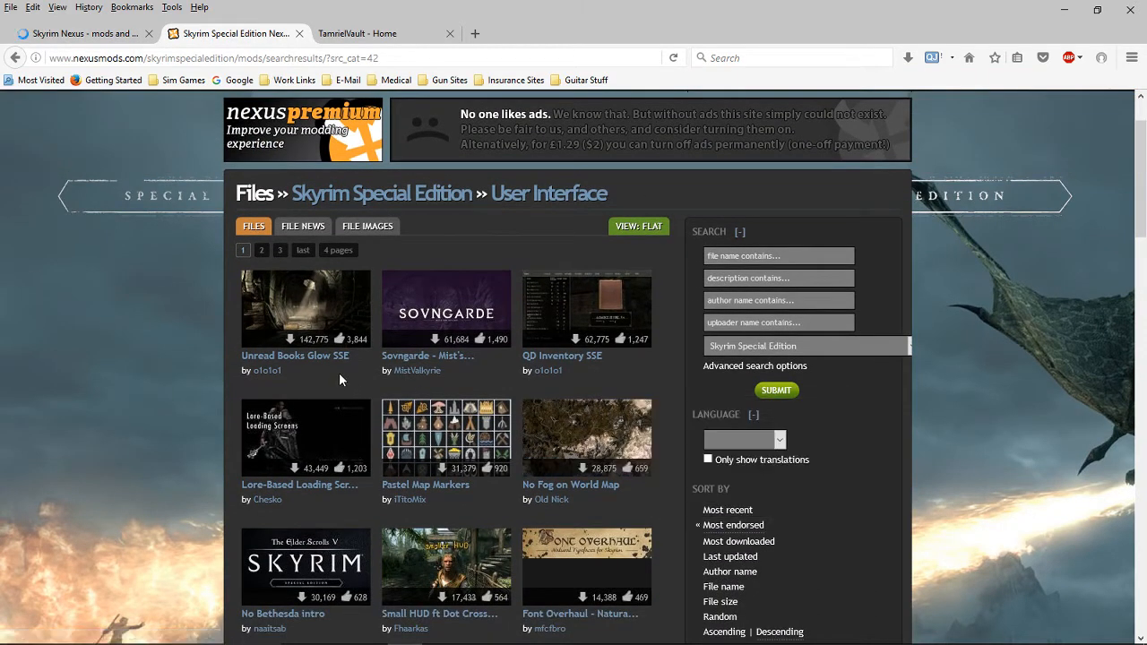
{"action": "mouse_move", "coordinate": [613, 384]}
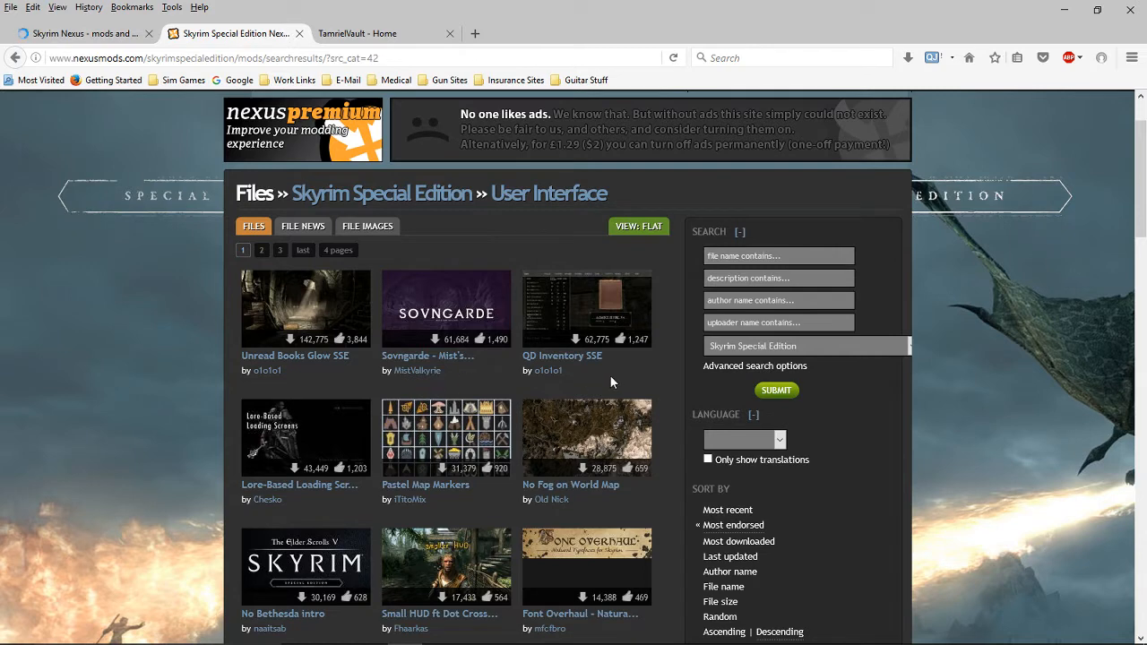
{"action": "mouse_move", "coordinate": [582, 374]}
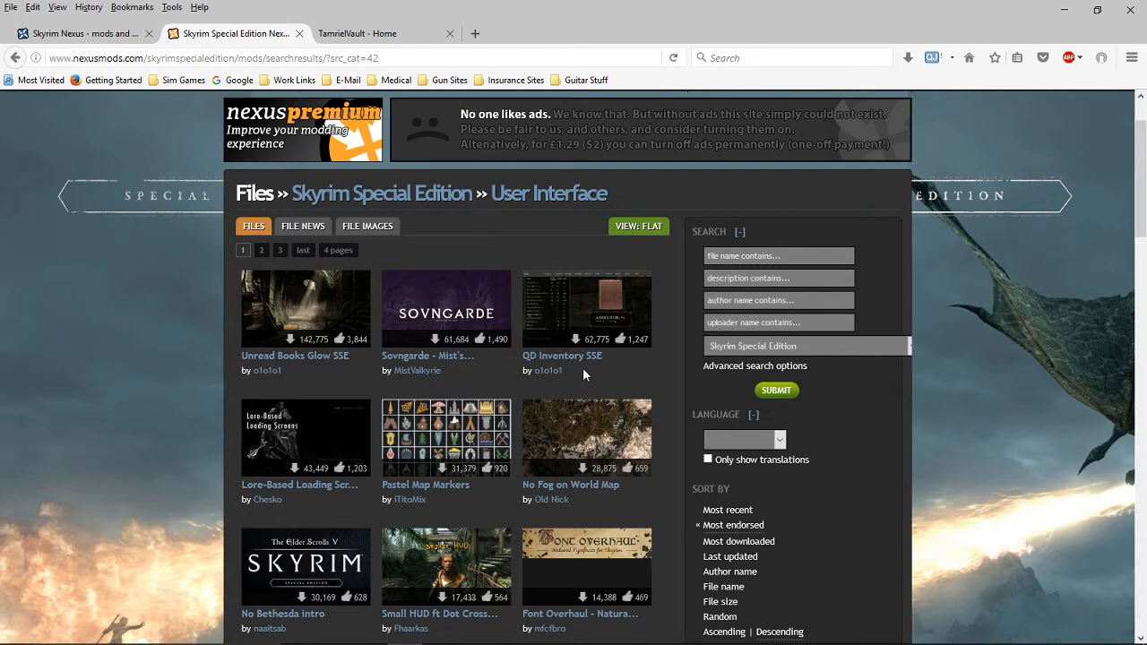
- View the QD Inventory SSE mod page and enlarge its inventory screenshot
{"action": "left_click", "coordinate": [562, 355]}
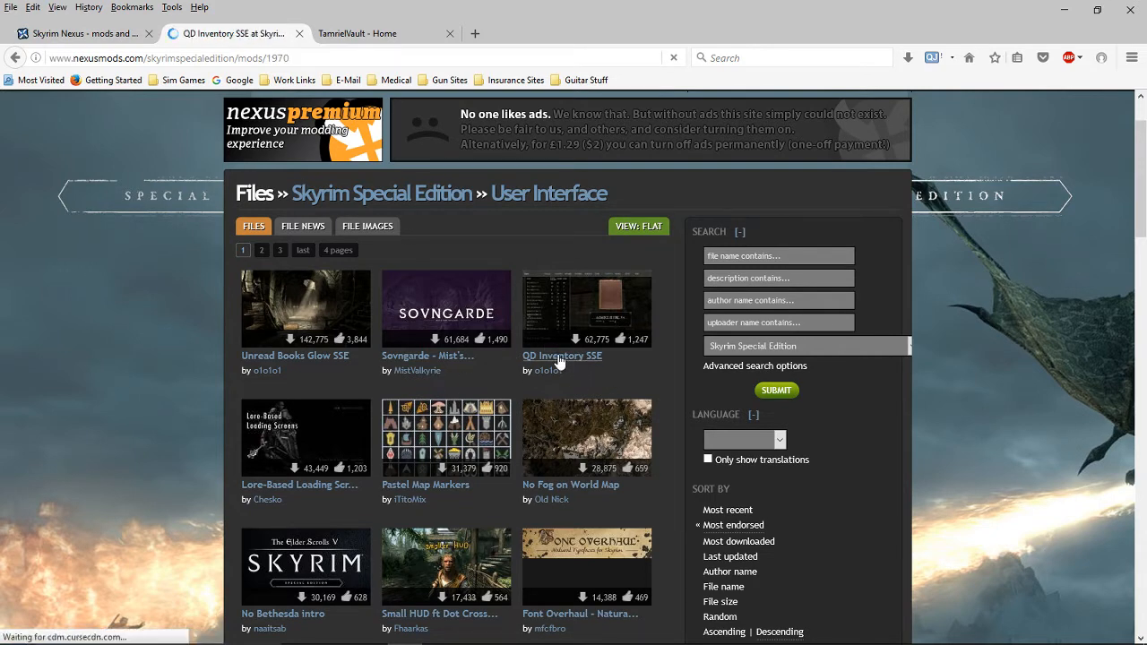
{"action": "left_click", "coordinate": [563, 355]}
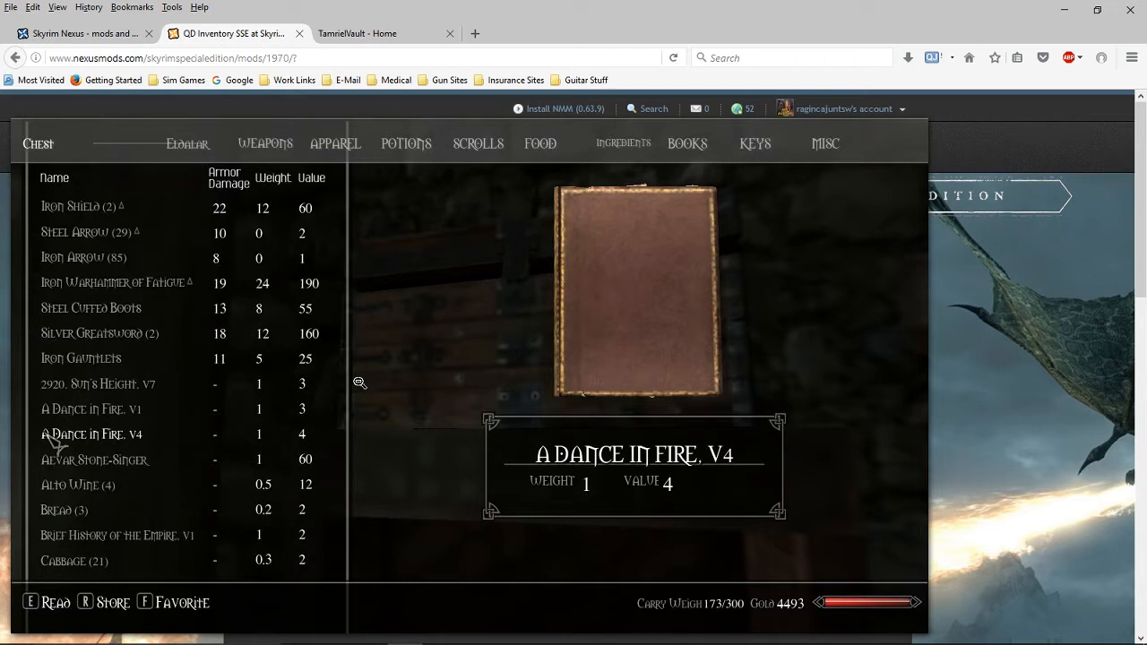
{"action": "mouse_move", "coordinate": [427, 389]}
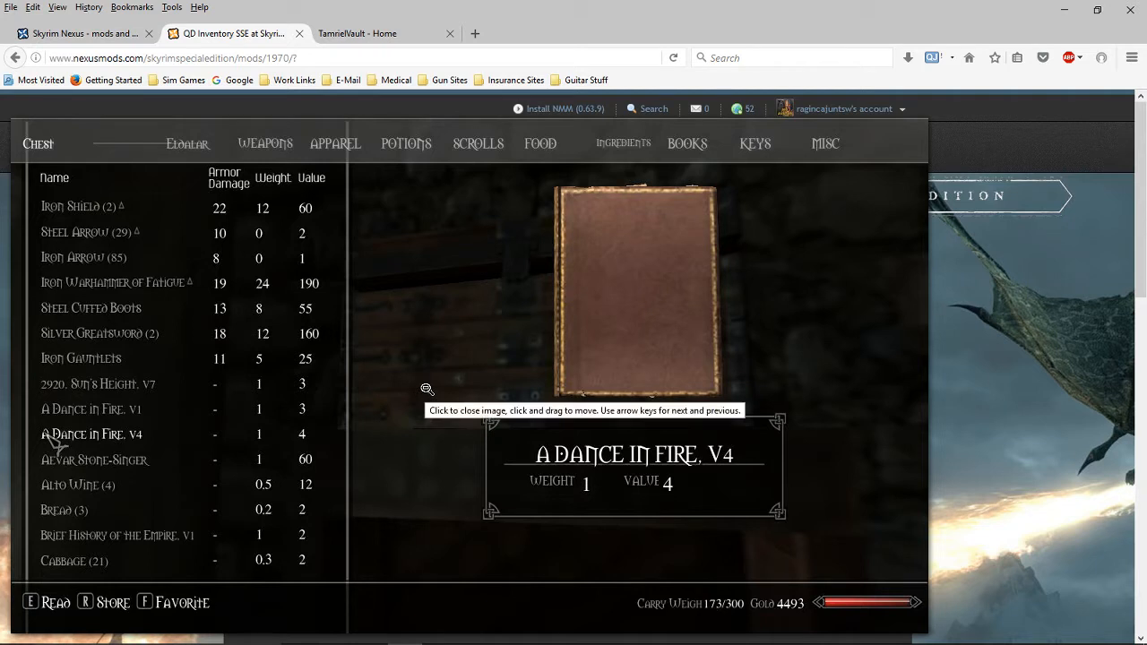
{"action": "mouse_move", "coordinate": [323, 184]}
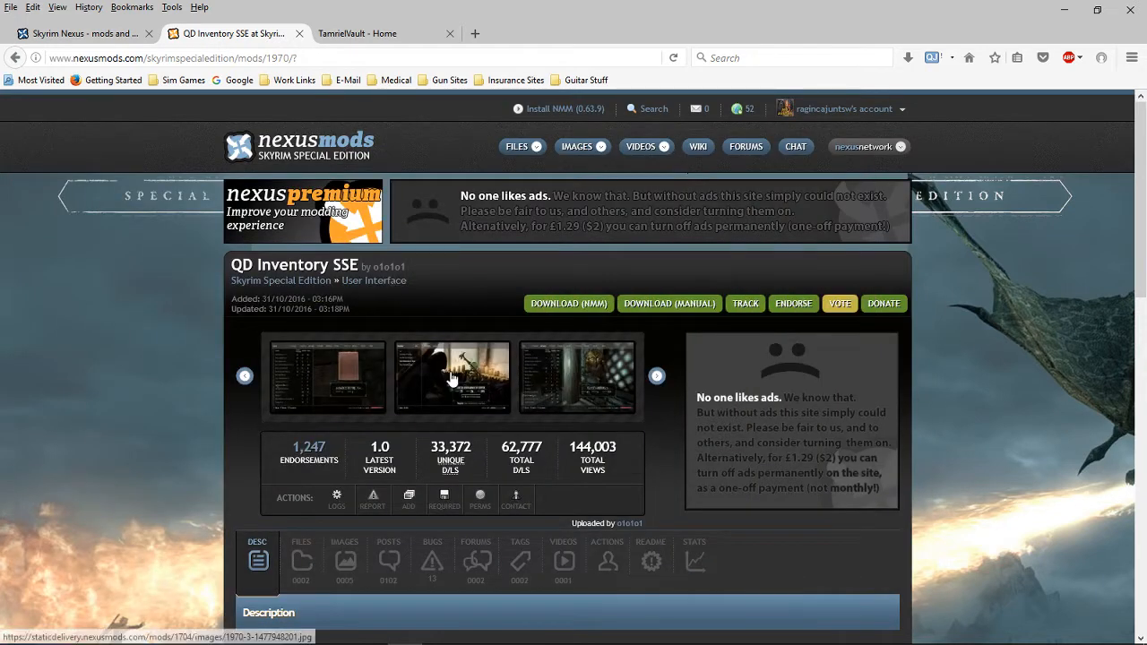
{"action": "mouse_move", "coordinate": [516, 377]}
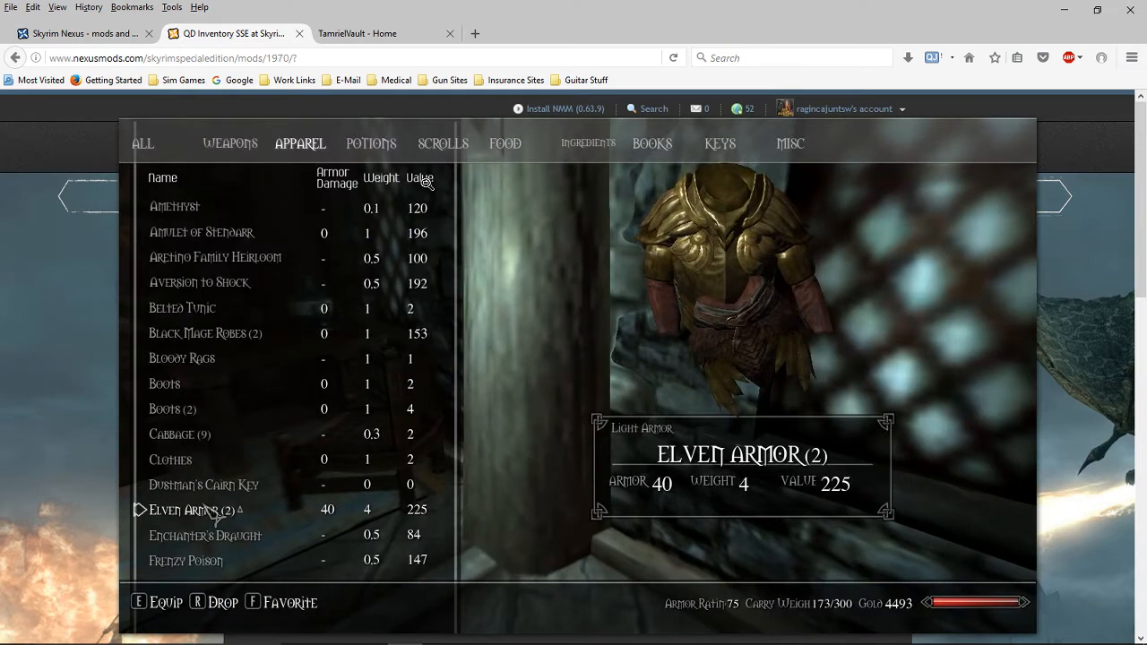
{"action": "mouse_move", "coordinate": [430, 199]}
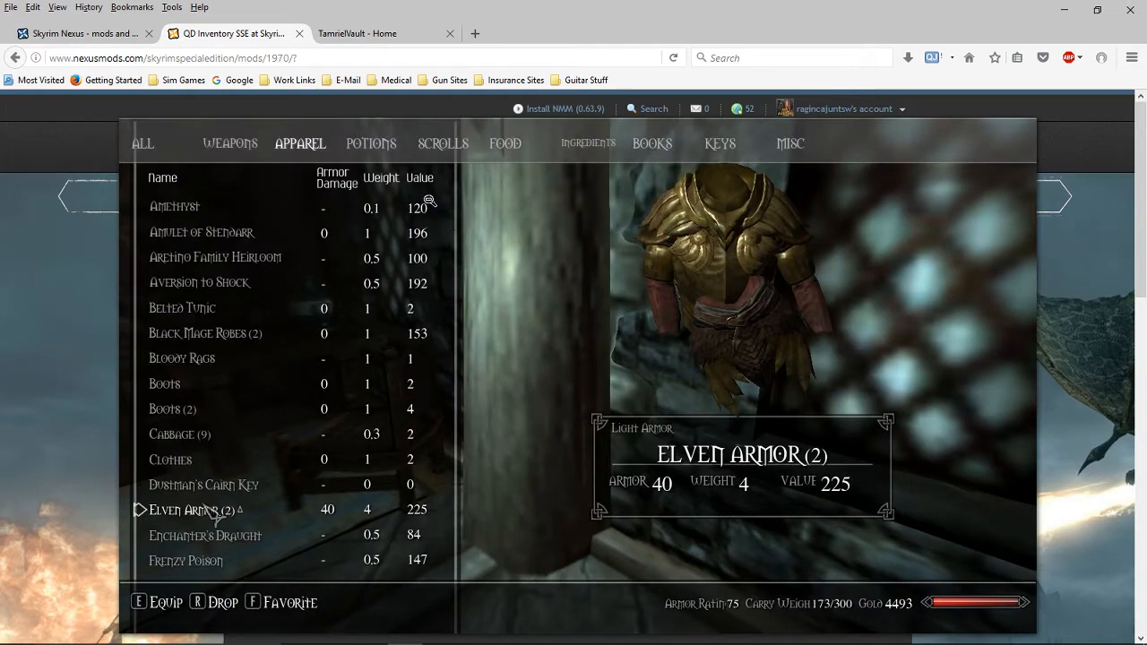
{"action": "mouse_move", "coordinate": [495, 237]}
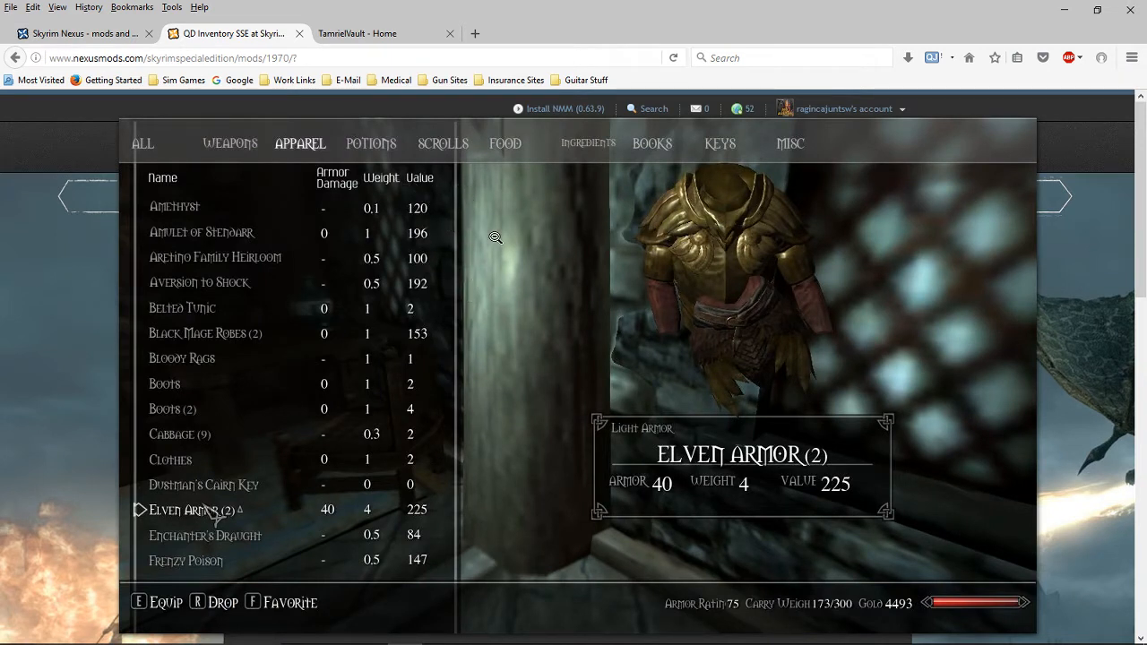
{"action": "mouse_move", "coordinate": [470, 208]}
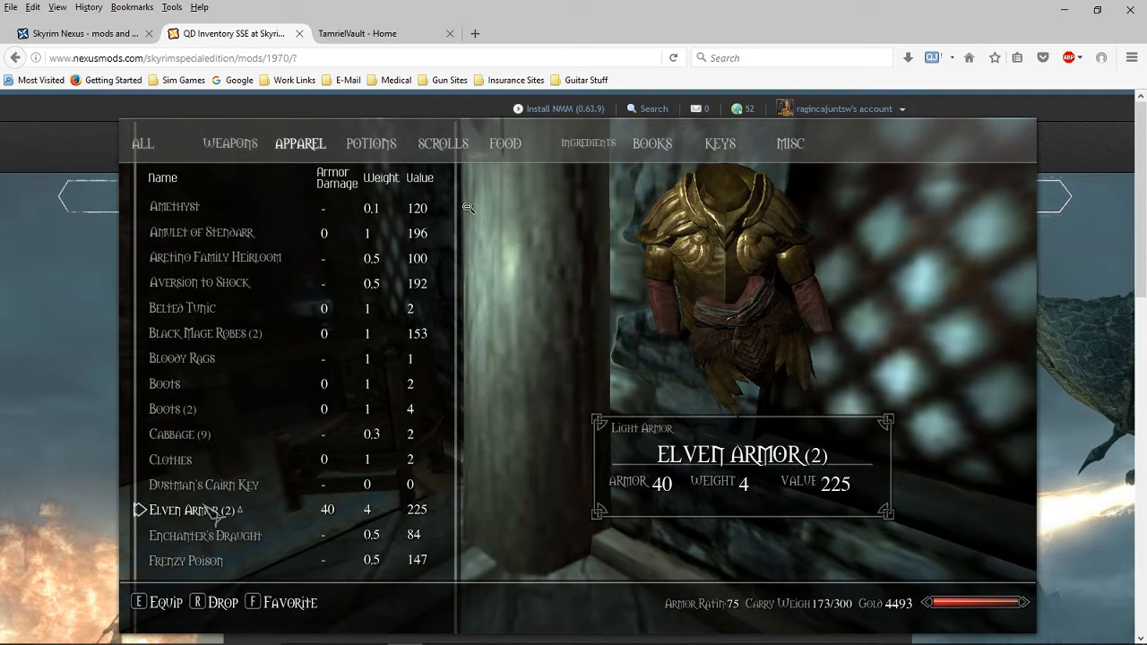
{"action": "mouse_move", "coordinate": [88, 68]}
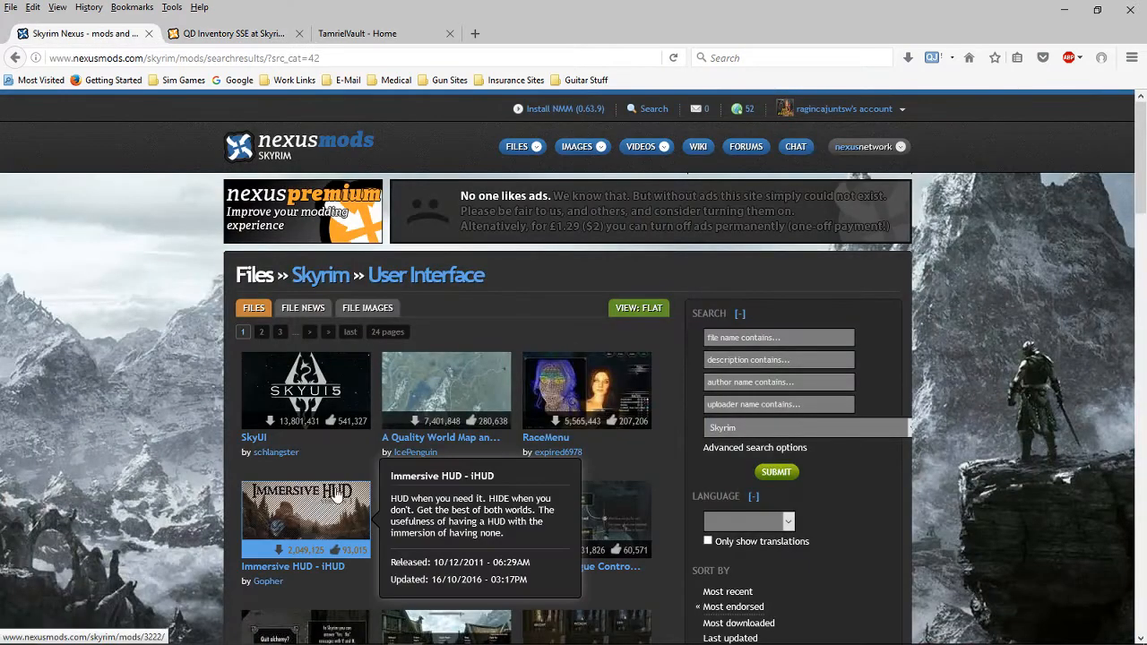
{"action": "mouse_move", "coordinate": [315, 437]}
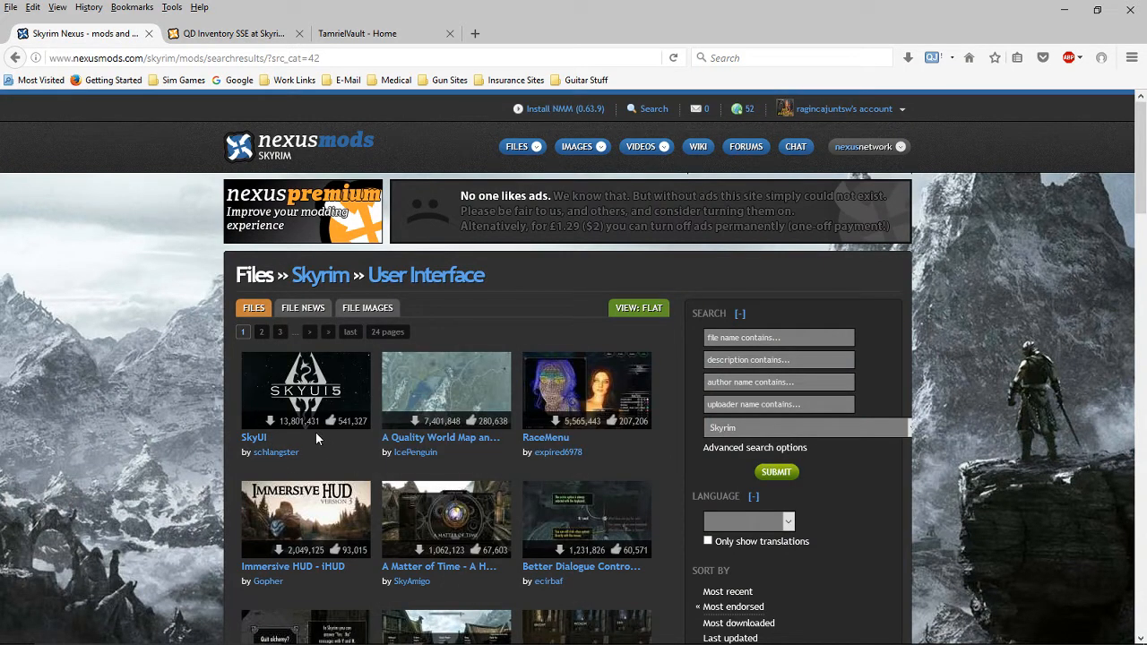
{"action": "mouse_move", "coordinate": [348, 439]}
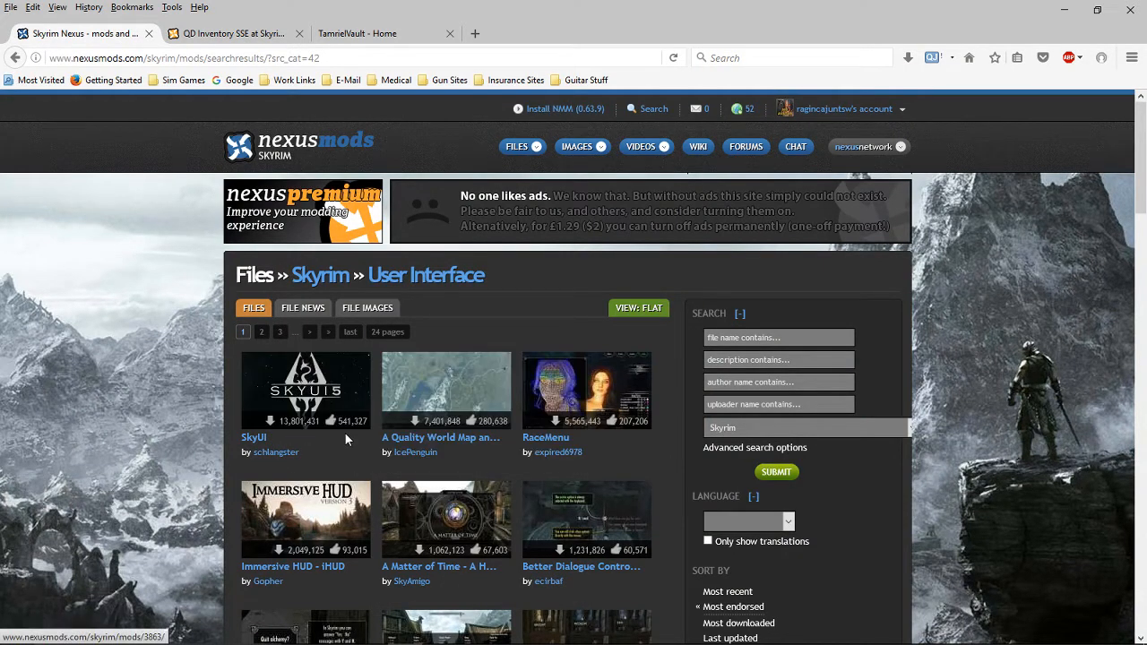
{"action": "mouse_move", "coordinate": [272, 425]}
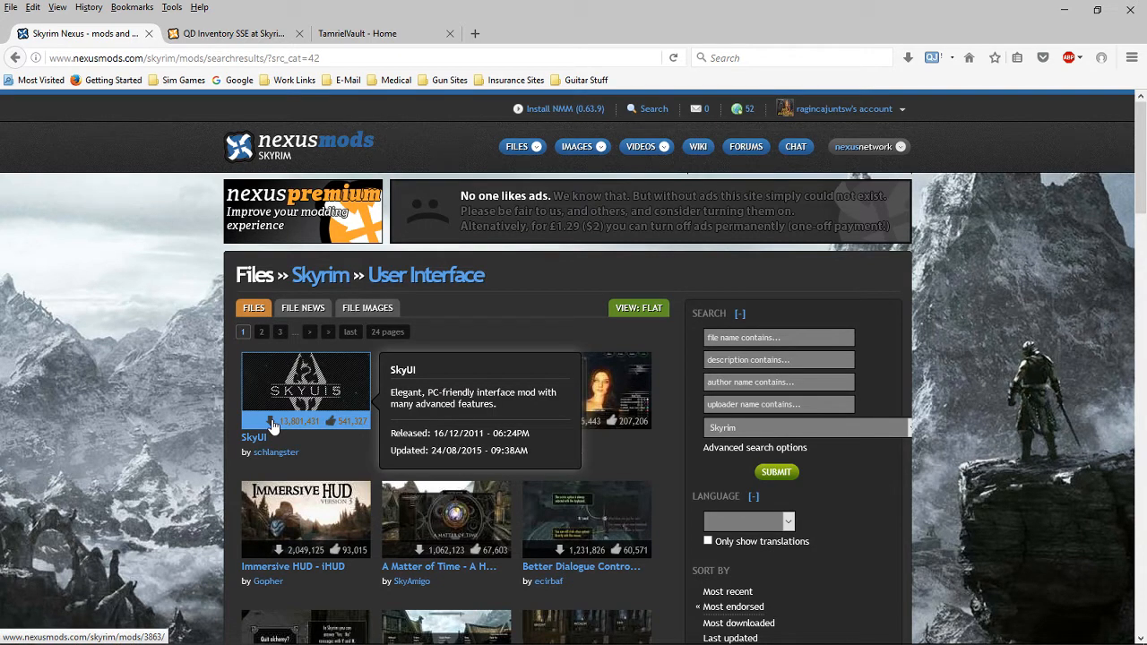
{"action": "mouse_move", "coordinate": [359, 464]}
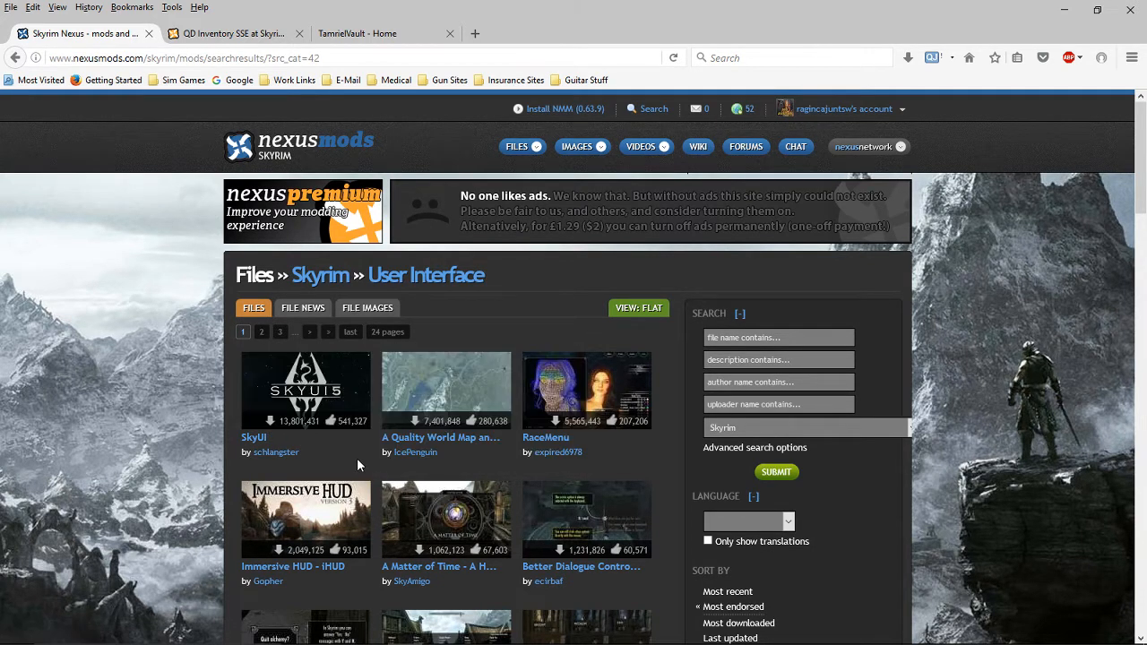
{"action": "mouse_move", "coordinate": [463, 340]}
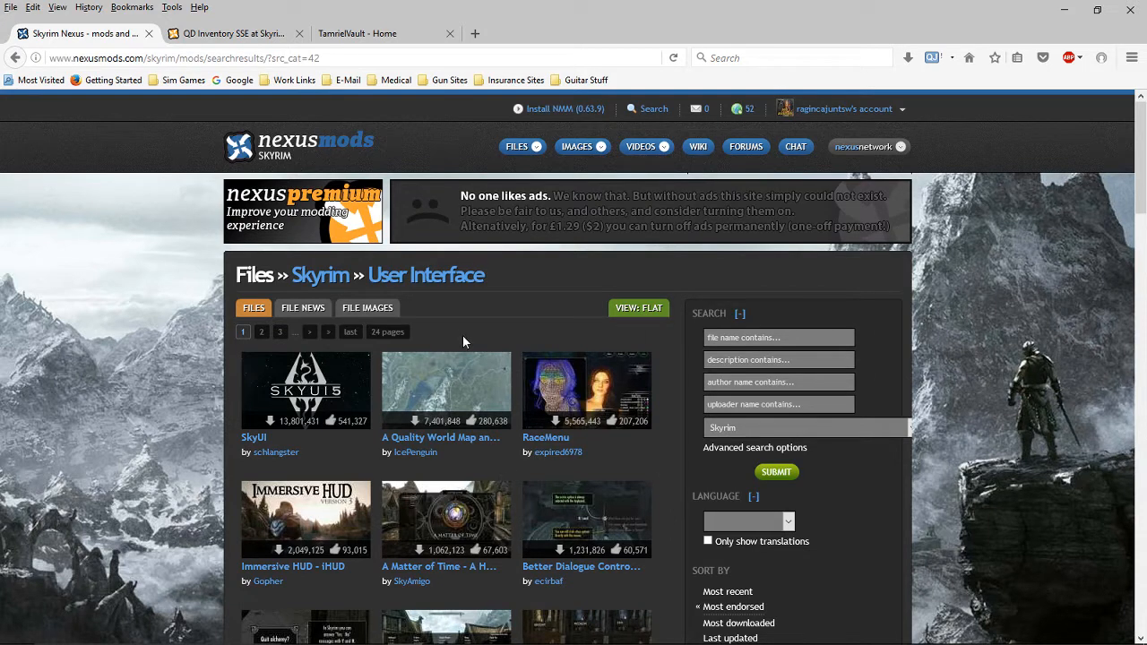
{"action": "mouse_move", "coordinate": [426, 276]}
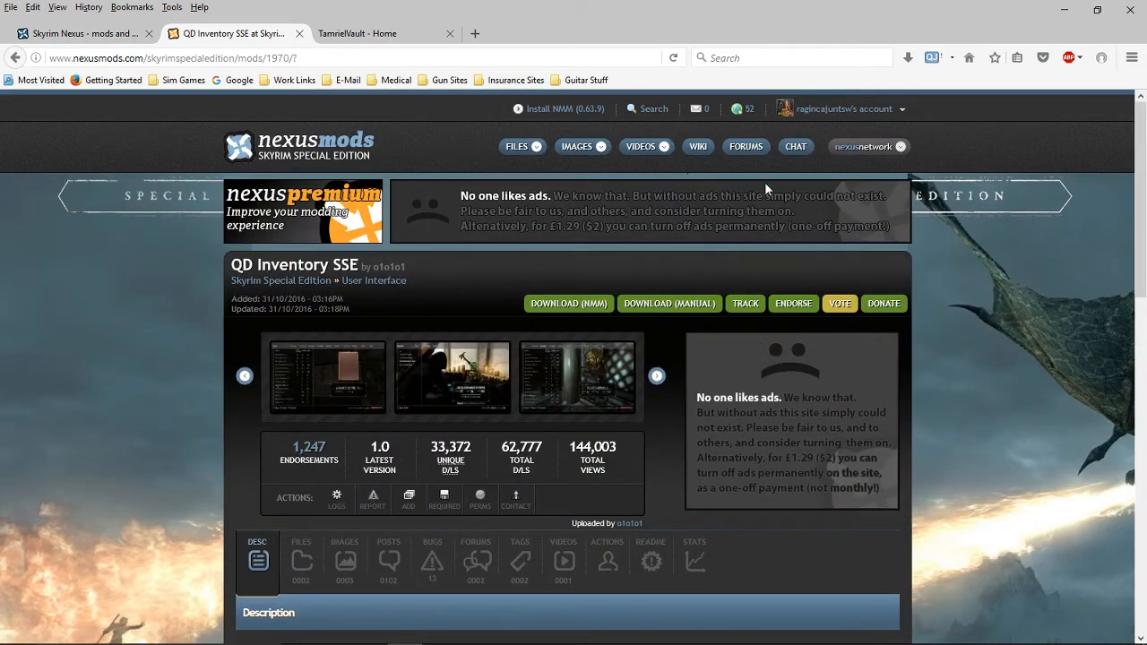
{"action": "mouse_move", "coordinate": [681, 212]}
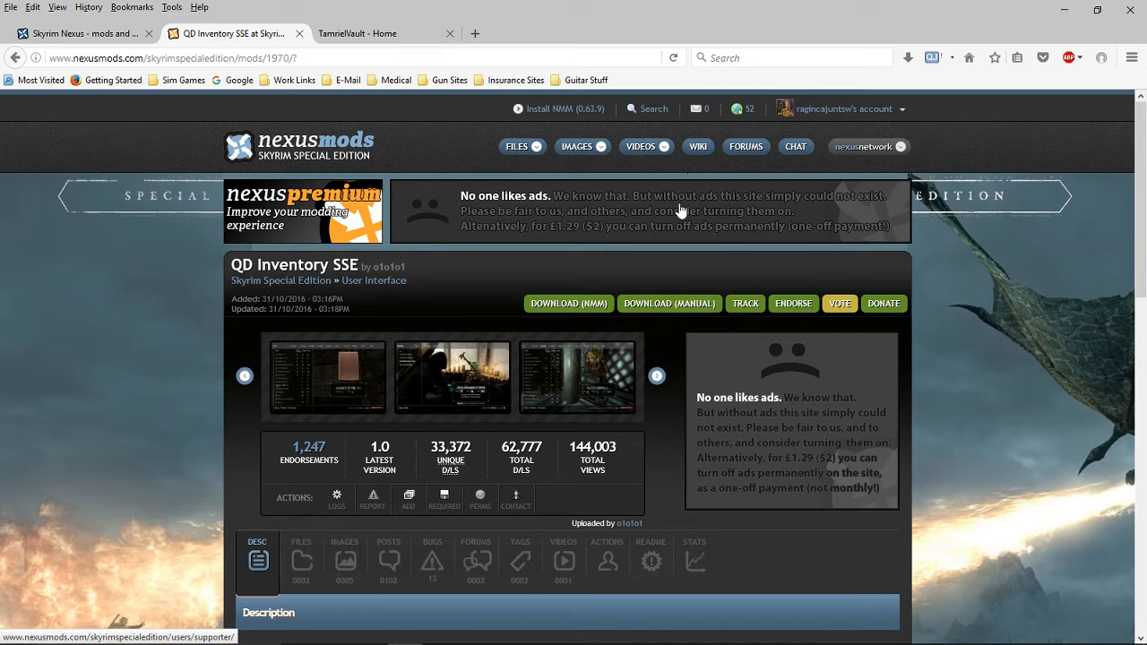
{"action": "mouse_move", "coordinate": [677, 258]}
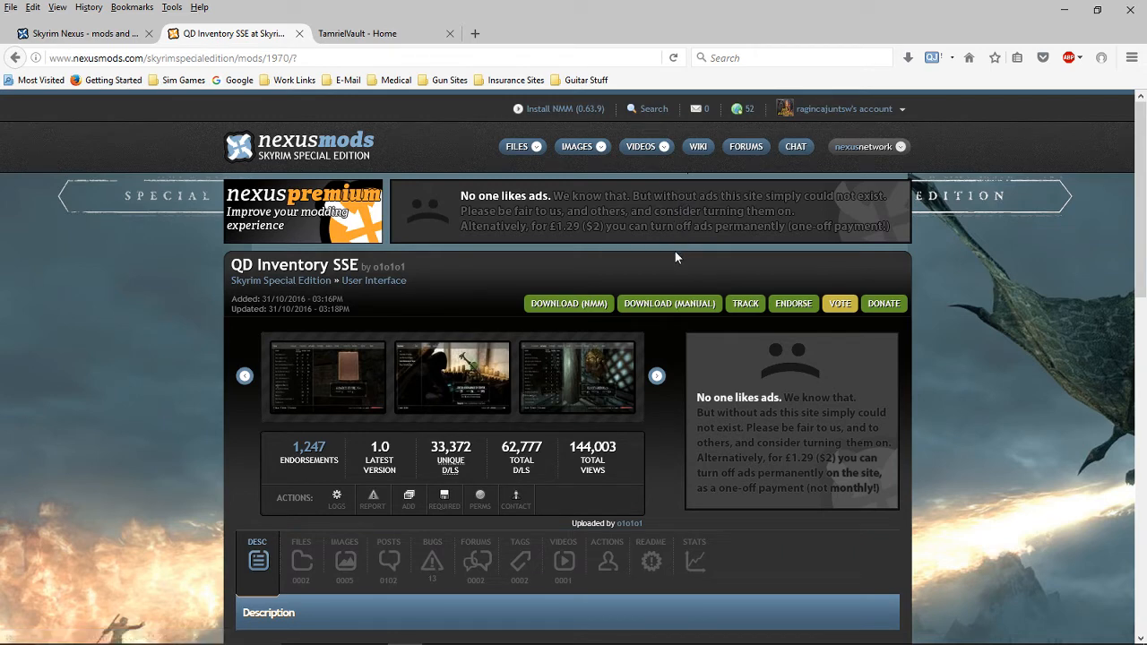
{"action": "mouse_move", "coordinate": [620, 226]}
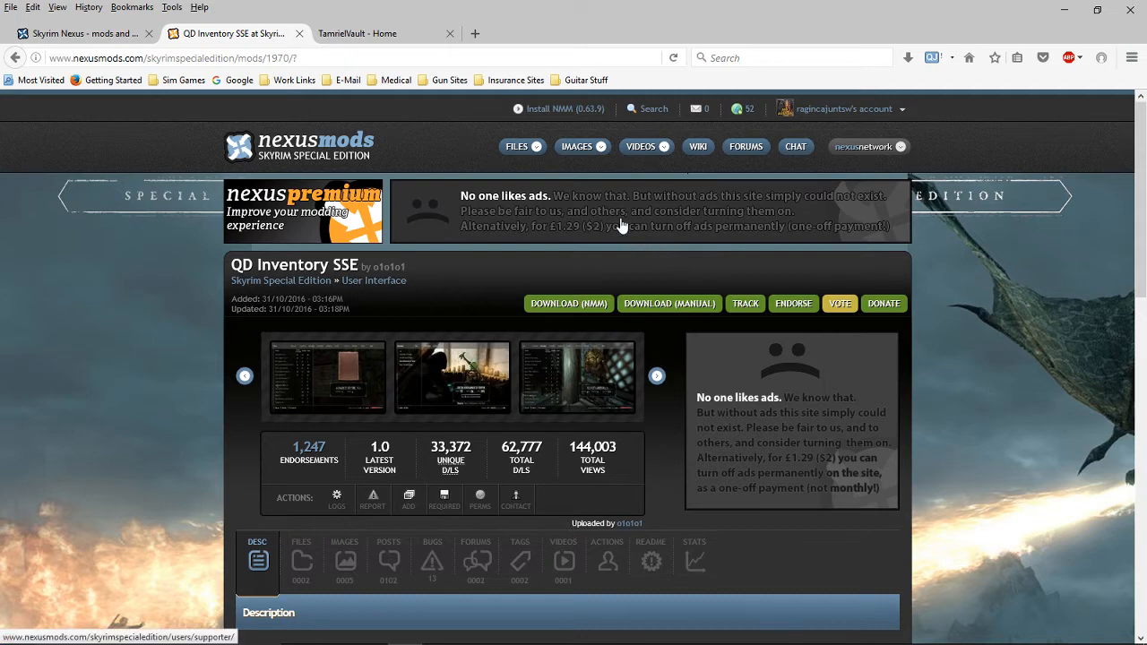
{"action": "mouse_move", "coordinate": [304, 170]}
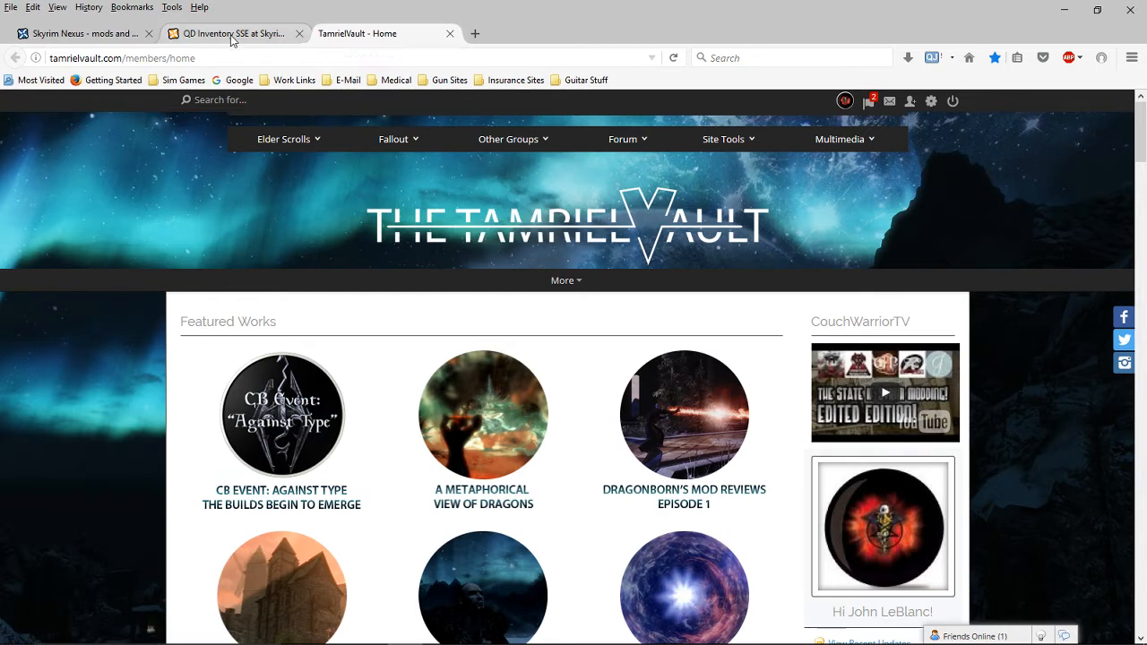
- Return to the QD Inventory SSE mod page and scroll down its screenshots
{"action": "left_click", "coordinate": [233, 32]}
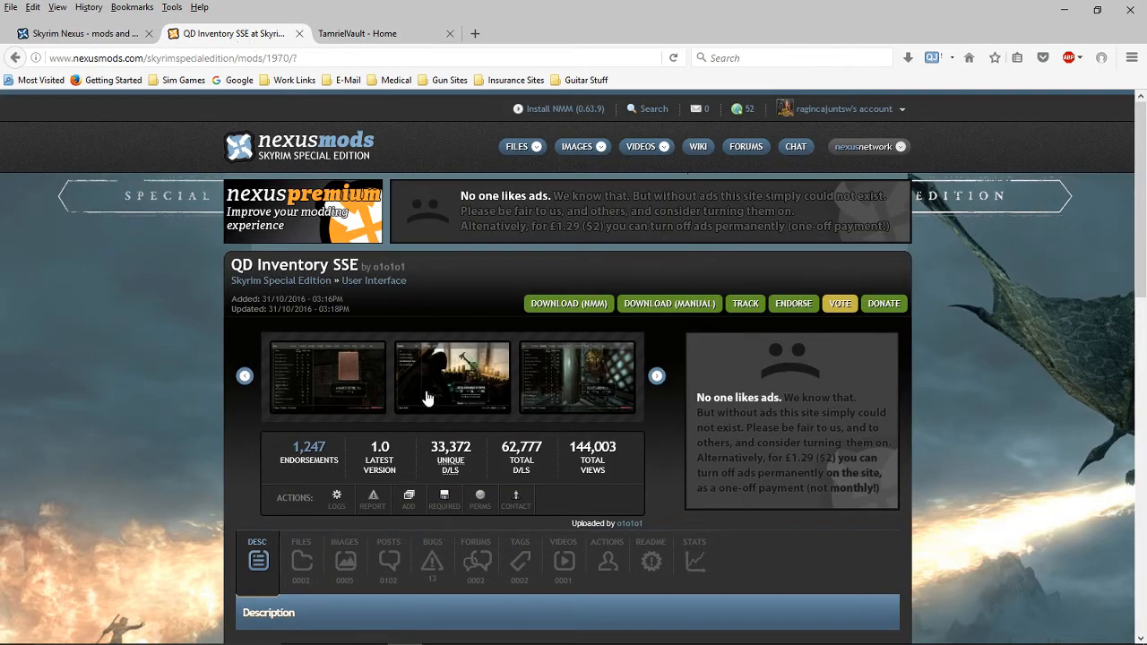
{"action": "scroll", "scroll_direction": "down", "scroll_amount": 3}
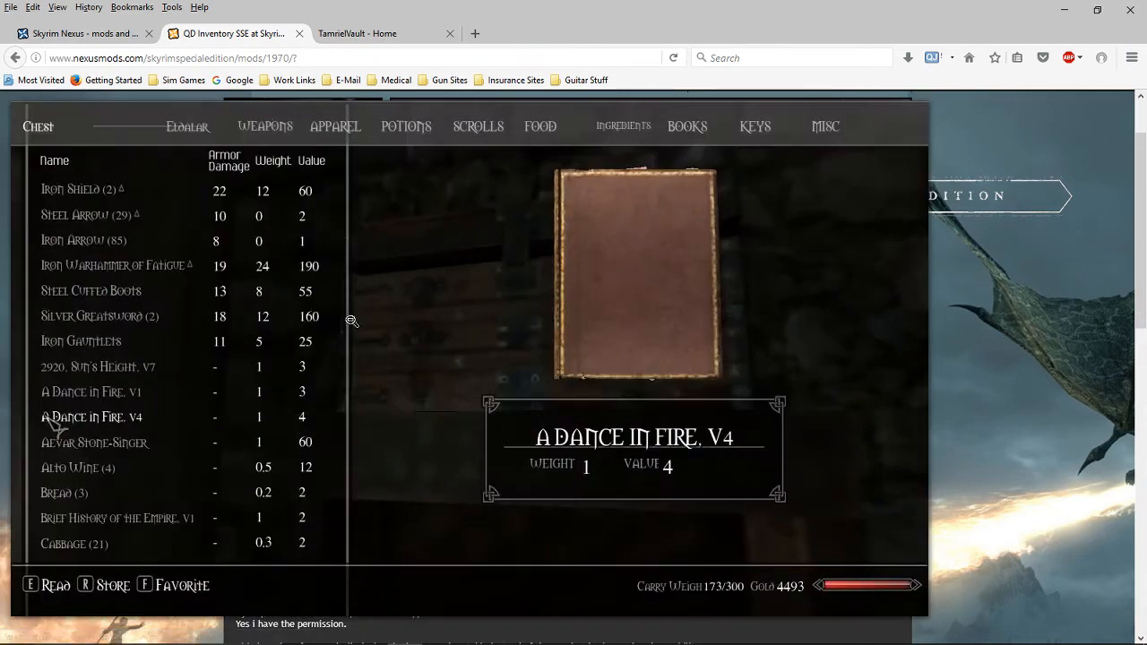
{"action": "mouse_move", "coordinate": [794, 142]}
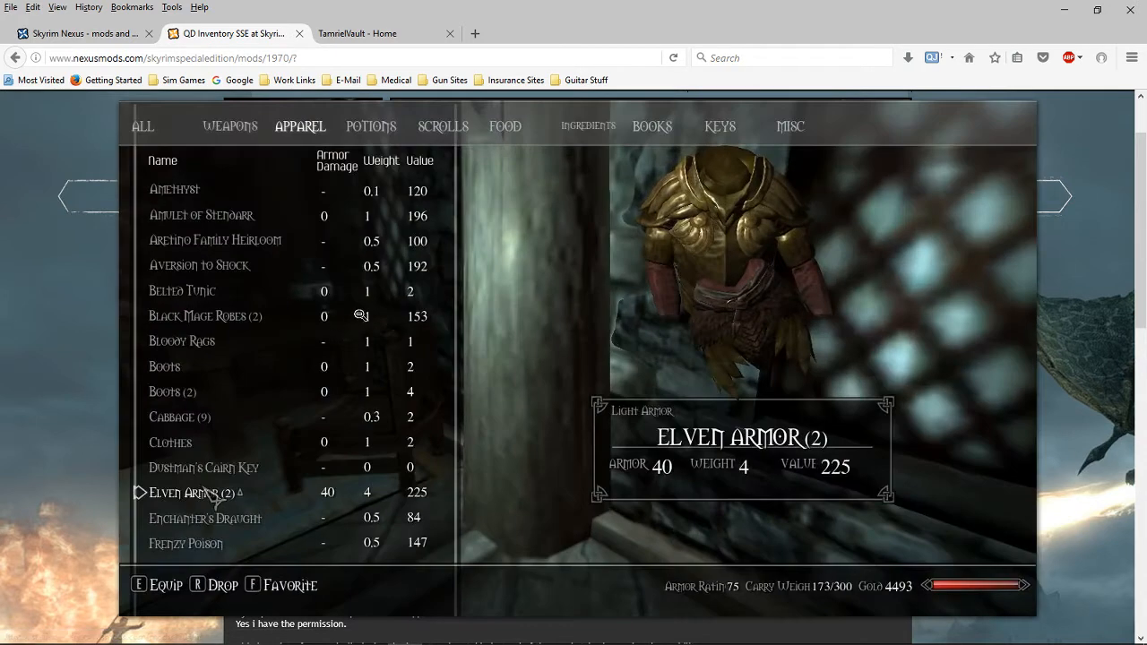
{"action": "mouse_move", "coordinate": [380, 427]}
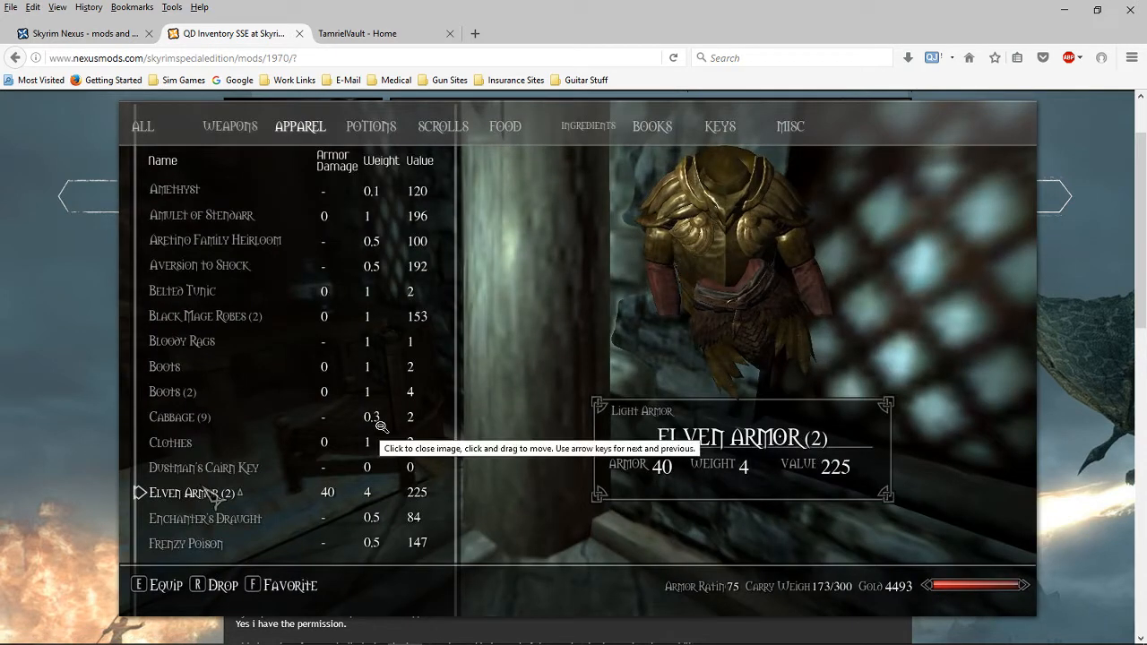
{"action": "mouse_move", "coordinate": [529, 398]}
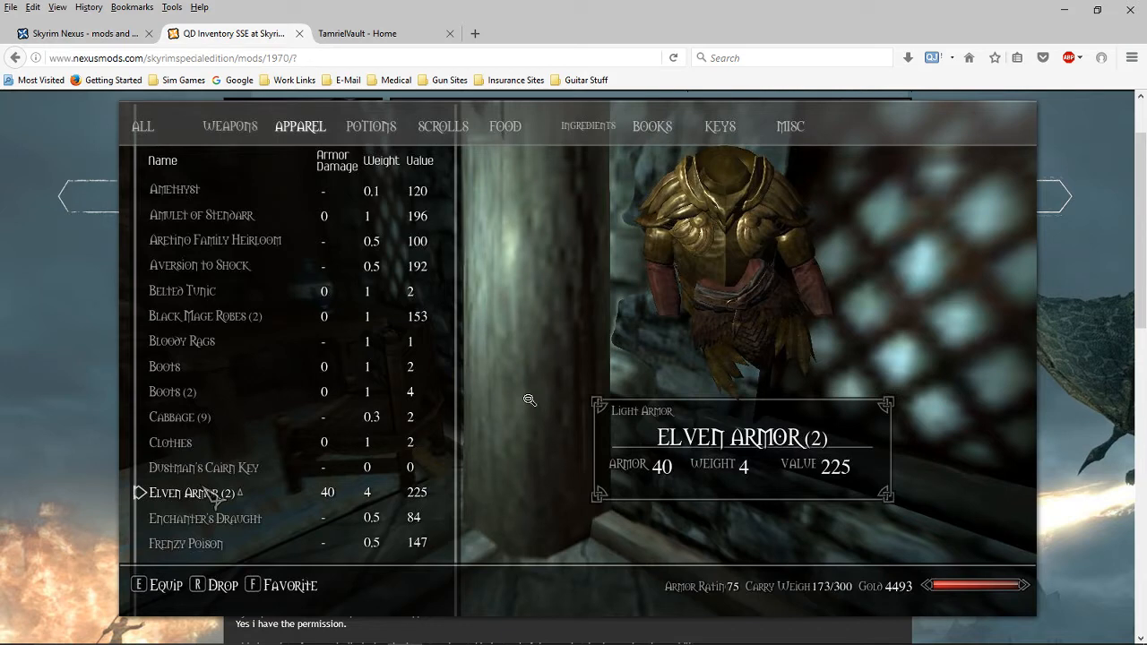
{"action": "mouse_move", "coordinate": [518, 283]}
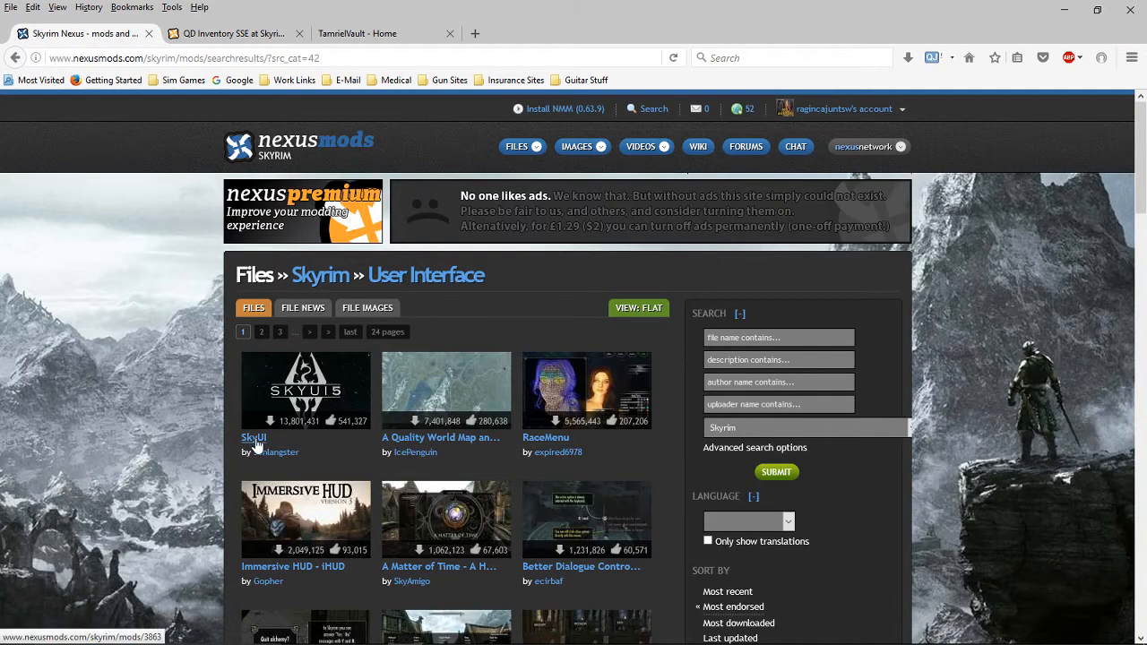
{"action": "left_click", "coordinate": [255, 437]}
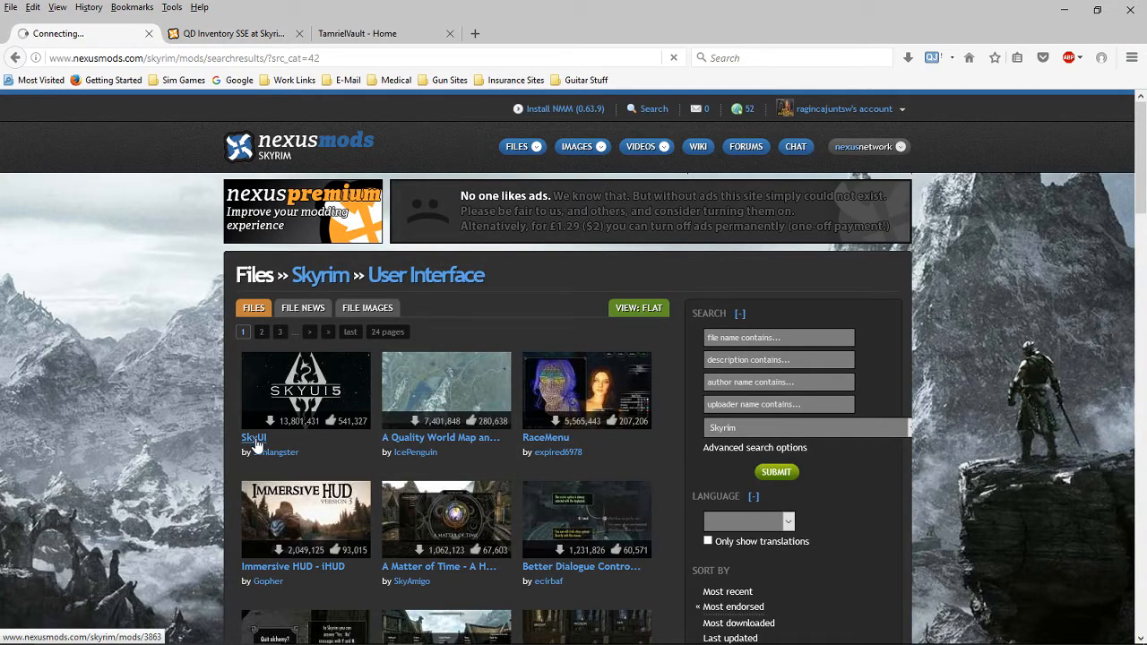
{"action": "left_click", "coordinate": [255, 437]}
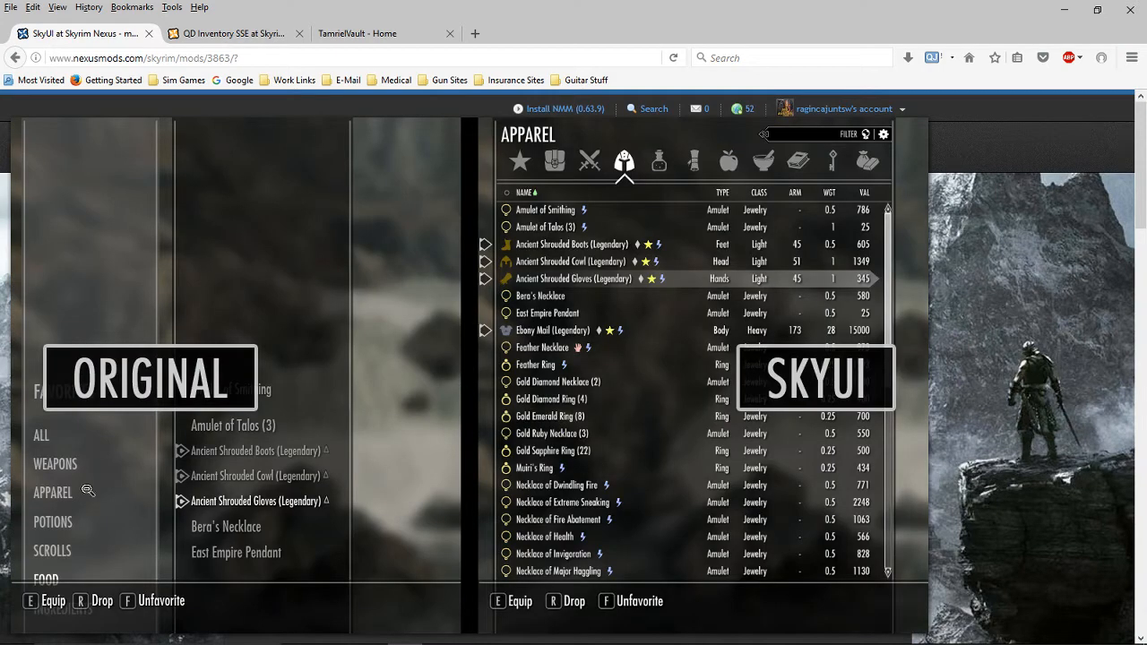
{"action": "mouse_move", "coordinate": [473, 120]}
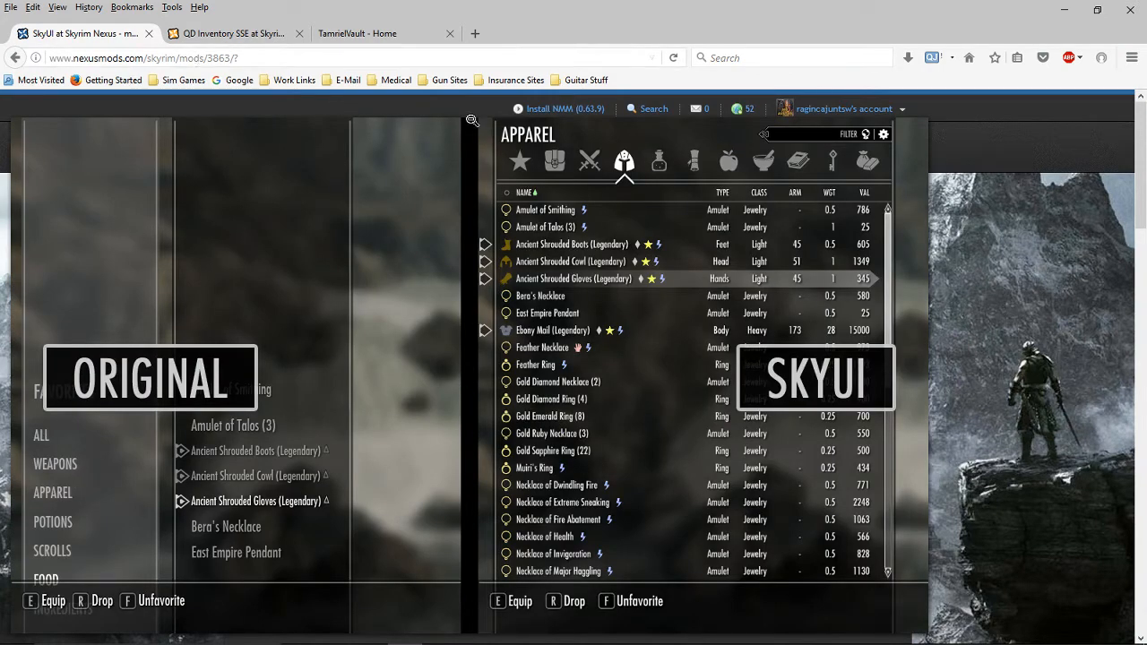
{"action": "mouse_move", "coordinate": [43, 559]}
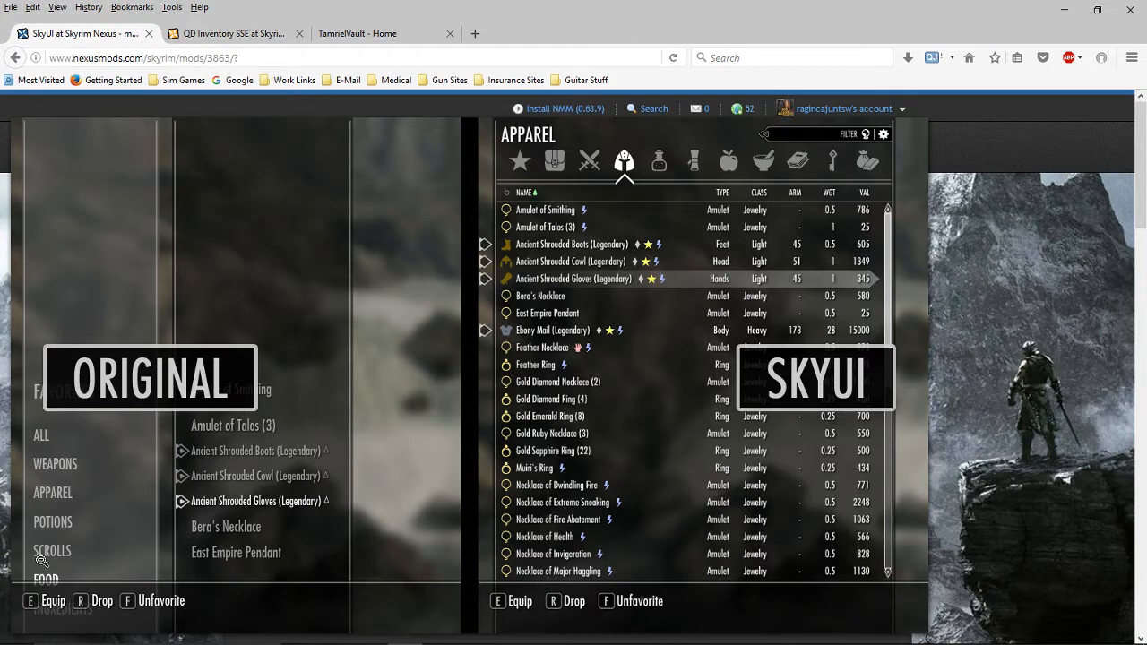
{"action": "mouse_move", "coordinate": [212, 489]}
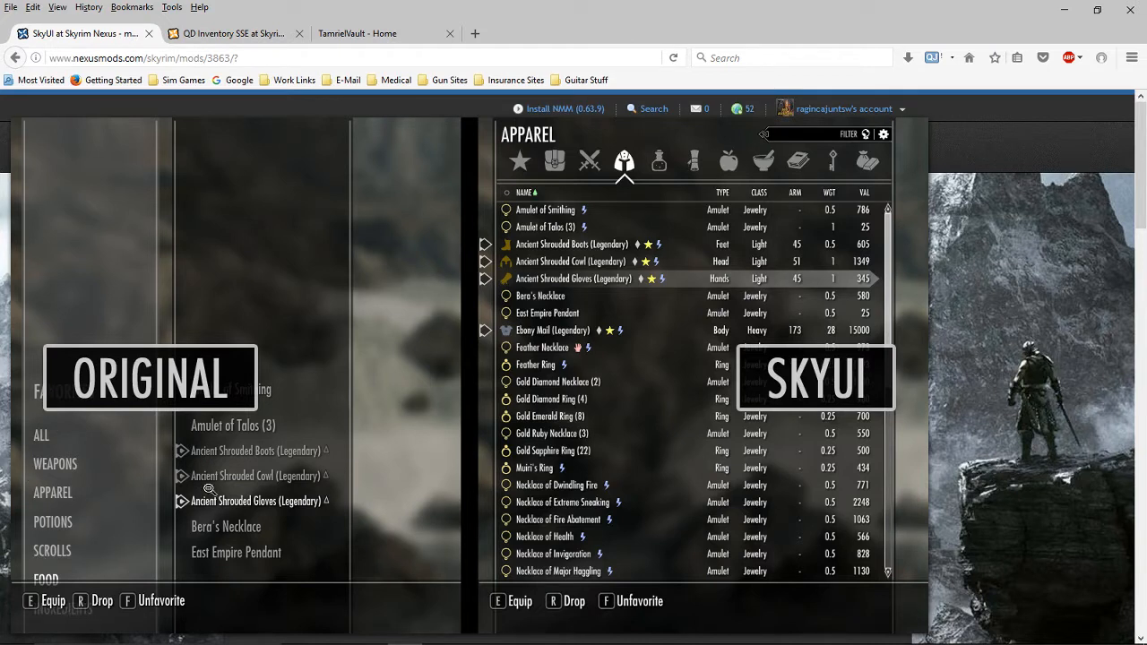
{"action": "mouse_move", "coordinate": [618, 208]}
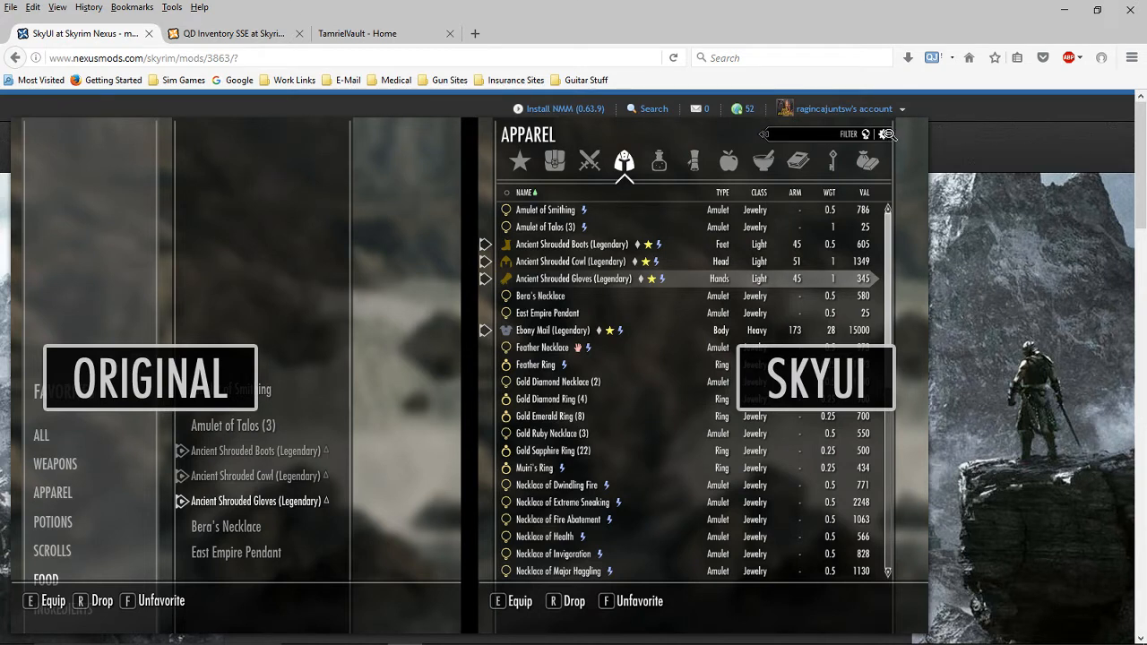
{"action": "mouse_move", "coordinate": [879, 199]}
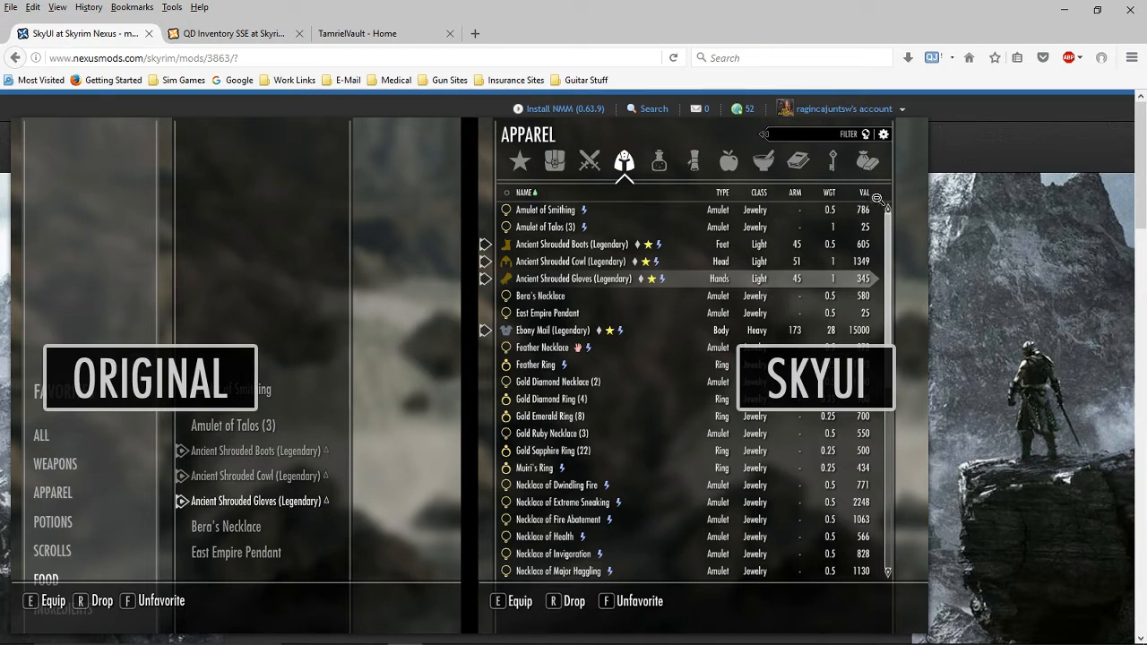
{"action": "mouse_move", "coordinate": [892, 215]}
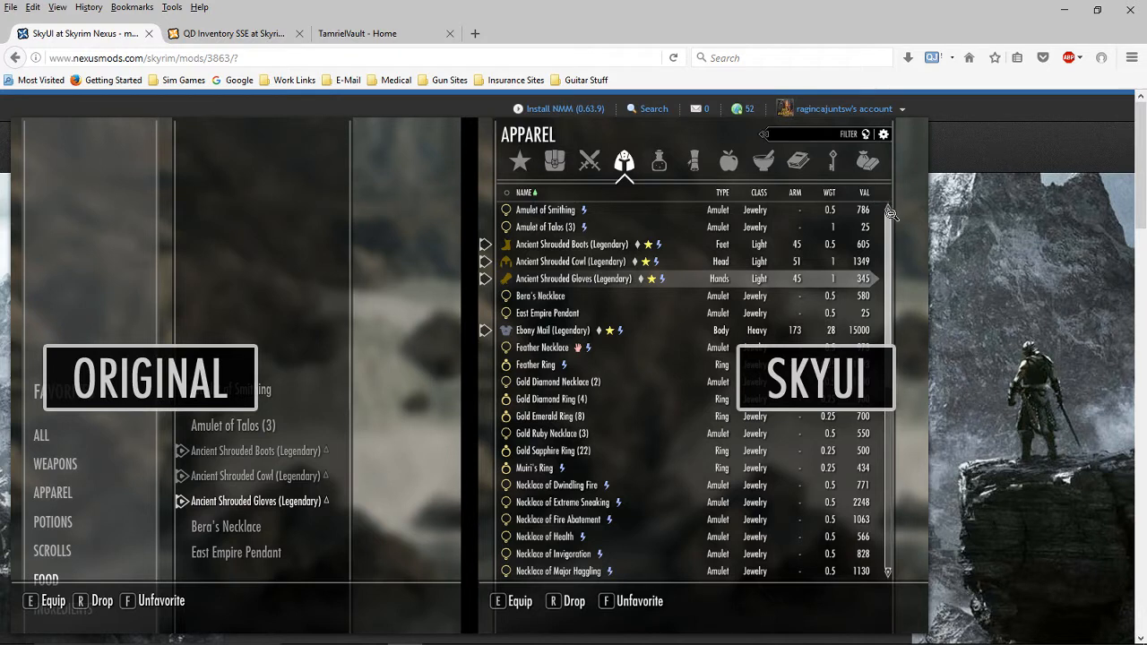
{"action": "mouse_move", "coordinate": [775, 269]}
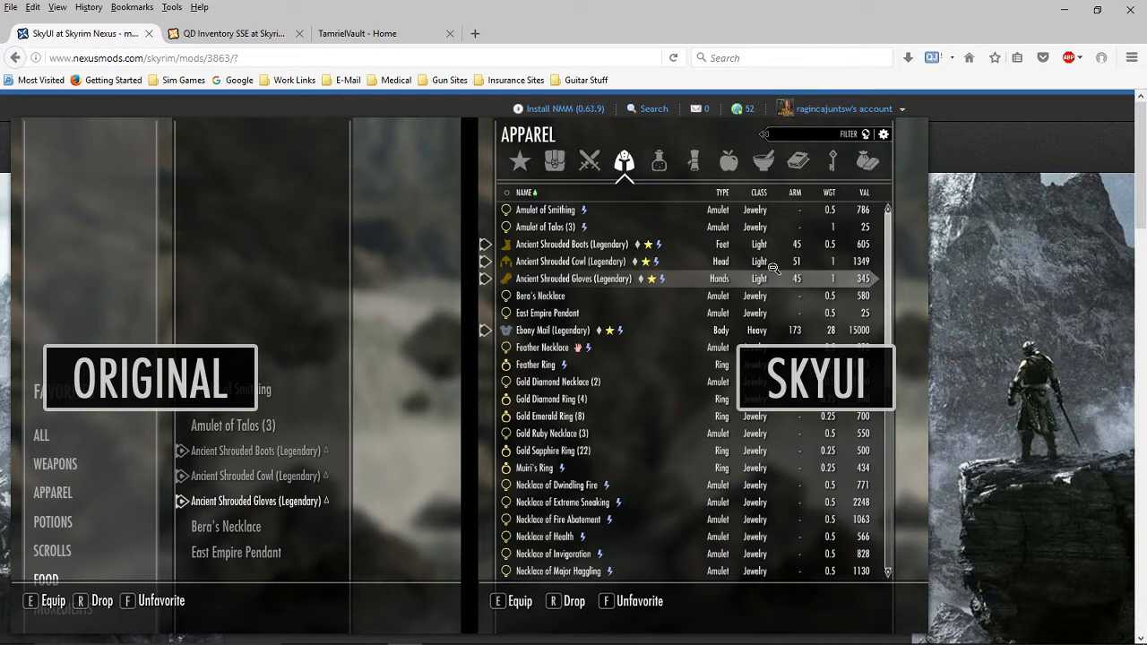
{"action": "mouse_move", "coordinate": [798, 222]}
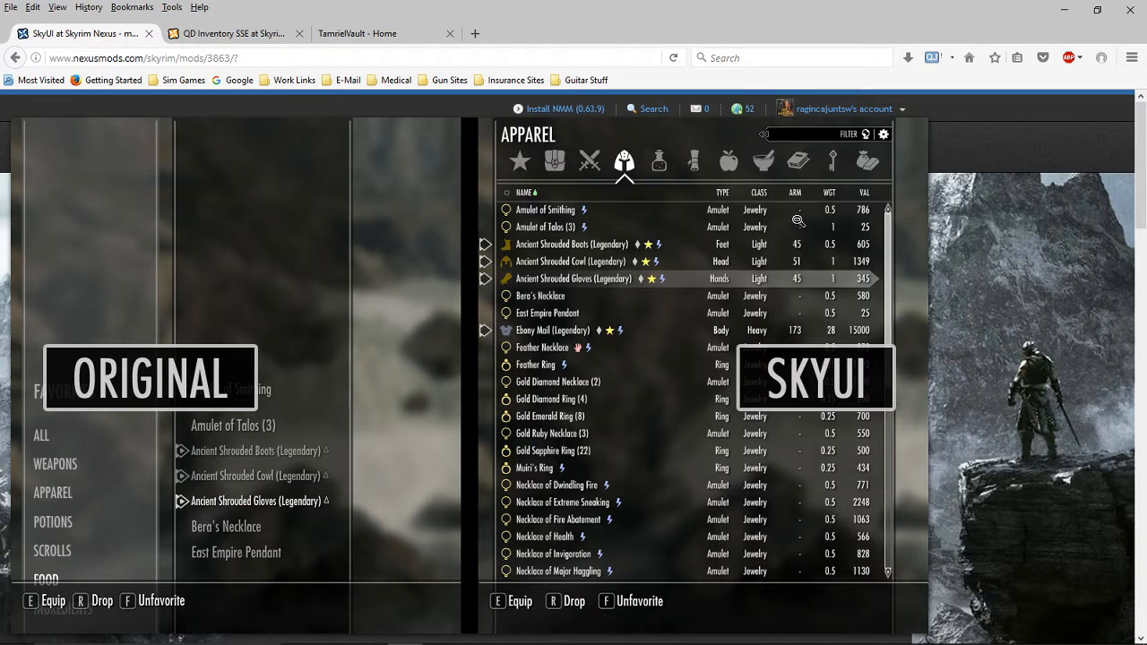
{"action": "mouse_move", "coordinate": [732, 199]}
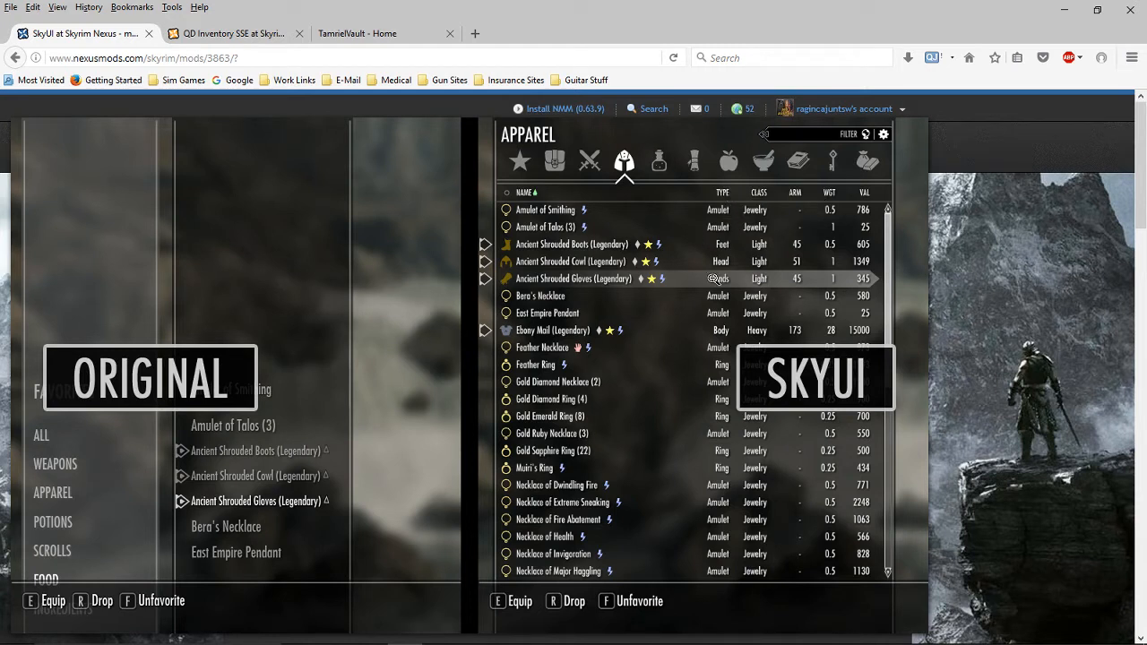
{"action": "mouse_move", "coordinate": [671, 482]}
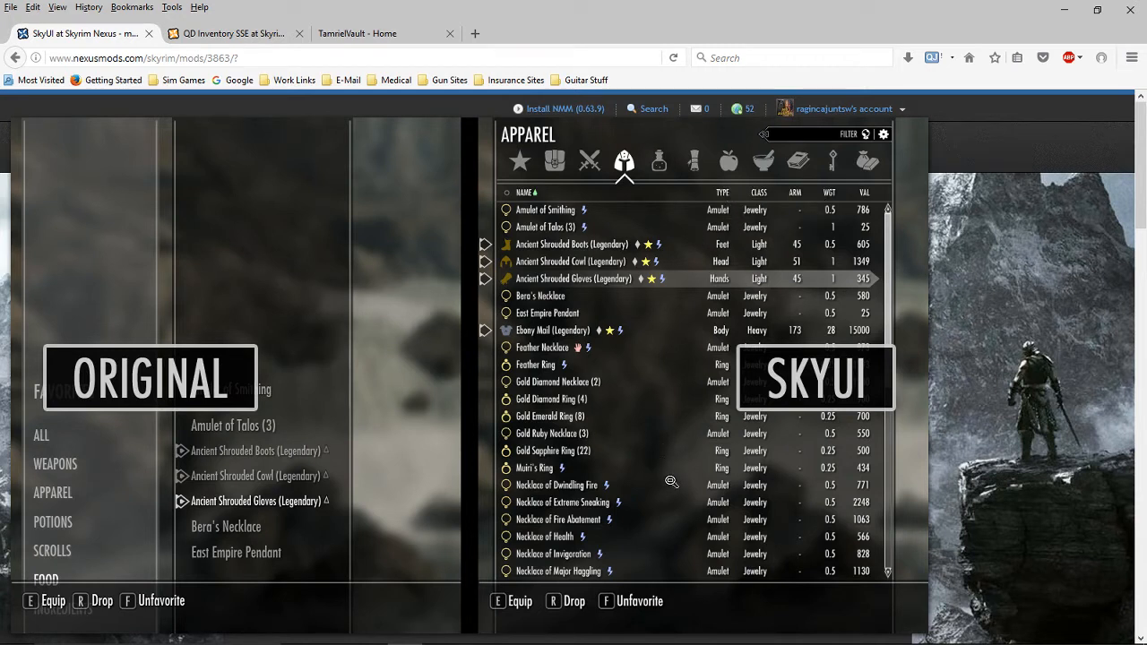
{"action": "mouse_move", "coordinate": [562, 369]}
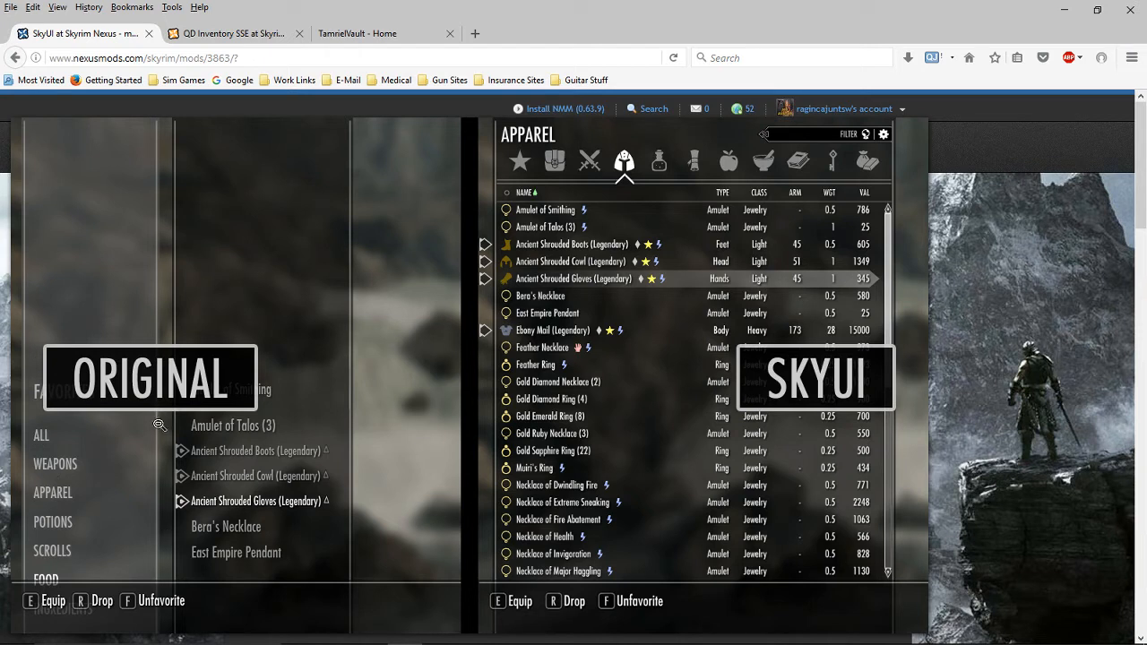
{"action": "mouse_move", "coordinate": [609, 347]}
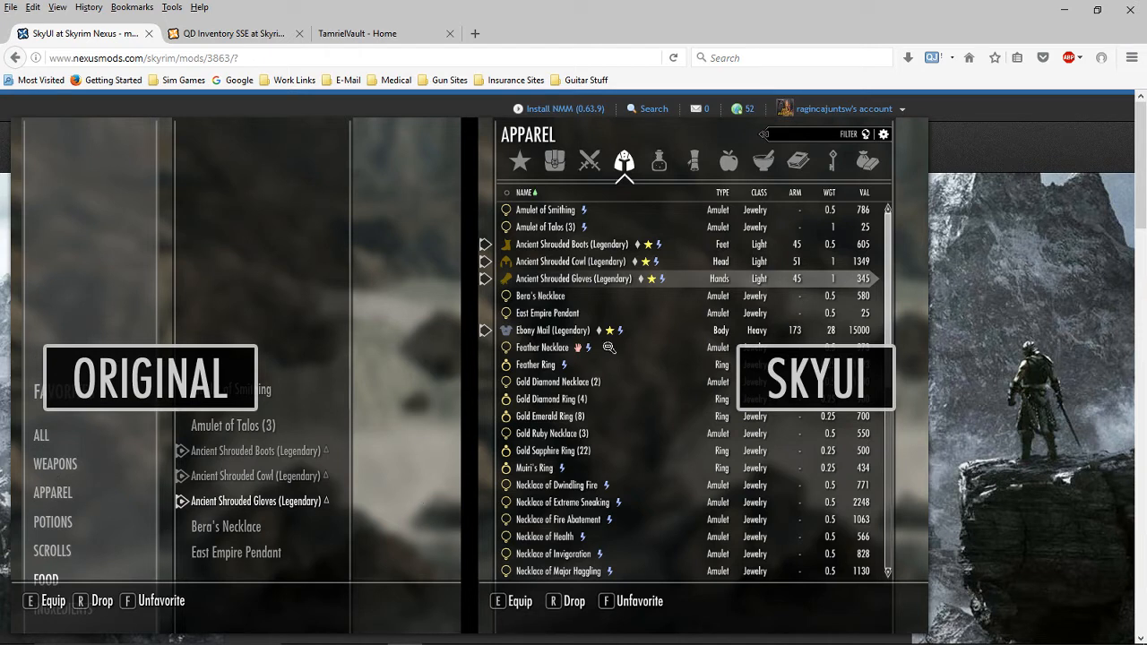
{"action": "mouse_move", "coordinate": [491, 398]}
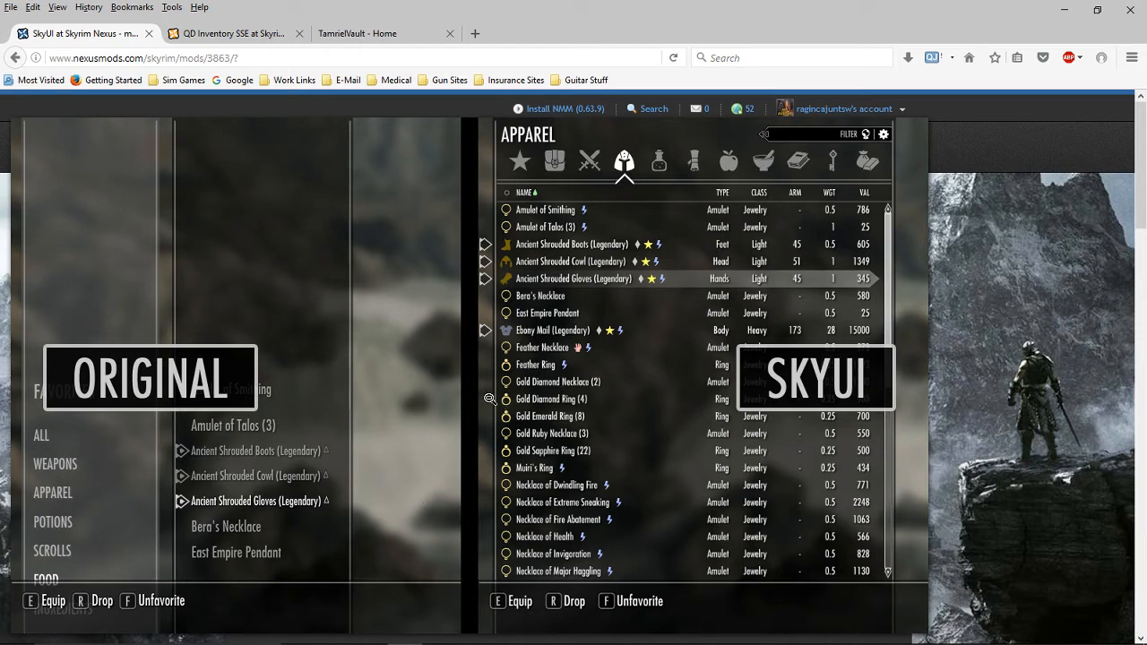
{"action": "mouse_move", "coordinate": [423, 461]}
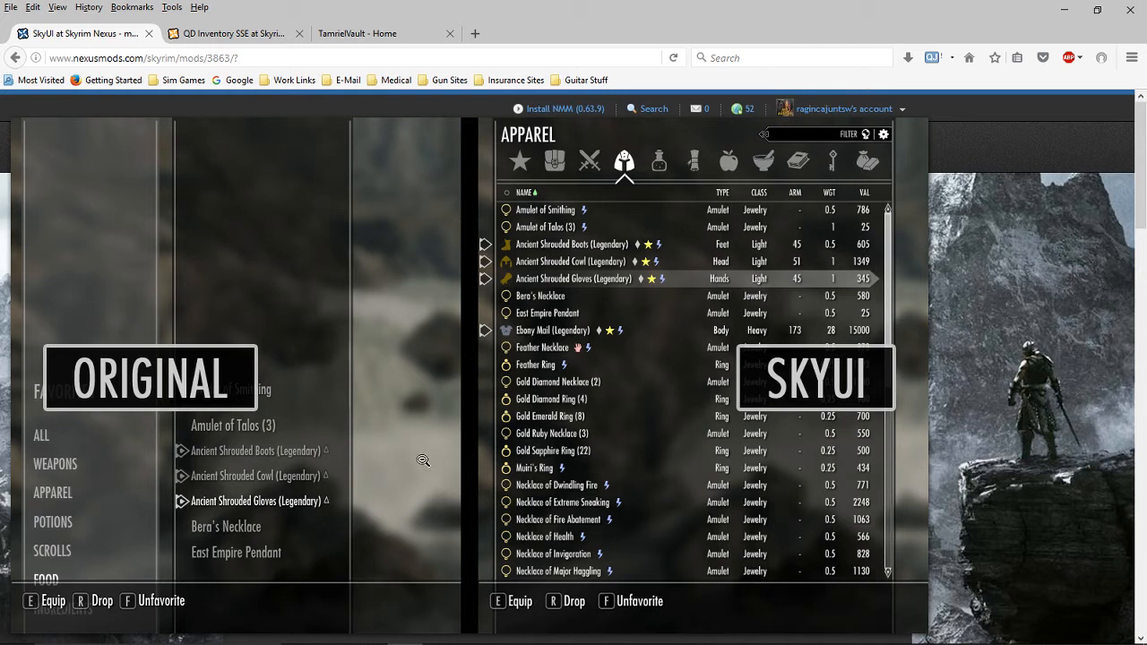
{"action": "mouse_move", "coordinate": [187, 425]}
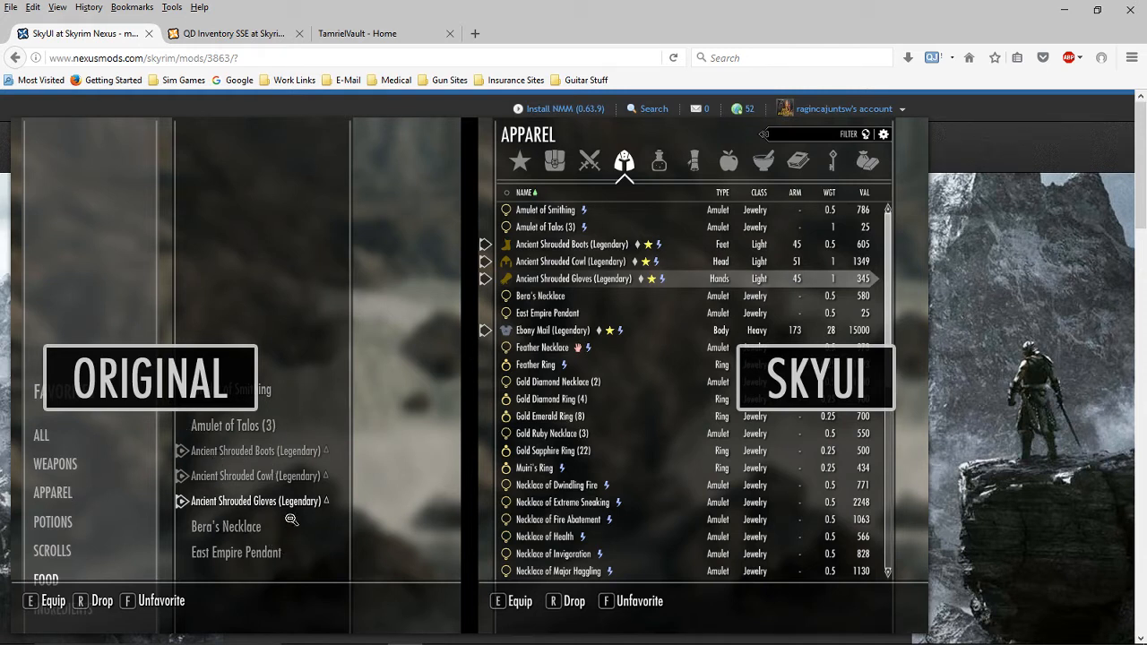
{"action": "mouse_move", "coordinate": [542, 313]}
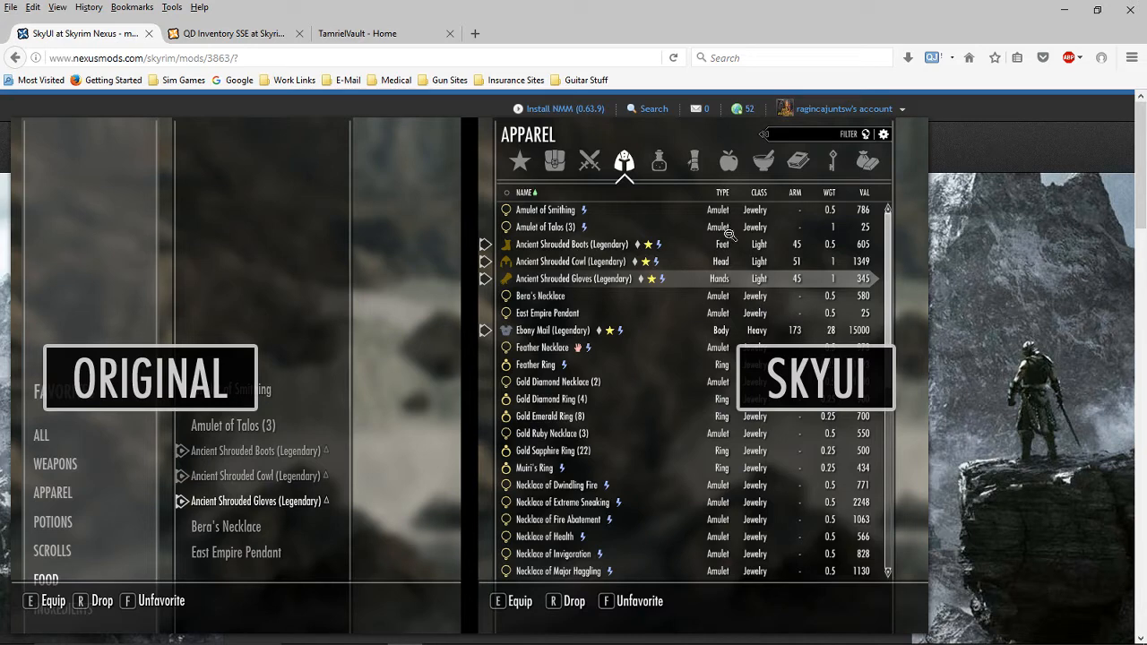
- Compare the QD Inventory SSE screenshot against the SkyUI page and switch back to QD Inventory
{"action": "left_click", "coordinate": [233, 32]}
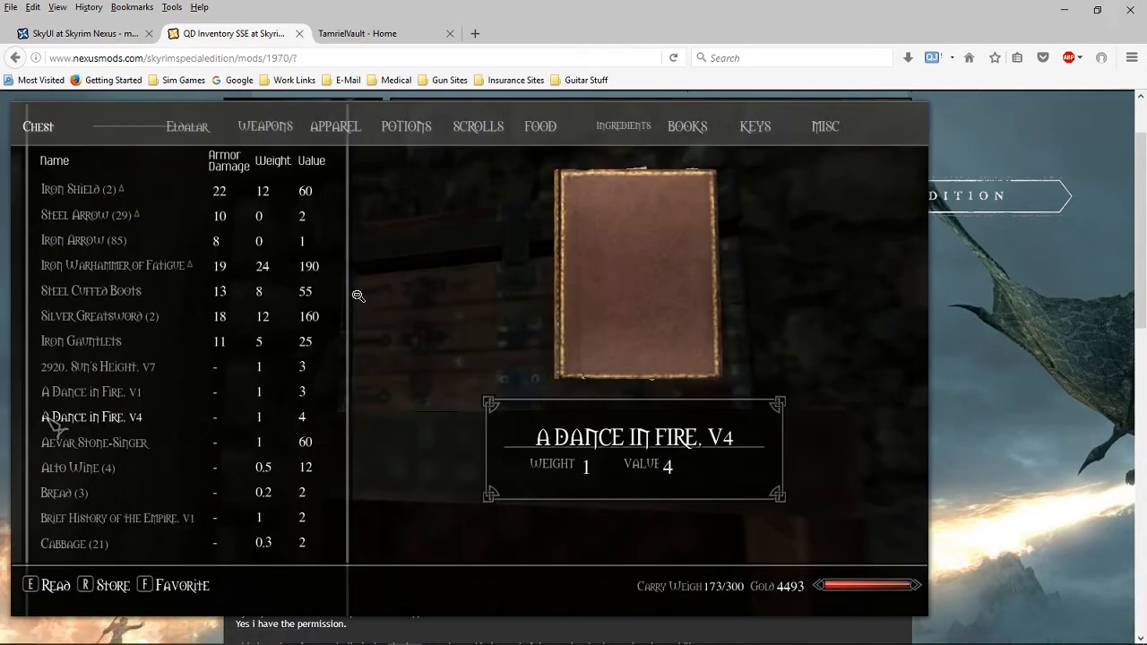
{"action": "mouse_move", "coordinate": [229, 199]}
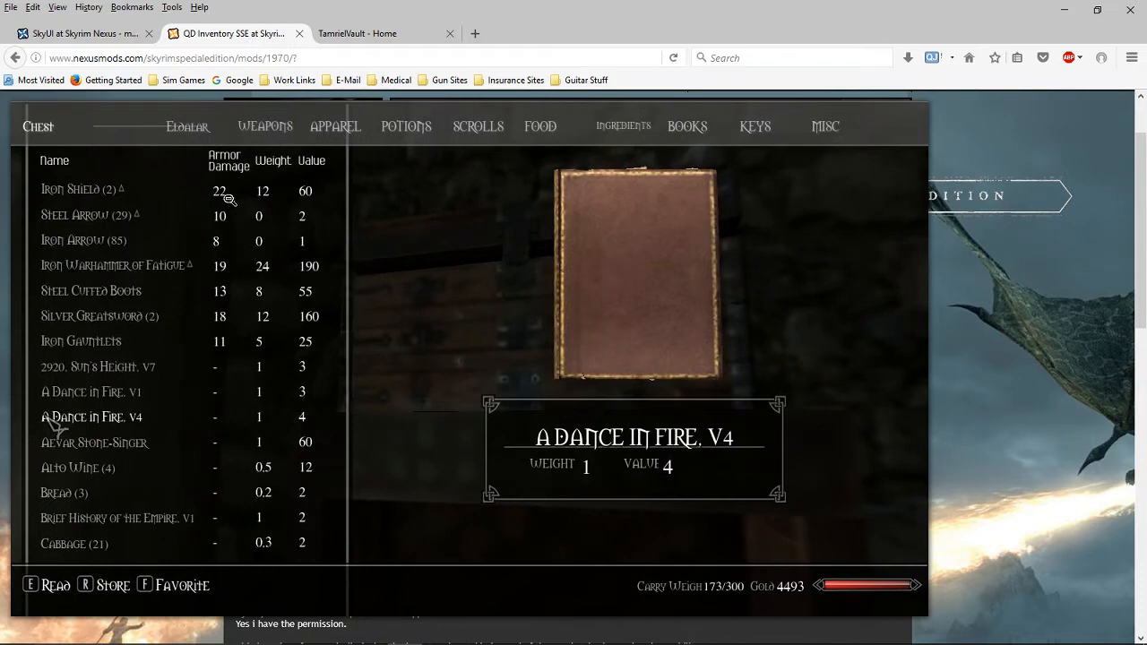
{"action": "mouse_move", "coordinate": [110, 184]}
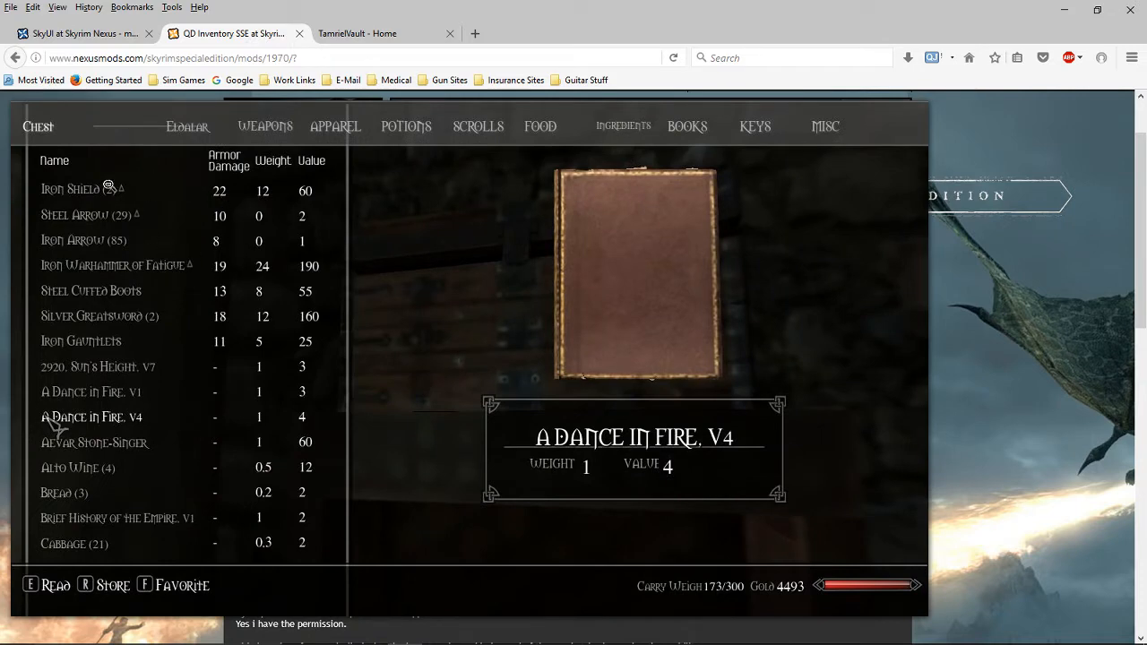
{"action": "left_click", "coordinate": [81, 32]}
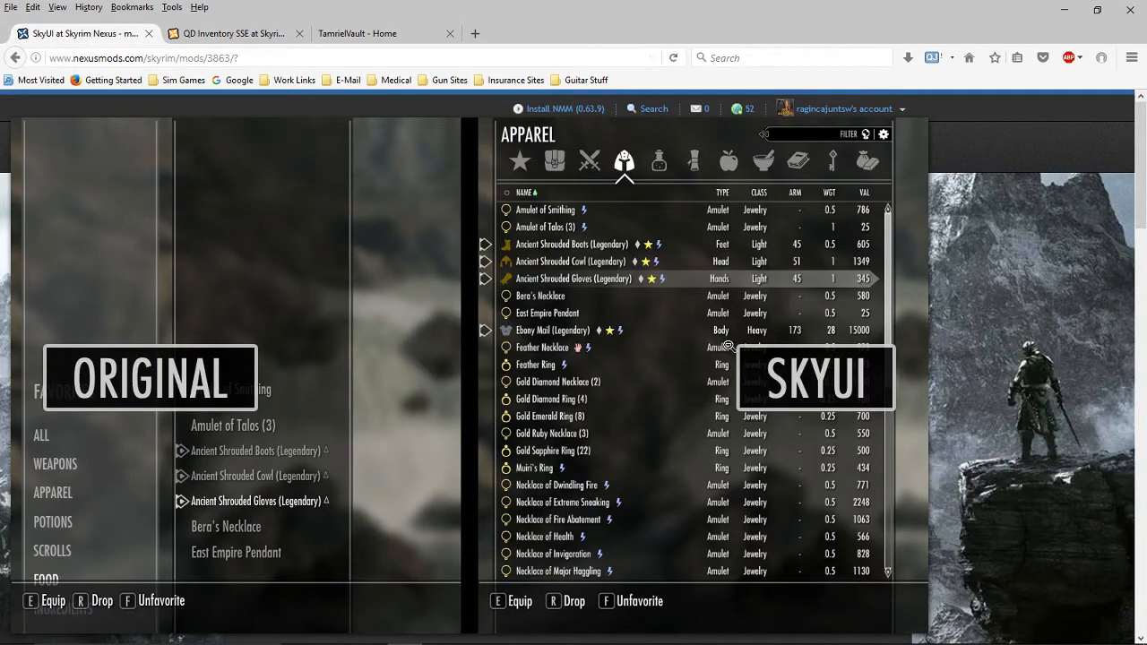
{"action": "left_click", "coordinate": [233, 32]}
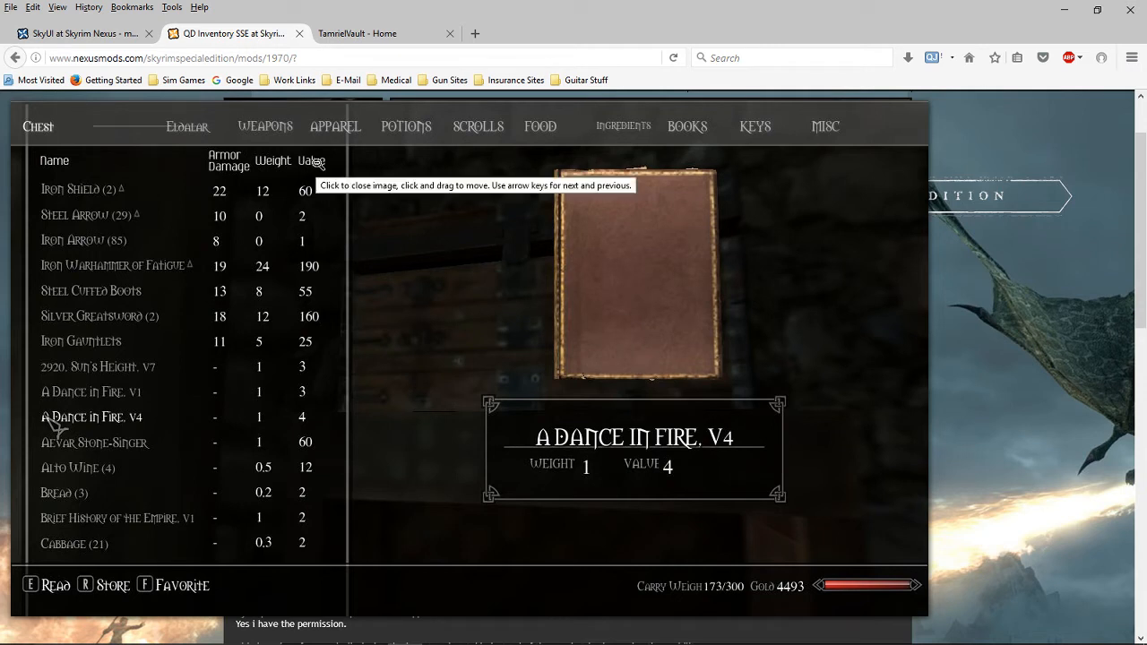
{"action": "mouse_move", "coordinate": [333, 340]}
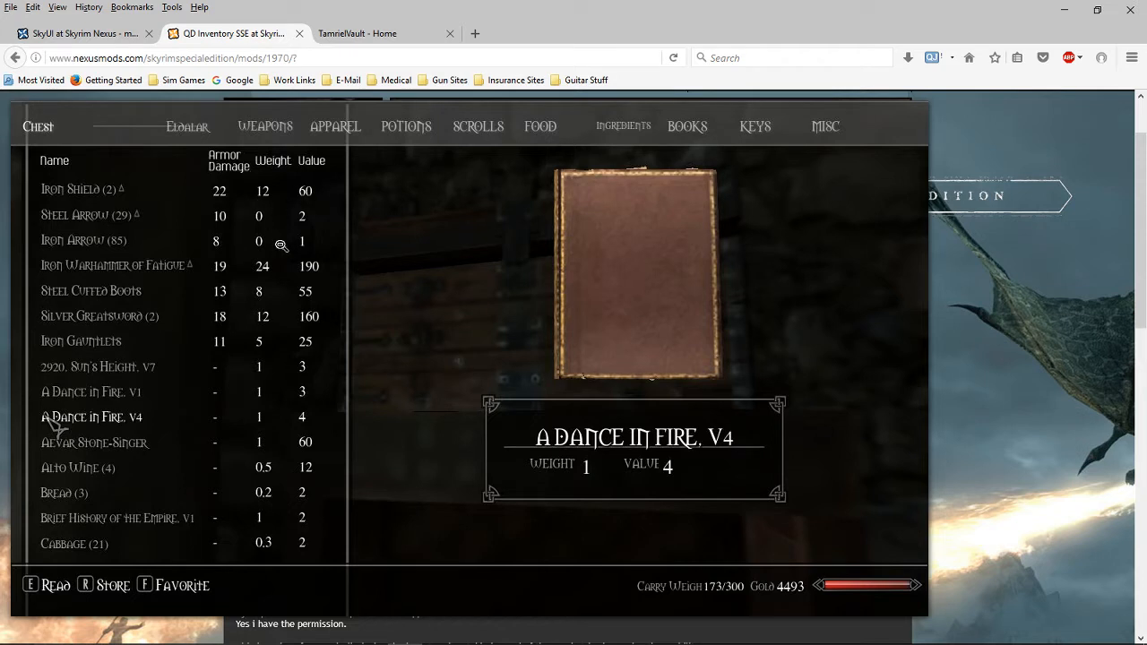
{"action": "mouse_move", "coordinate": [334, 143]}
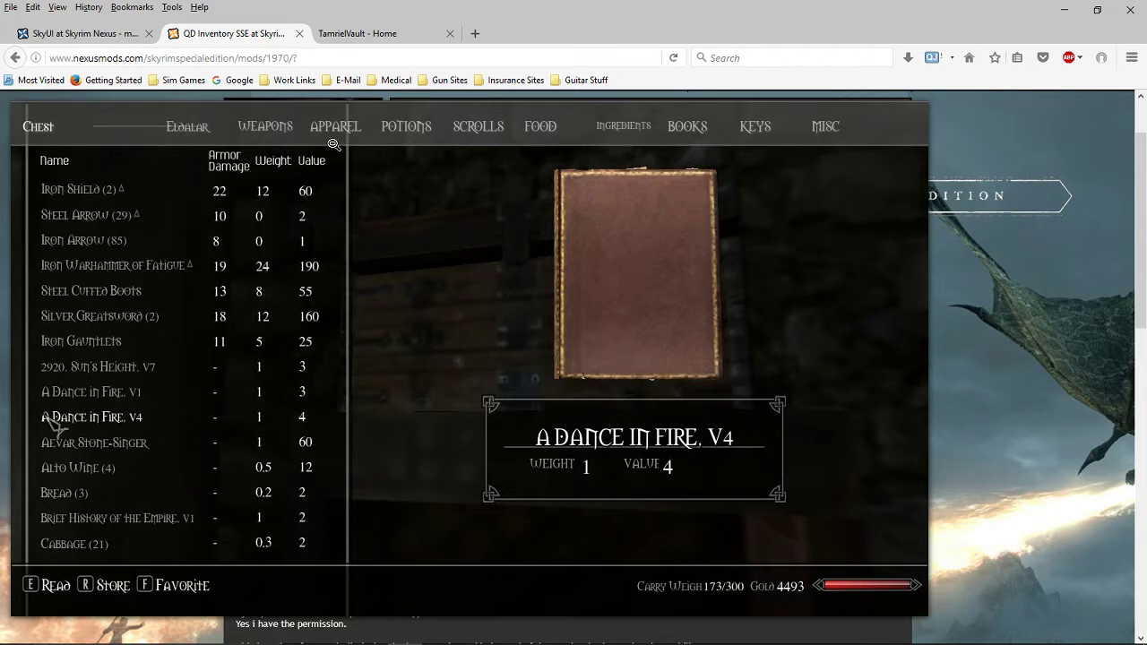
{"action": "mouse_move", "coordinate": [233, 32]}
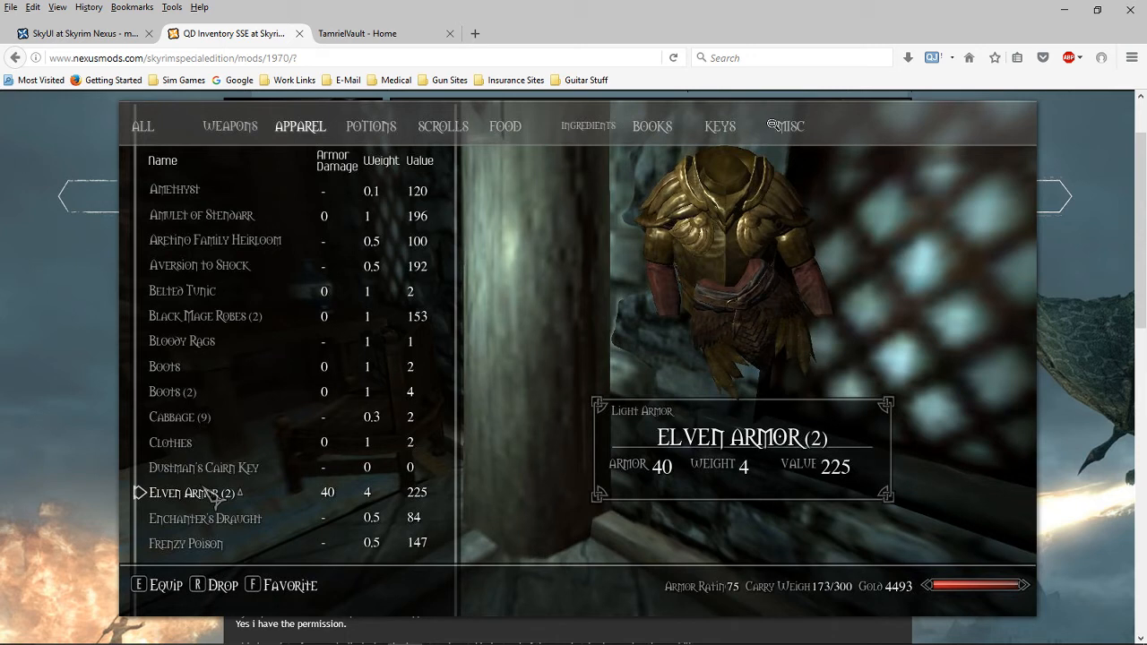
{"action": "mouse_move", "coordinate": [416, 135]}
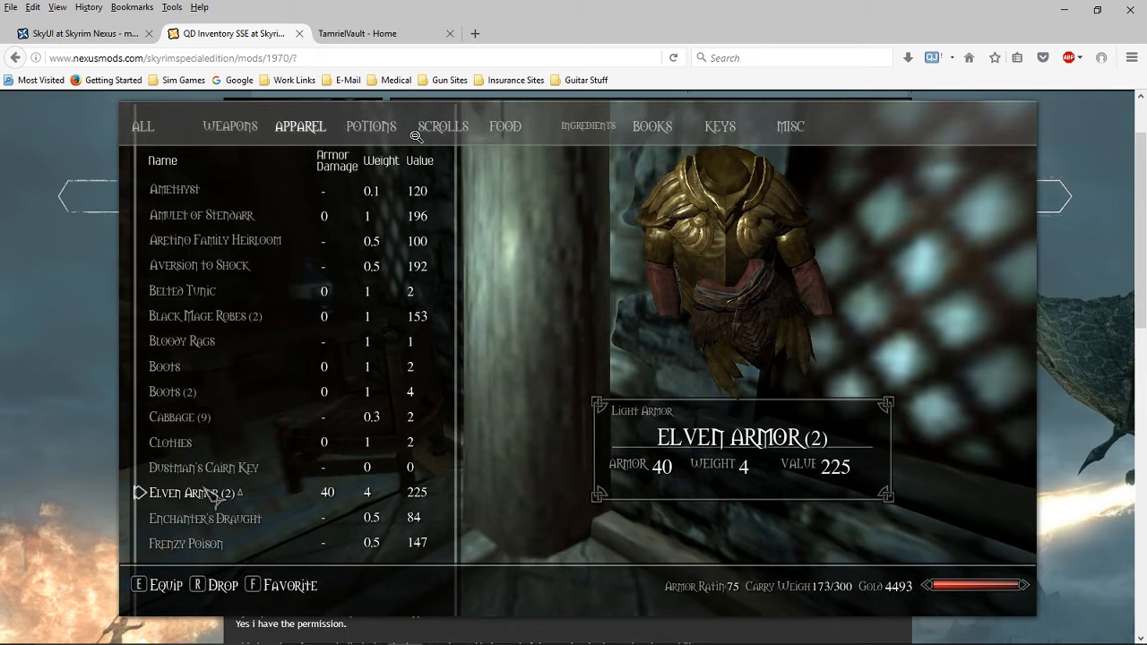
{"action": "mouse_move", "coordinate": [502, 156]}
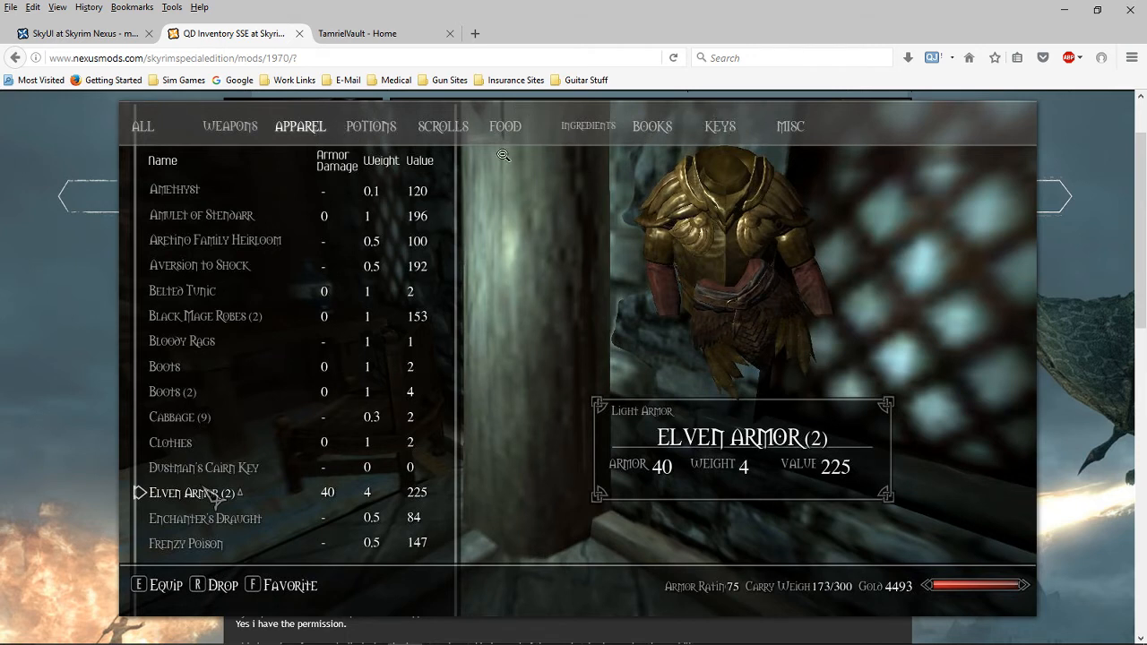
{"action": "mouse_move", "coordinate": [570, 145]}
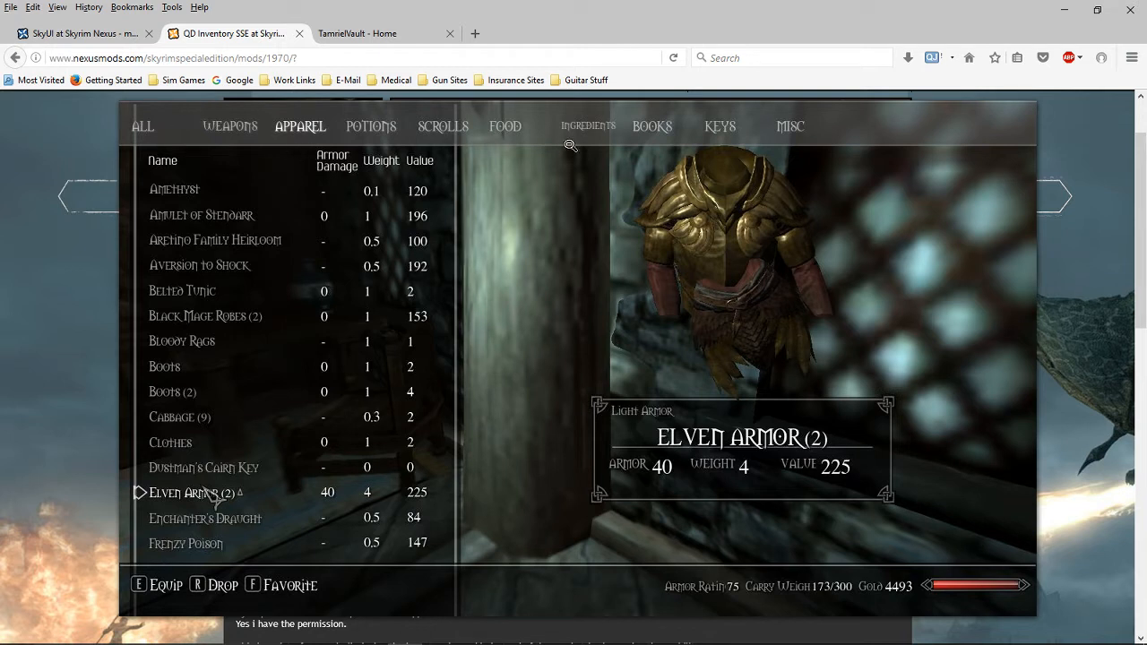
{"action": "mouse_move", "coordinate": [153, 106]}
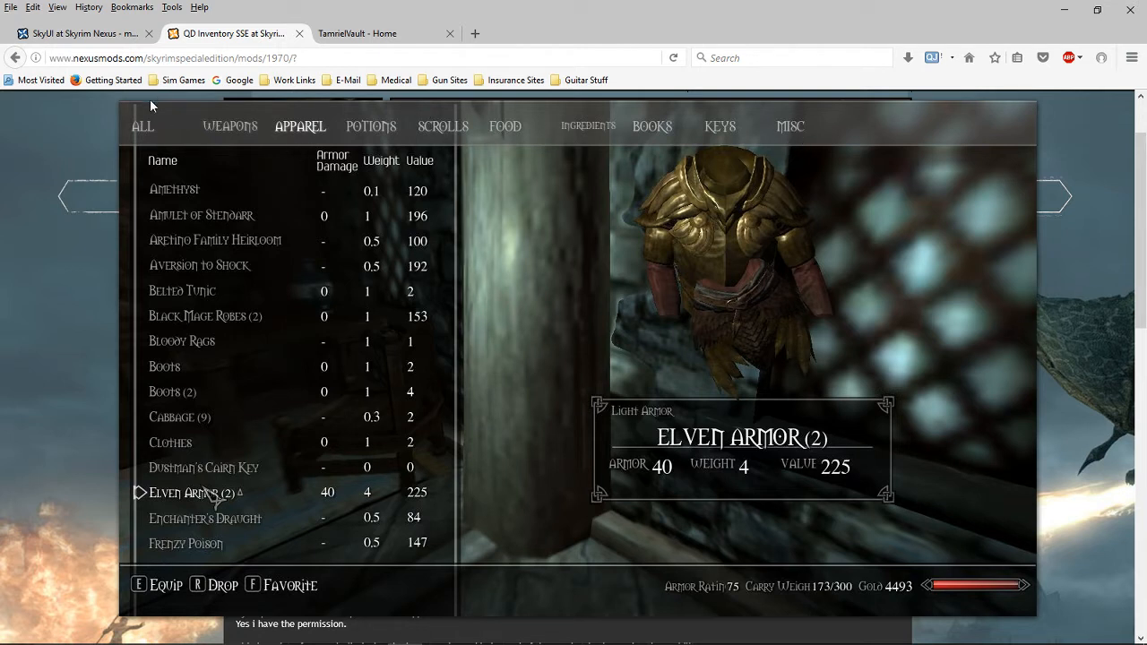
{"action": "mouse_move", "coordinate": [767, 136]}
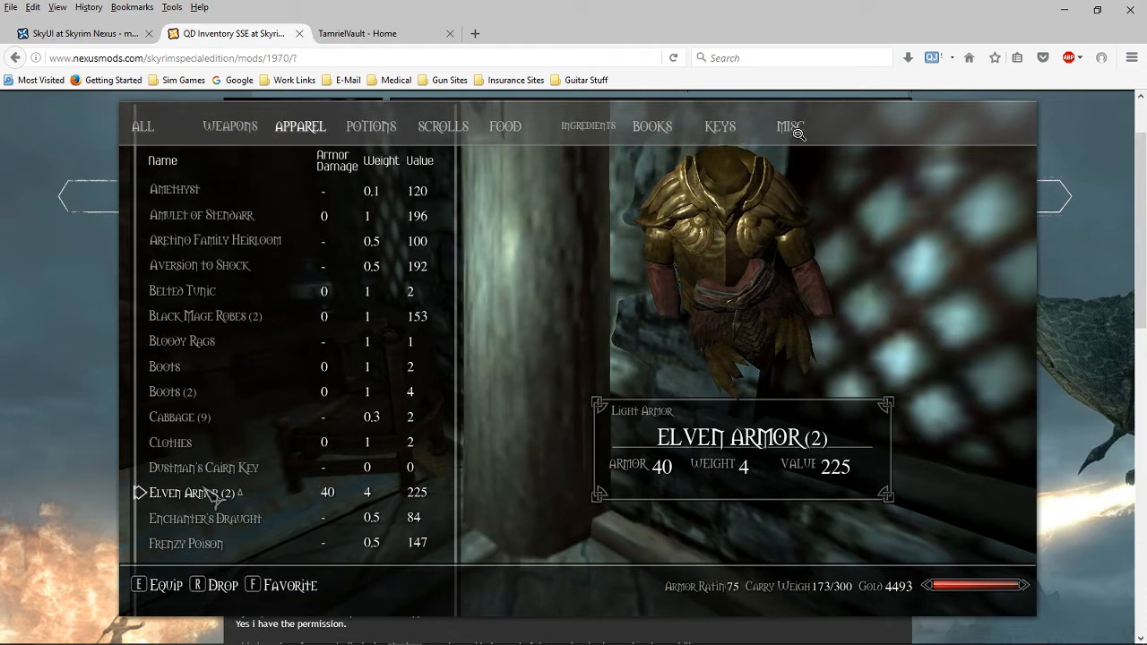
{"action": "mouse_move", "coordinate": [760, 107]}
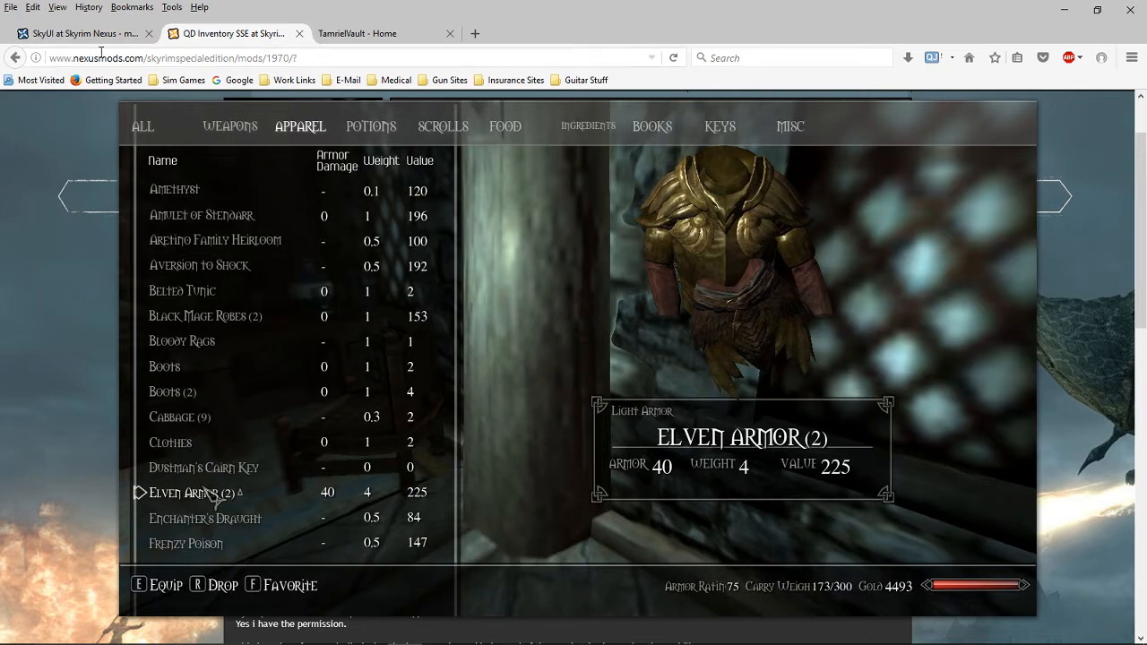
{"action": "left_click", "coordinate": [81, 32]}
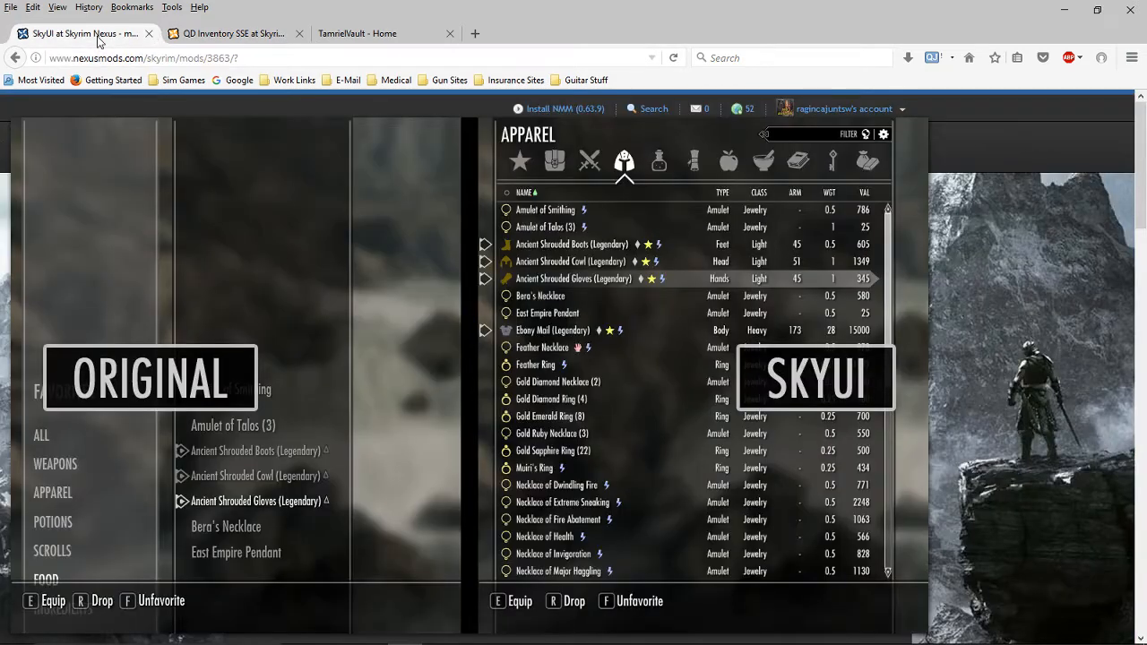
{"action": "mouse_move", "coordinate": [100, 502]}
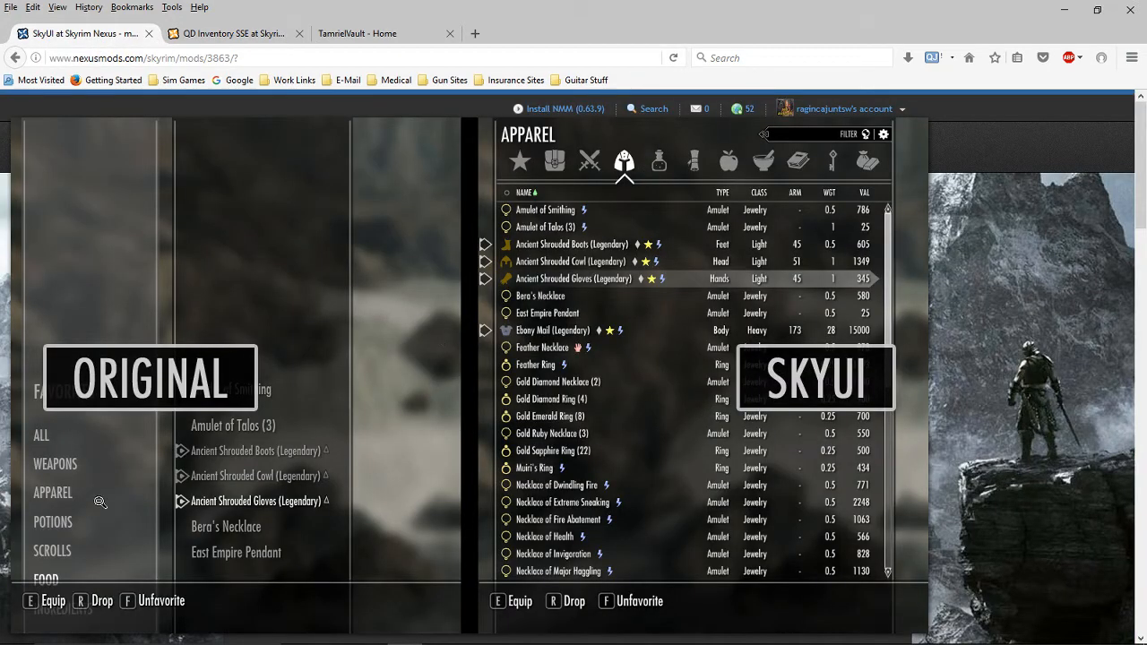
{"action": "mouse_move", "coordinate": [332, 502]}
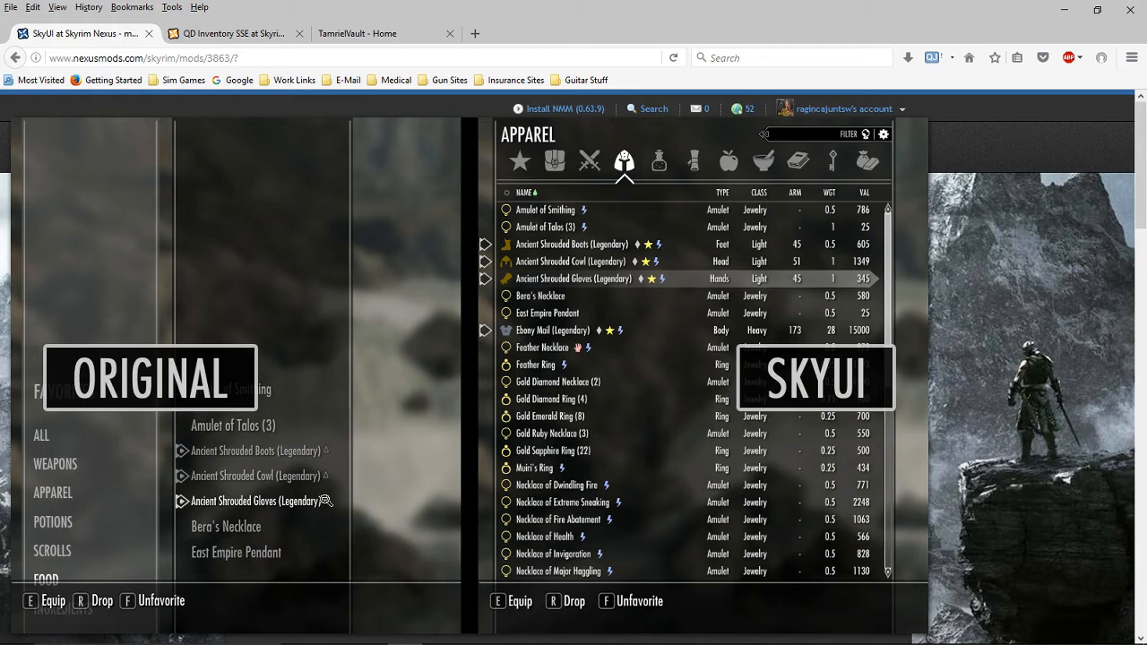
{"action": "left_click", "coordinate": [233, 32]}
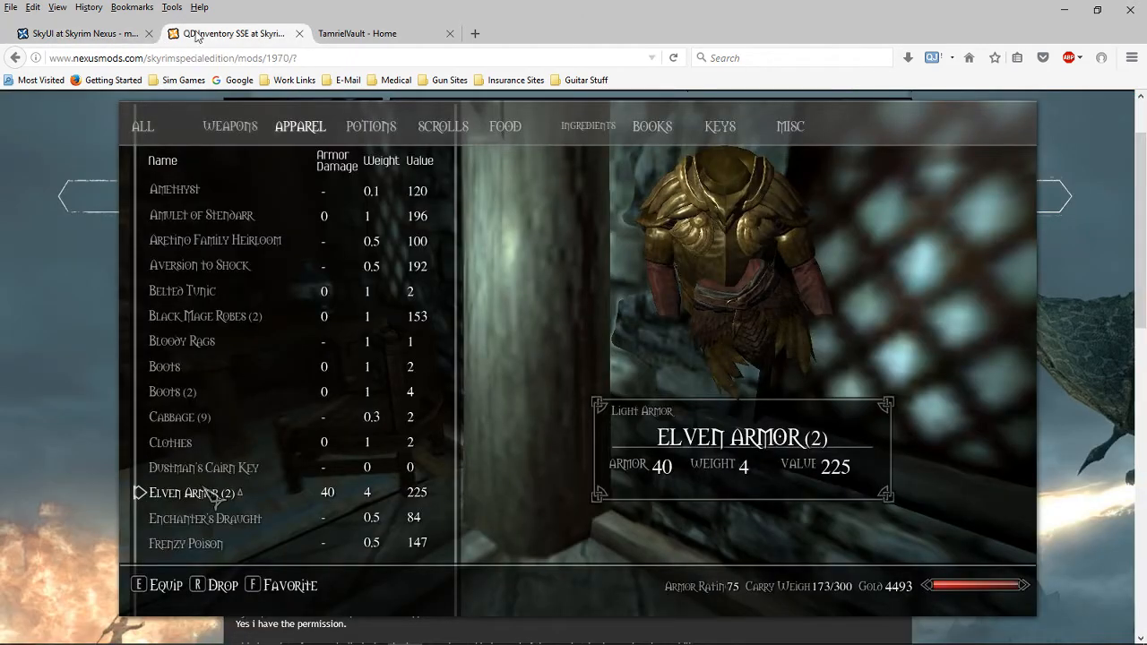
{"action": "left_click", "coordinate": [81, 32]}
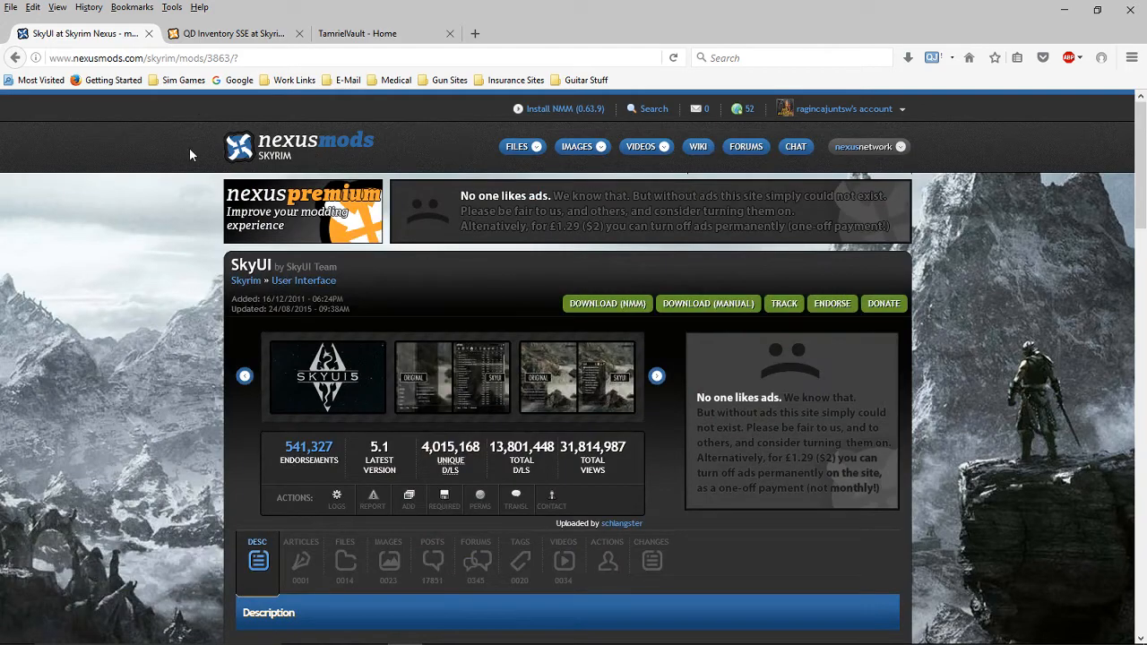
{"action": "scroll", "scroll_direction": "down", "scroll_amount": 3}
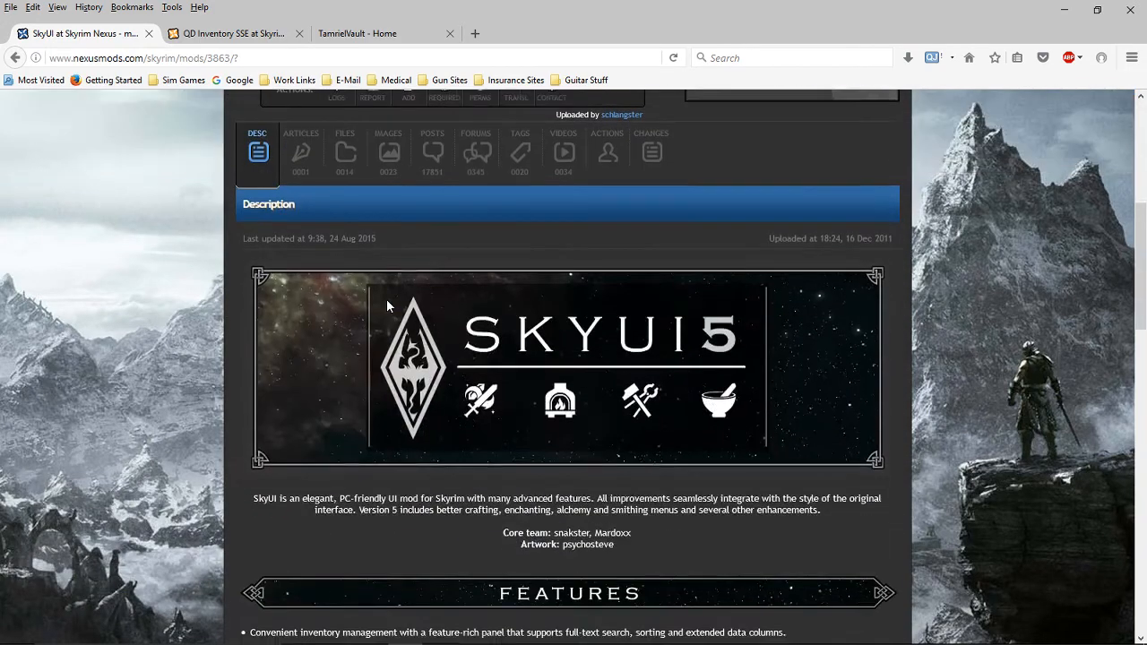
{"action": "scroll", "scroll_direction": "up", "scroll_amount": 3}
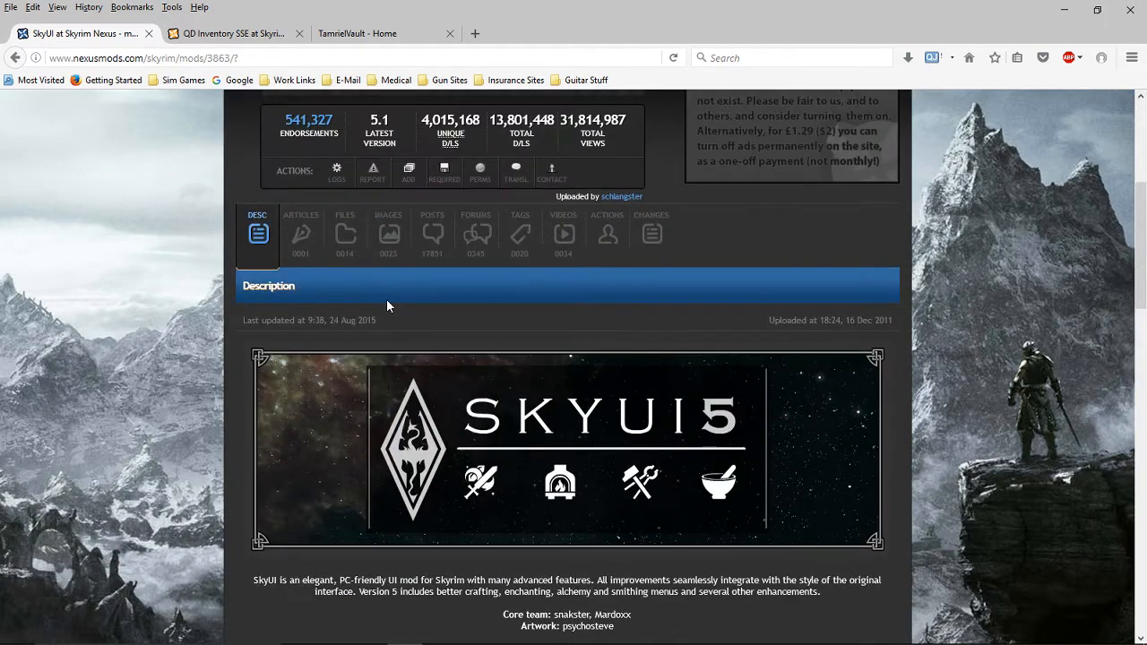
{"action": "scroll", "scroll_direction": "up", "scroll_amount": 3}
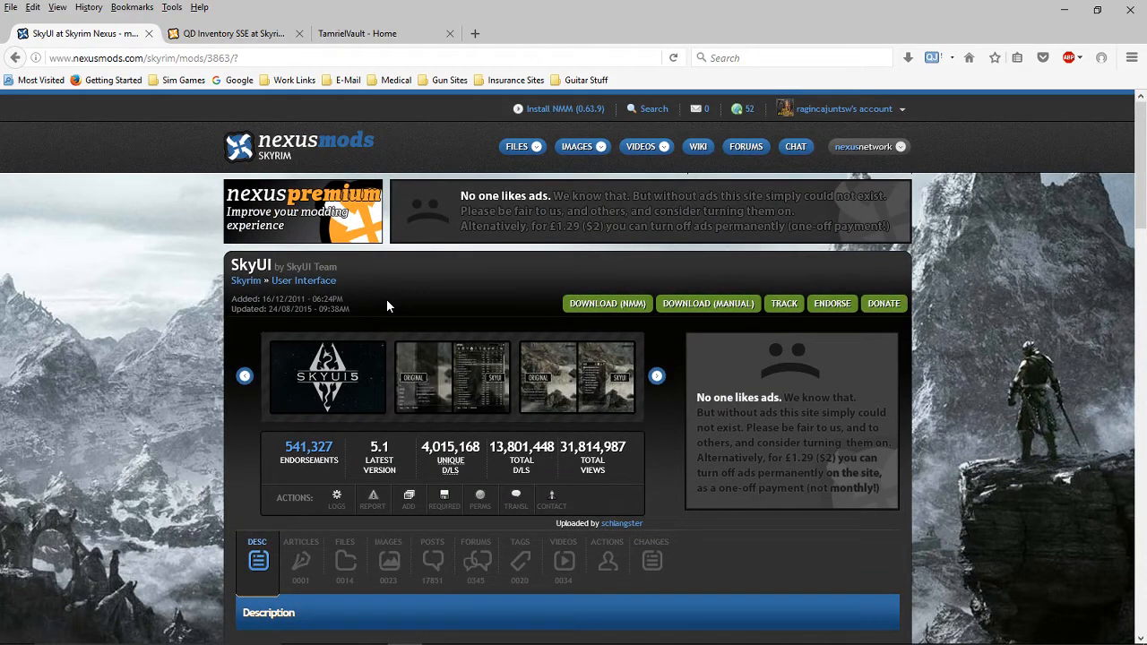
{"action": "mouse_move", "coordinate": [269, 140]}
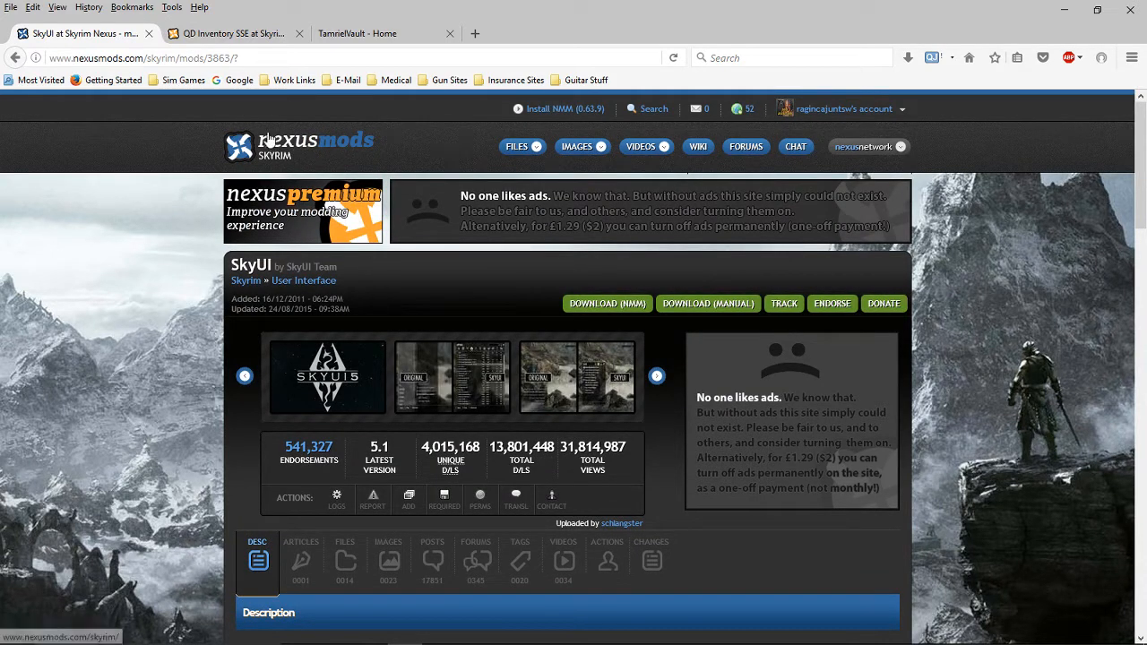
{"action": "mouse_move", "coordinate": [266, 75]}
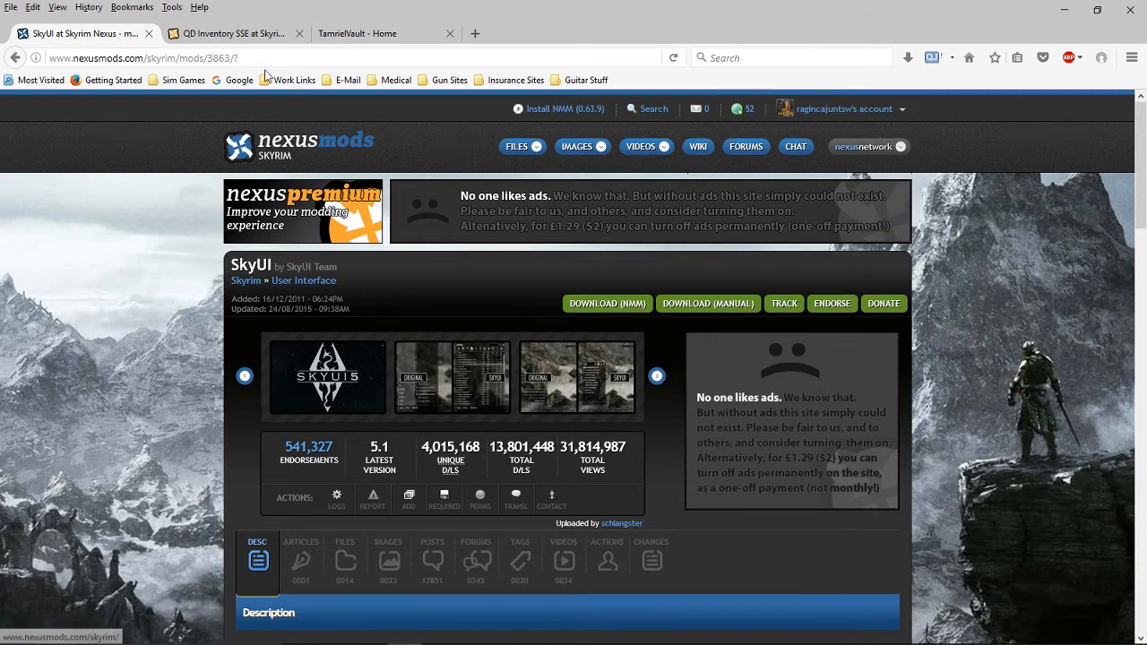
{"action": "left_click", "coordinate": [233, 32]}
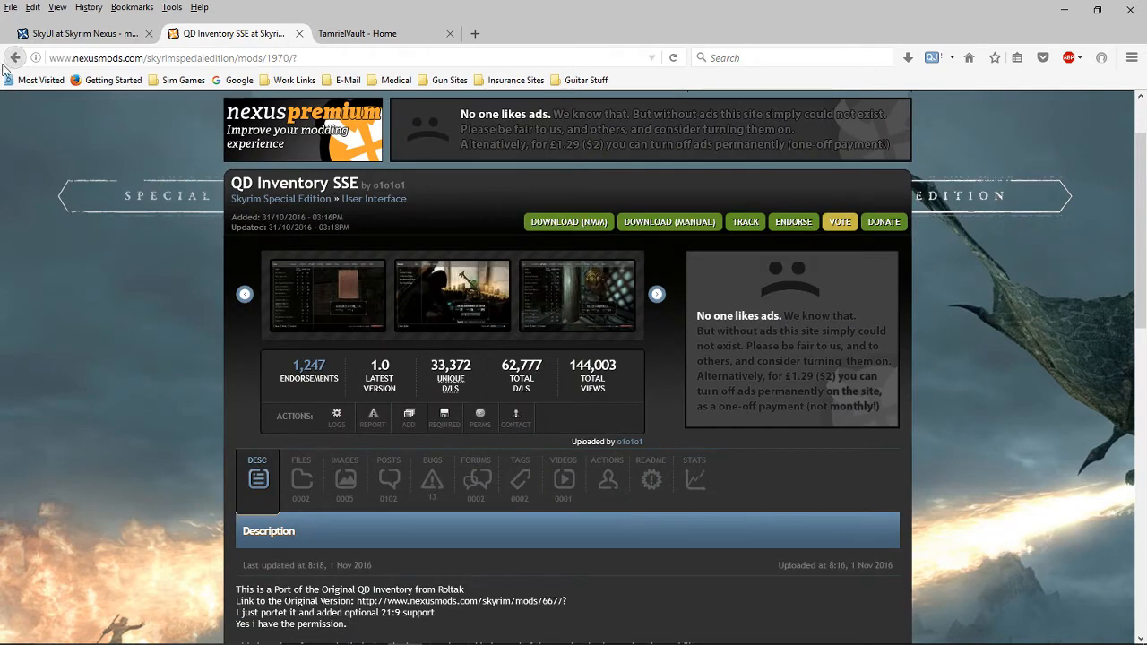
{"action": "mouse_move", "coordinate": [80, 33]}
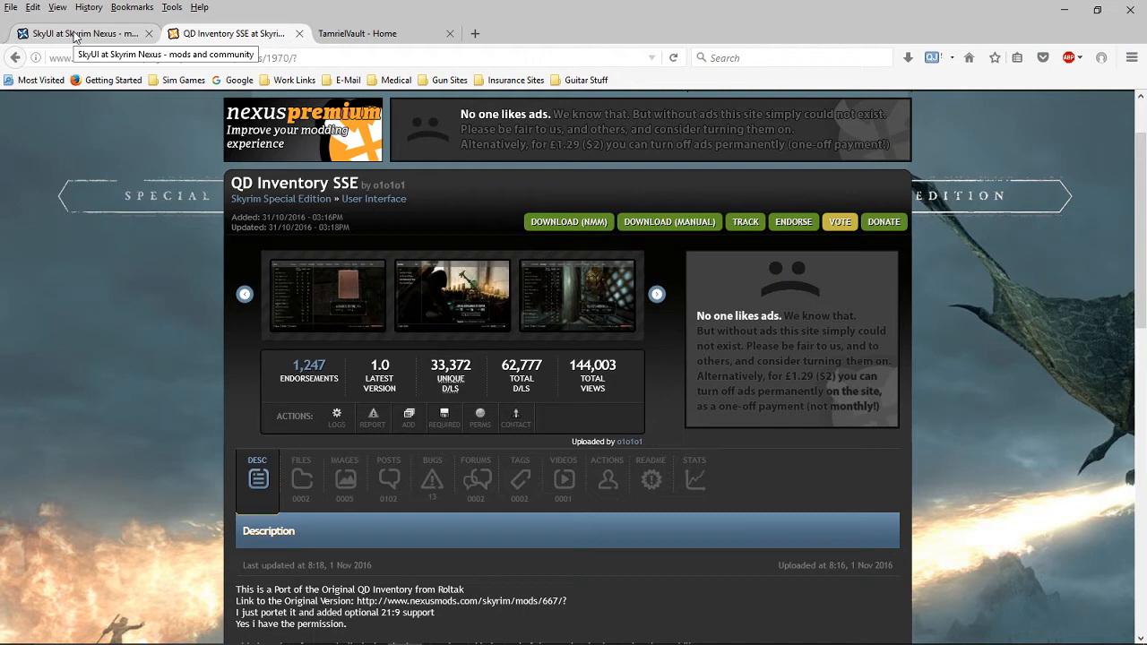
{"action": "left_click", "coordinate": [80, 33]}
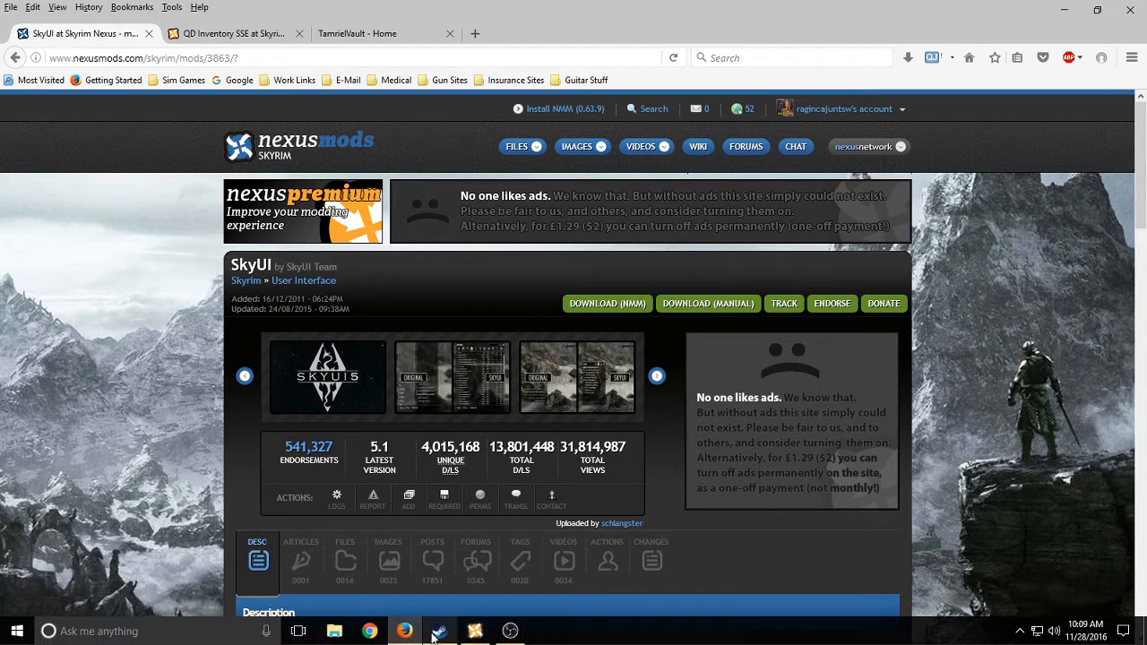
- Launch Skyrim Special Edition from the Steam library
{"action": "left_click", "coordinate": [437, 631]}
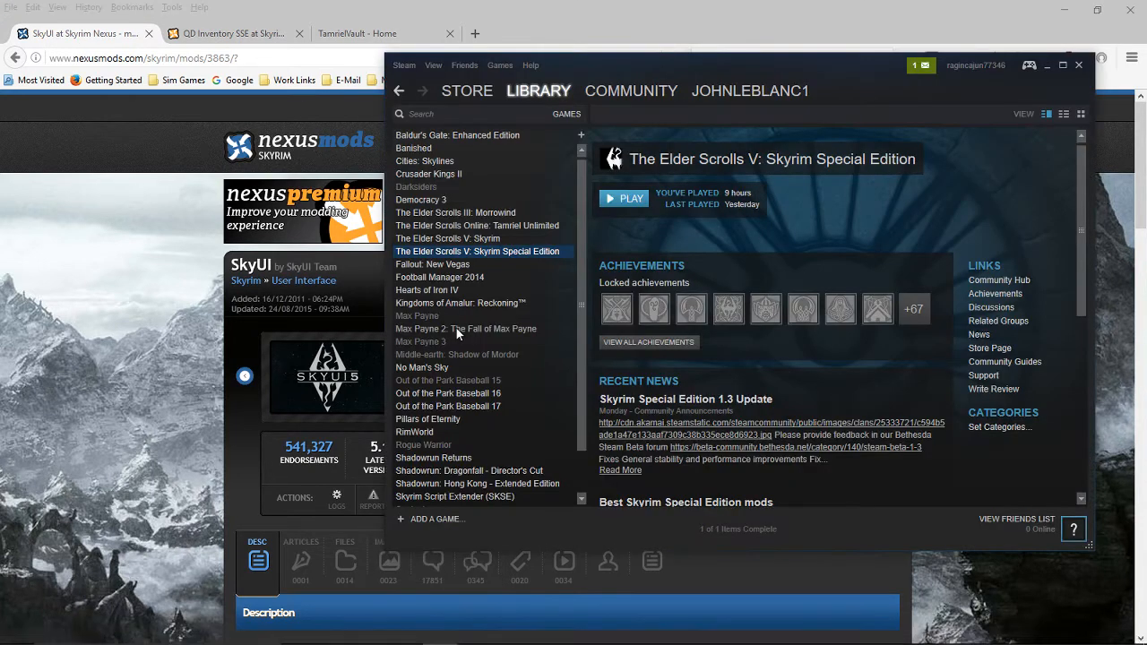
{"action": "left_click", "coordinate": [624, 197]}
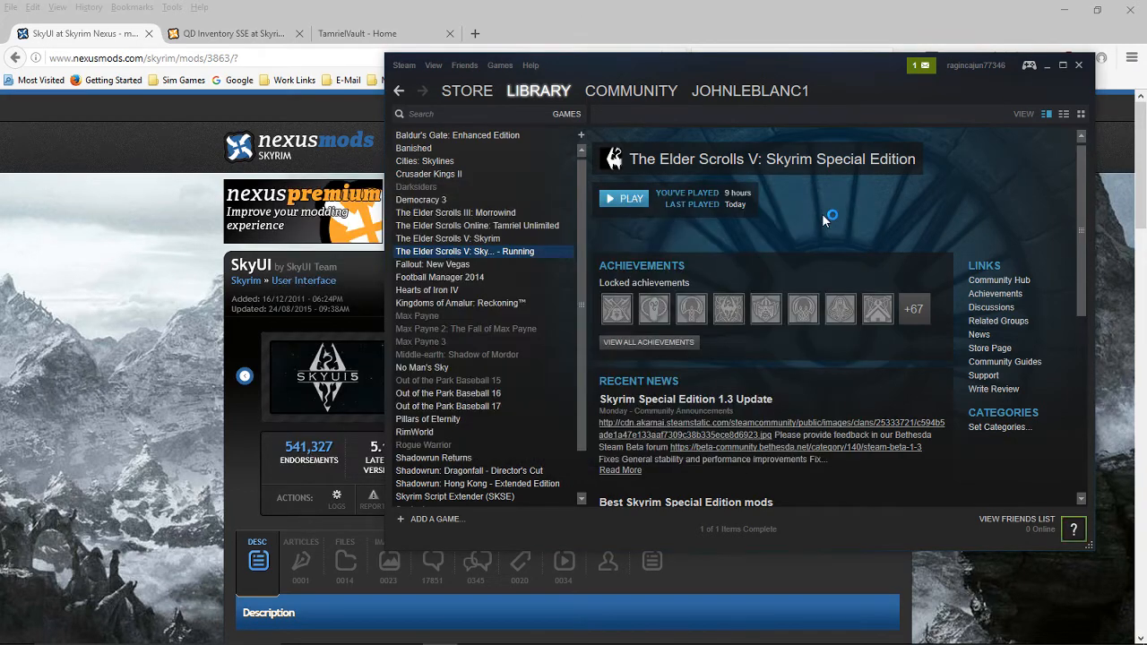
{"action": "left_click", "coordinate": [623, 197]}
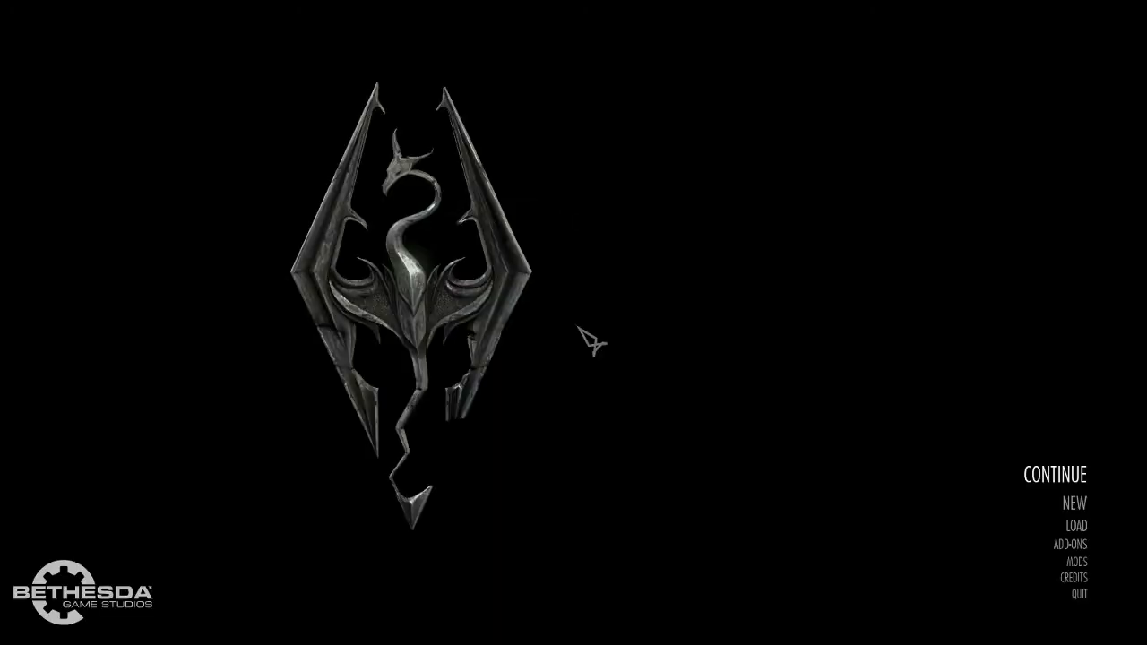
- Continue the most recent saved game from the main menu
{"action": "left_click", "coordinate": [1054, 473]}
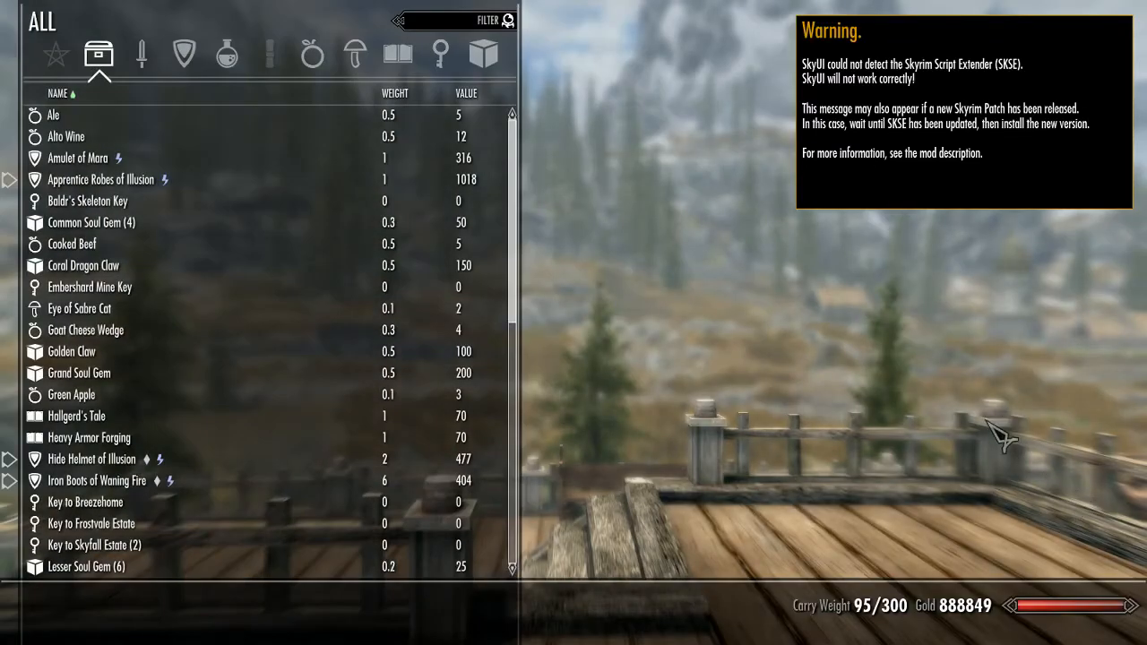
{"action": "mouse_move", "coordinate": [940, 183]}
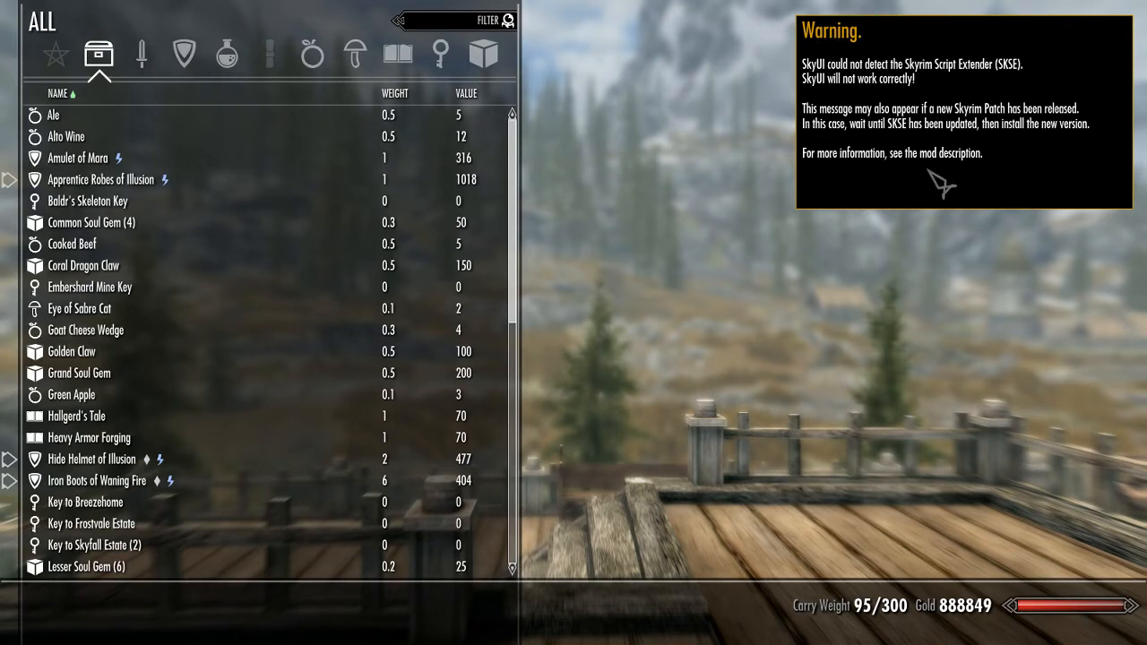
{"action": "mouse_move", "coordinate": [1030, 63]}
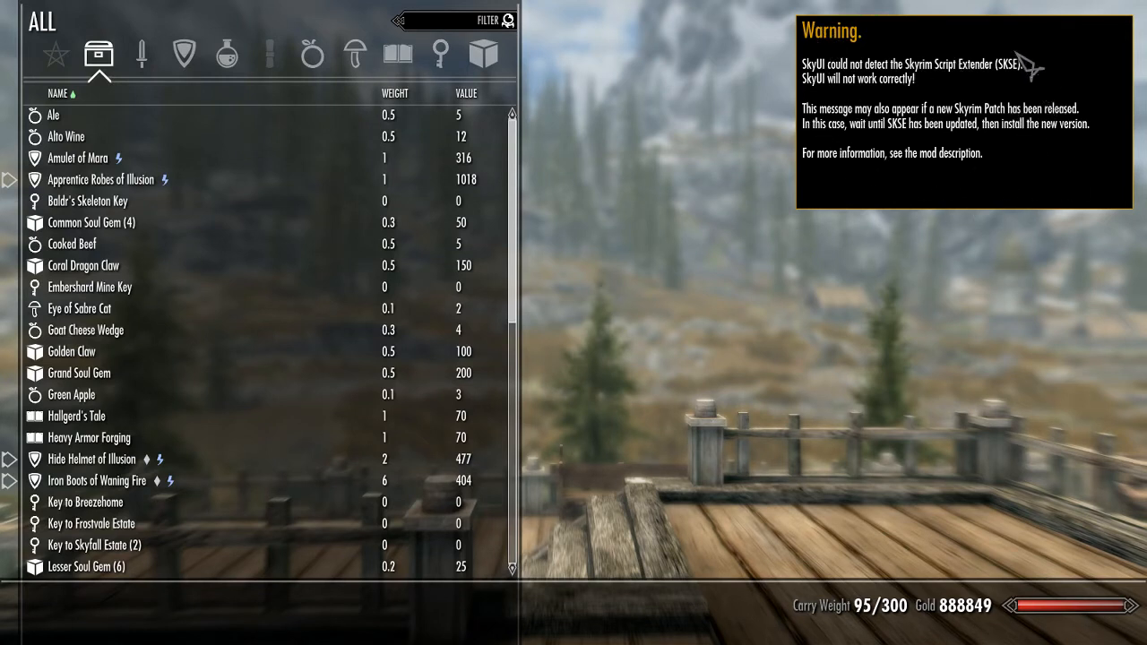
{"action": "mouse_move", "coordinate": [959, 93]}
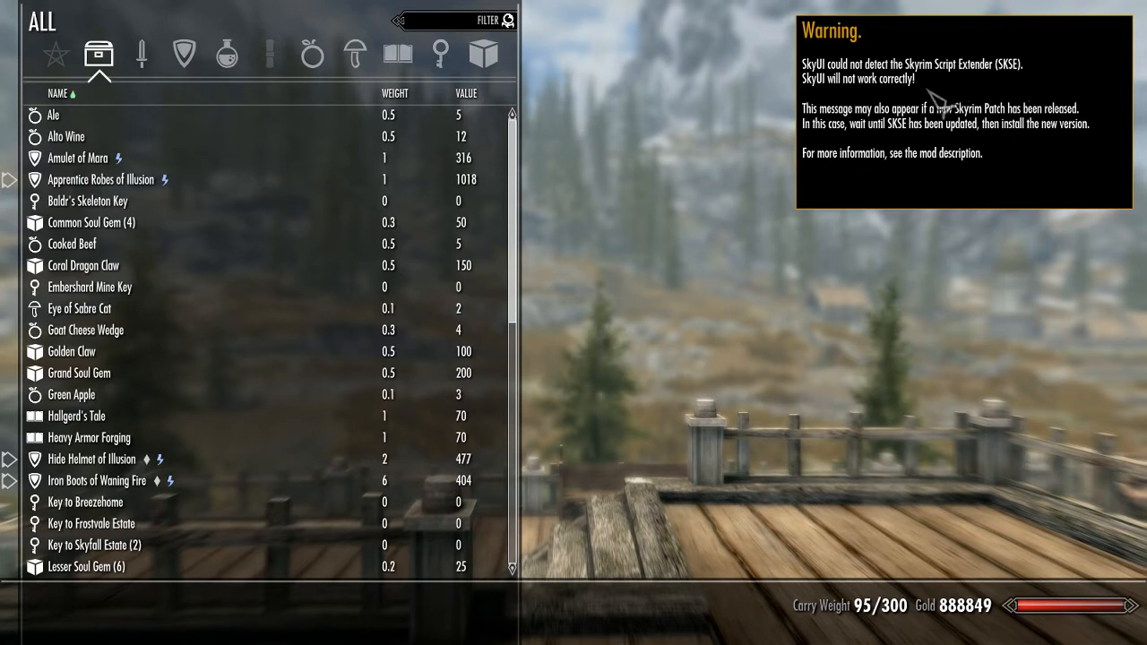
{"action": "mouse_move", "coordinate": [936, 98]}
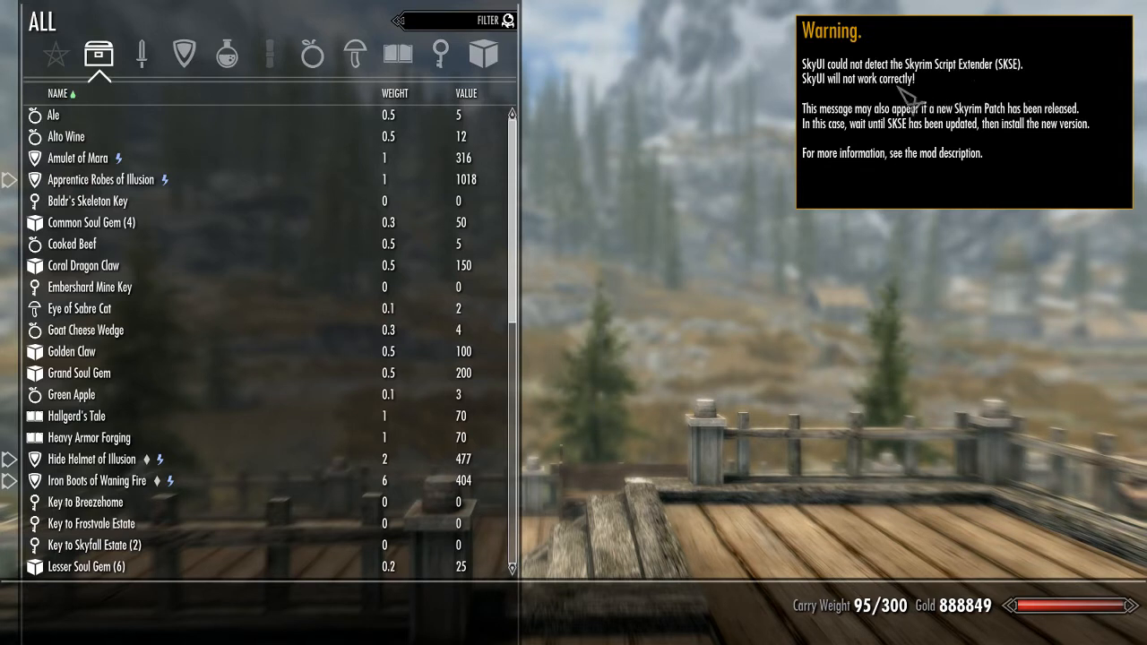
{"action": "mouse_move", "coordinate": [864, 94]}
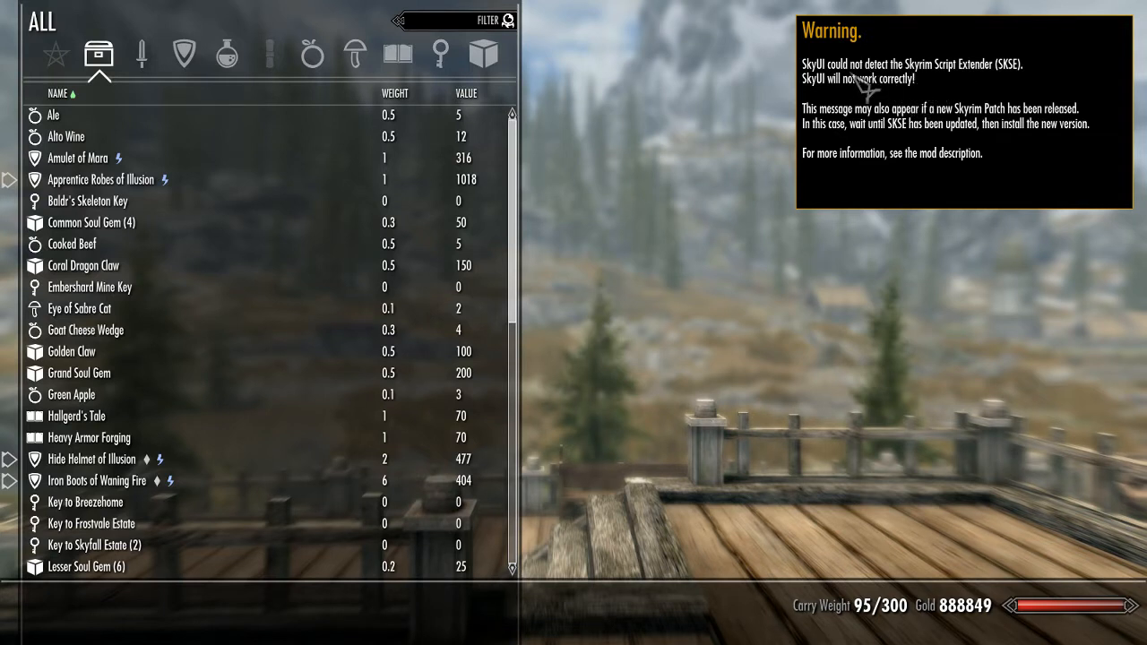
{"action": "mouse_move", "coordinate": [882, 98]}
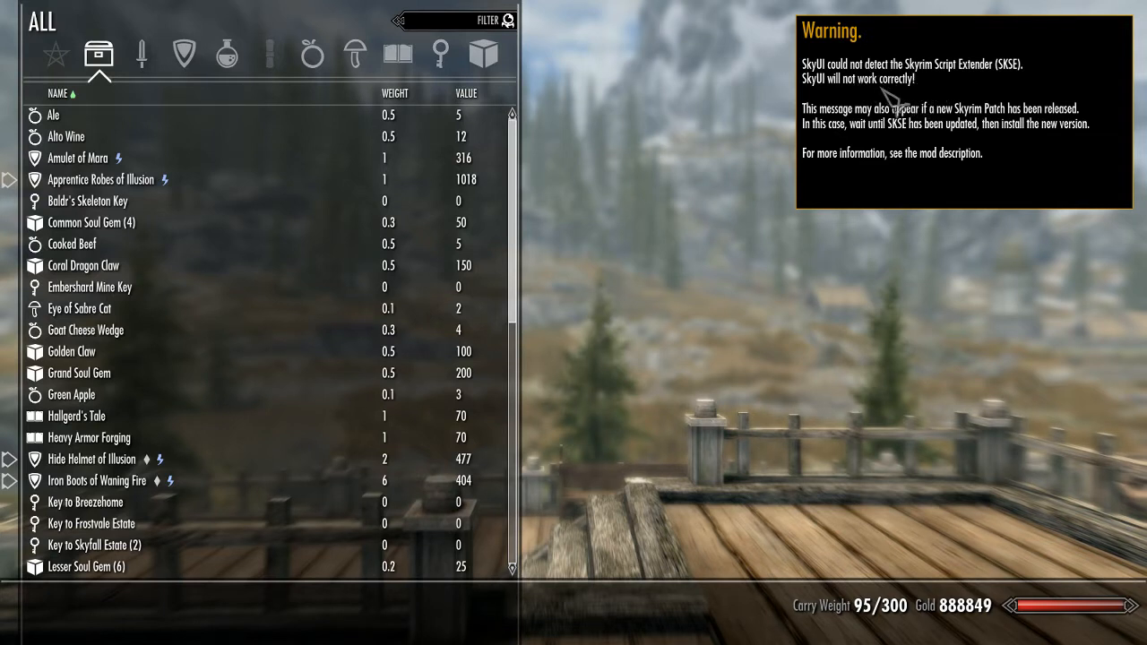
{"action": "mouse_move", "coordinate": [912, 154]}
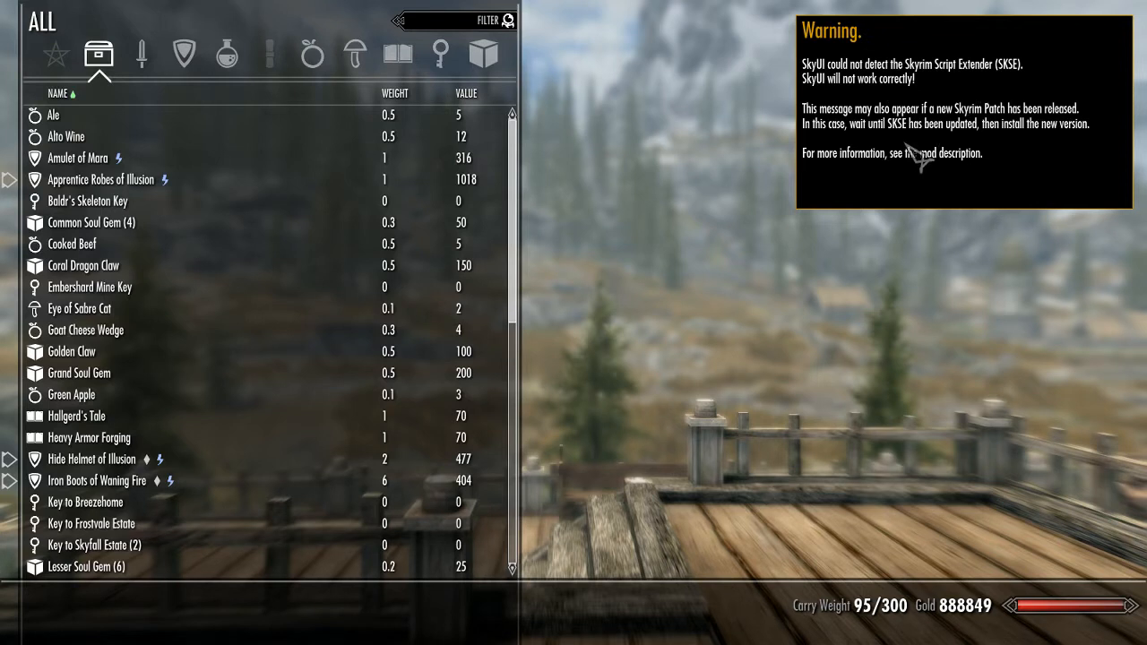
{"action": "mouse_move", "coordinate": [1018, 171]}
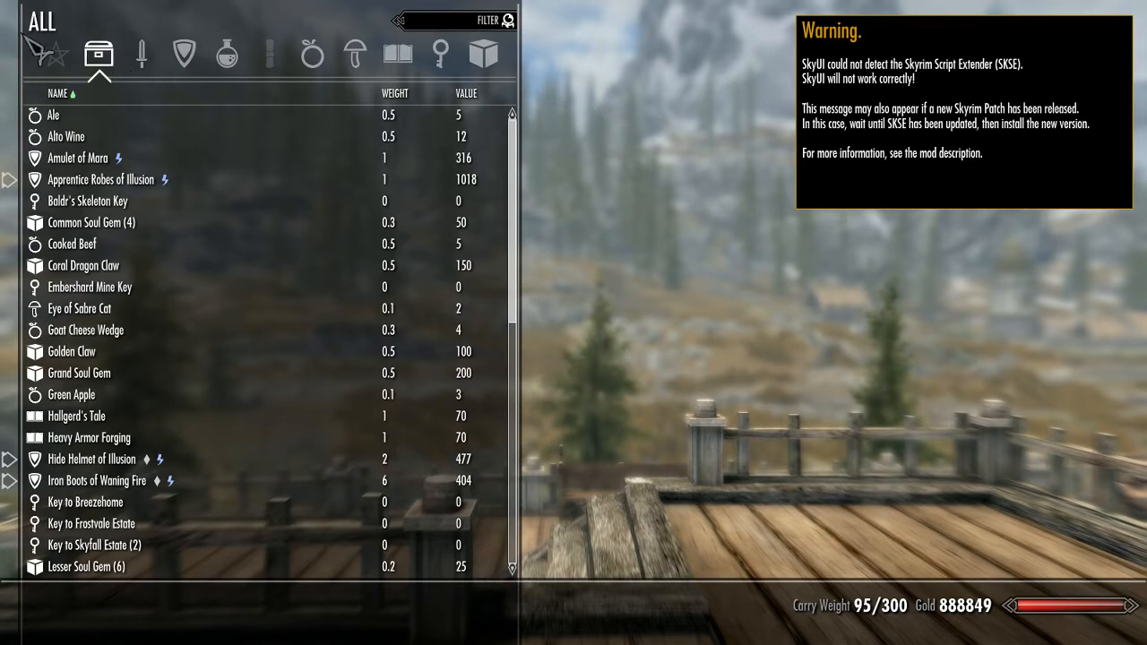
- Inspect the Green Apple, then filter the inventory by weapons, potions, ingredients, apparel and all items
{"action": "left_click", "coordinate": [72, 395]}
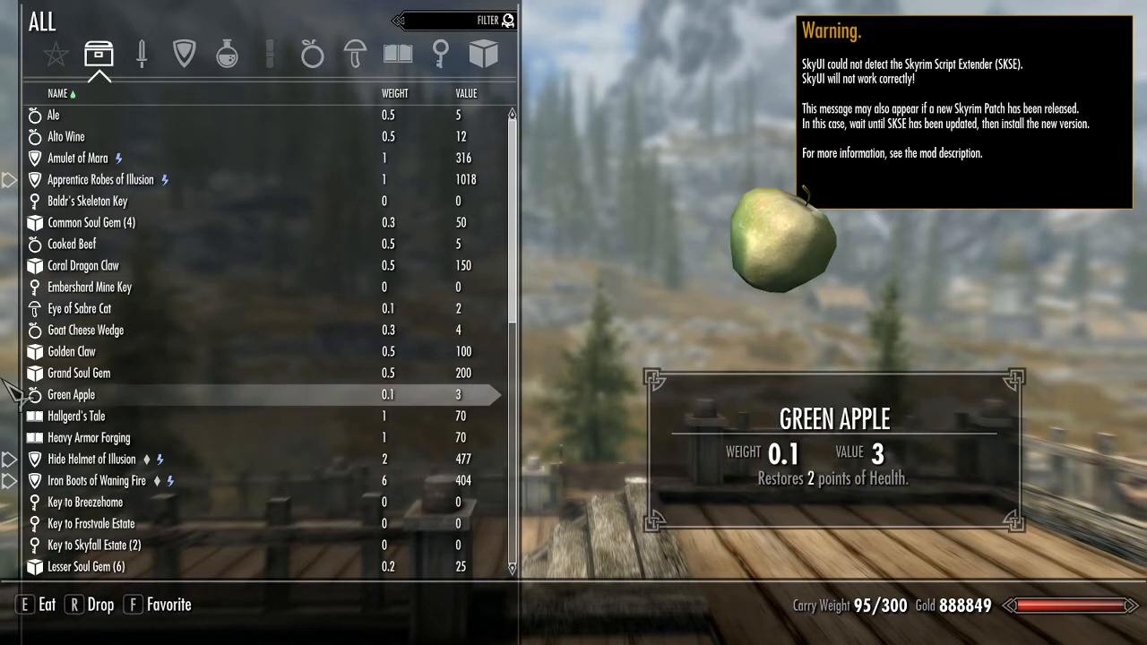
{"action": "left_click", "coordinate": [140, 54]}
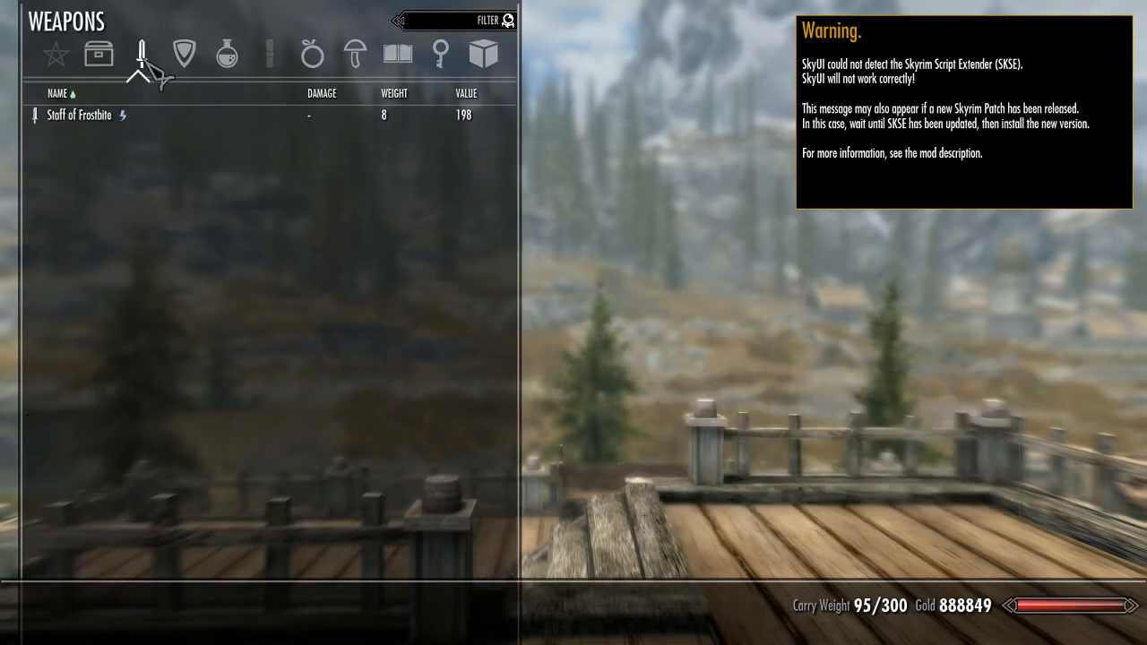
{"action": "left_click", "coordinate": [226, 53]}
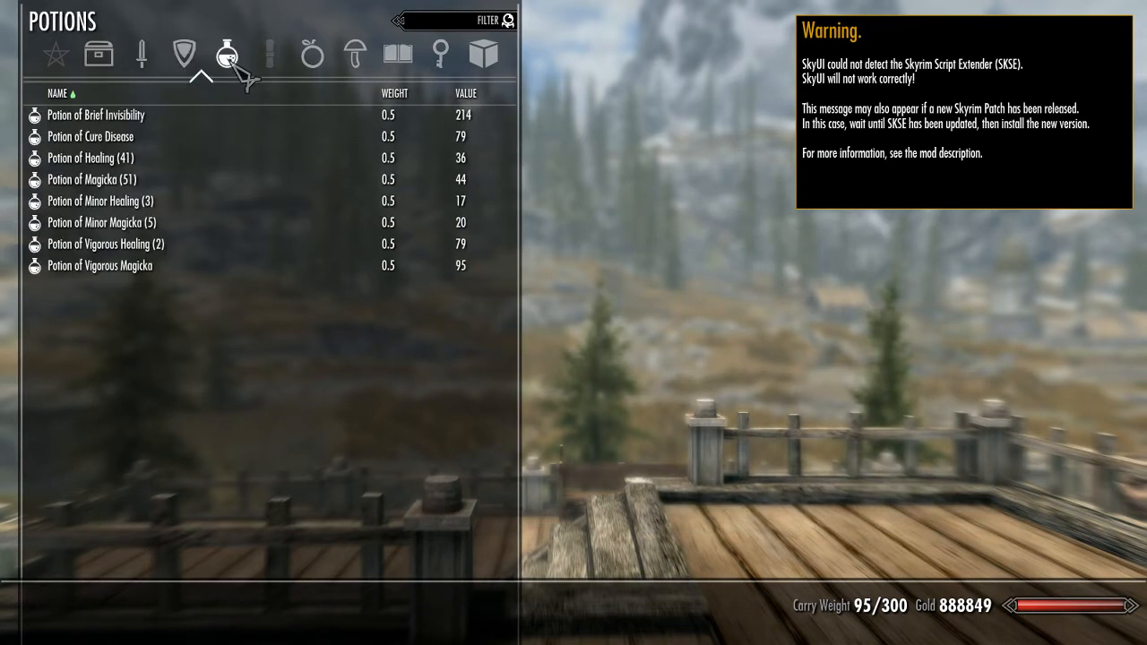
{"action": "left_click", "coordinate": [355, 54]}
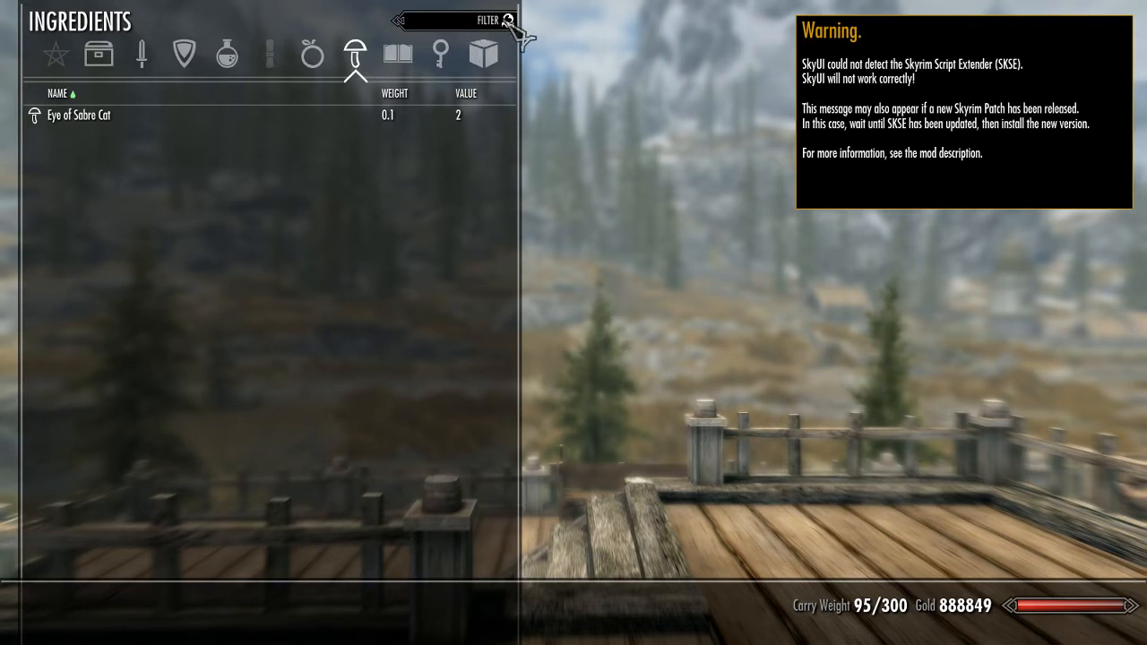
{"action": "mouse_move", "coordinate": [528, 40]}
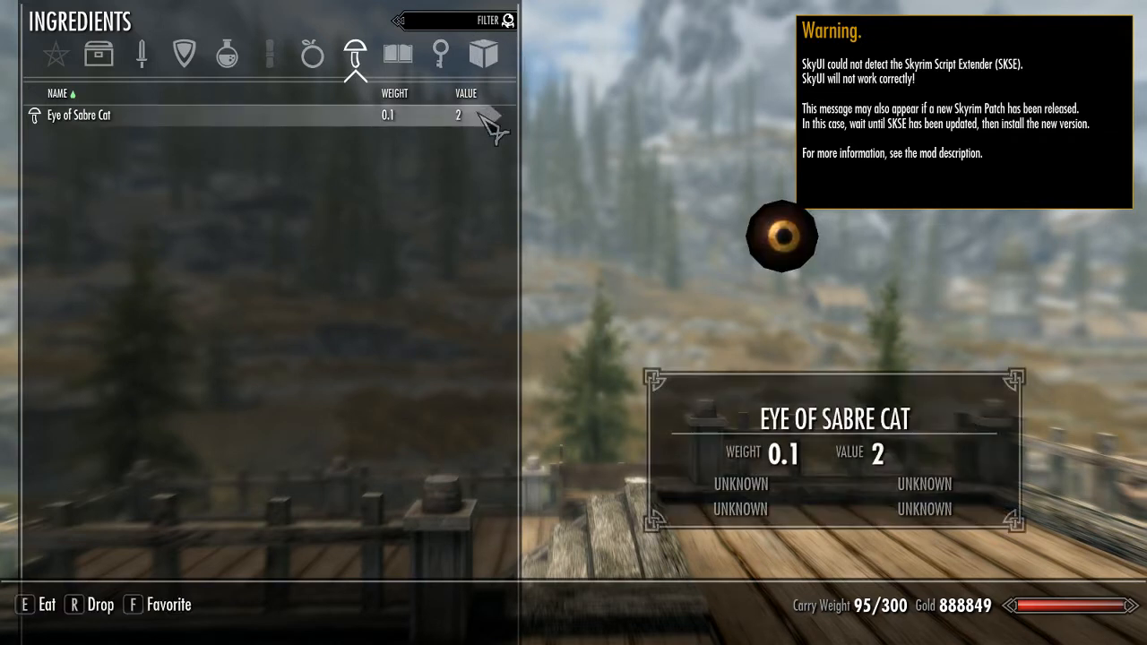
{"action": "left_click", "coordinate": [183, 54]}
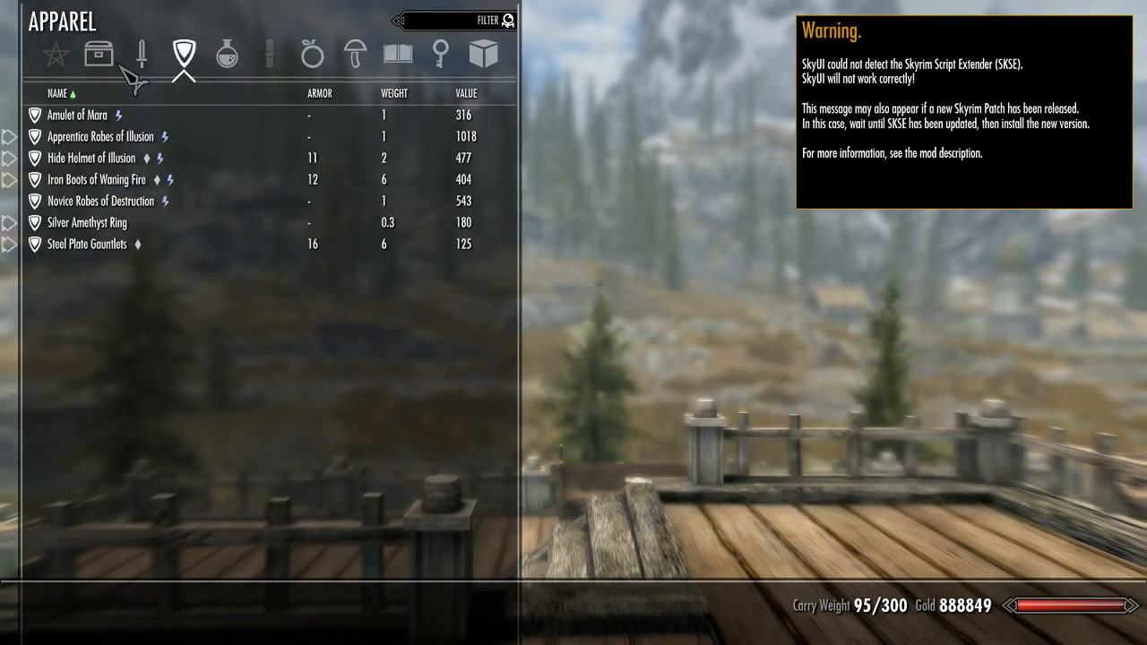
{"action": "left_click", "coordinate": [99, 54]}
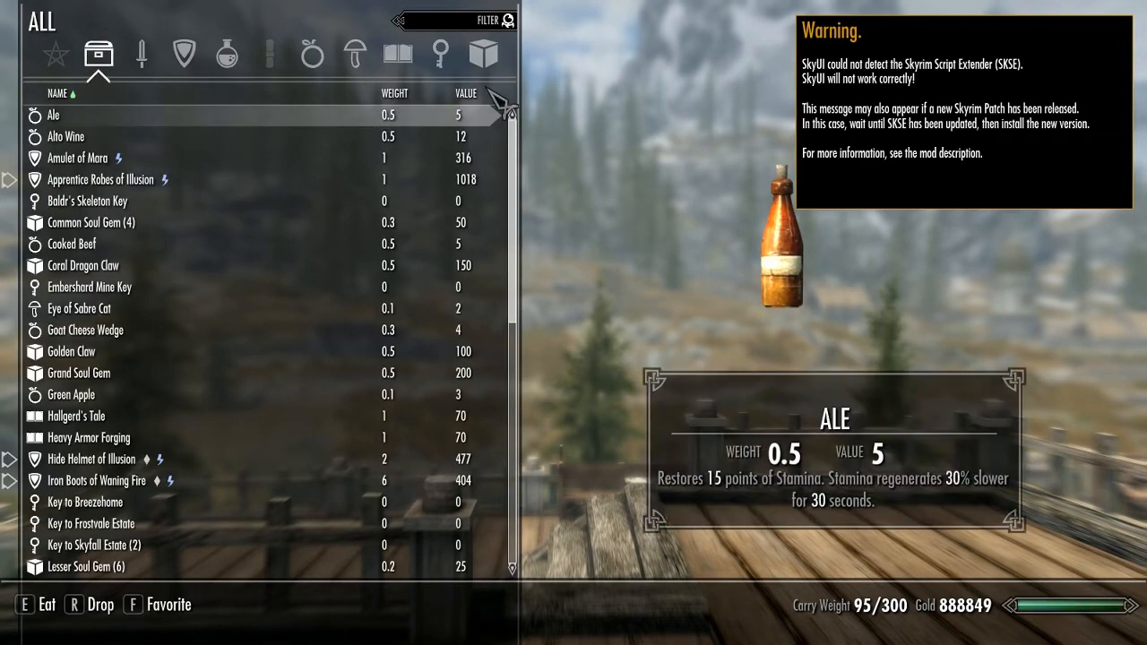
- Sort the full inventory by value per weight, most valuable first, inspecting the Golden Claw
{"action": "left_click", "coordinate": [466, 93]}
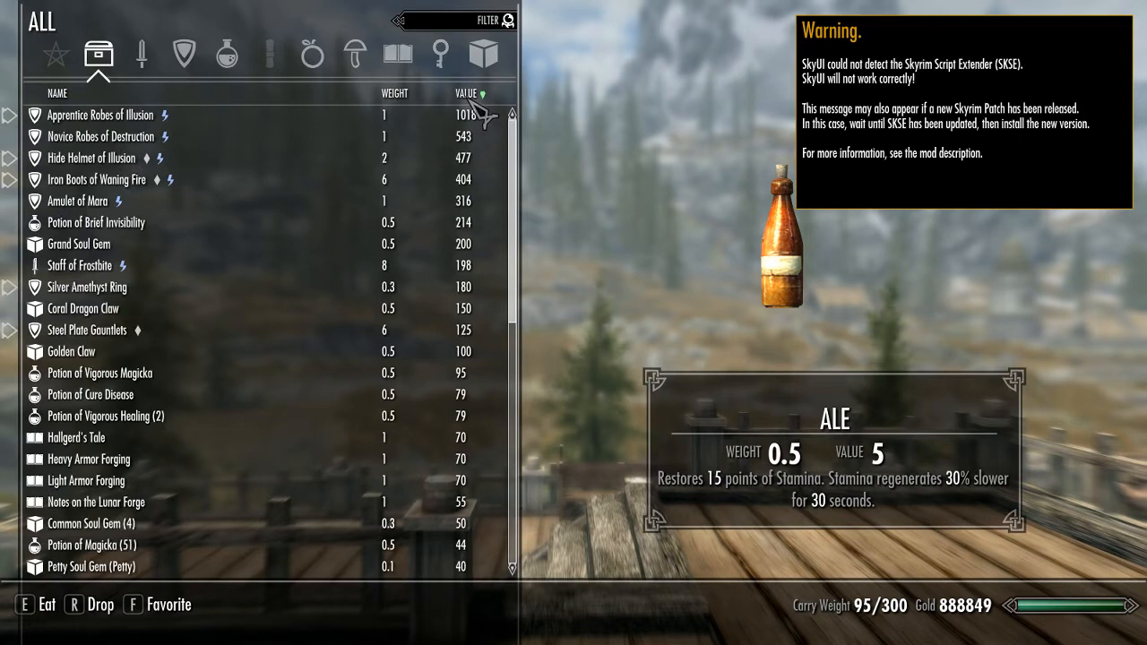
{"action": "left_click", "coordinate": [466, 93]}
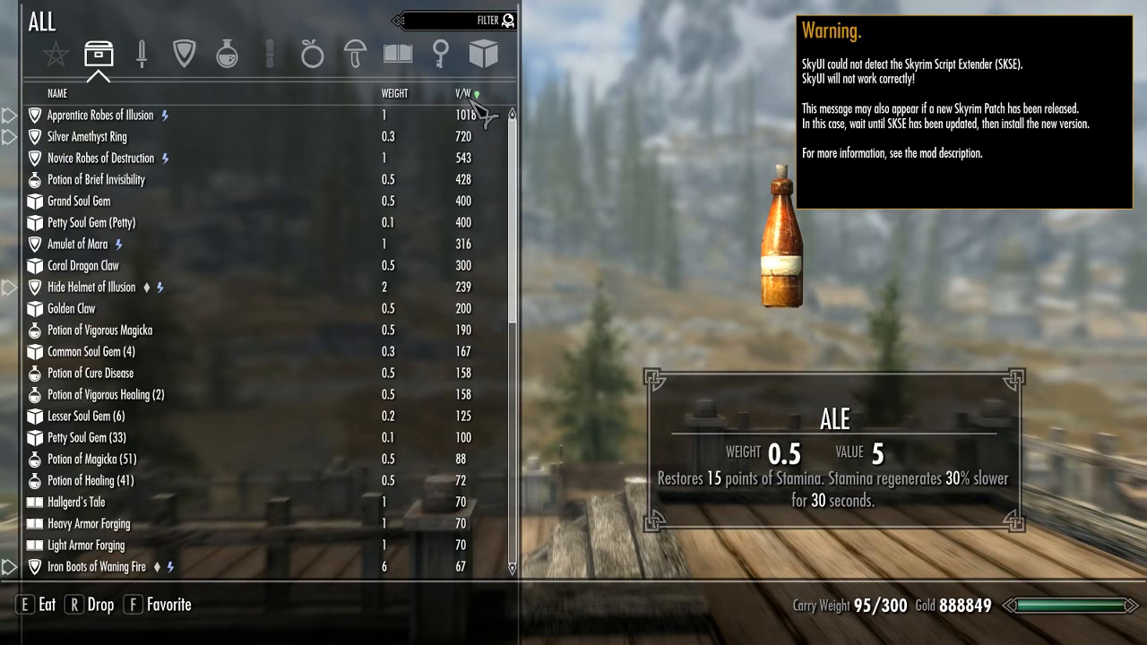
{"action": "left_click", "coordinate": [100, 115]}
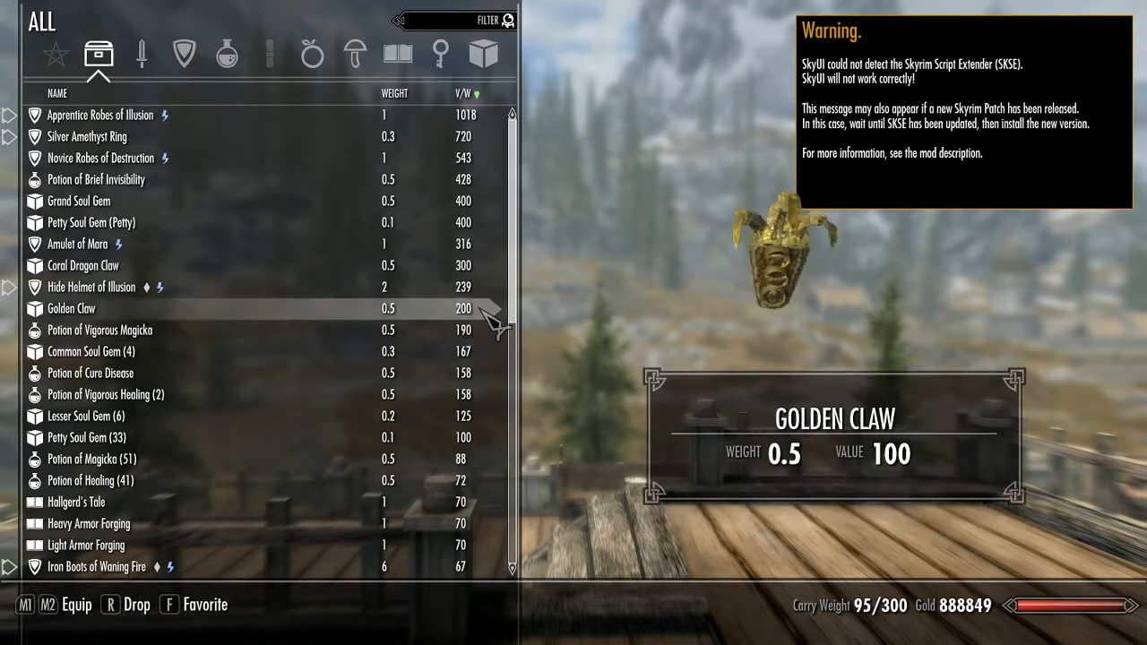
{"action": "left_click", "coordinate": [457, 94]}
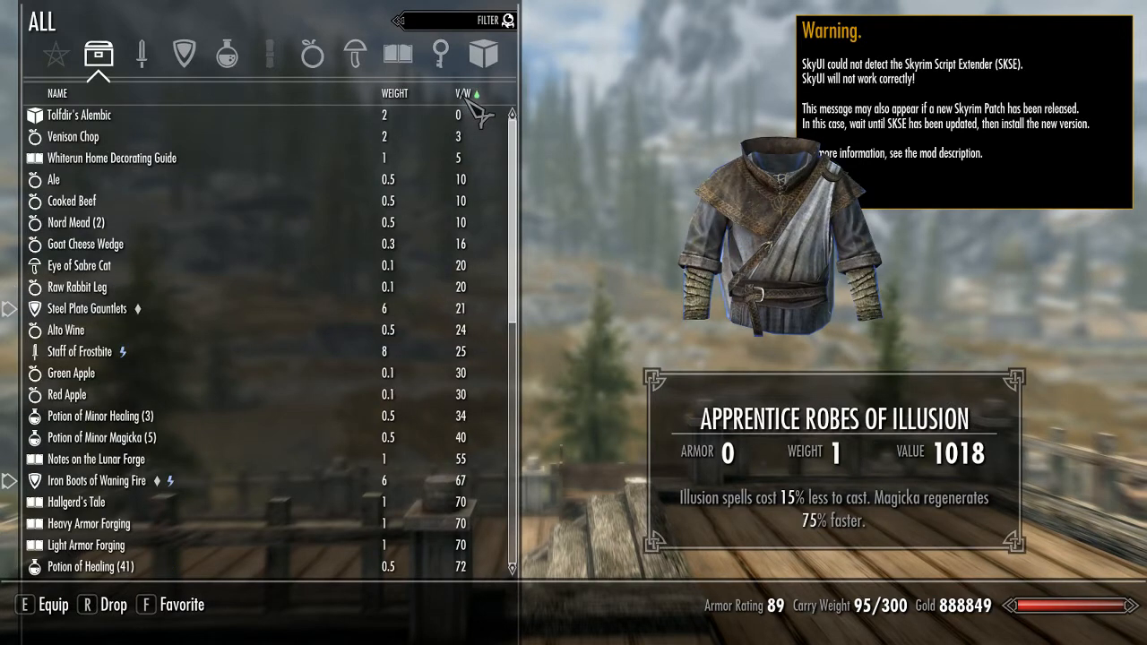
{"action": "left_click", "coordinate": [470, 93]}
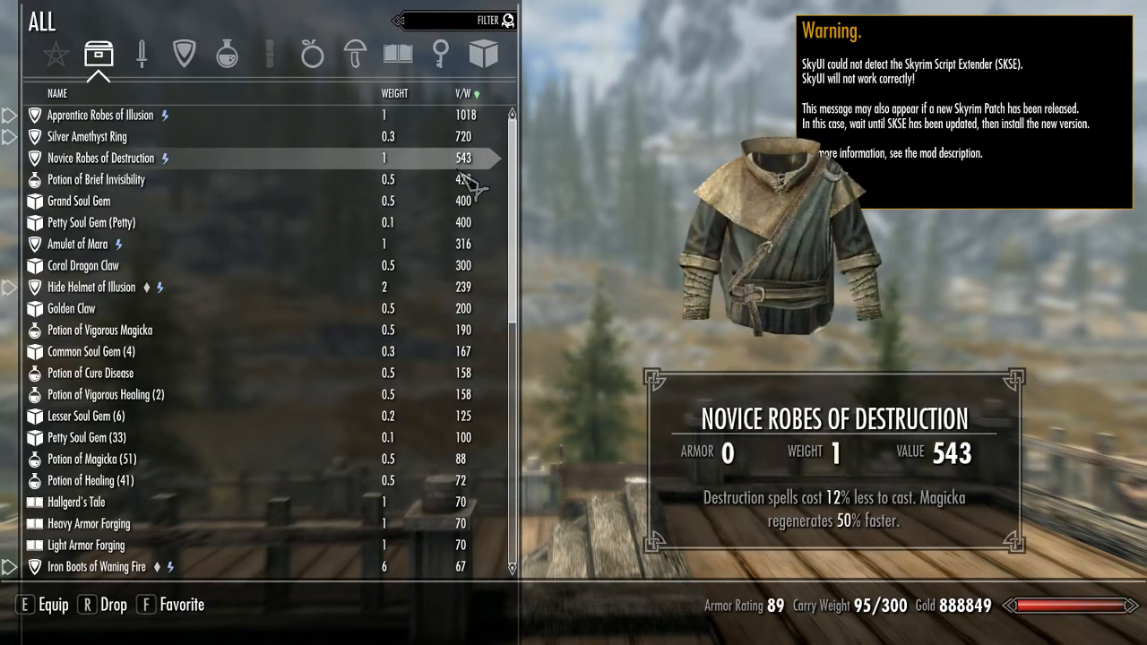
- Browse the weapons, apparel, food and books categories of the sorted inventory
{"action": "left_click", "coordinate": [140, 54]}
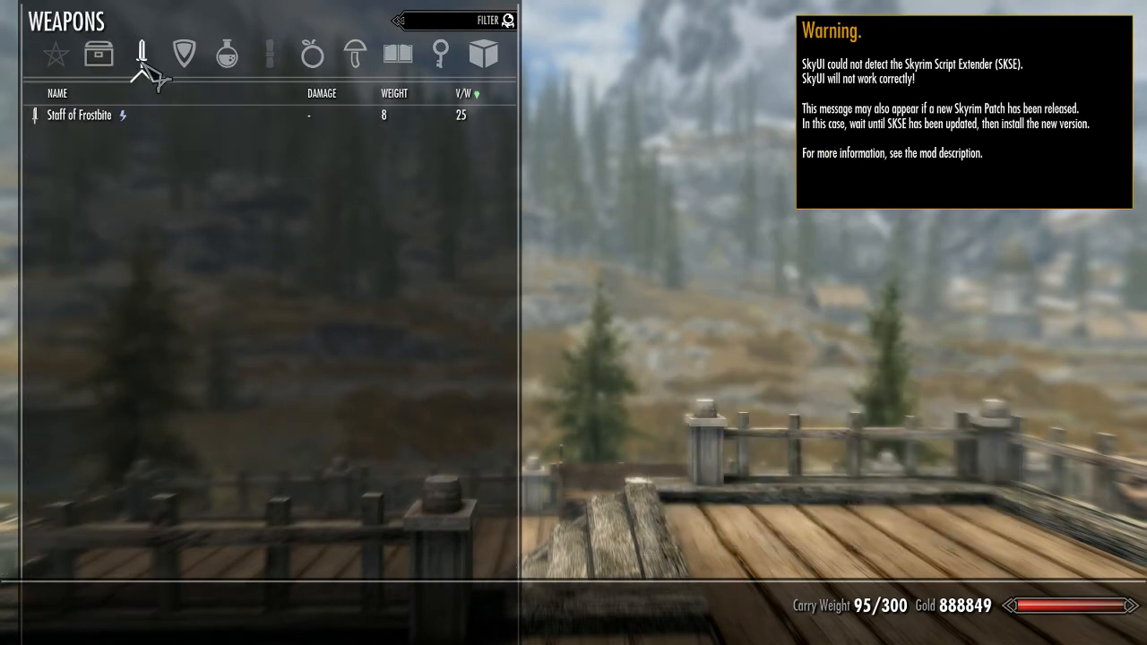
{"action": "left_click", "coordinate": [183, 54]}
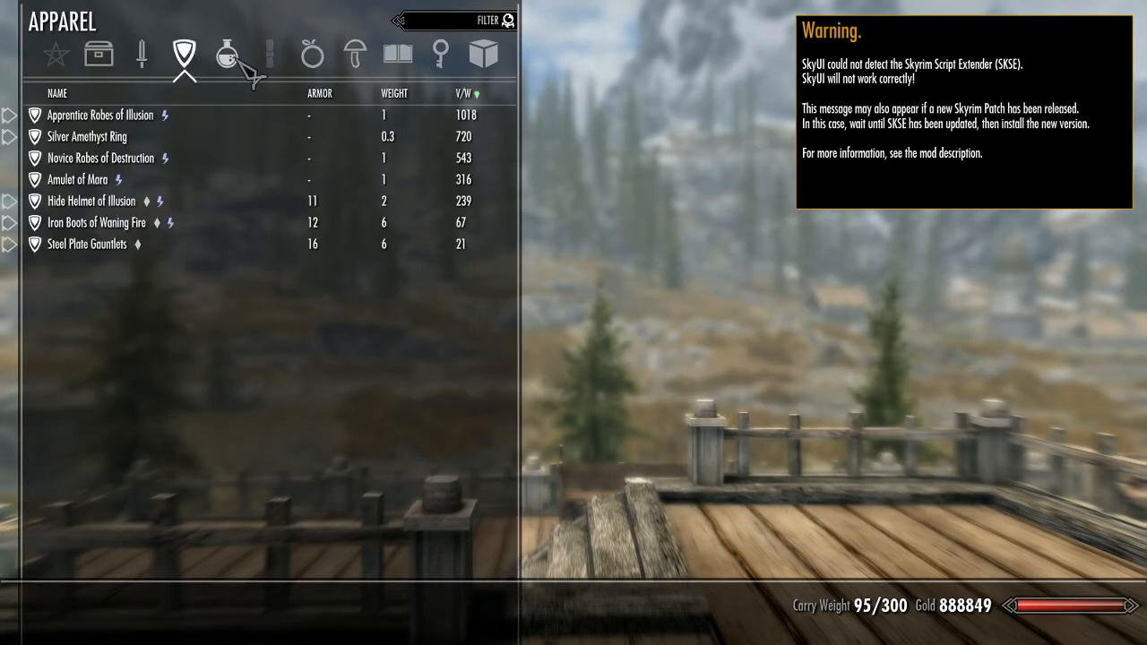
{"action": "left_click", "coordinate": [312, 54]}
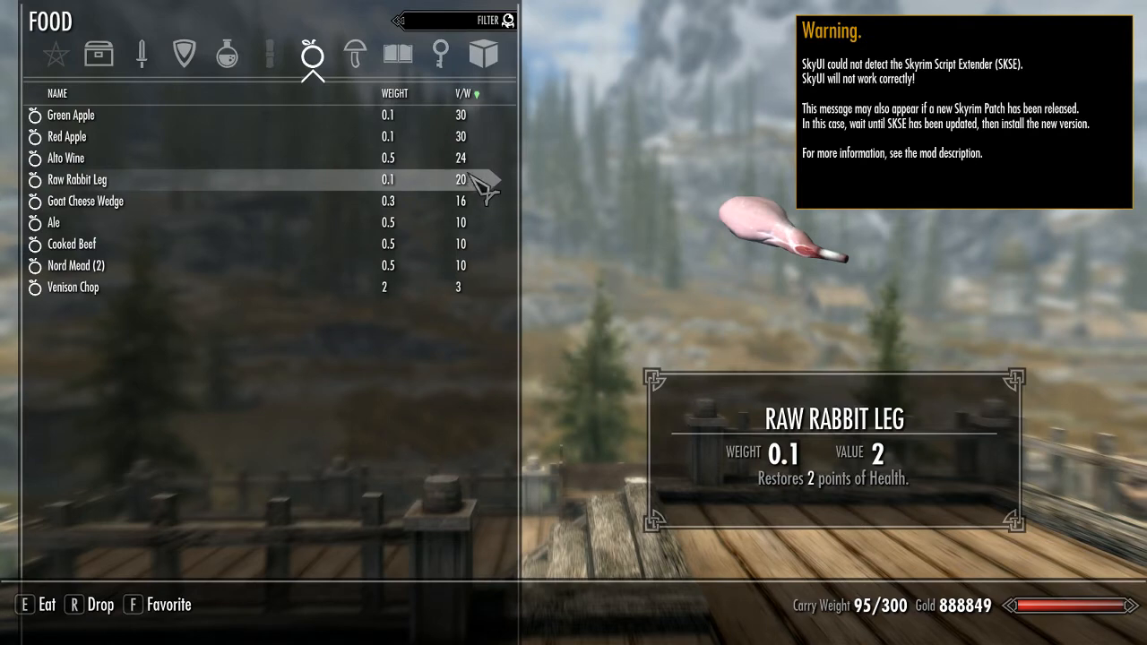
{"action": "left_click", "coordinate": [398, 54]}
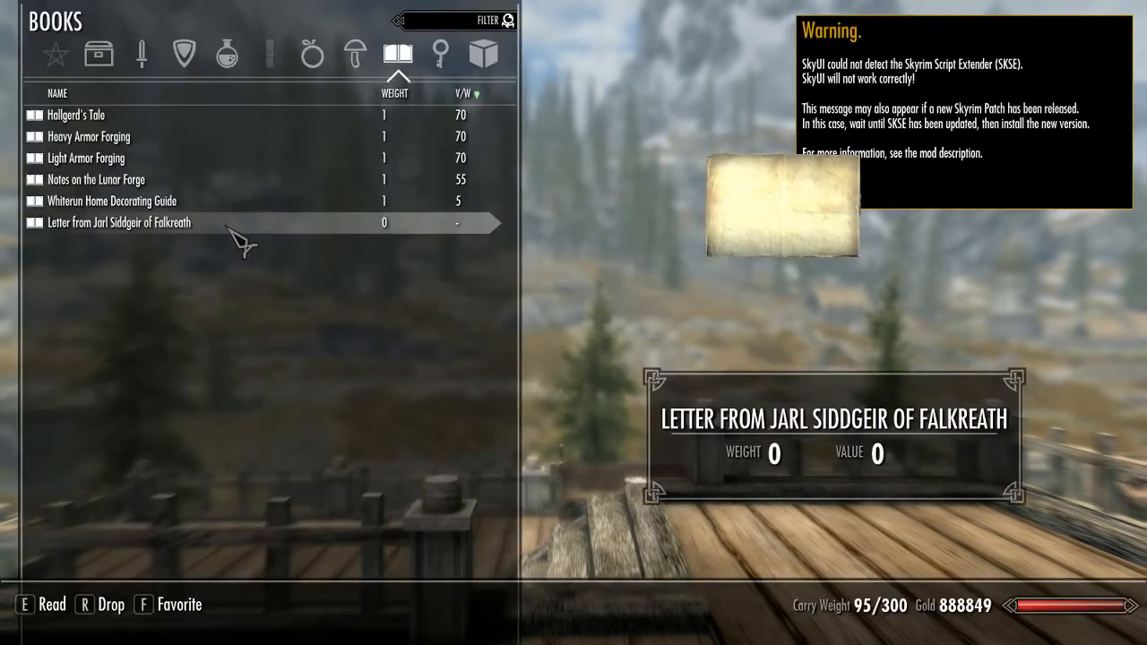
{"action": "mouse_move", "coordinate": [206, 224]}
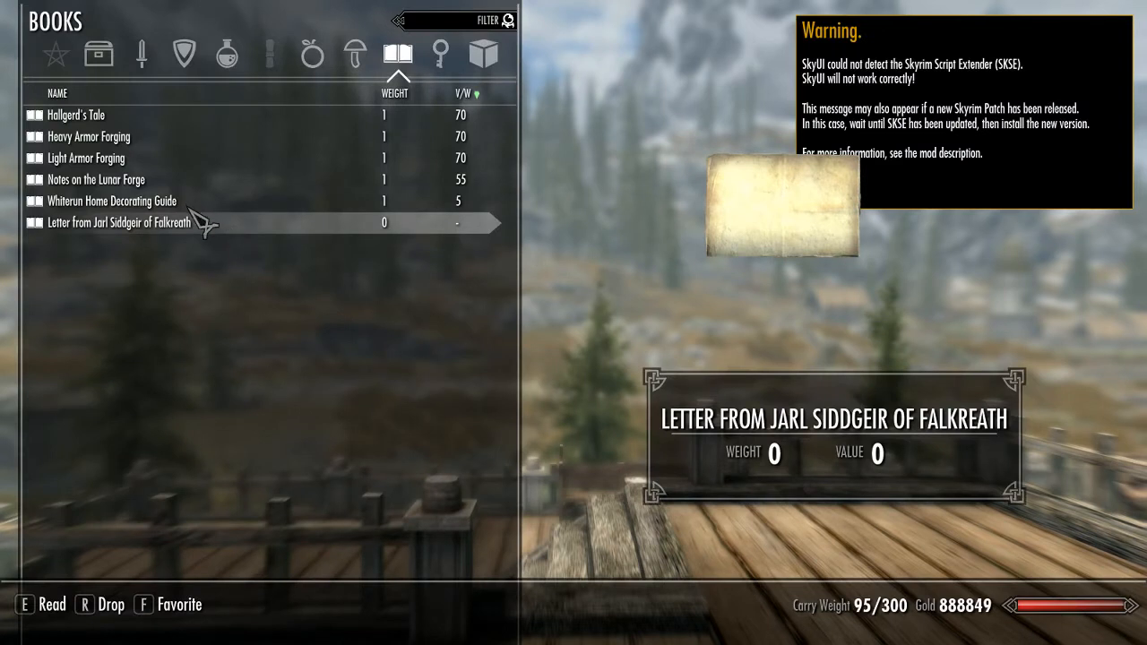
{"action": "mouse_move", "coordinate": [702, 219]}
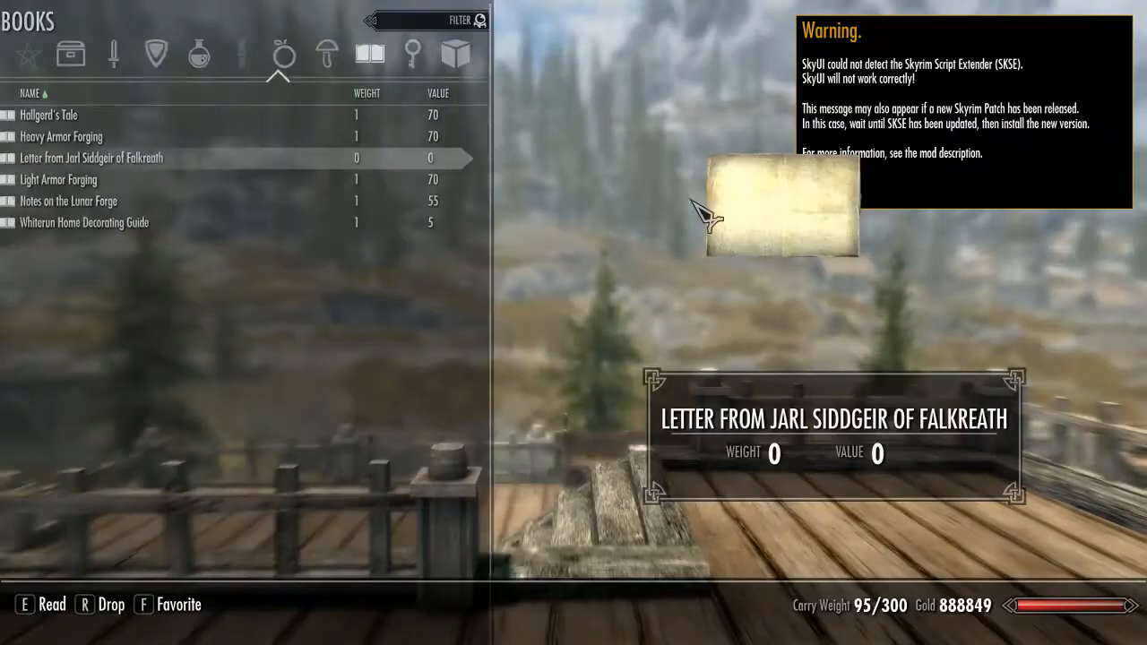
- Close the inventory and reopen it on the books list sorted by name
{"action": "left_click", "coordinate": [111, 222]}
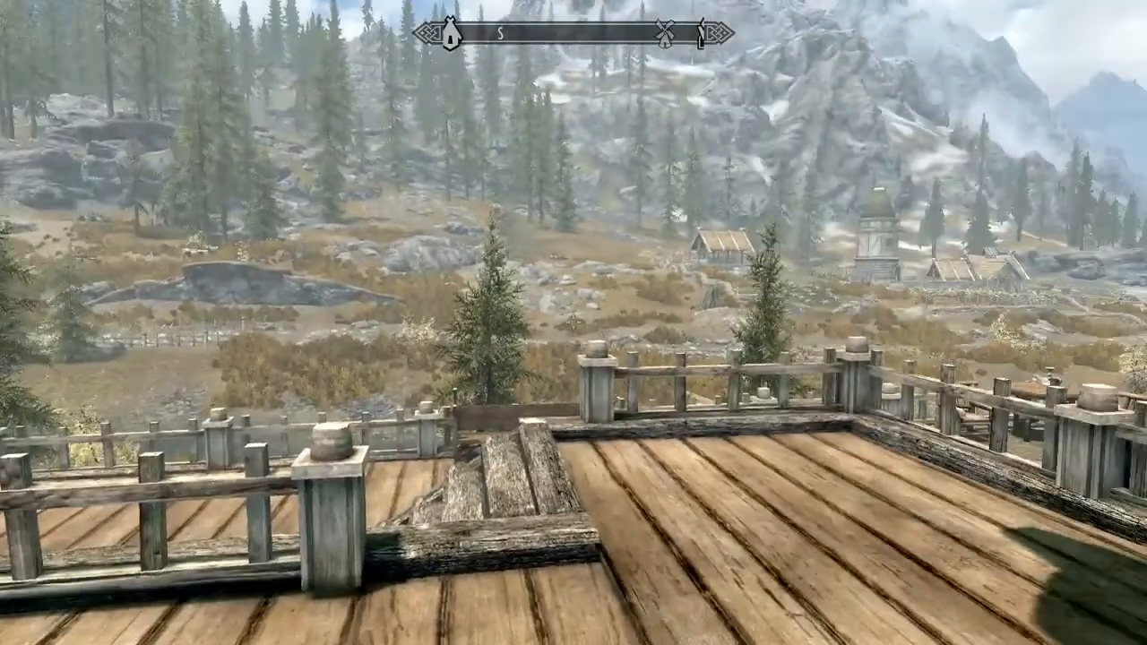
{"action": "key", "text": "tab"}
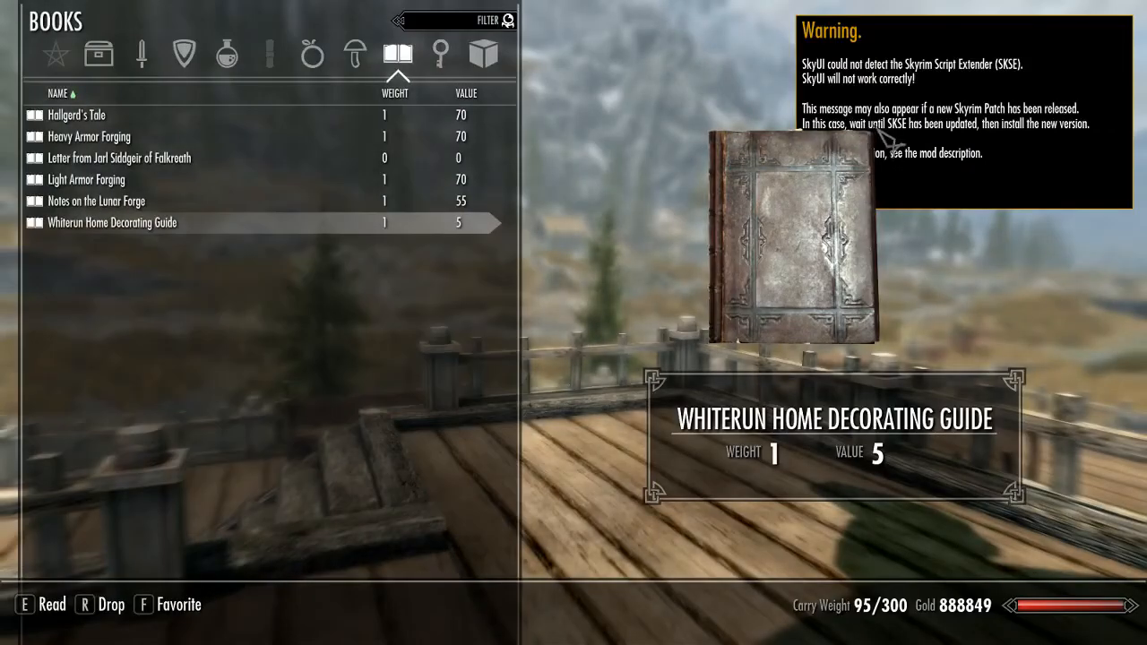
{"action": "mouse_move", "coordinate": [679, 308]}
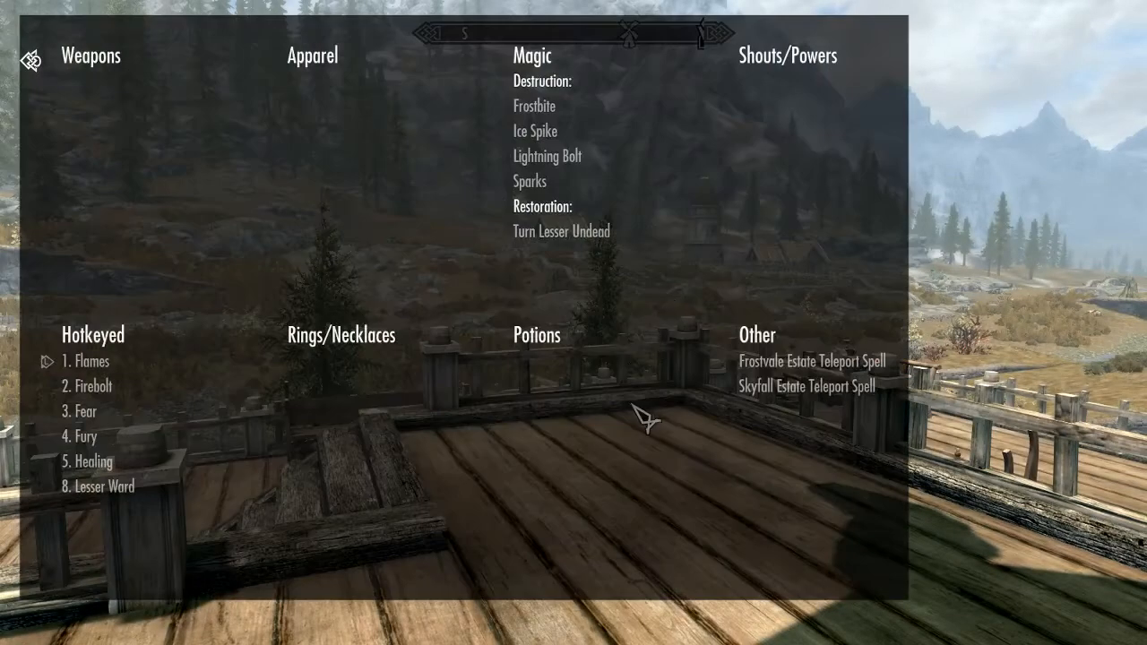
{"action": "mouse_move", "coordinate": [324, 271]}
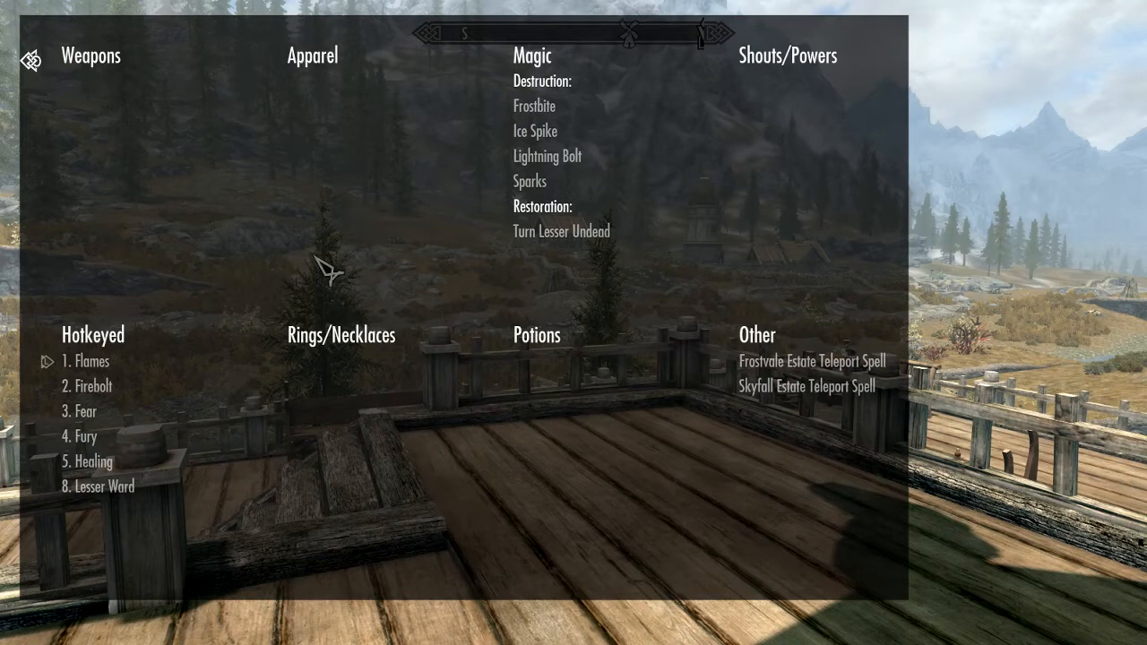
{"action": "mouse_move", "coordinate": [355, 376]}
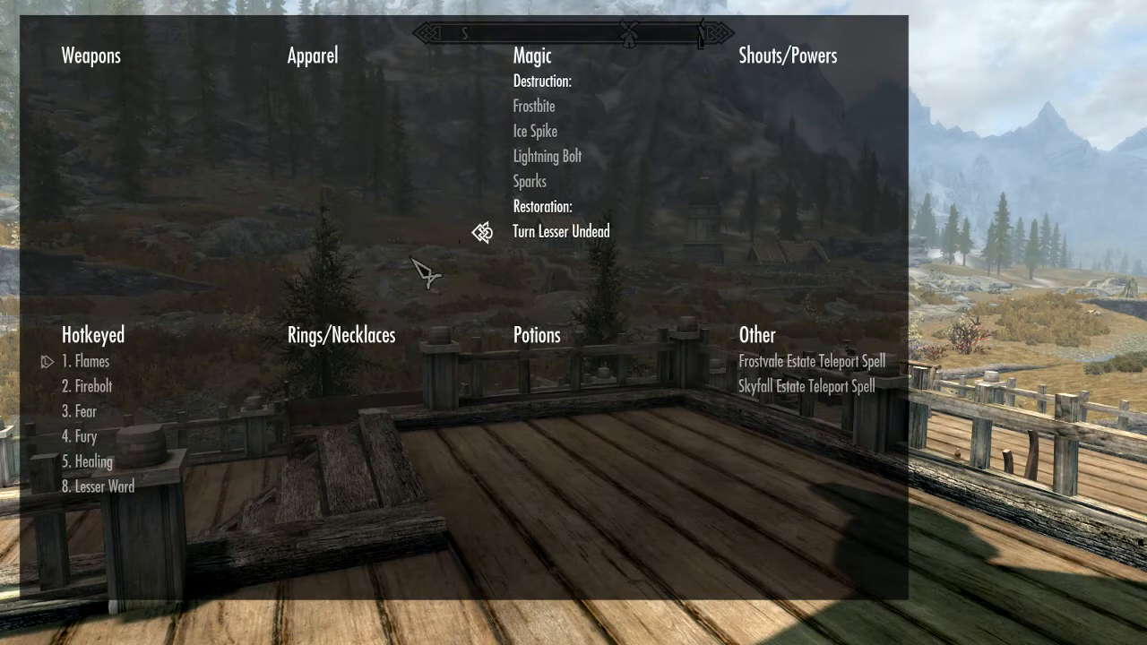
{"action": "mouse_move", "coordinate": [437, 242]}
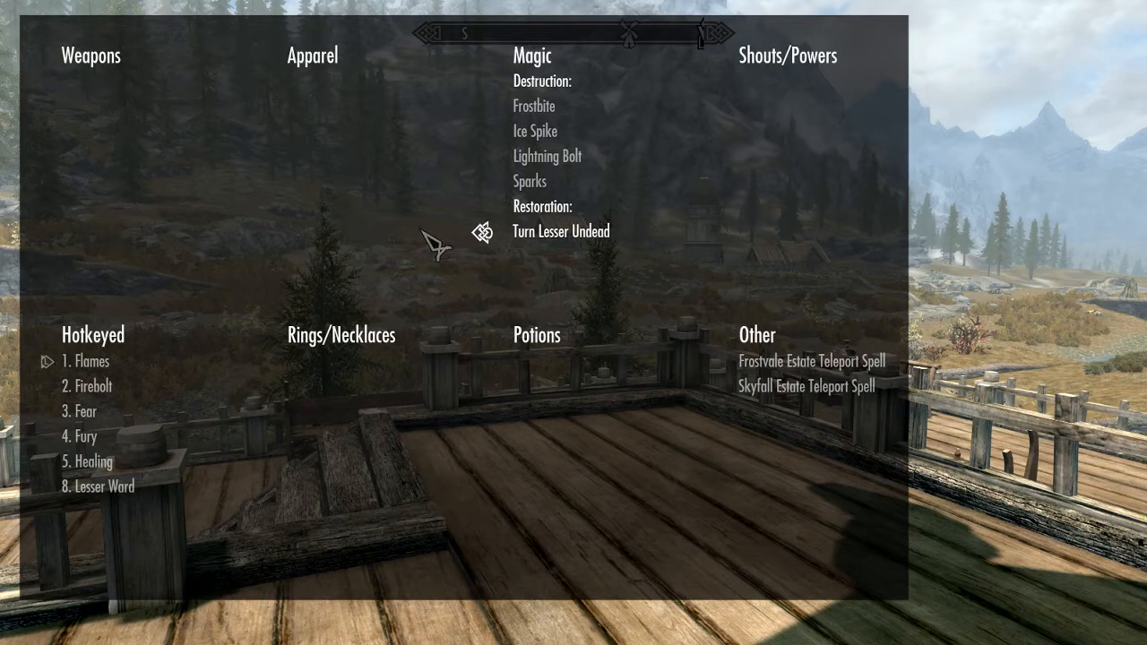
{"action": "mouse_move", "coordinate": [165, 469]}
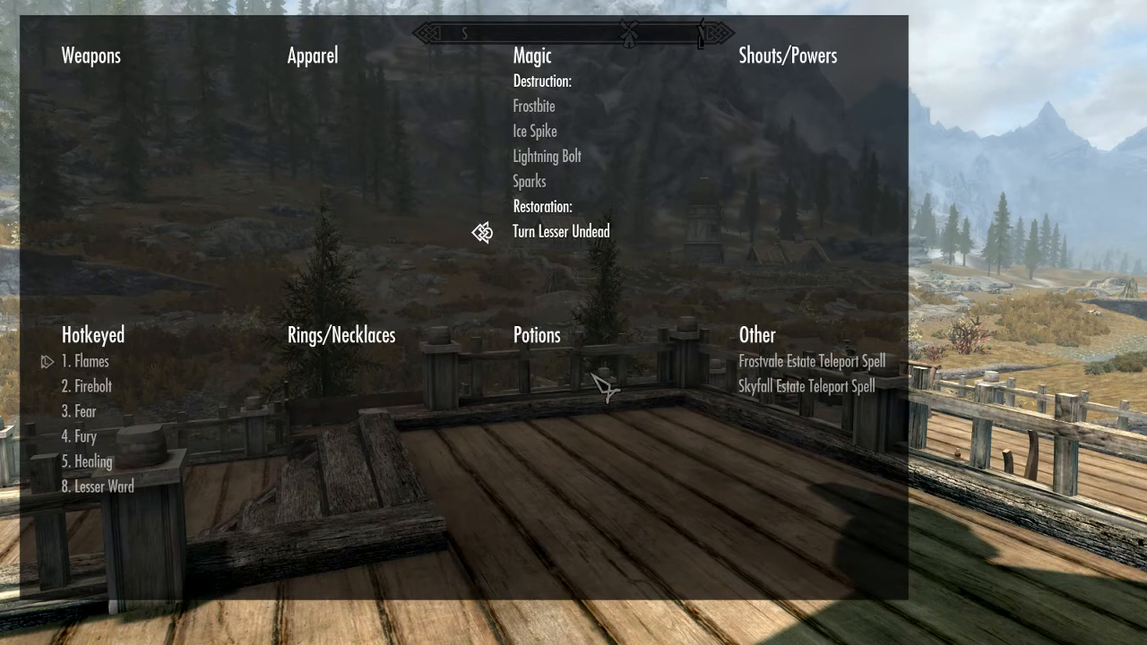
{"action": "mouse_move", "coordinate": [618, 377]}
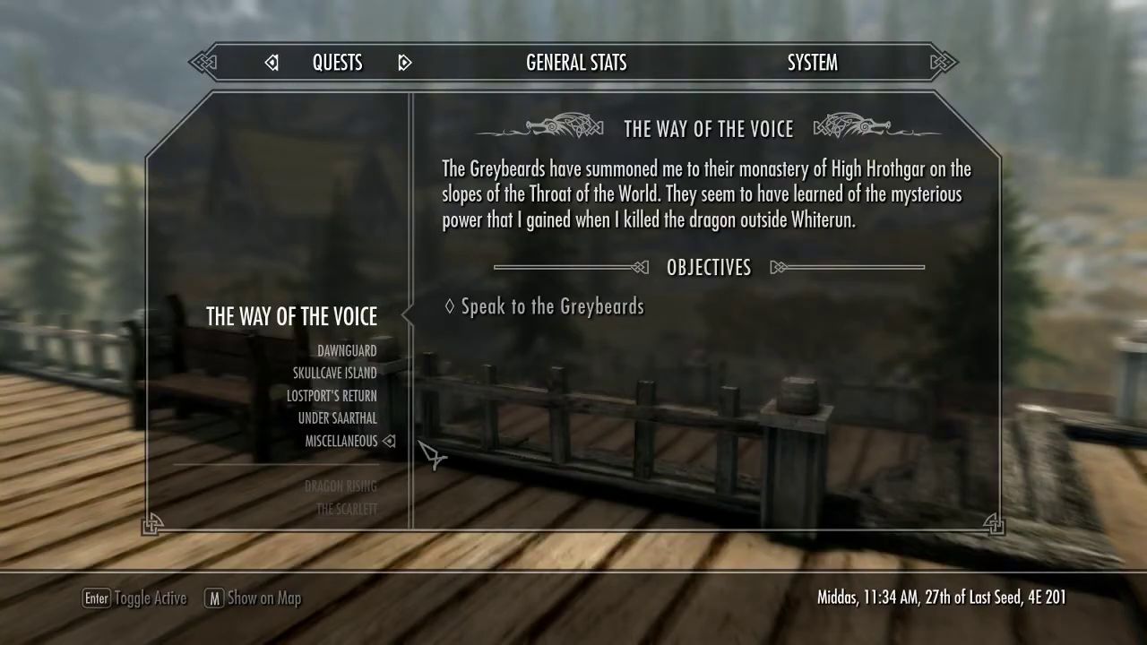
{"action": "mouse_move", "coordinate": [815, 81]}
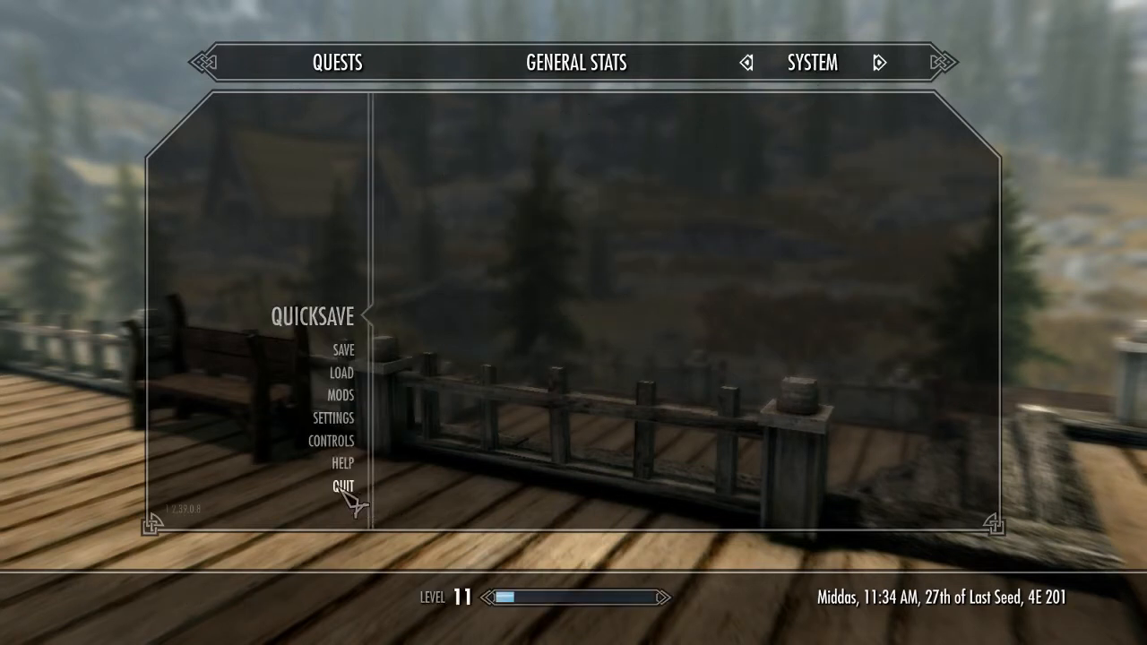
- Quit Skyrim Special Edition from the journal's System menu
{"action": "left_click", "coordinate": [340, 486]}
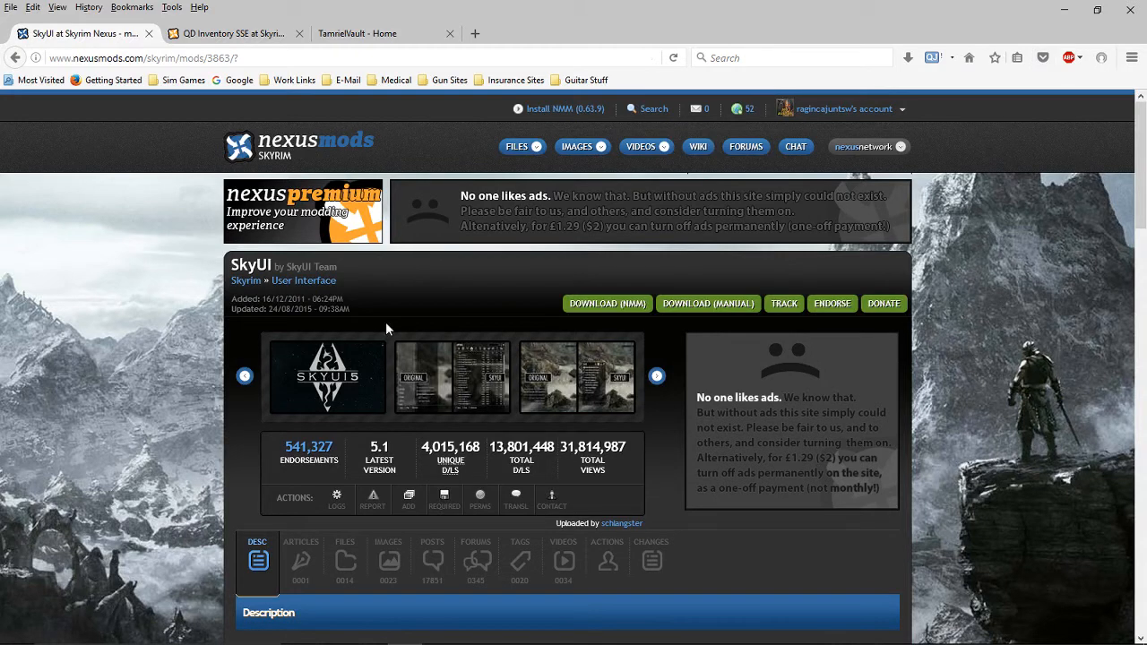
{"action": "mouse_move", "coordinate": [534, 480]}
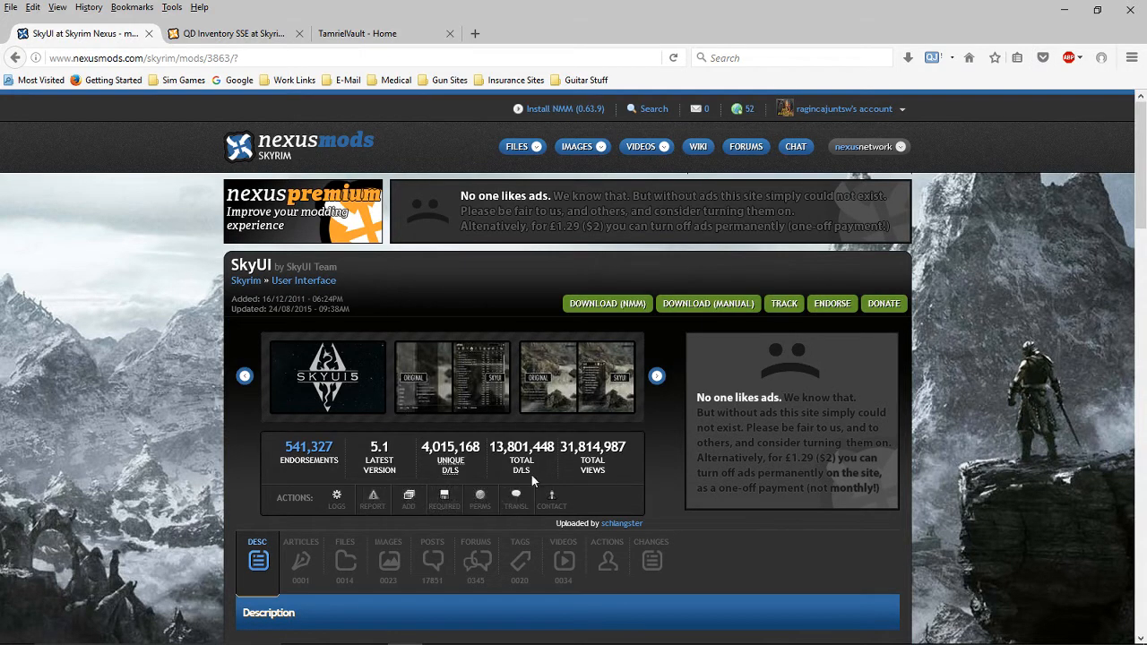
{"action": "left_click", "coordinate": [579, 377]}
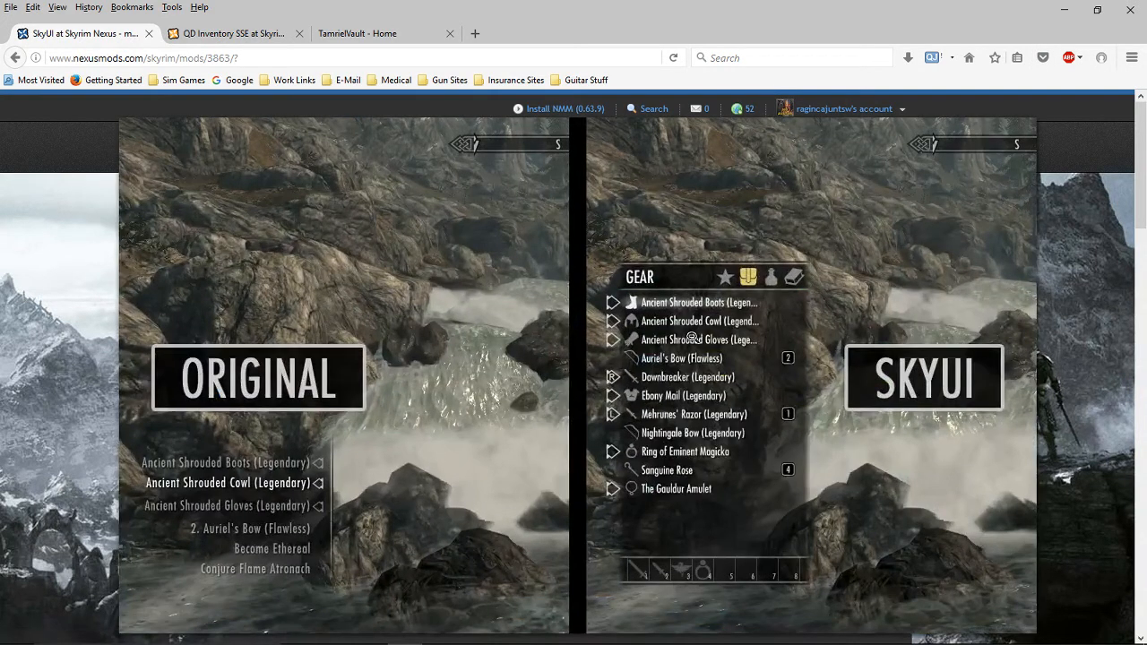
{"action": "mouse_move", "coordinate": [762, 432]}
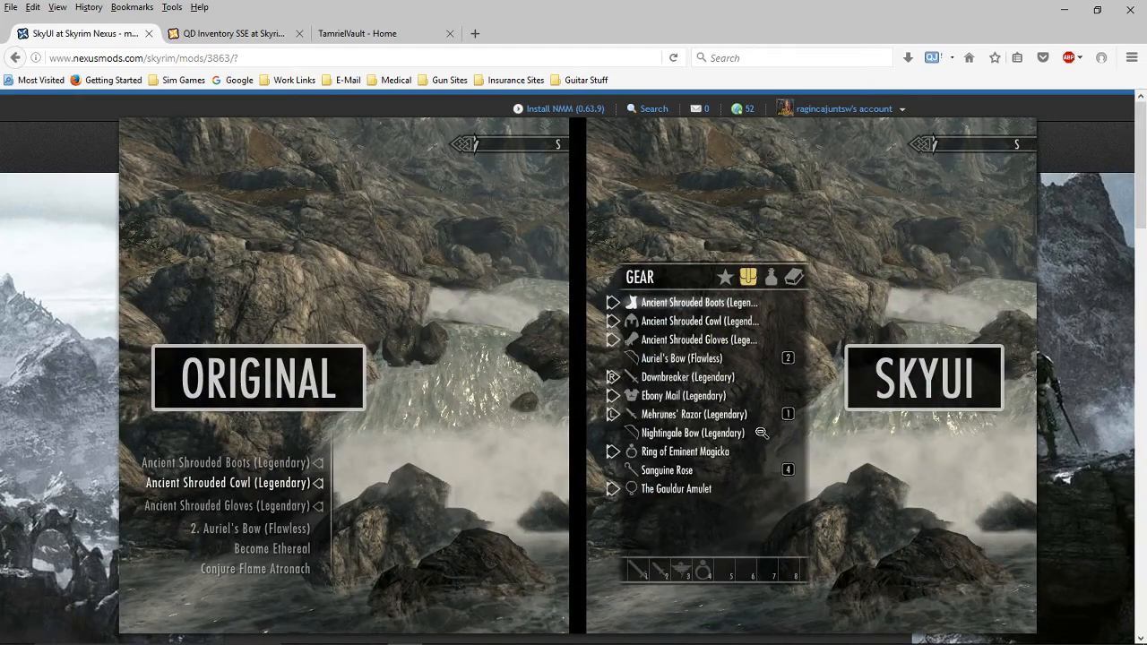
{"action": "scroll", "scroll_direction": "up", "scroll_amount": 3}
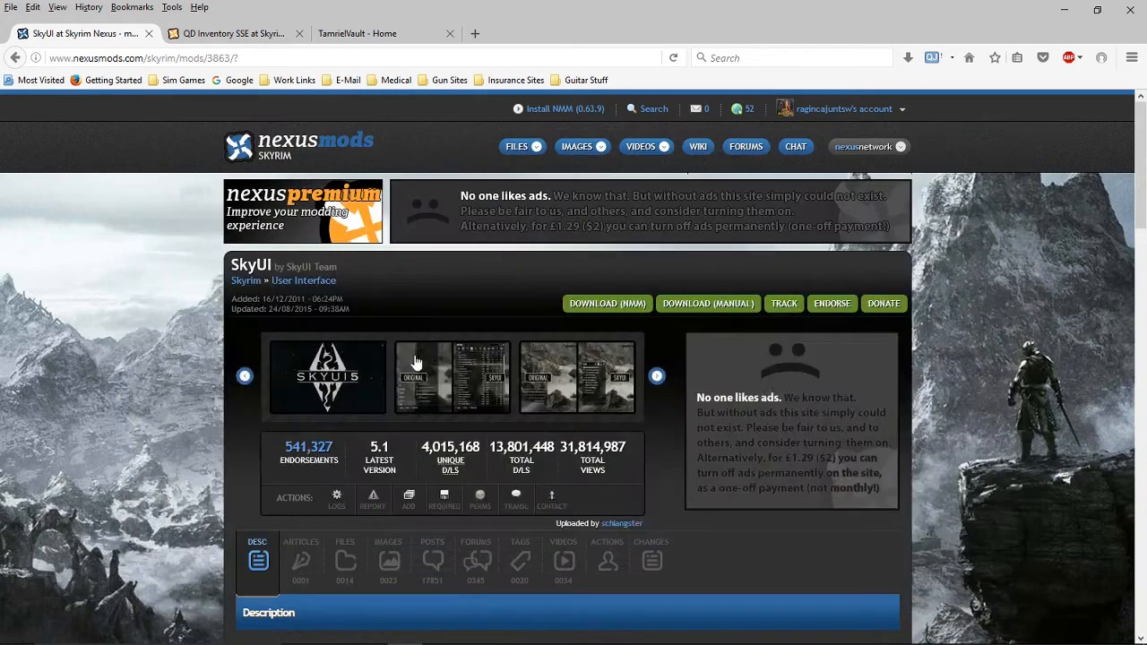
{"action": "left_click", "coordinate": [452, 377]}
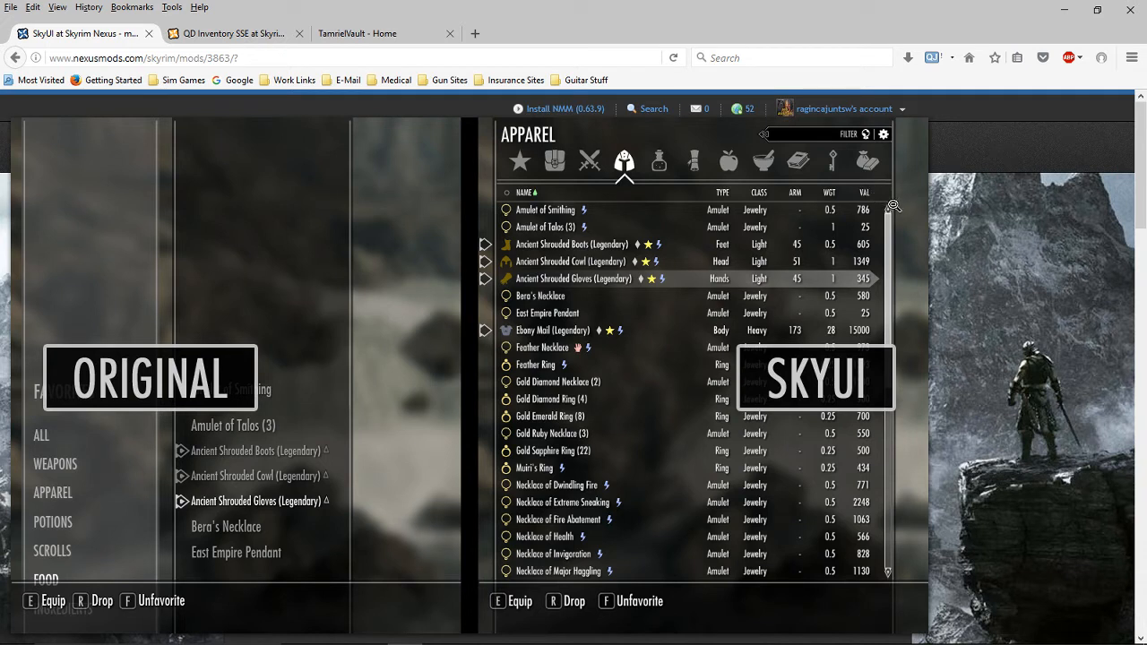
{"action": "mouse_move", "coordinate": [662, 376]}
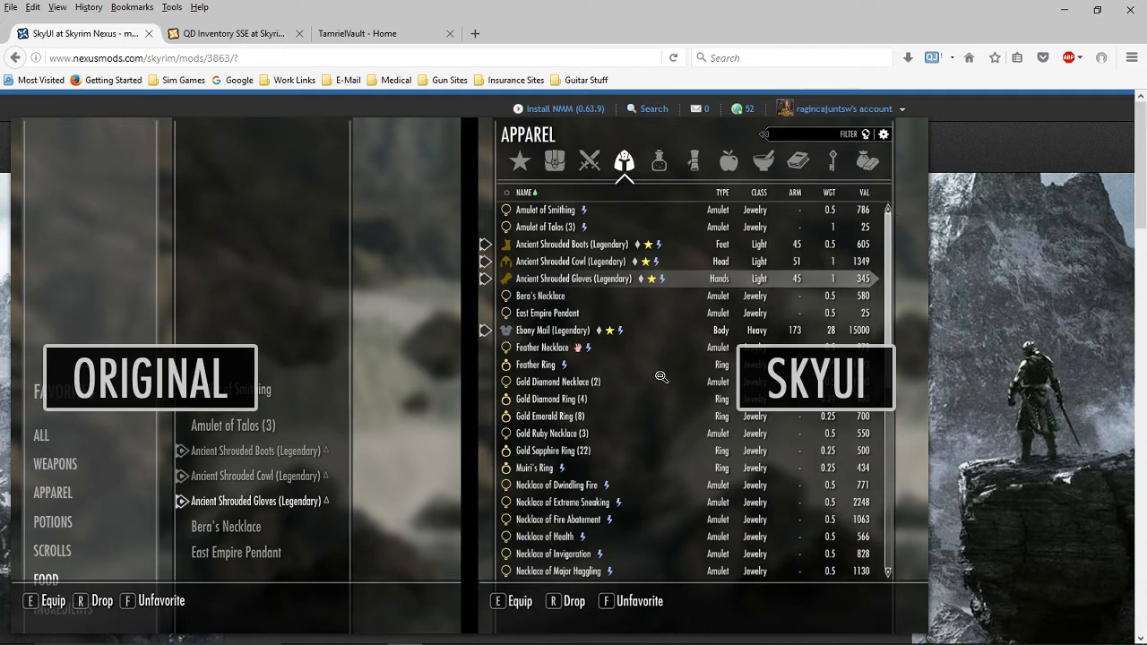
{"action": "mouse_move", "coordinate": [731, 196]}
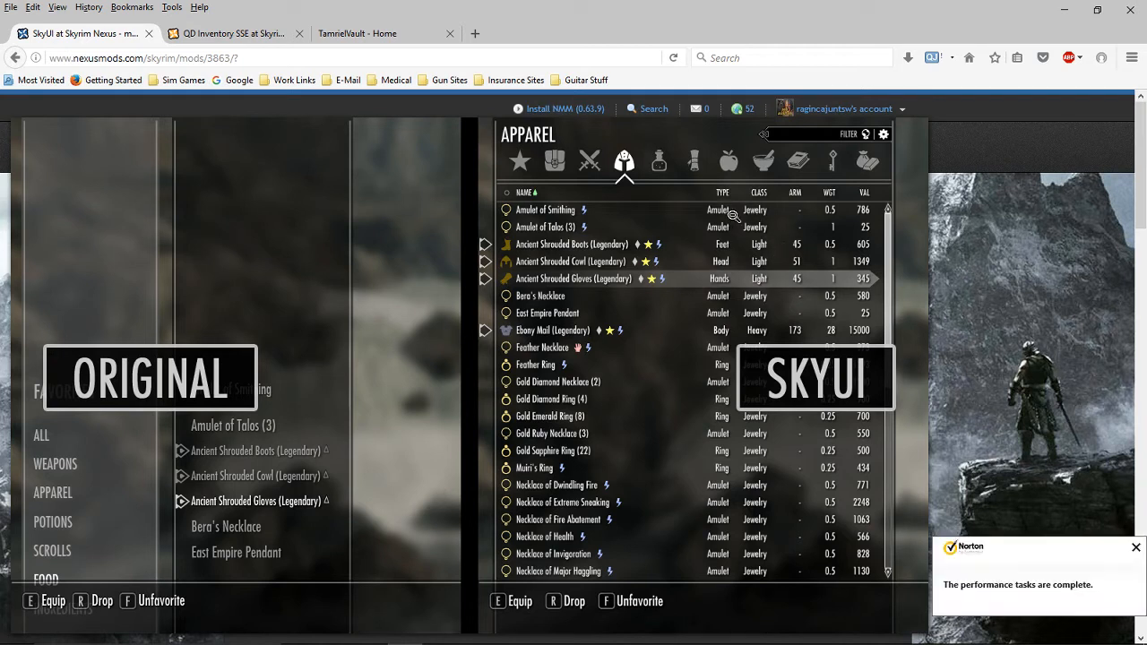
{"action": "mouse_move", "coordinate": [756, 206]}
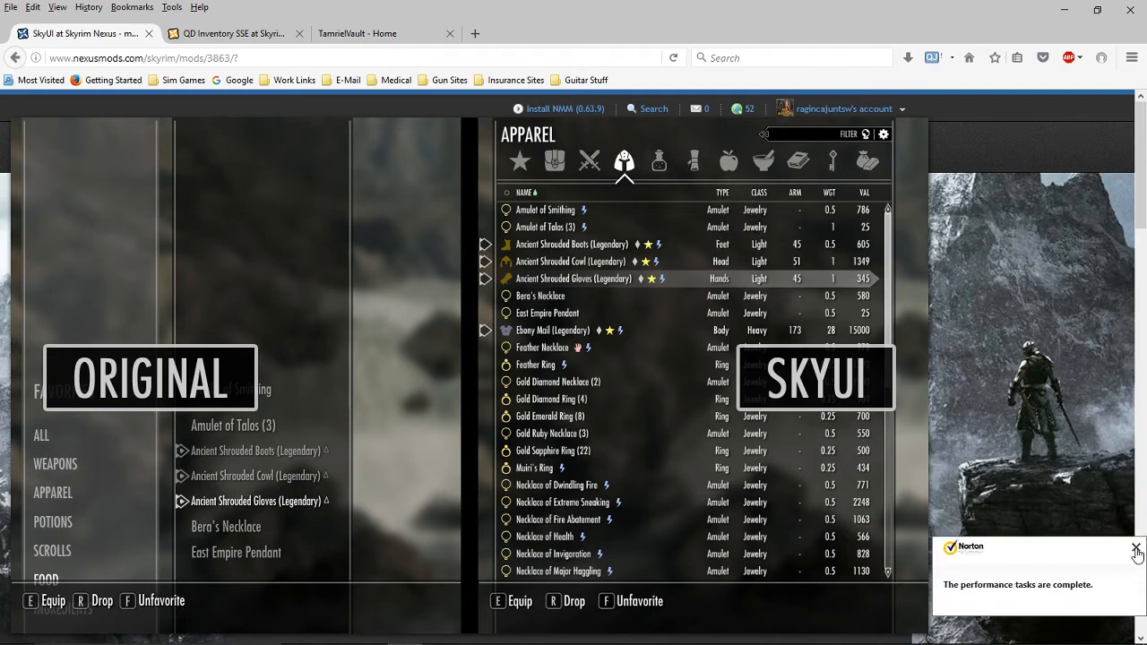
{"action": "left_click", "coordinate": [1136, 549]}
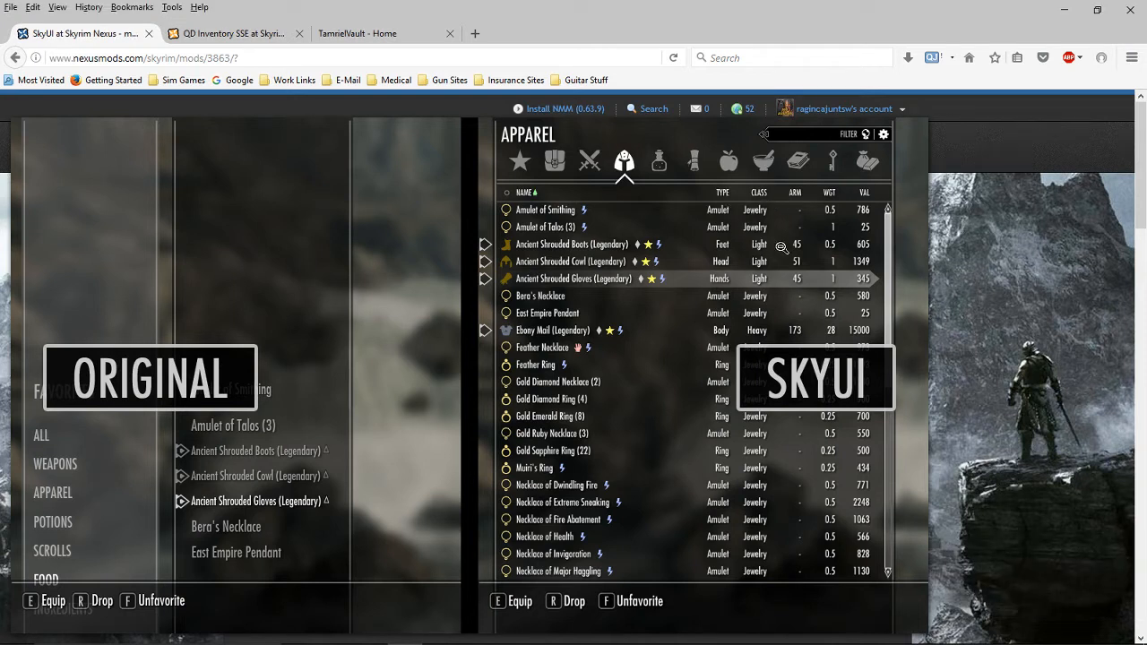
{"action": "mouse_move", "coordinate": [864, 195]}
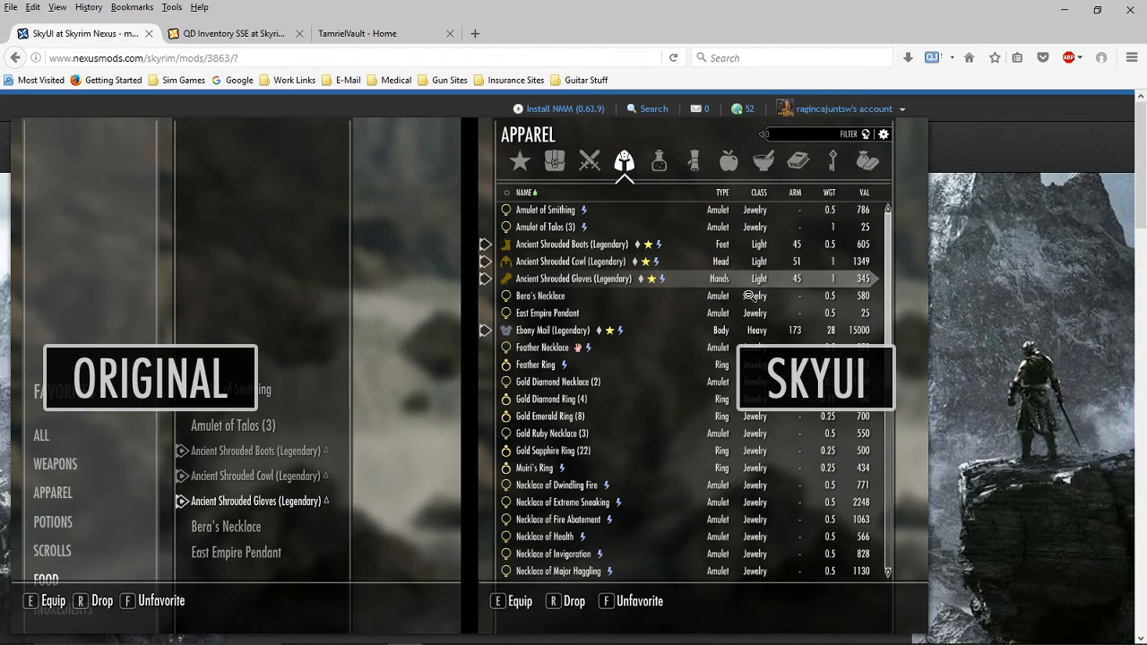
{"action": "mouse_move", "coordinate": [708, 412]}
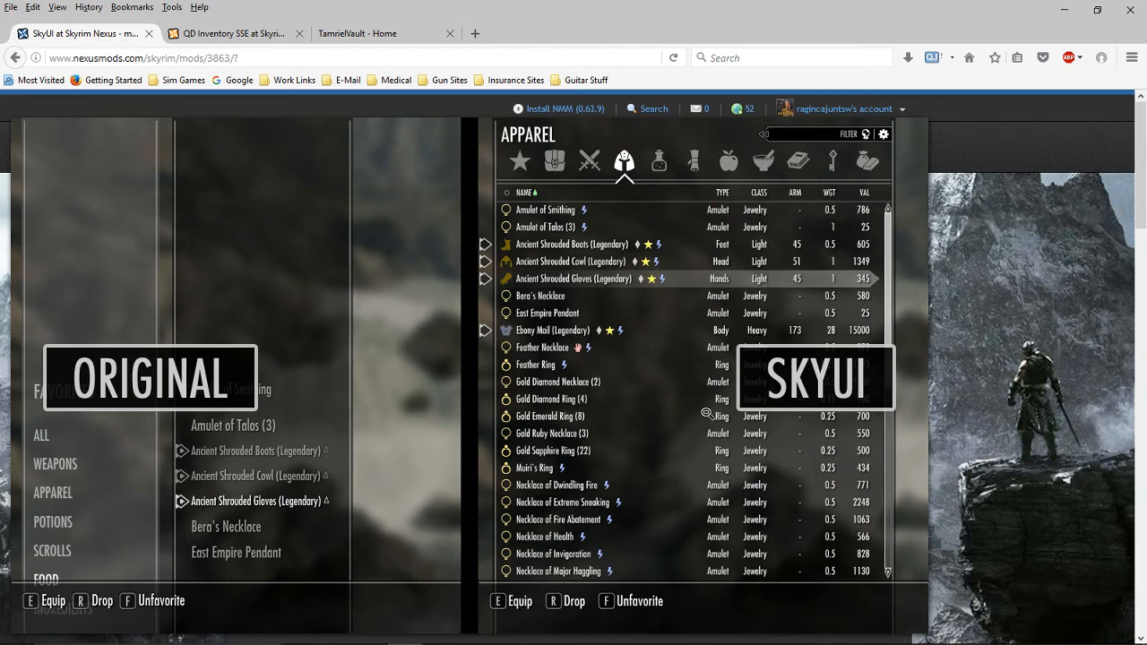
{"action": "mouse_move", "coordinate": [692, 180]}
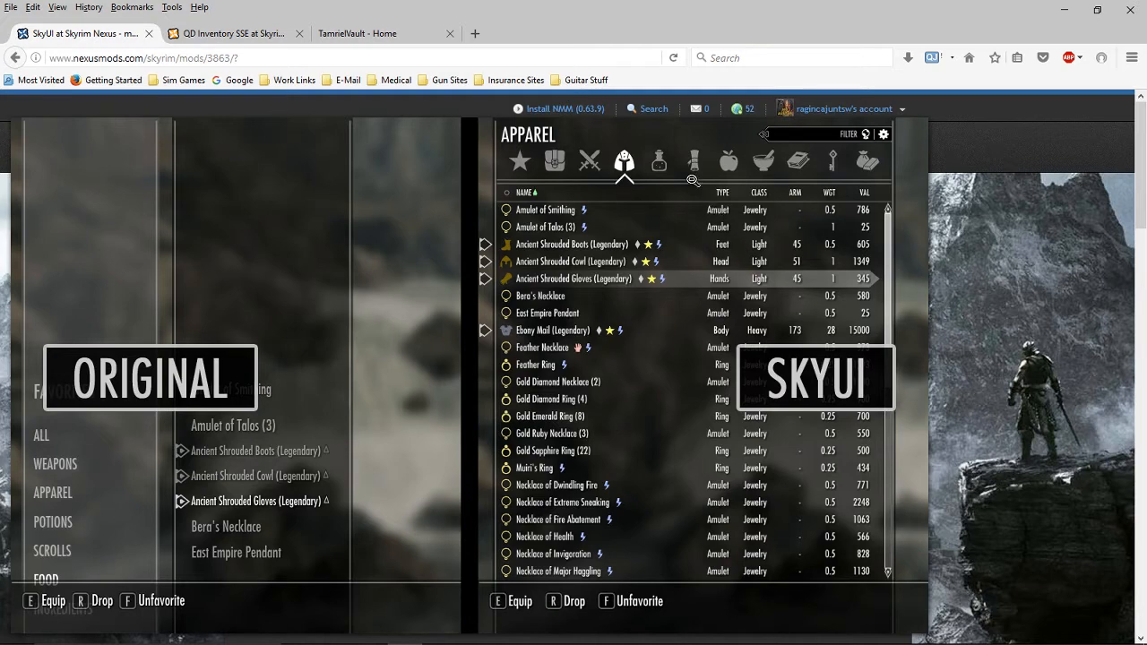
{"action": "mouse_move", "coordinate": [713, 322]}
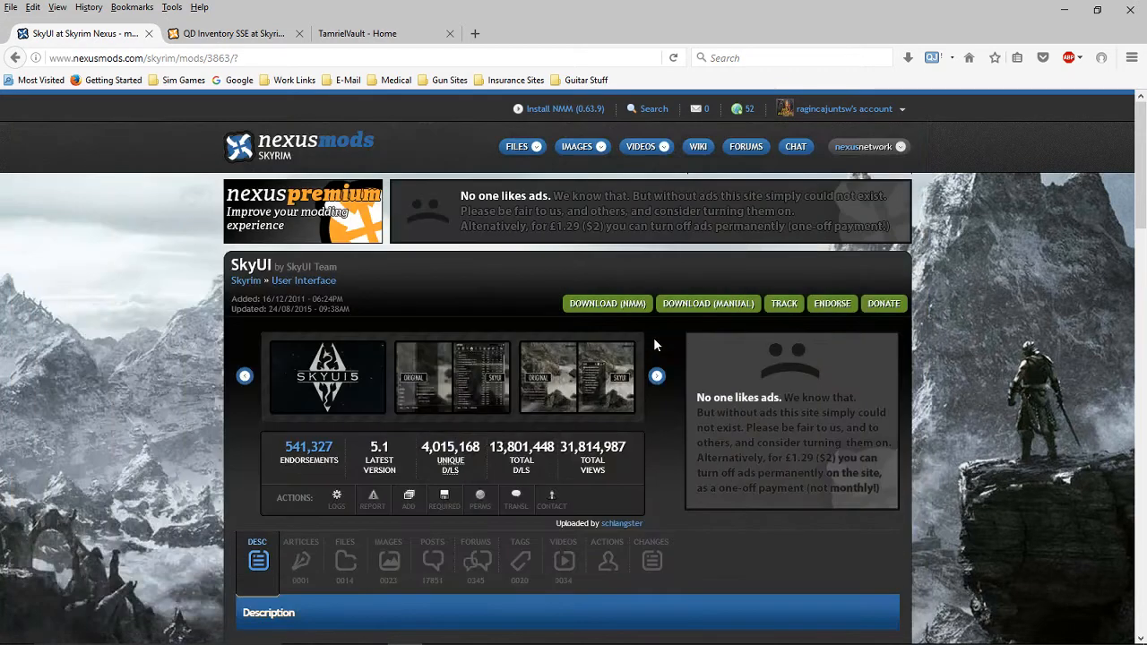
{"action": "mouse_move", "coordinate": [325, 406]}
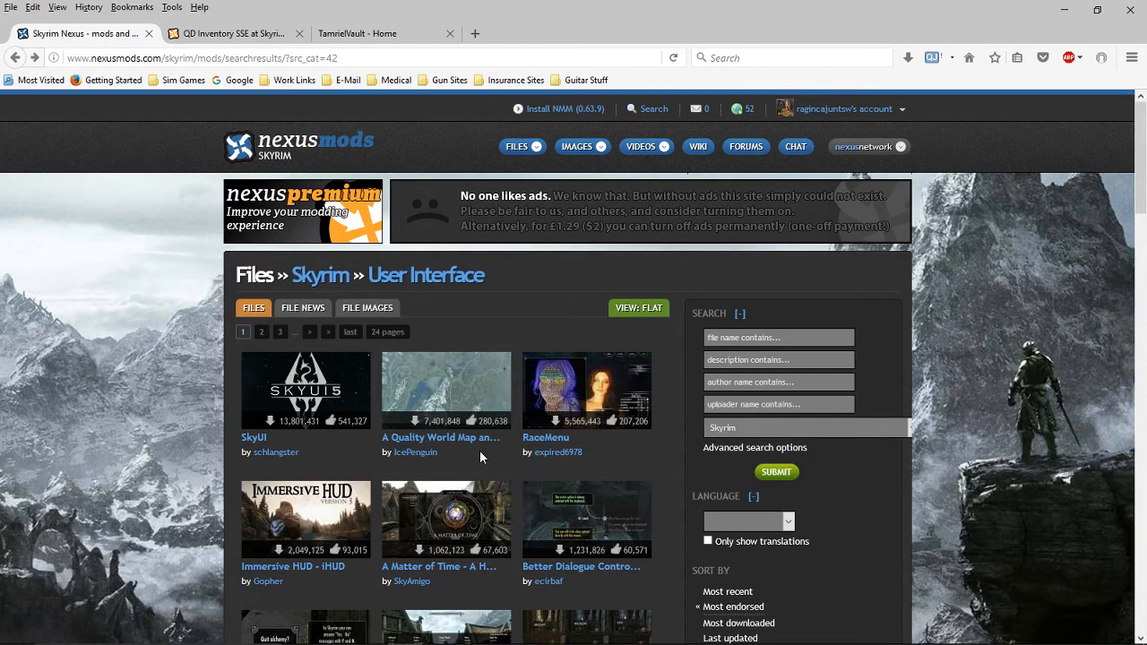
{"action": "mouse_move", "coordinate": [309, 519]}
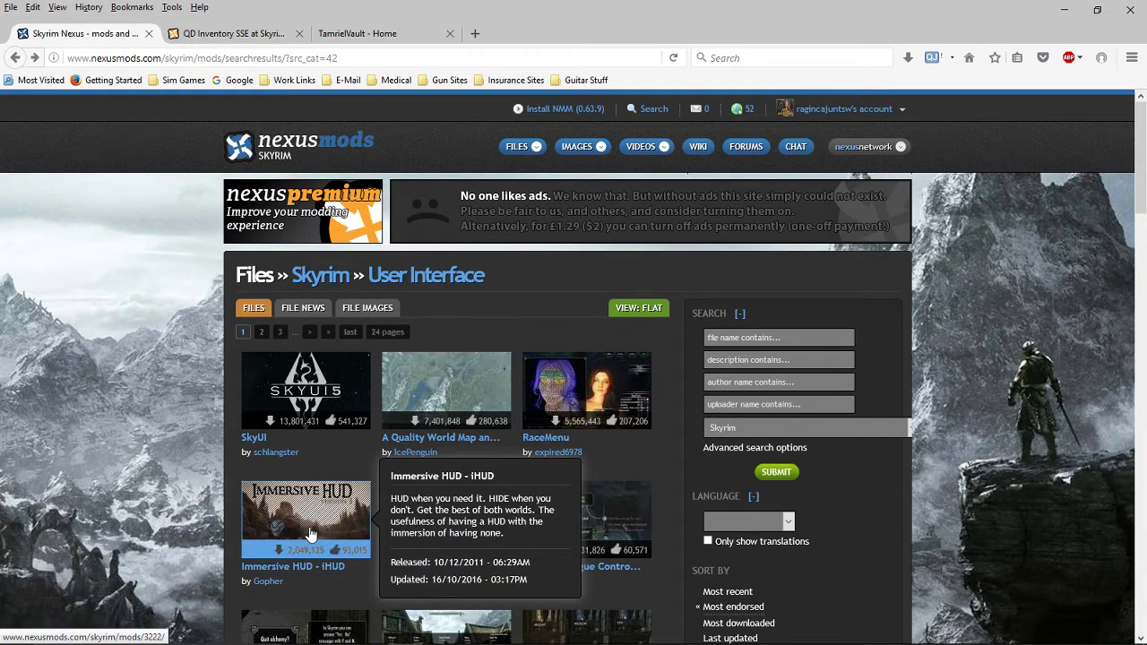
- Browse down the Skyrim User Interface file listing and open the SkyUI mod page
{"action": "scroll", "scroll_direction": "down", "scroll_amount": 3}
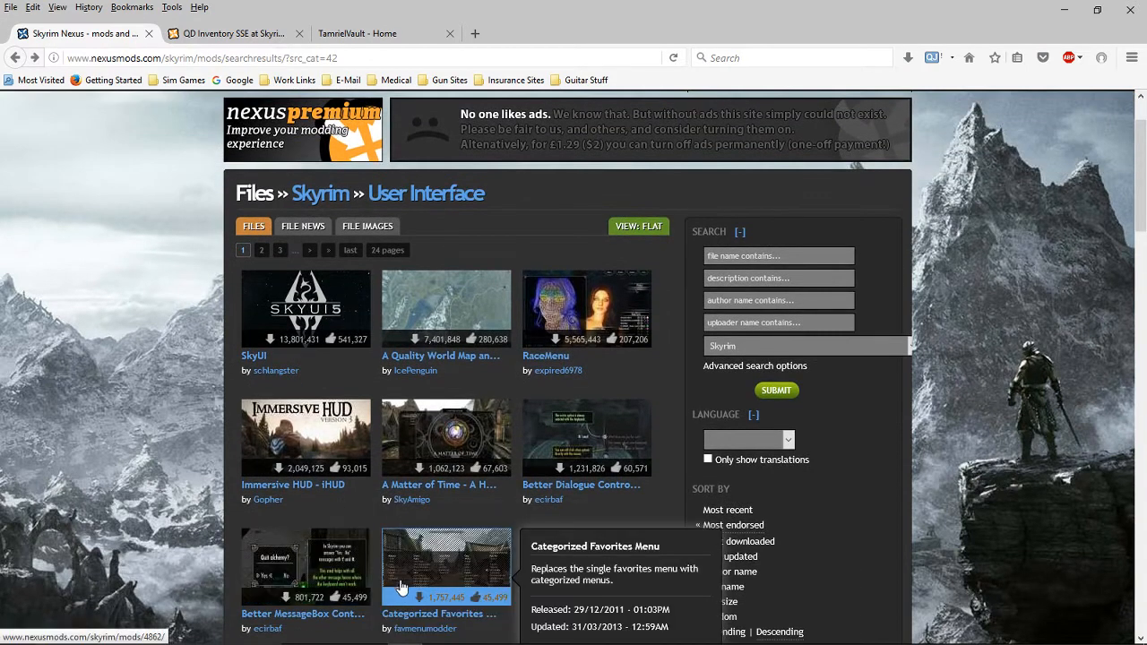
{"action": "scroll", "scroll_direction": "down", "scroll_amount": 3}
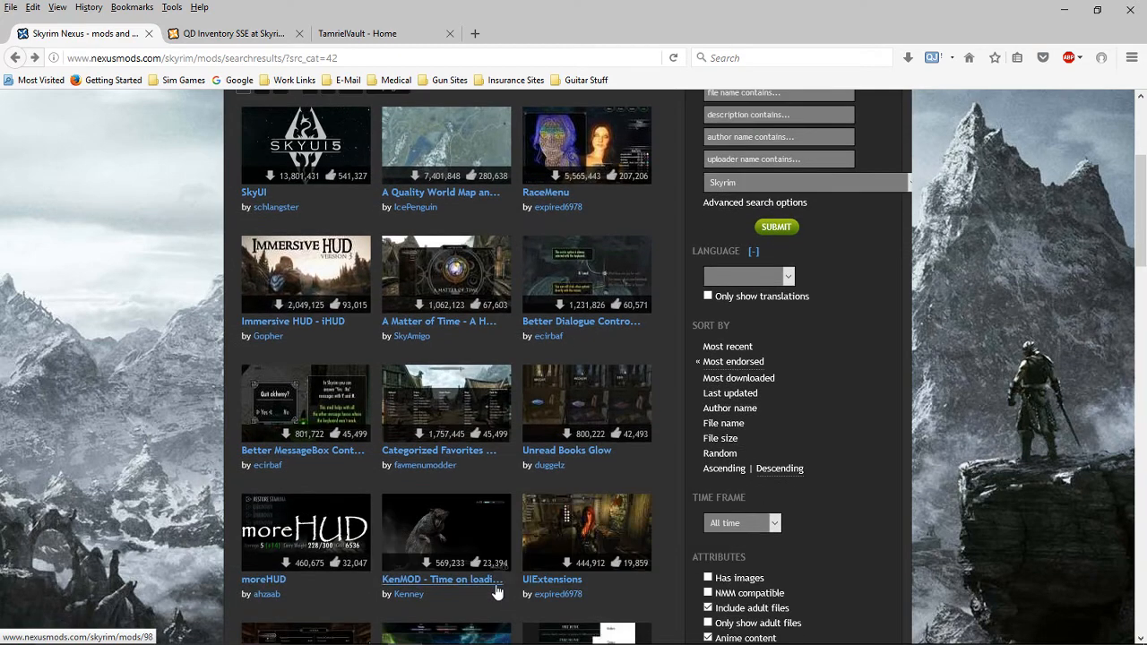
{"action": "scroll", "scroll_direction": "down", "scroll_amount": 3}
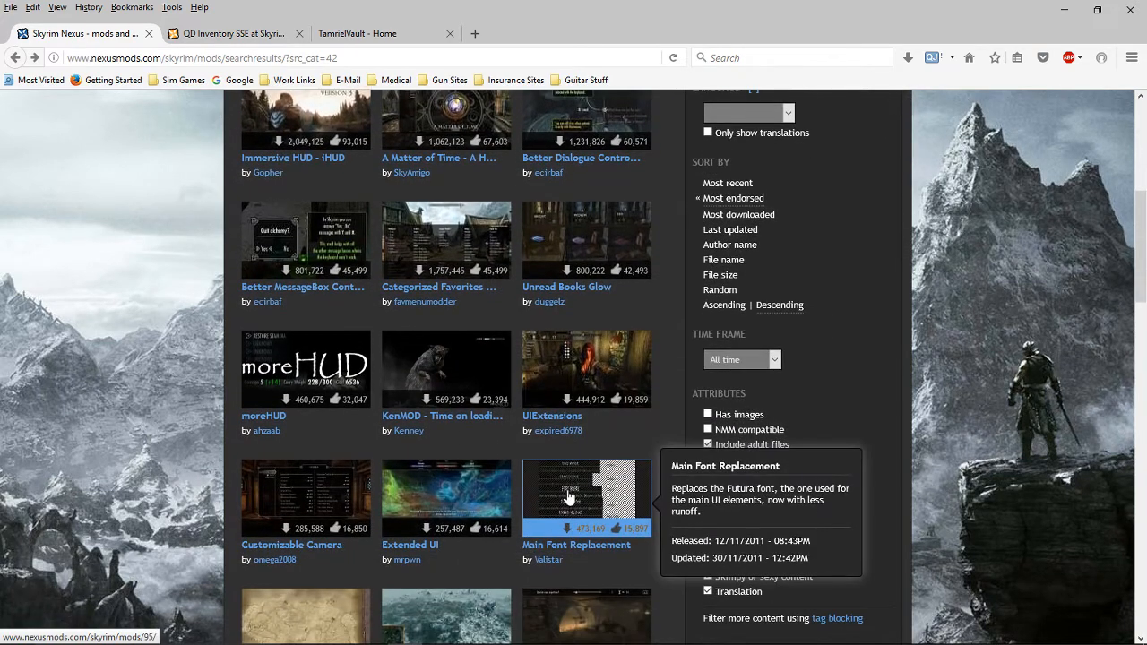
{"action": "scroll", "scroll_direction": "down", "scroll_amount": 3}
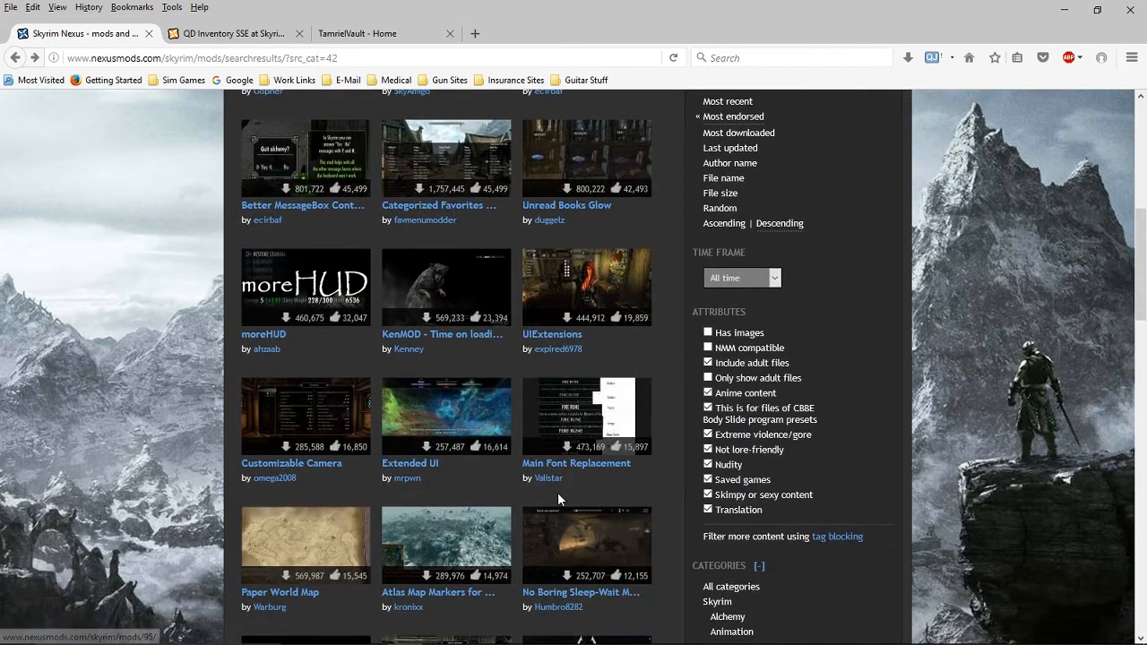
{"action": "scroll", "scroll_direction": "down", "scroll_amount": 3}
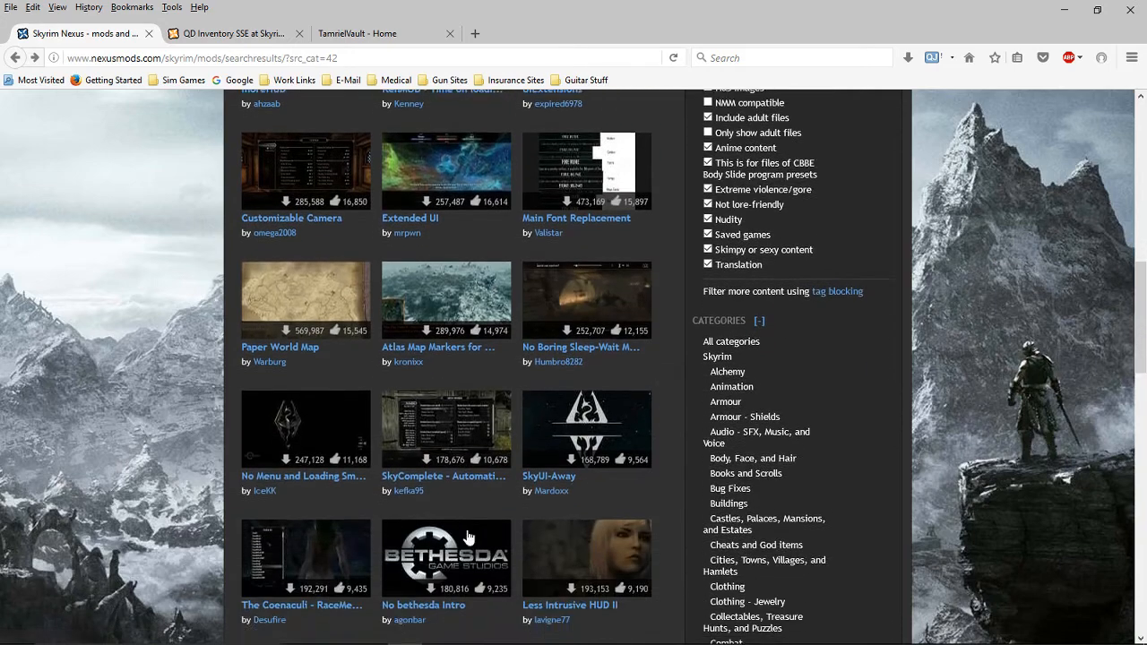
{"action": "scroll", "scroll_direction": "down", "scroll_amount": 3}
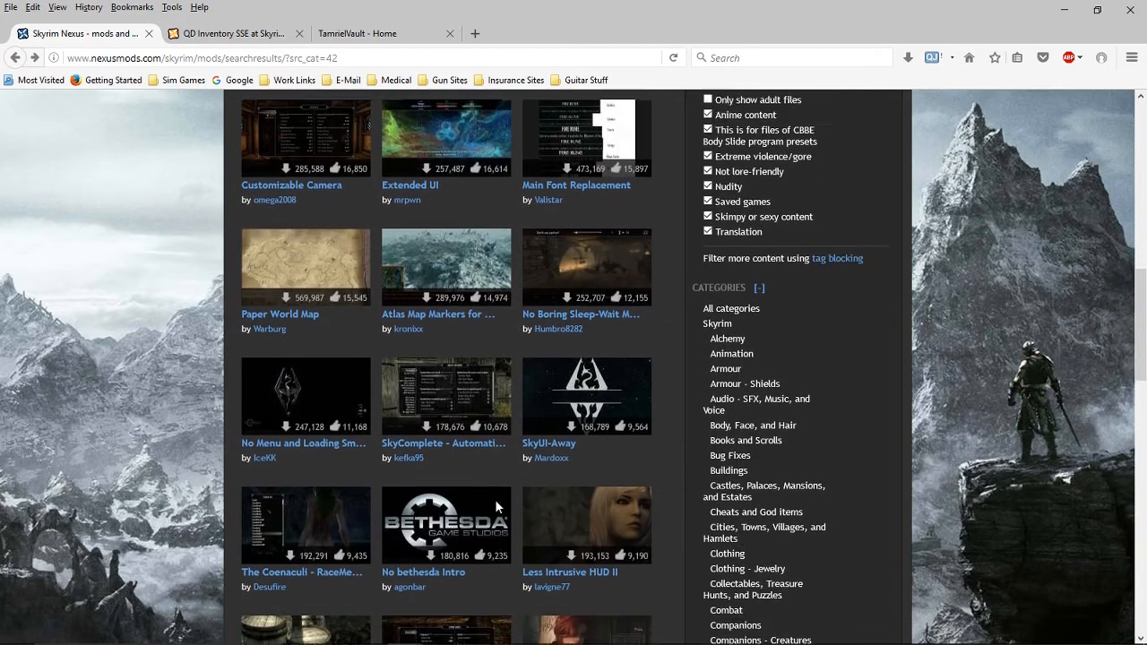
{"action": "scroll", "scroll_direction": "down", "scroll_amount": 3}
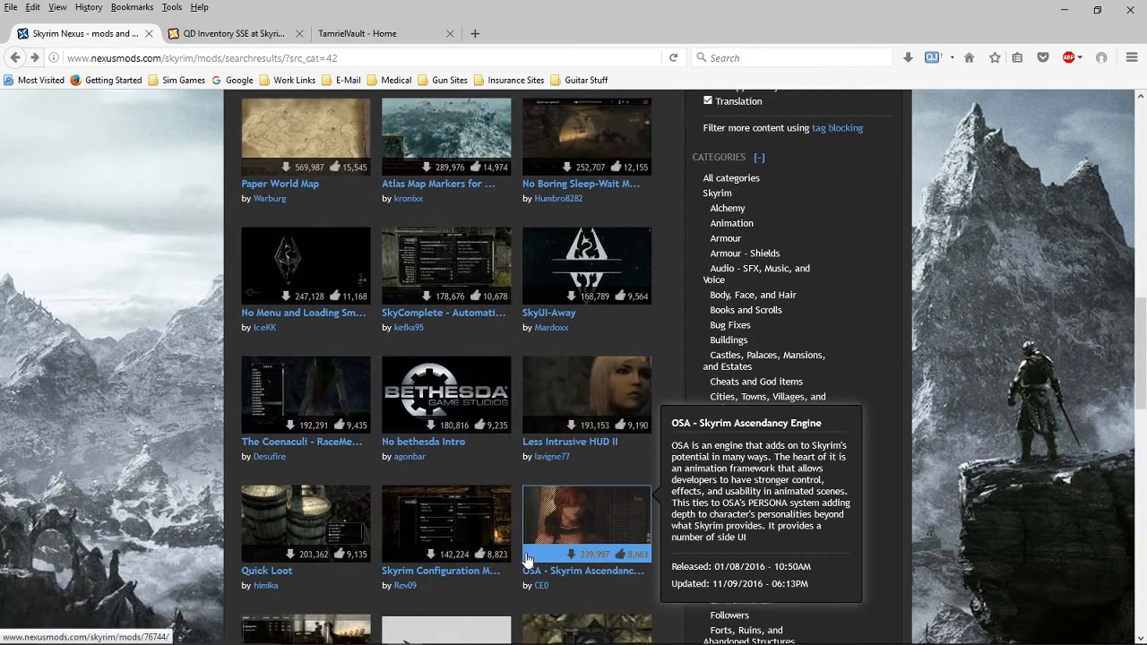
{"action": "scroll", "scroll_direction": "down", "scroll_amount": 3}
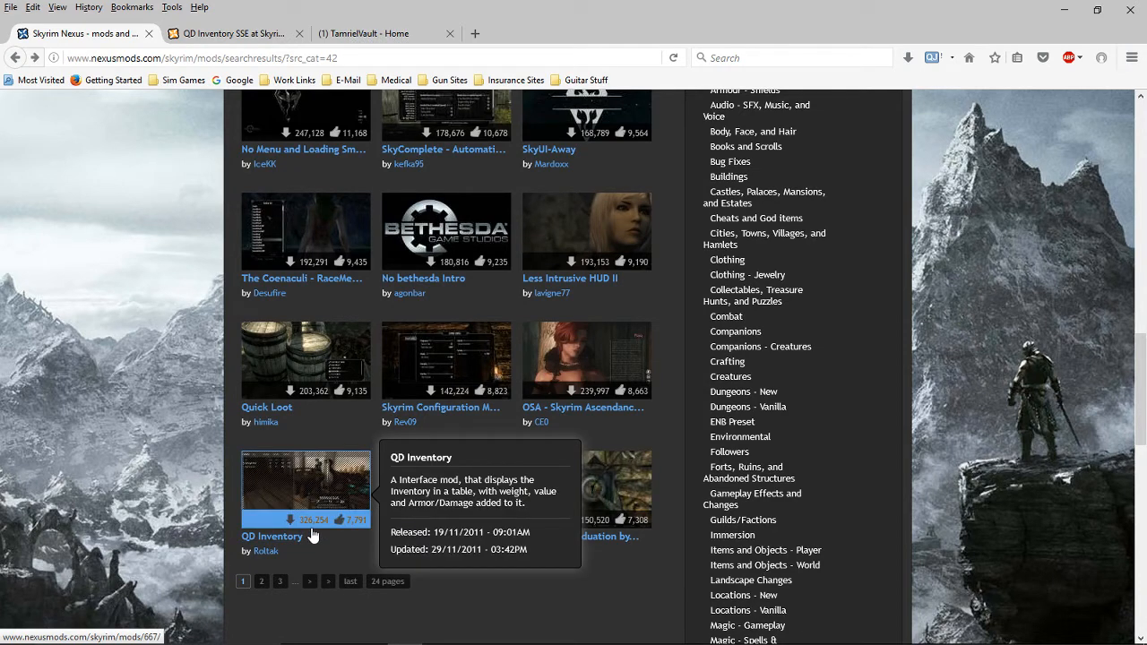
{"action": "mouse_move", "coordinate": [373, 70]}
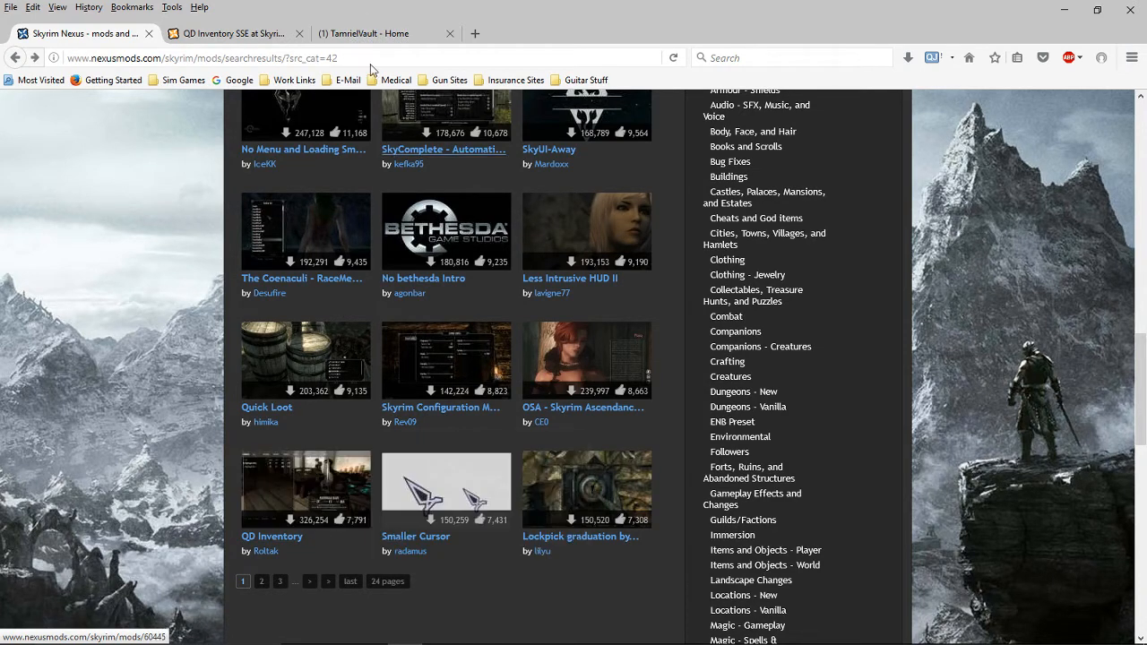
{"action": "mouse_move", "coordinate": [304, 487]}
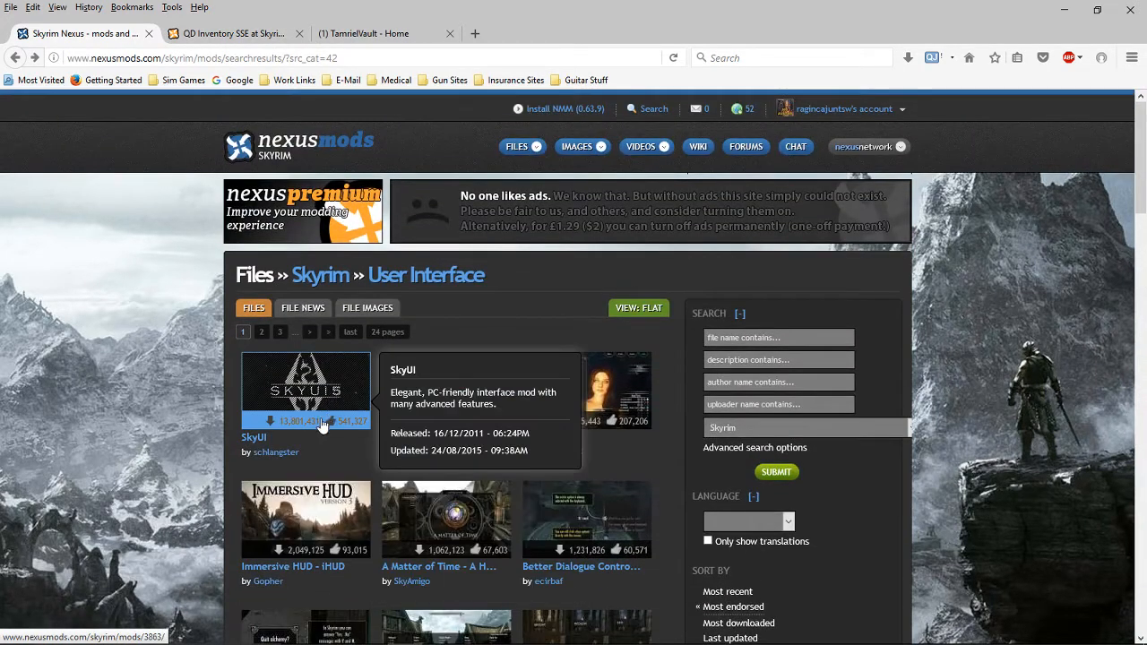
{"action": "mouse_move", "coordinate": [344, 366]}
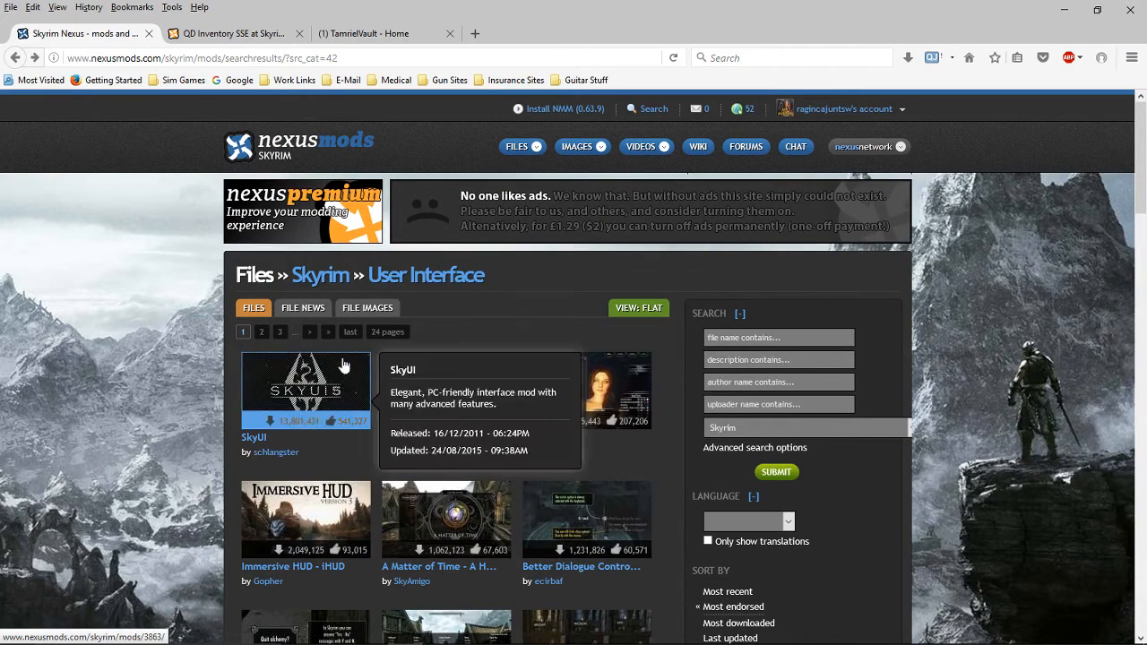
{"action": "mouse_move", "coordinate": [312, 395]}
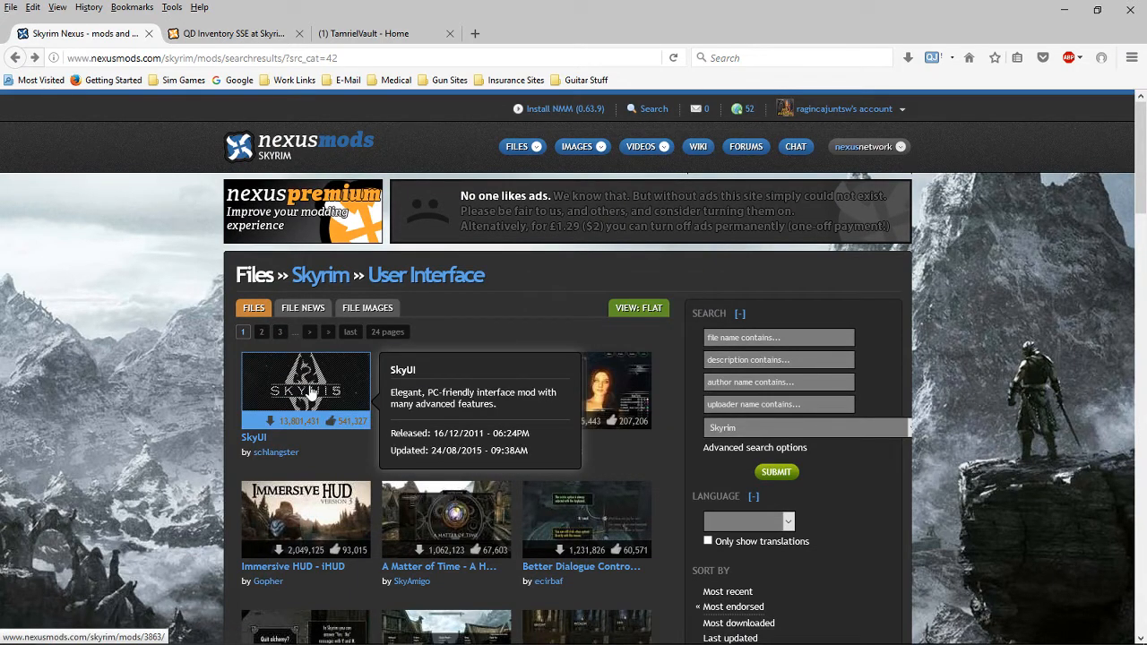
{"action": "mouse_move", "coordinate": [305, 401]}
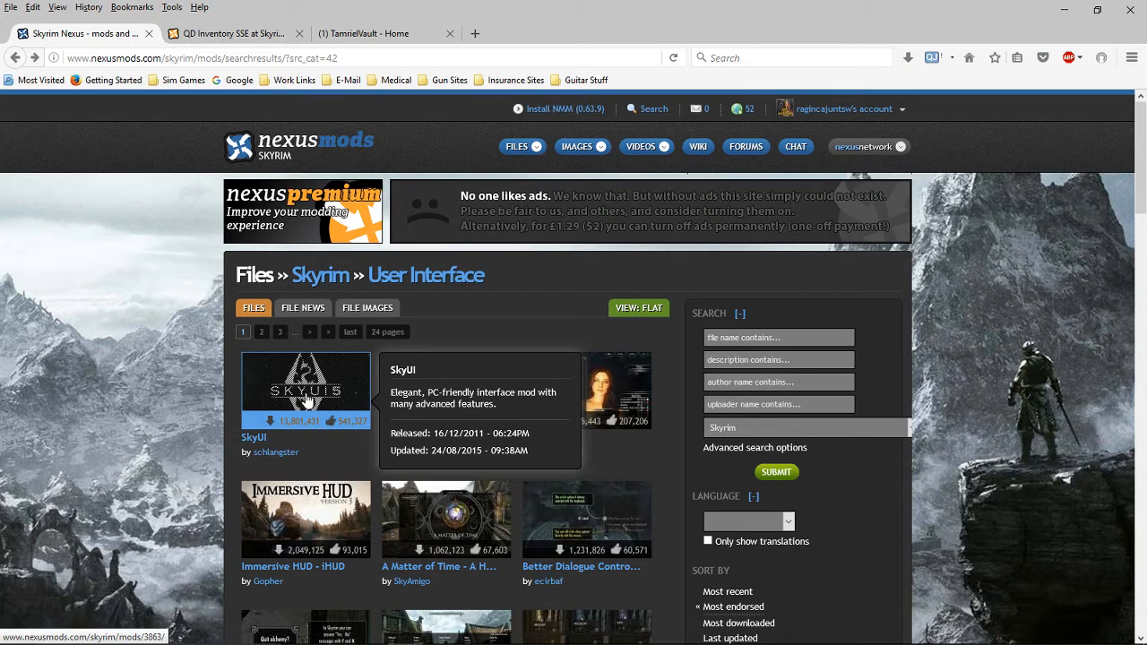
{"action": "mouse_move", "coordinate": [383, 344]}
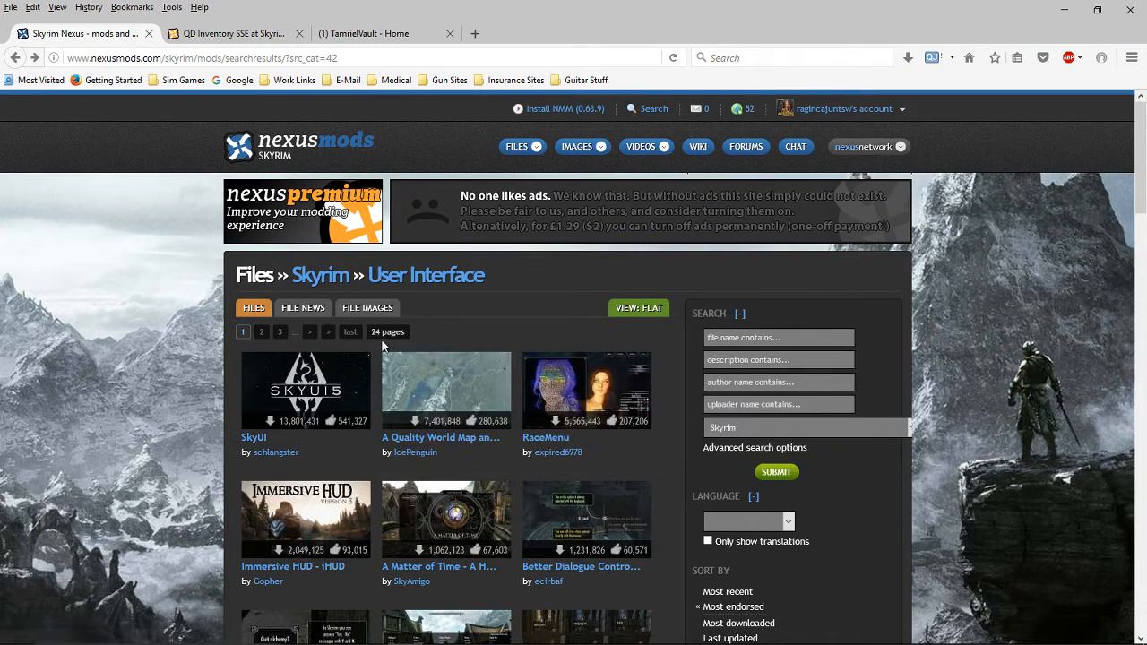
{"action": "left_click", "coordinate": [254, 437]}
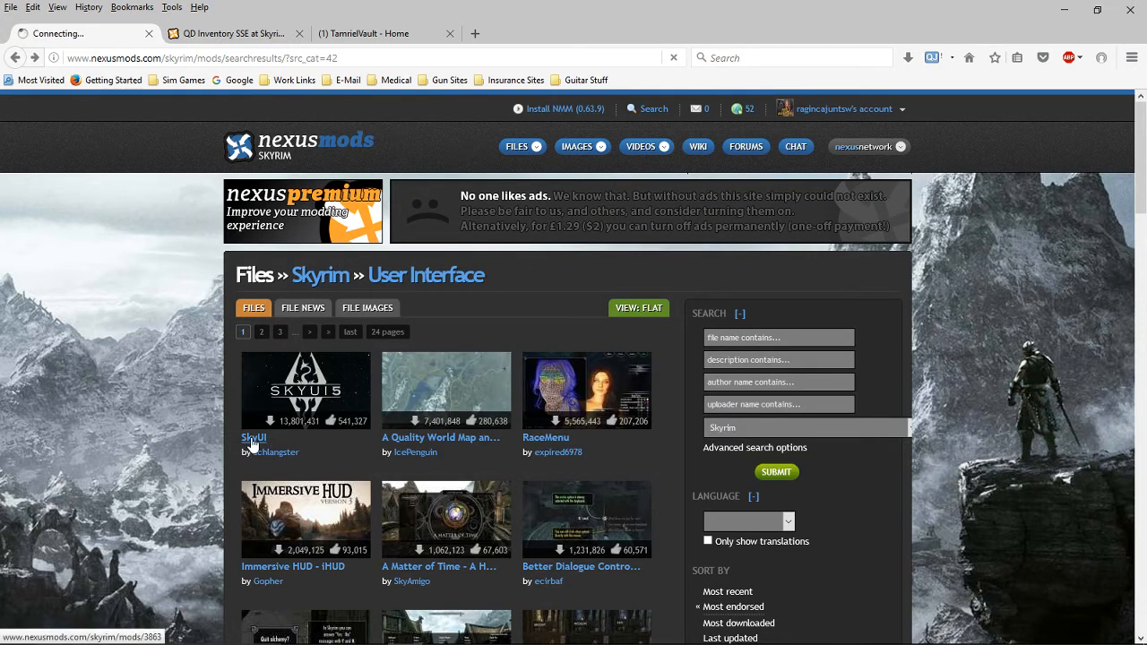
- Return the second tab to the SSE User Interface list and view the SkyUI description
{"action": "left_click", "coordinate": [254, 437]}
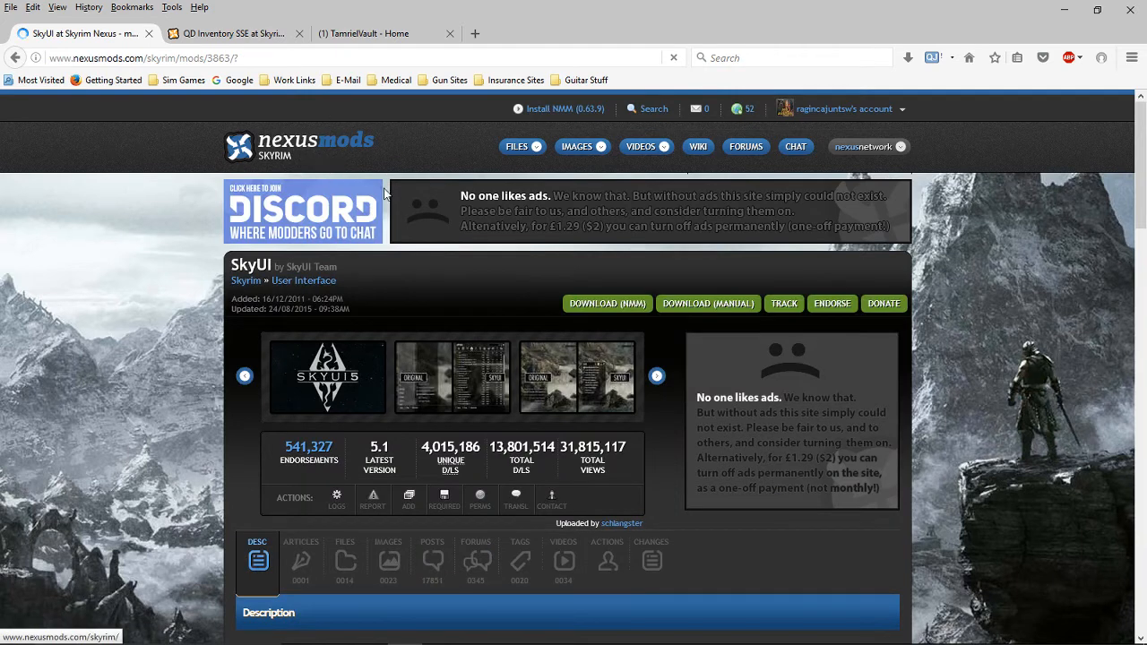
{"action": "left_click", "coordinate": [229, 32]}
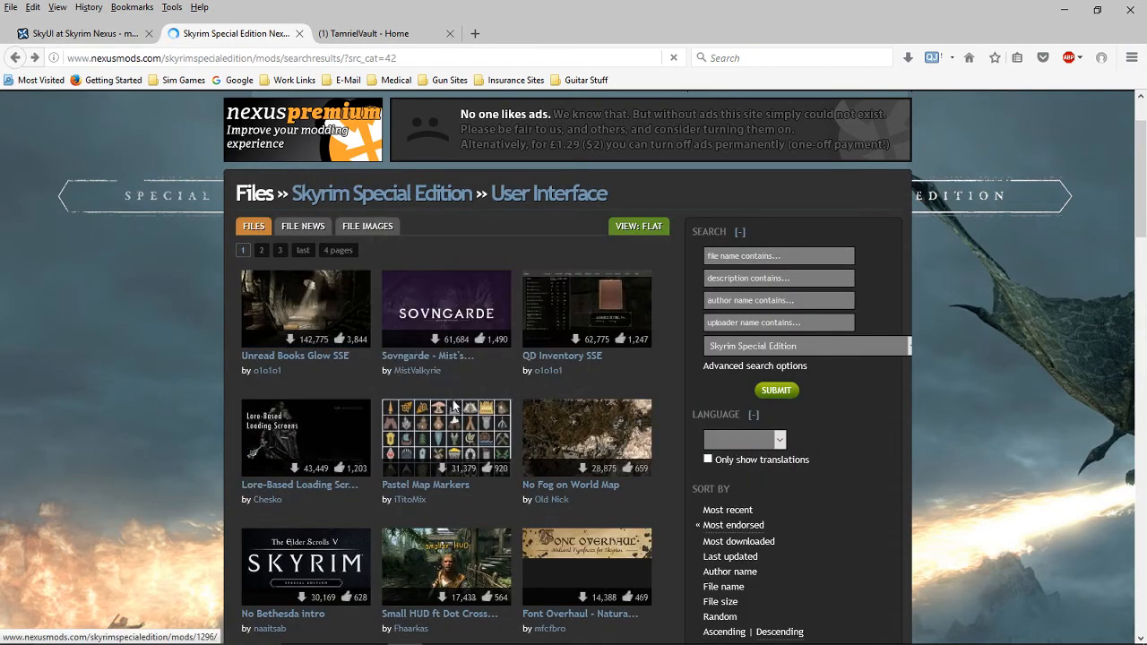
{"action": "mouse_move", "coordinate": [487, 349]}
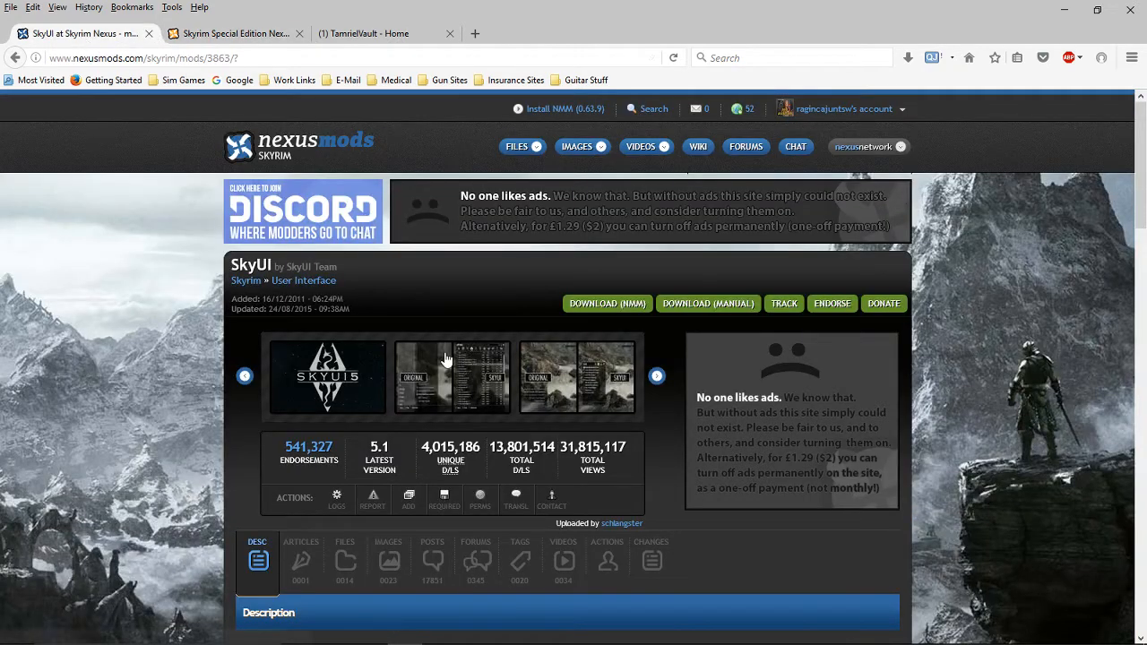
{"action": "scroll", "scroll_direction": "down", "scroll_amount": 3}
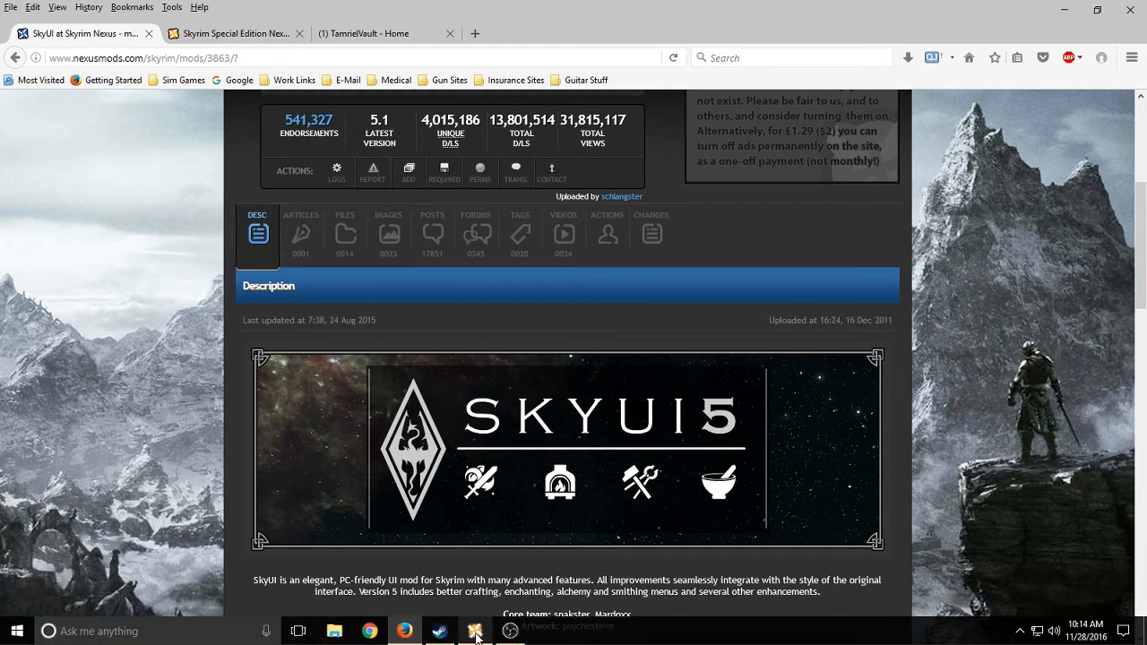
- Launch Nexus Mod Manager for Skyrim Special Edition, open NMM's Mods folder and minimize it
{"action": "left_click", "coordinate": [473, 631]}
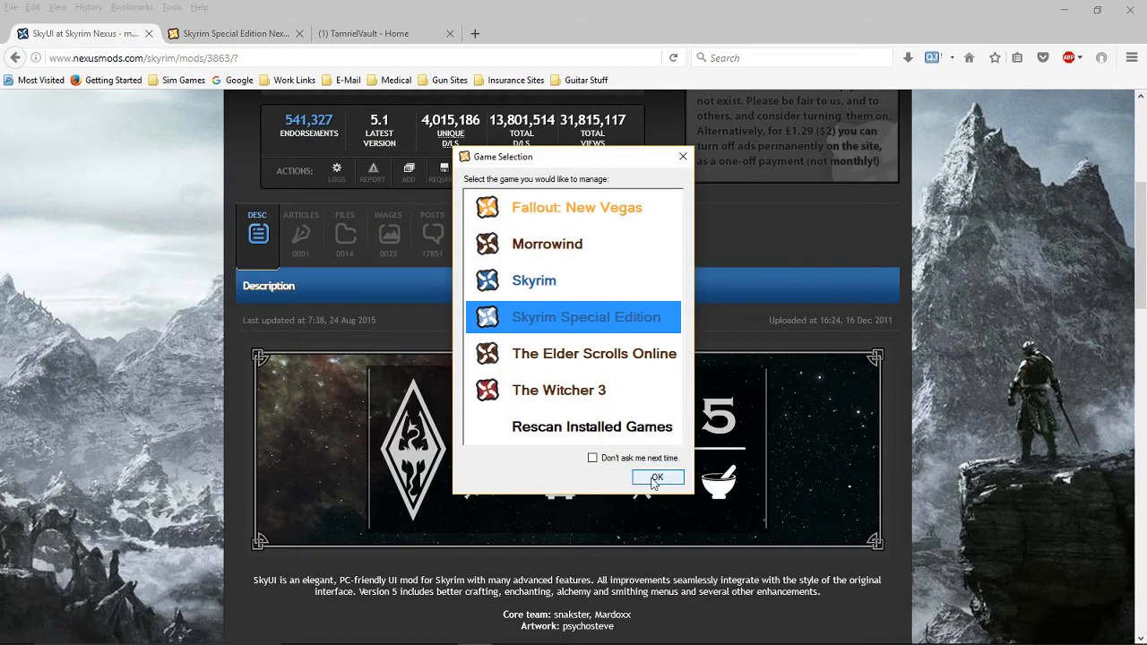
{"action": "left_click", "coordinate": [656, 476]}
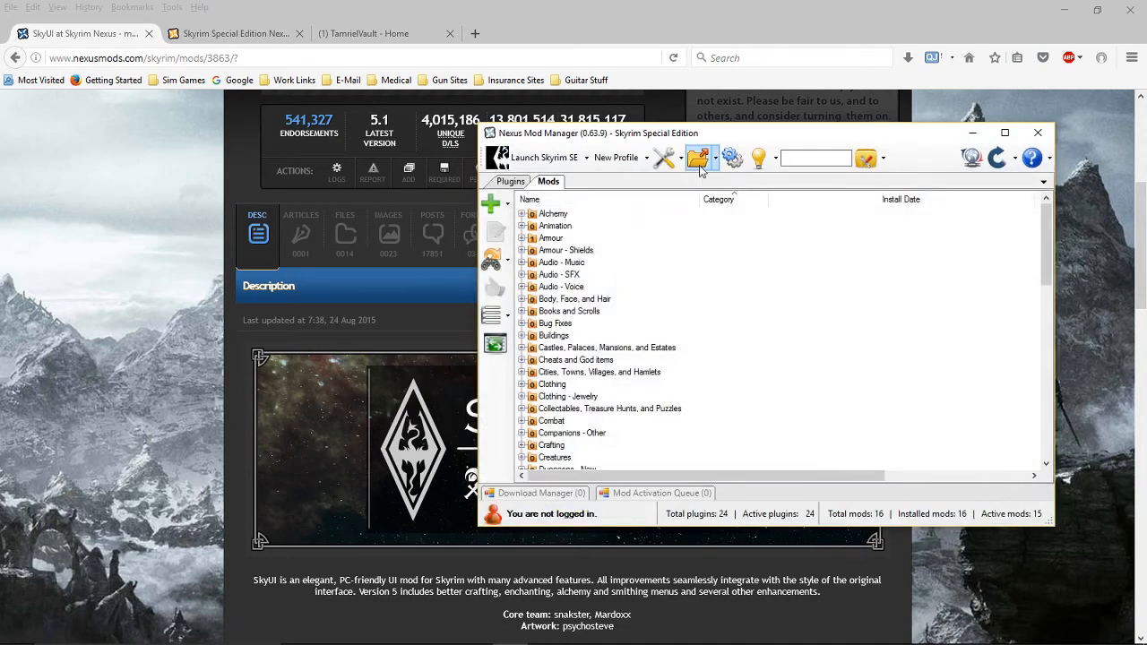
{"action": "left_click", "coordinate": [698, 158]}
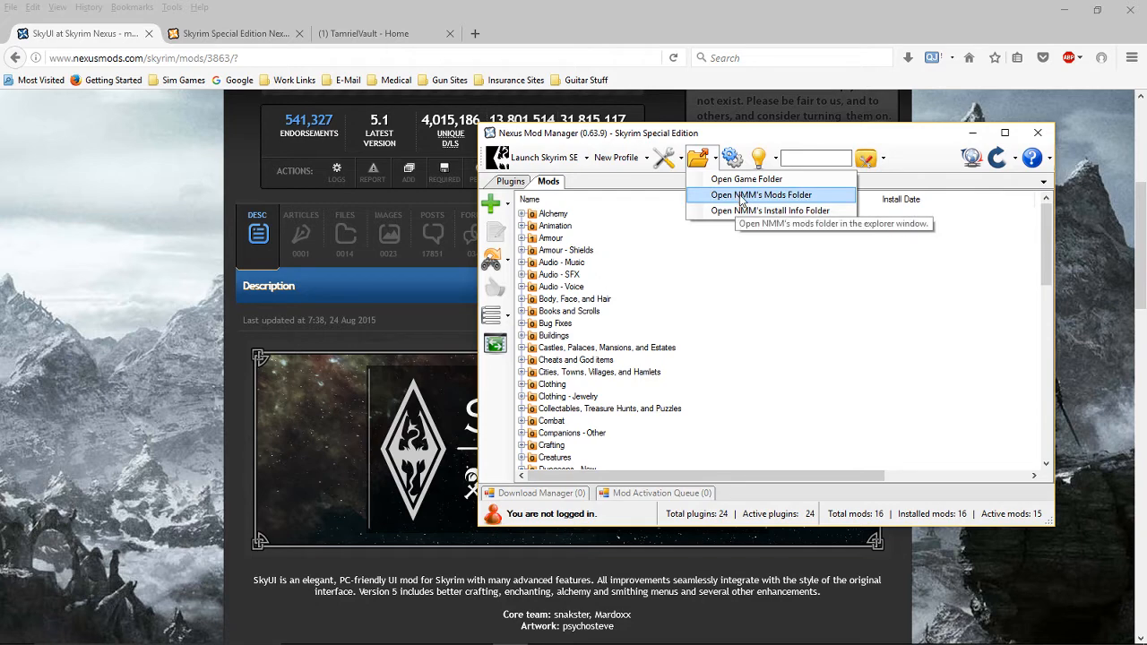
{"action": "mouse_move", "coordinate": [800, 204]}
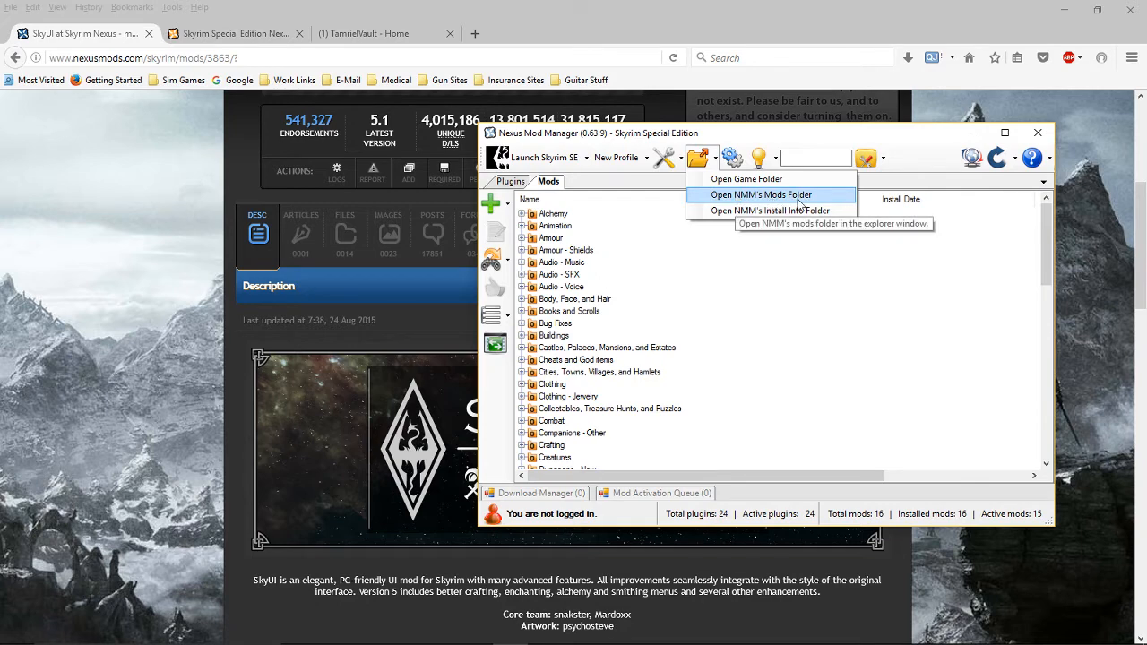
{"action": "left_click", "coordinate": [760, 194]}
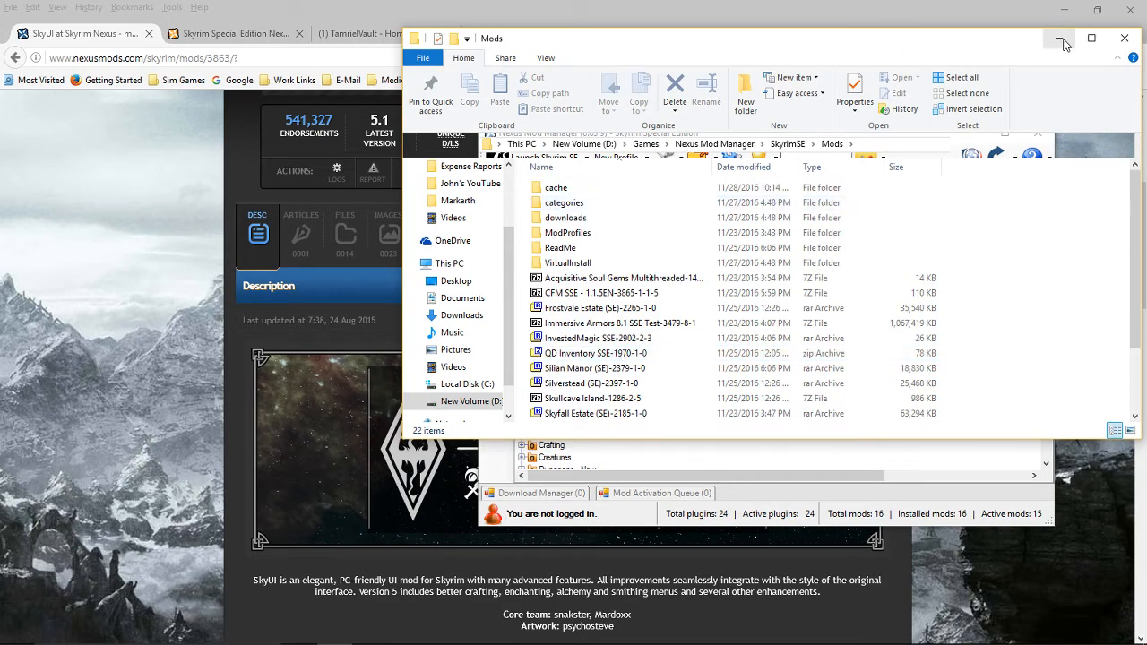
{"action": "left_click", "coordinate": [1061, 40]}
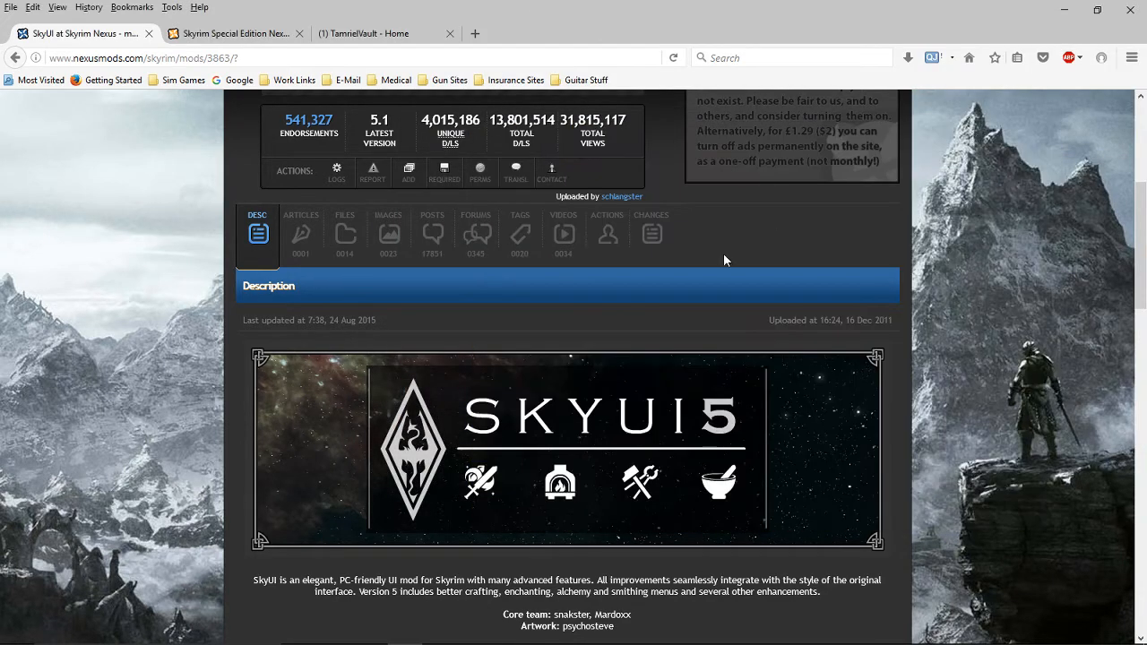
{"action": "mouse_move", "coordinate": [582, 283]}
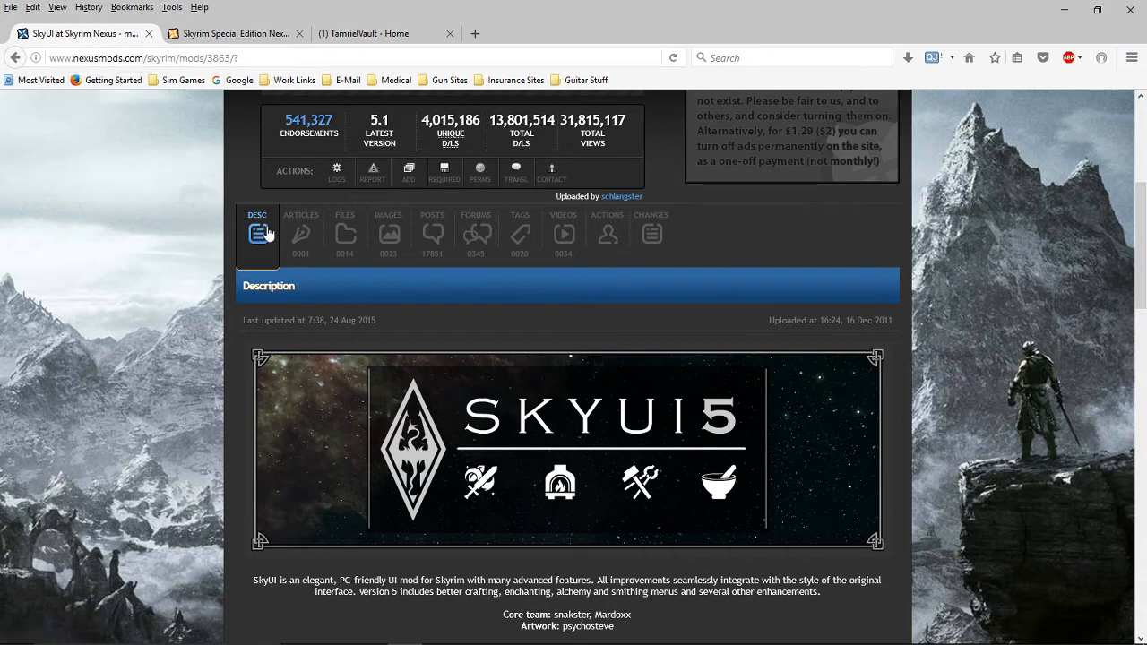
{"action": "mouse_move", "coordinate": [344, 235]}
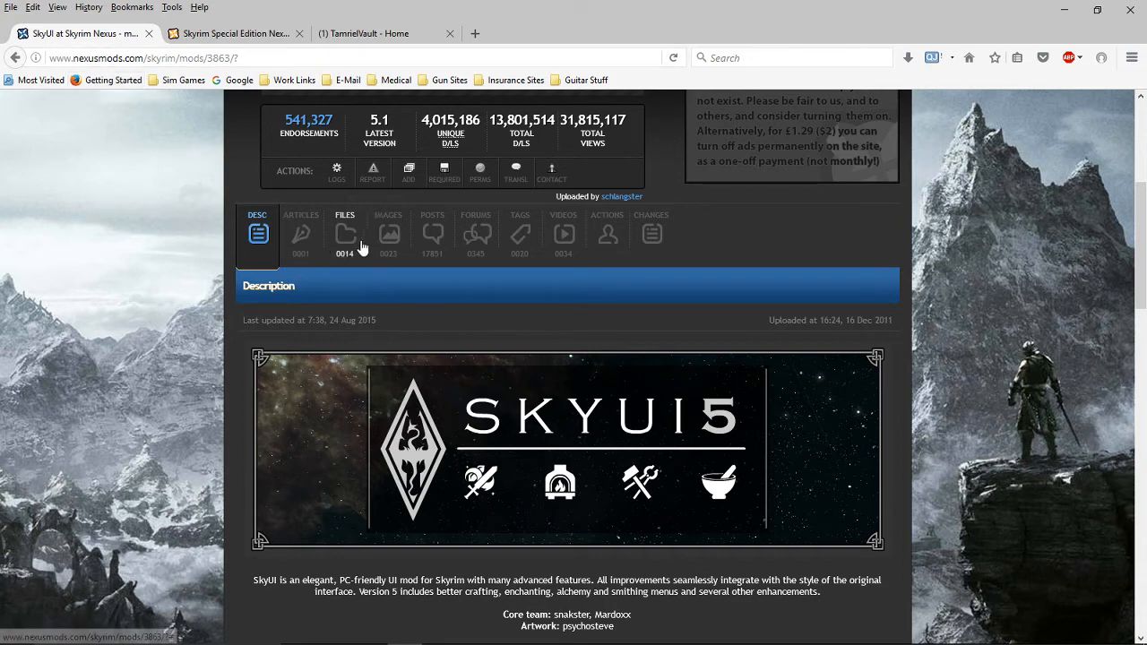
- Go to the SkyUI Files page and scroll to SkyUI_2_2 under Old Versions
{"action": "left_click", "coordinate": [344, 237]}
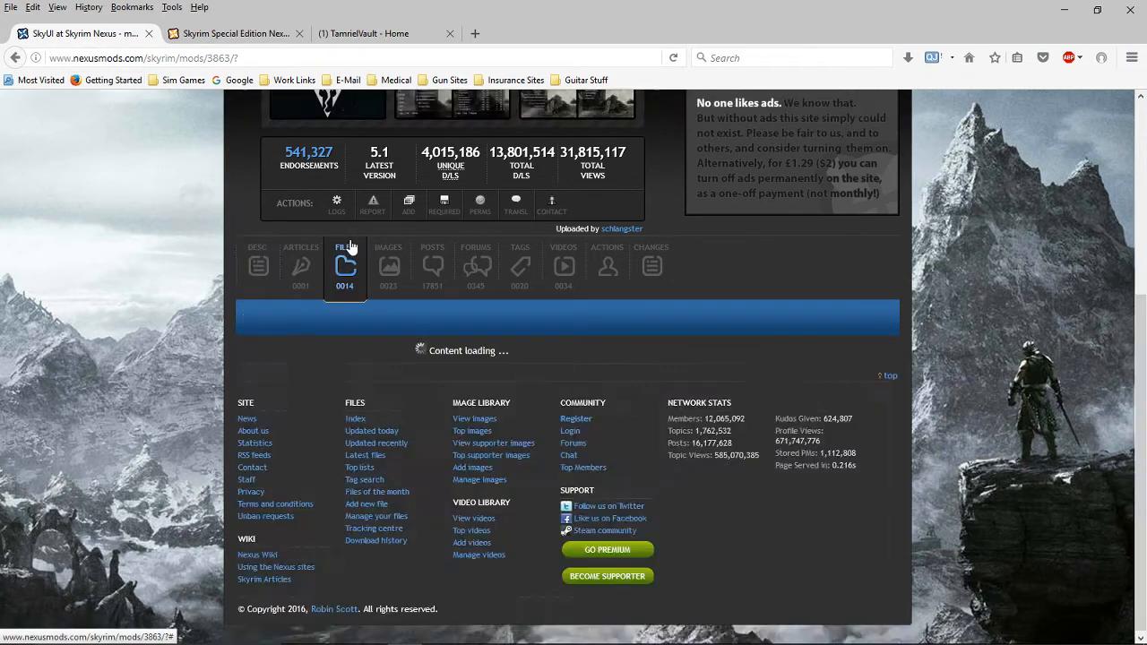
{"action": "left_click", "coordinate": [344, 265]}
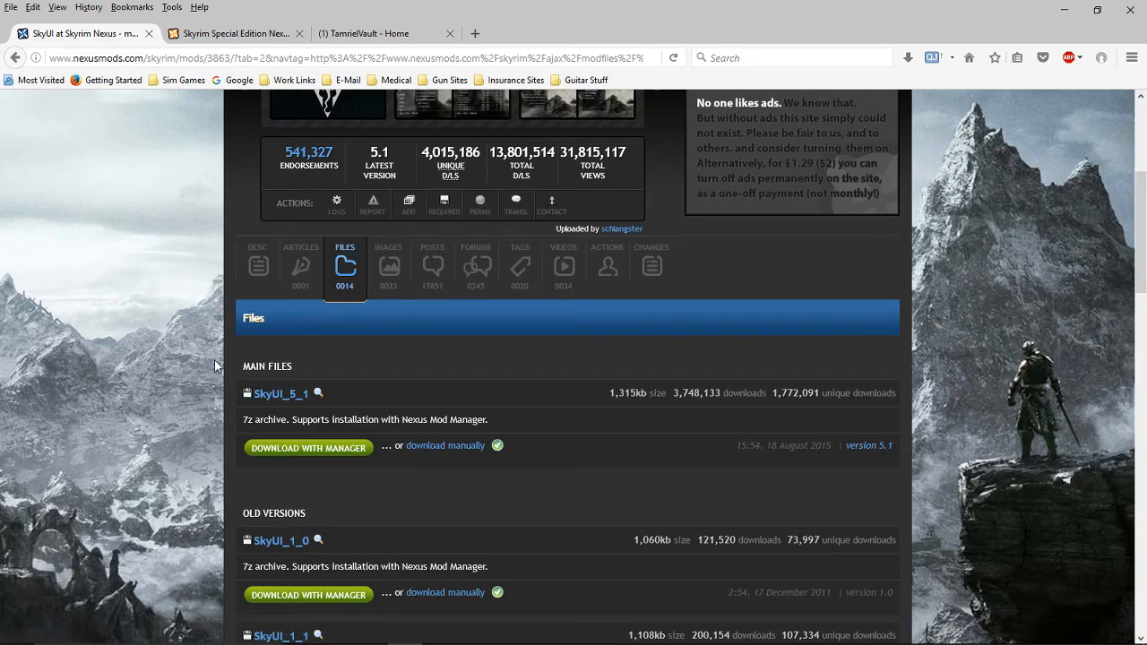
{"action": "scroll", "scroll_direction": "down", "scroll_amount": 3}
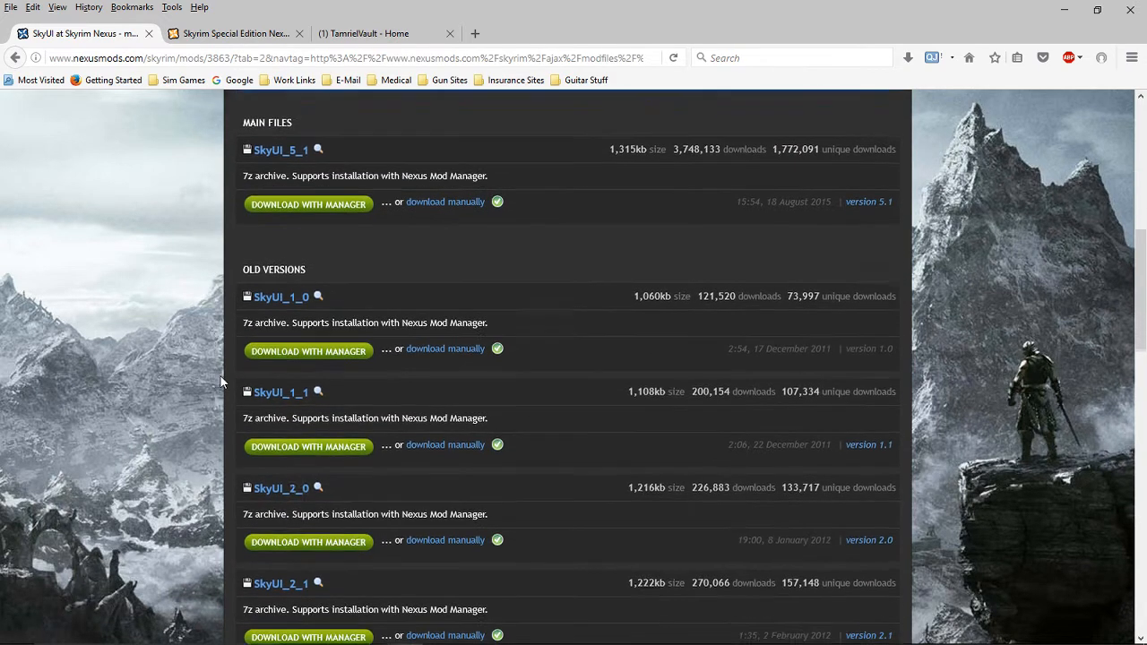
{"action": "scroll", "scroll_direction": "down", "scroll_amount": 3}
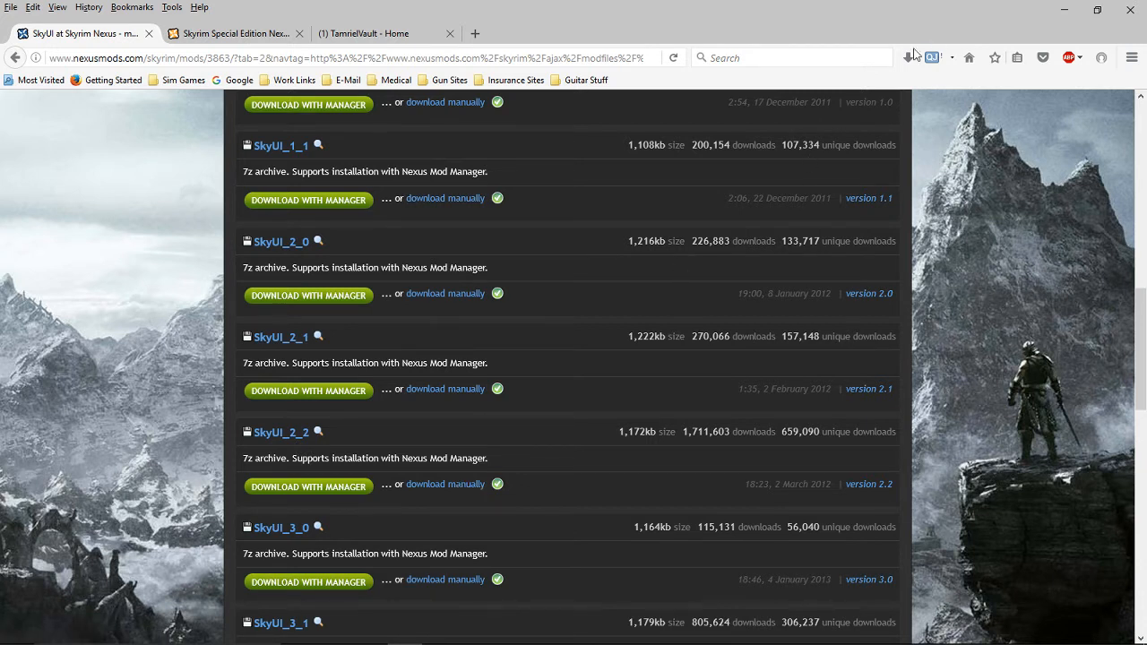
{"action": "mouse_move", "coordinate": [444, 484]}
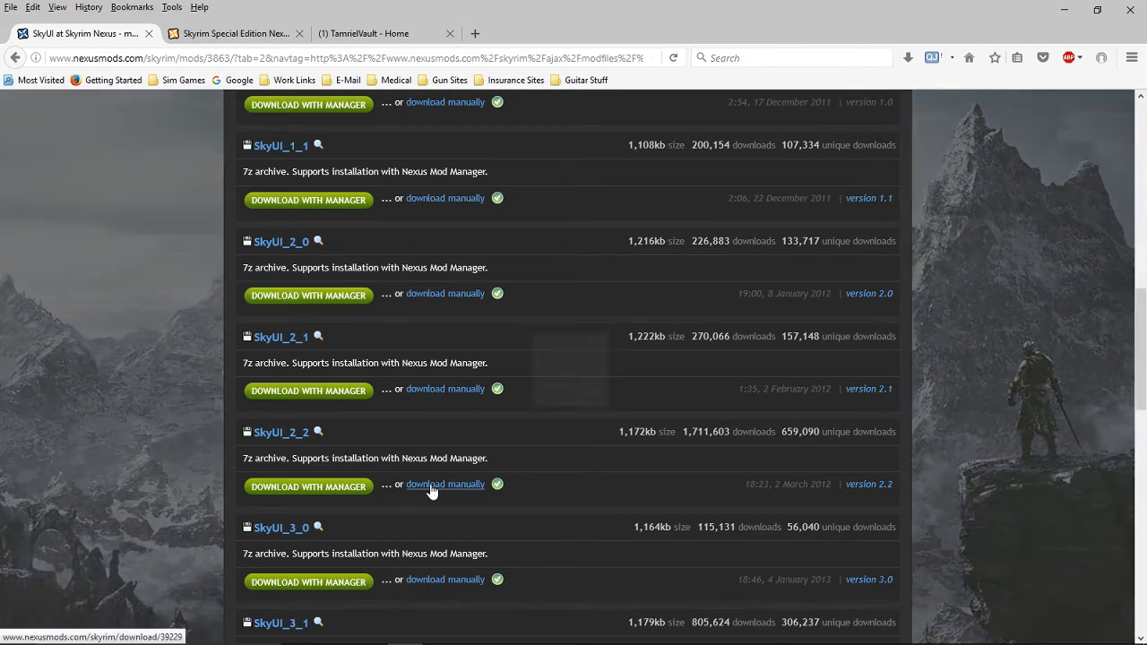
- Manually download SkyUI_2_2 past the notices and open the .7z in 7-Zip File Manager
{"action": "left_click", "coordinate": [445, 484]}
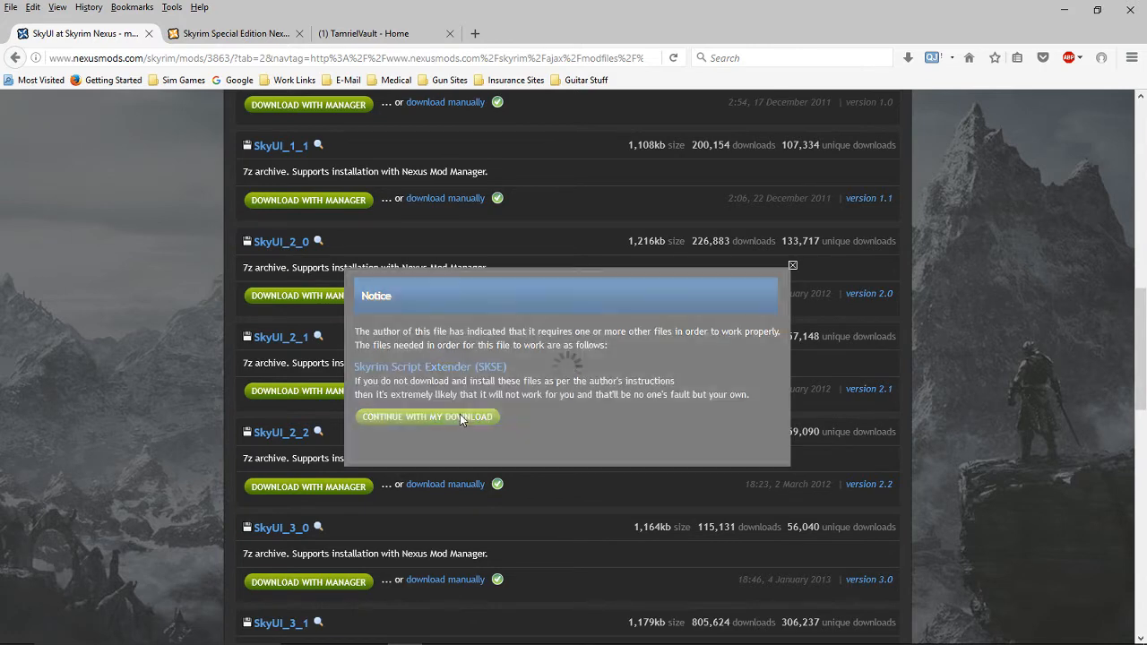
{"action": "left_click", "coordinate": [427, 415]}
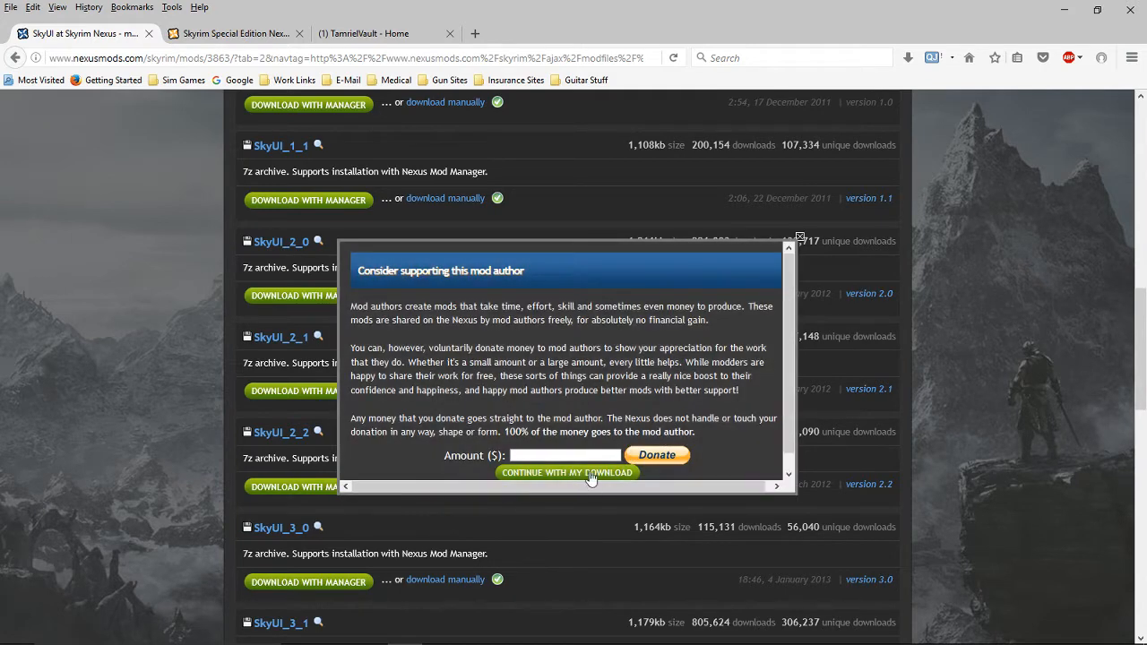
{"action": "left_click", "coordinate": [566, 473]}
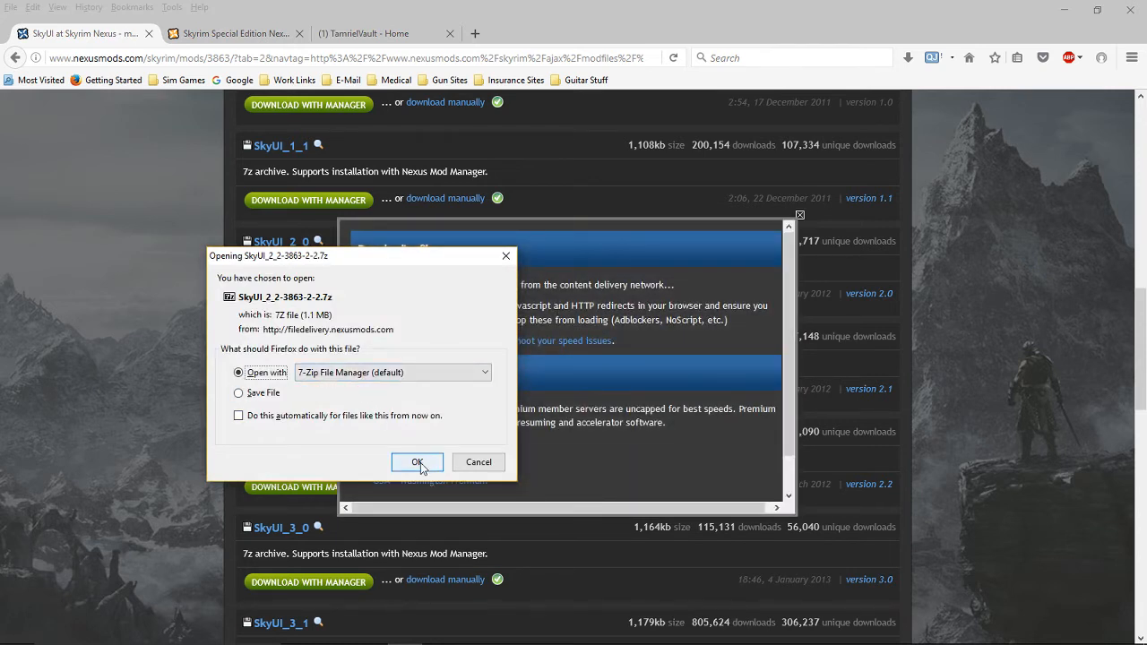
{"action": "mouse_move", "coordinate": [240, 393]}
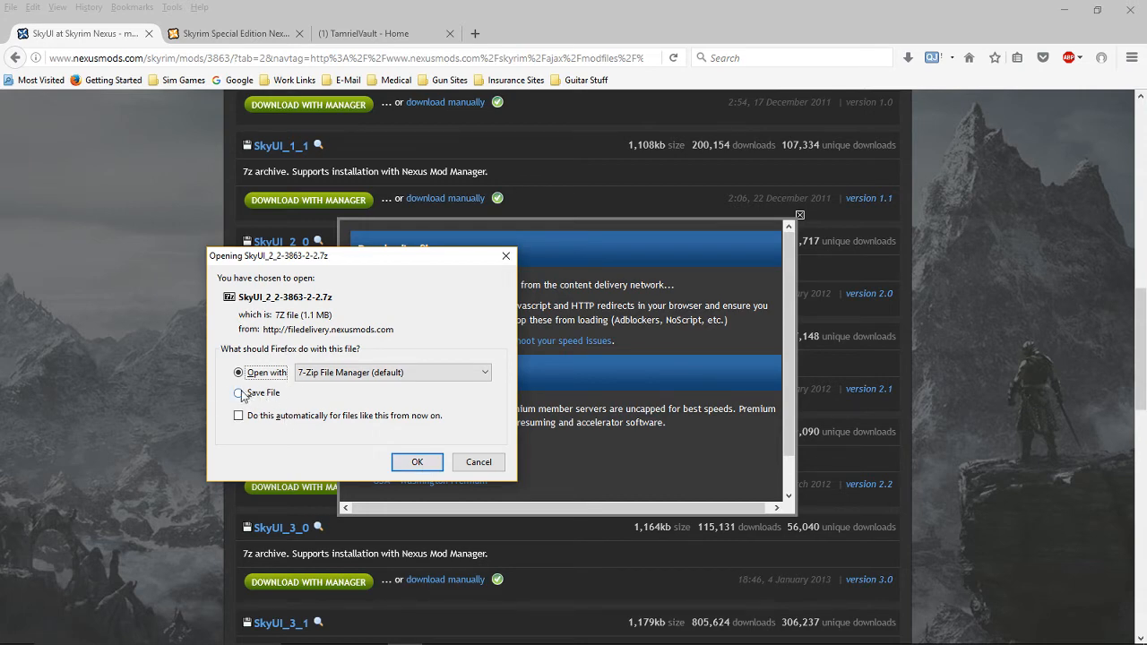
{"action": "left_click", "coordinate": [416, 462]}
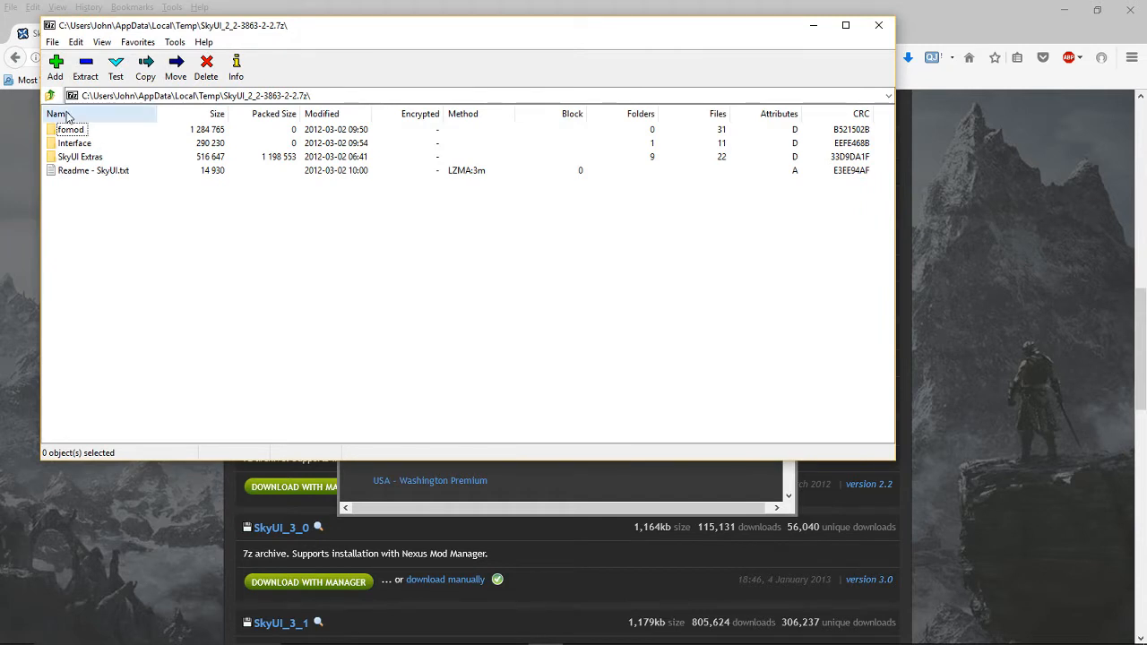
{"action": "mouse_move", "coordinate": [108, 130]}
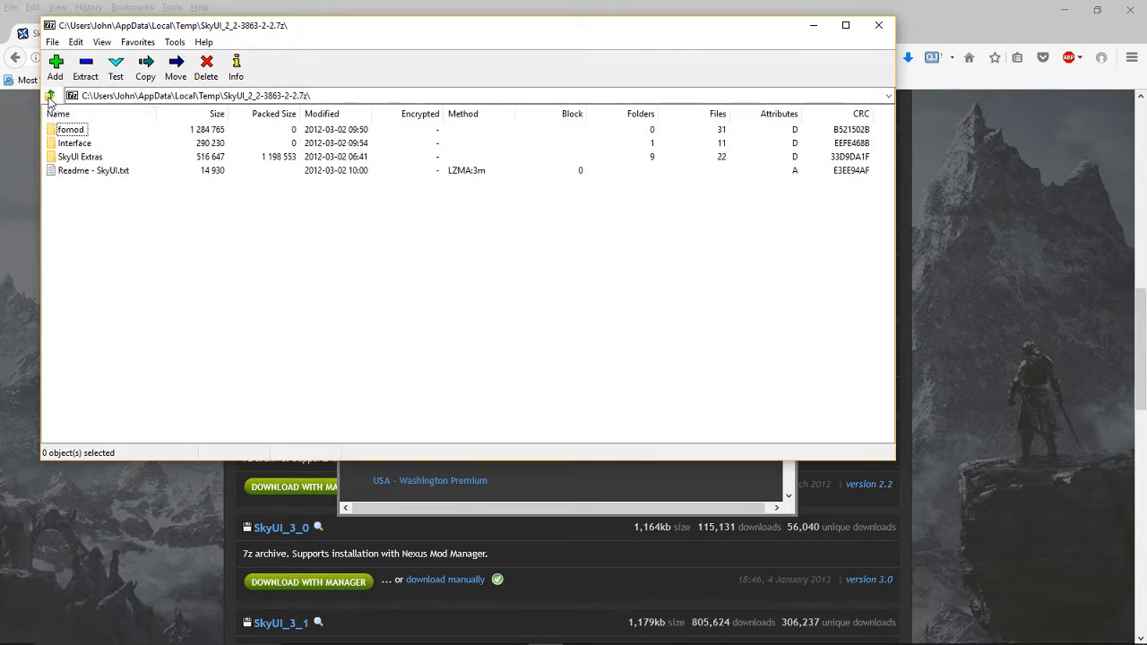
- In the Temp folder delete Low through AdobeARM.log, skipping in-use folders, and select the SkyUI archive
{"action": "left_click", "coordinate": [50, 96]}
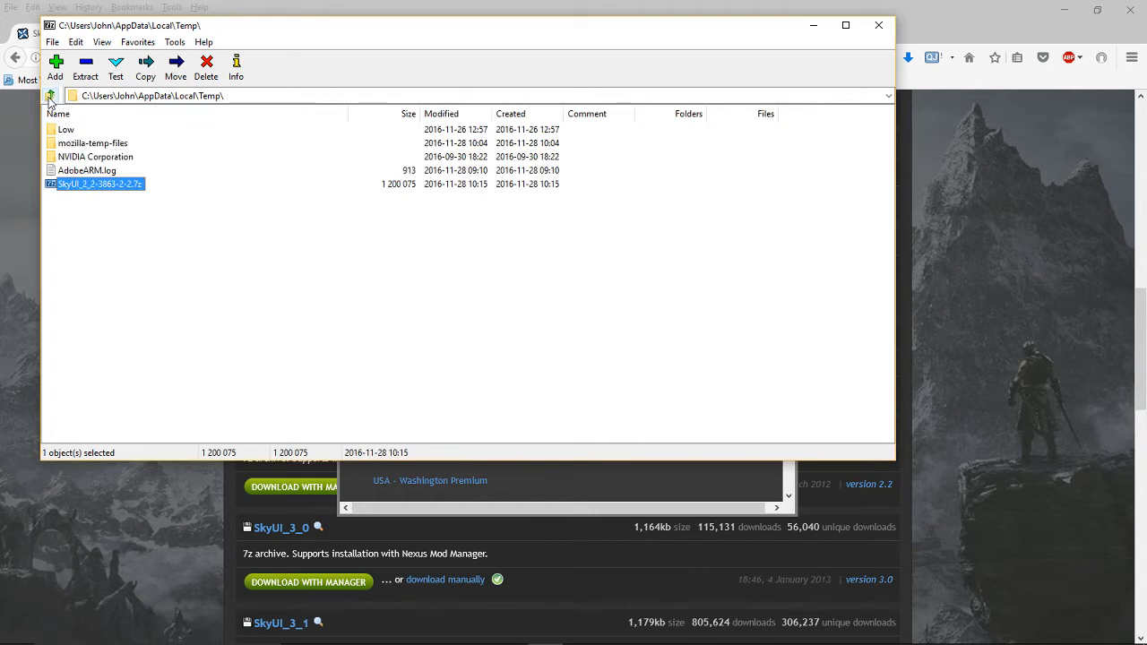
{"action": "mouse_move", "coordinate": [123, 172]}
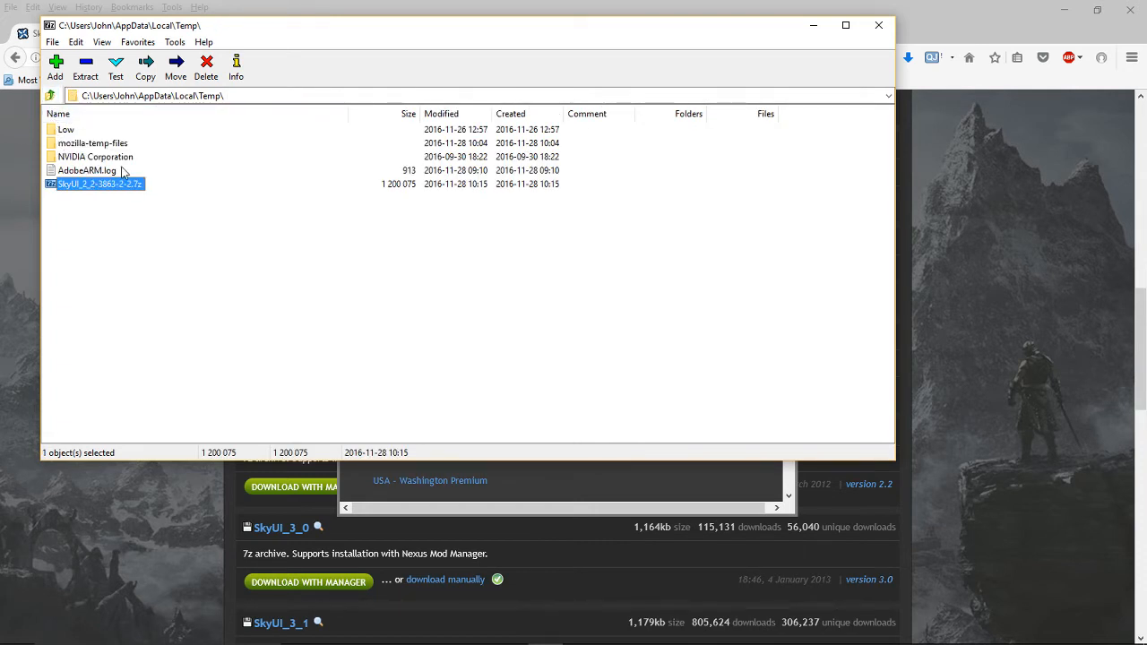
{"action": "left_click", "coordinate": [86, 170]}
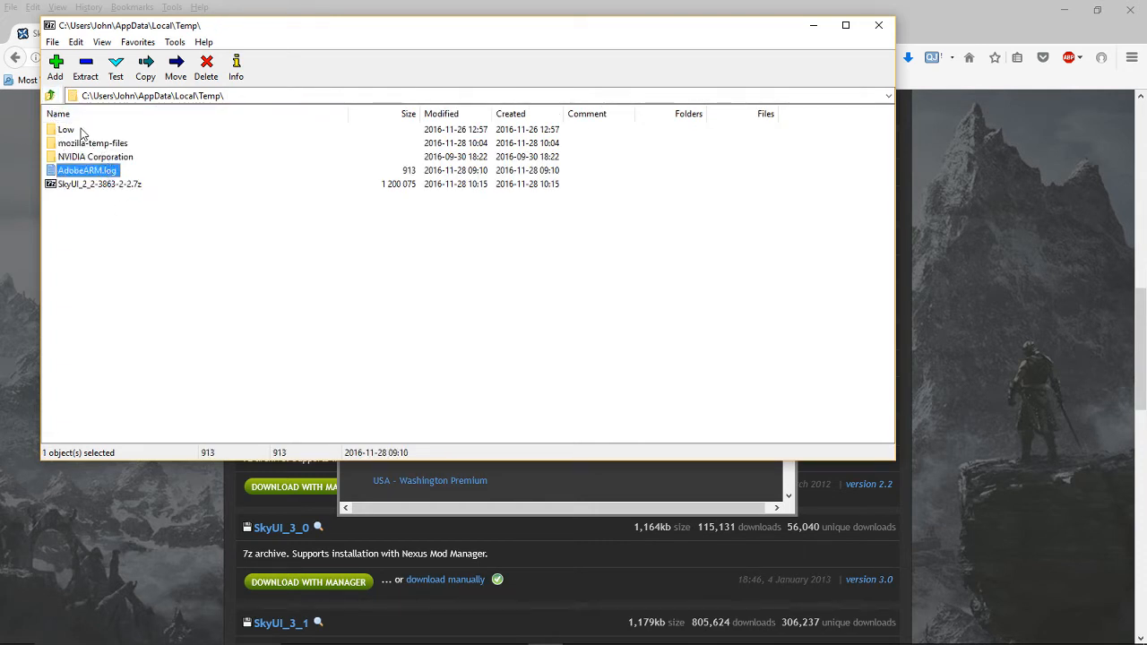
{"action": "mouse_move", "coordinate": [69, 138]}
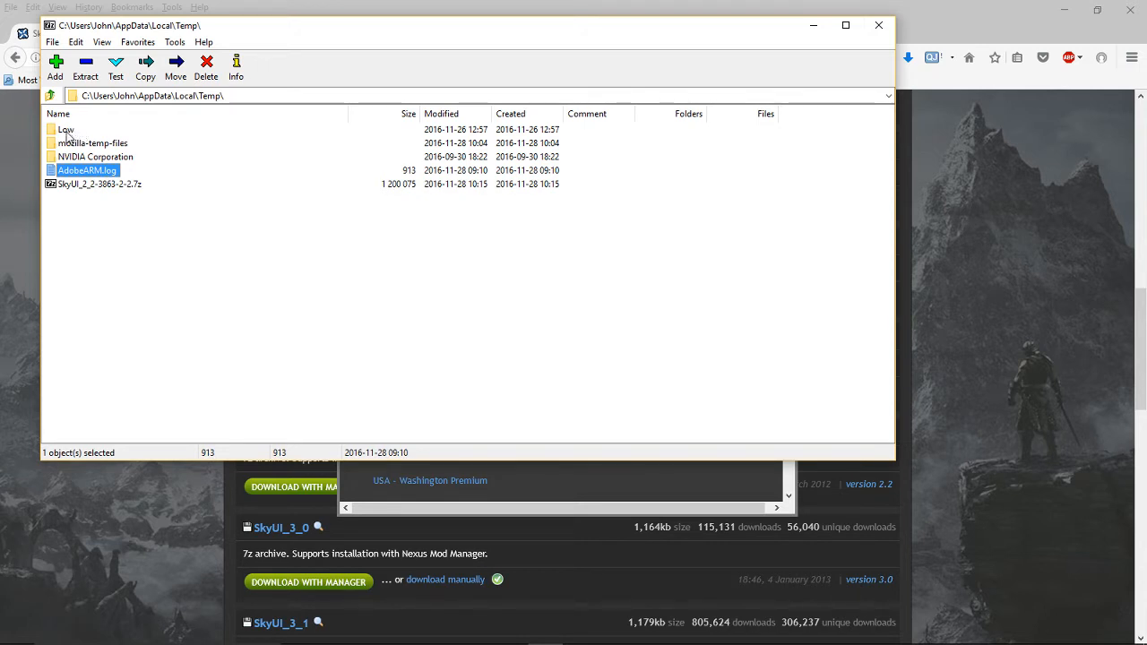
{"action": "left_click", "coordinate": [206, 69]}
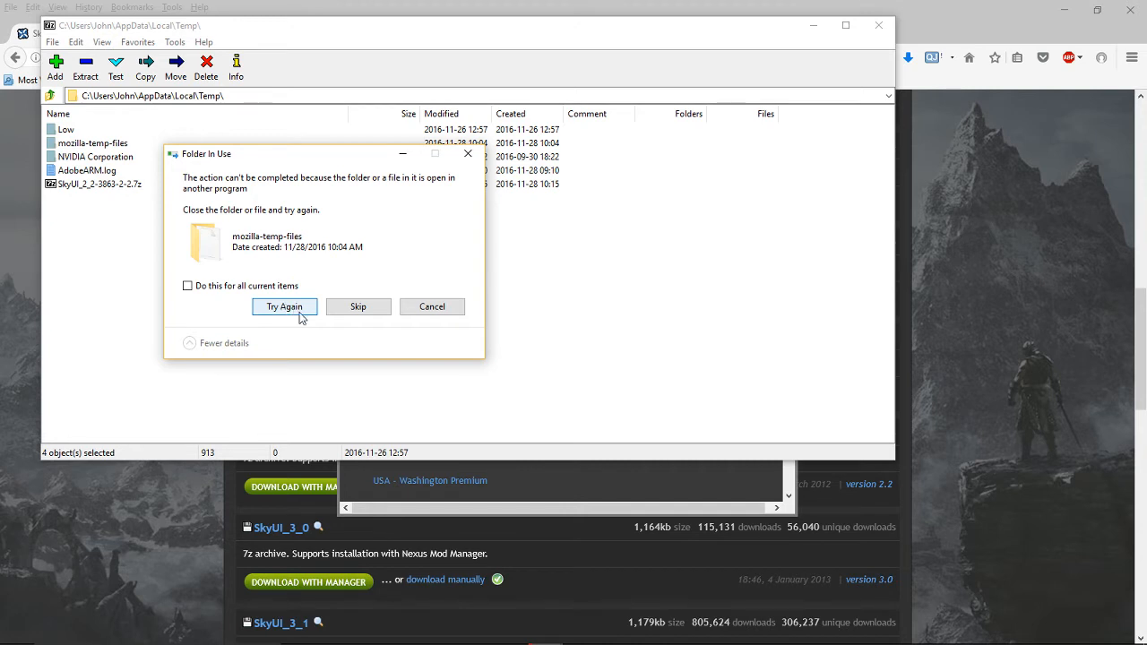
{"action": "left_click", "coordinate": [283, 306]}
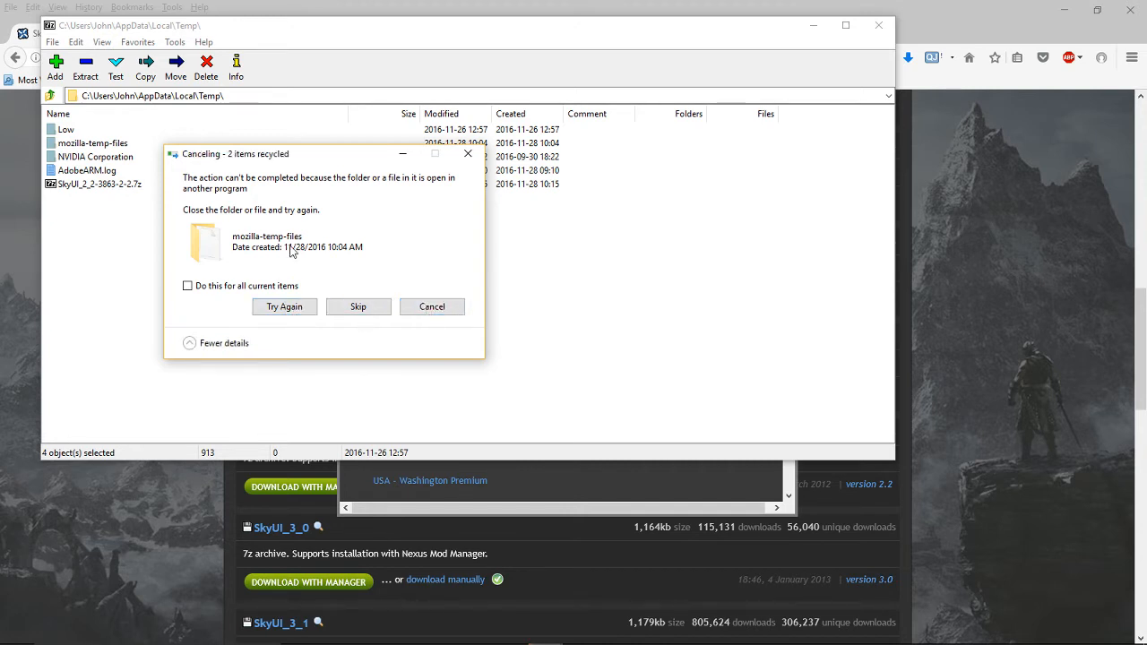
{"action": "left_click", "coordinate": [358, 307]}
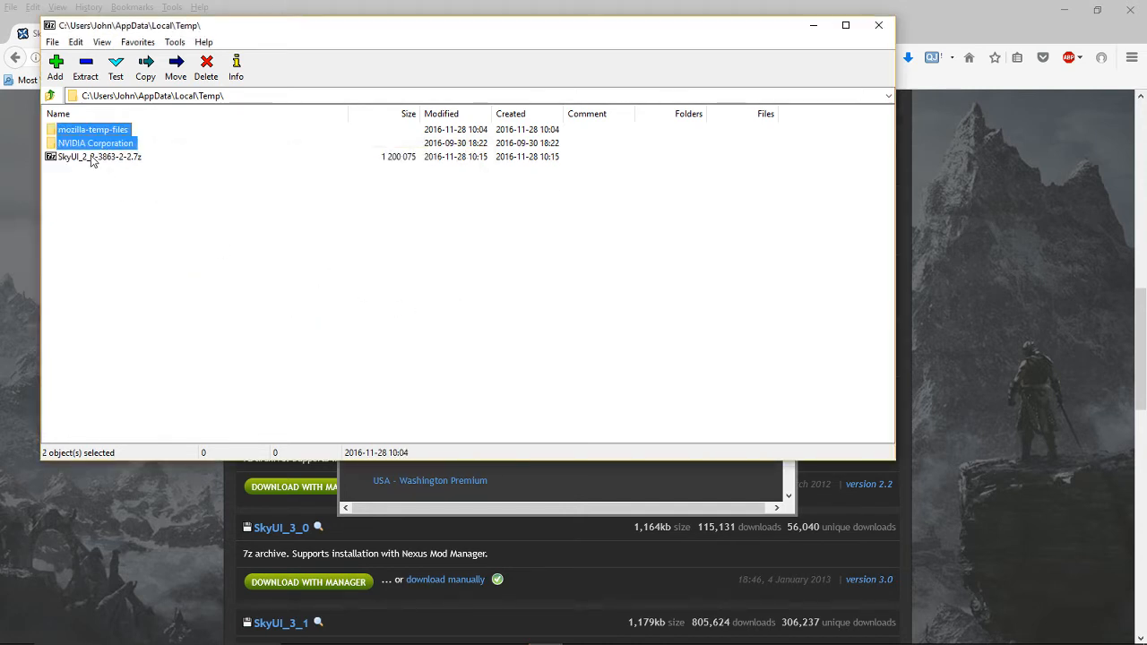
{"action": "left_click", "coordinate": [98, 156]}
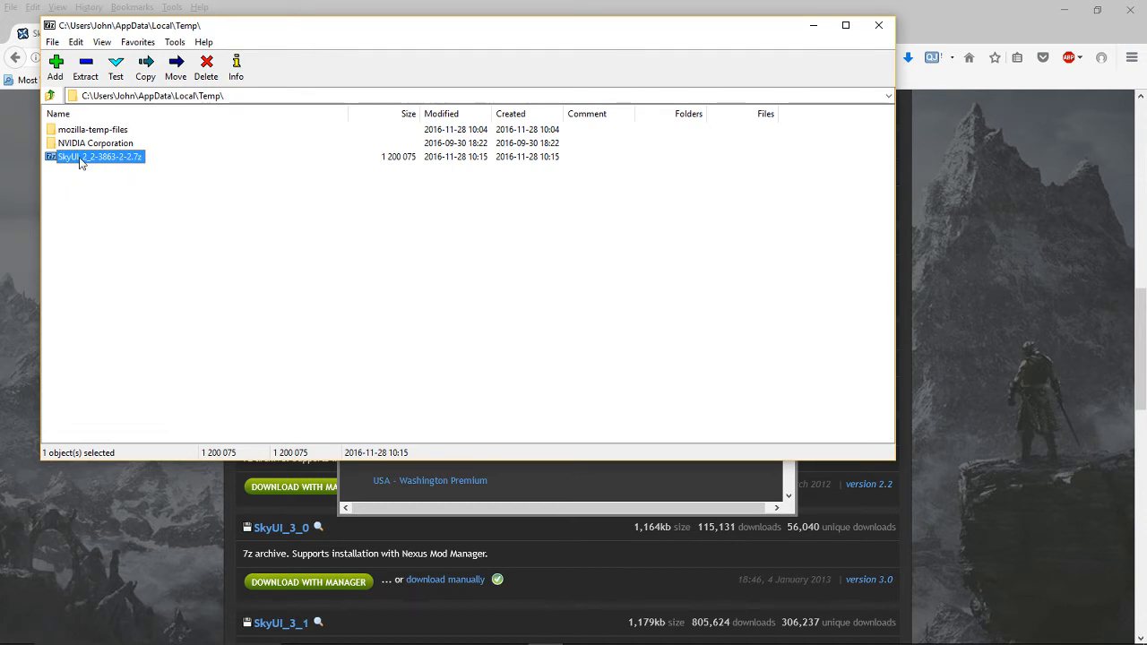
{"action": "mouse_move", "coordinate": [101, 170]}
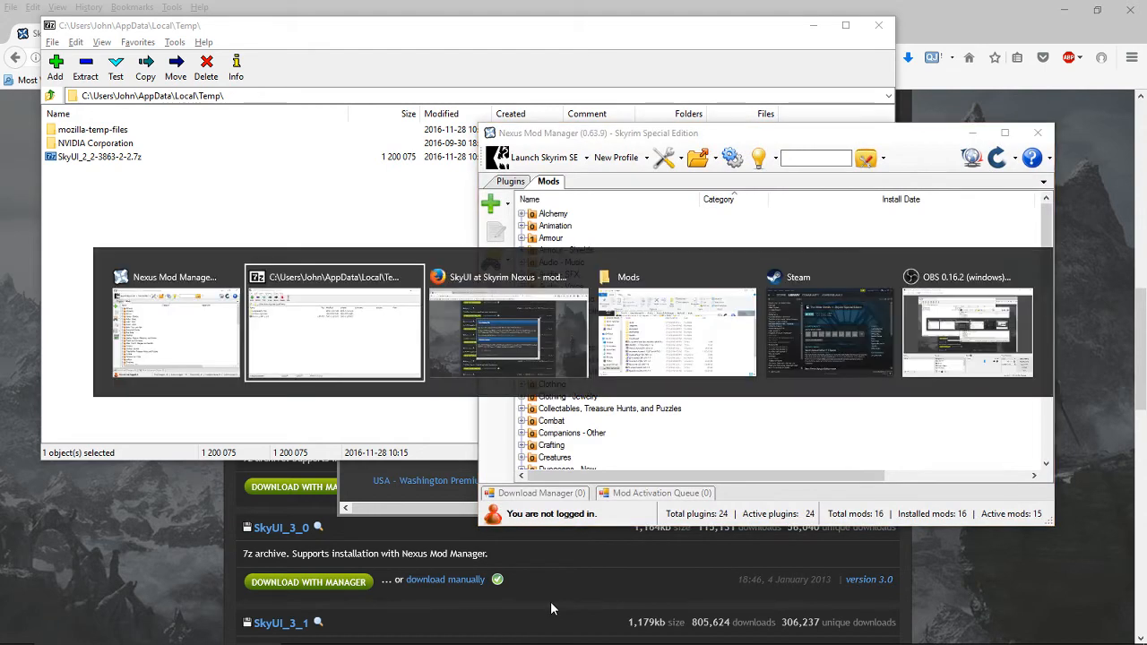
- Bring up the NMM Mods folder and select the copied SkyUI_2_2-3863-2-2 archive
{"action": "left_click", "coordinate": [674, 319]}
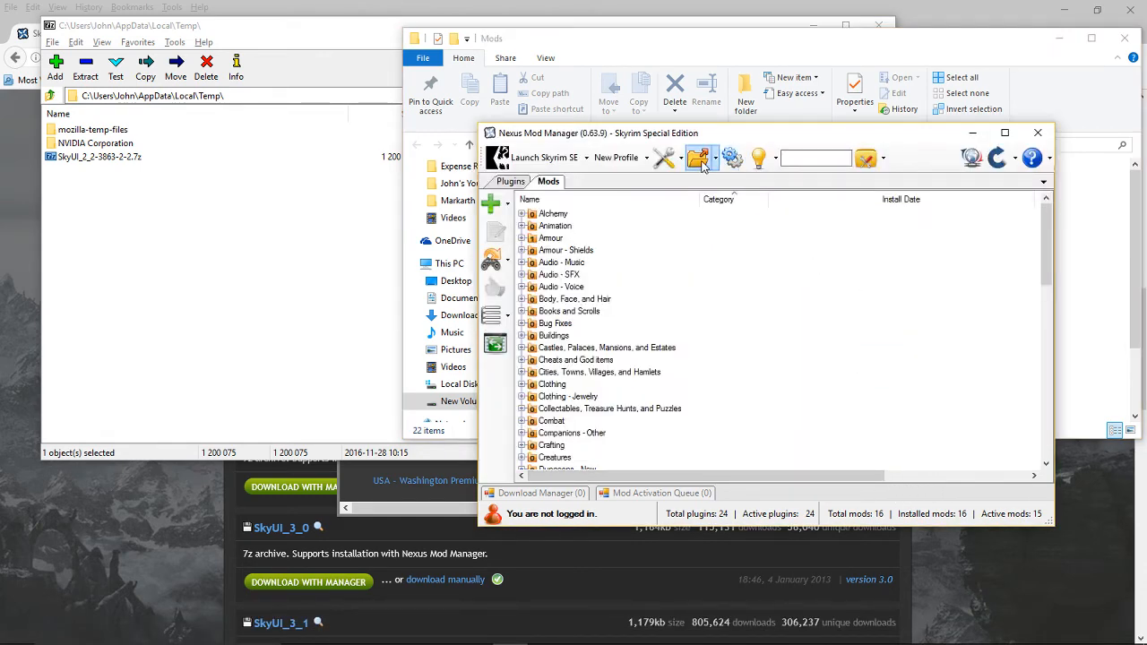
{"action": "left_click", "coordinate": [713, 158]}
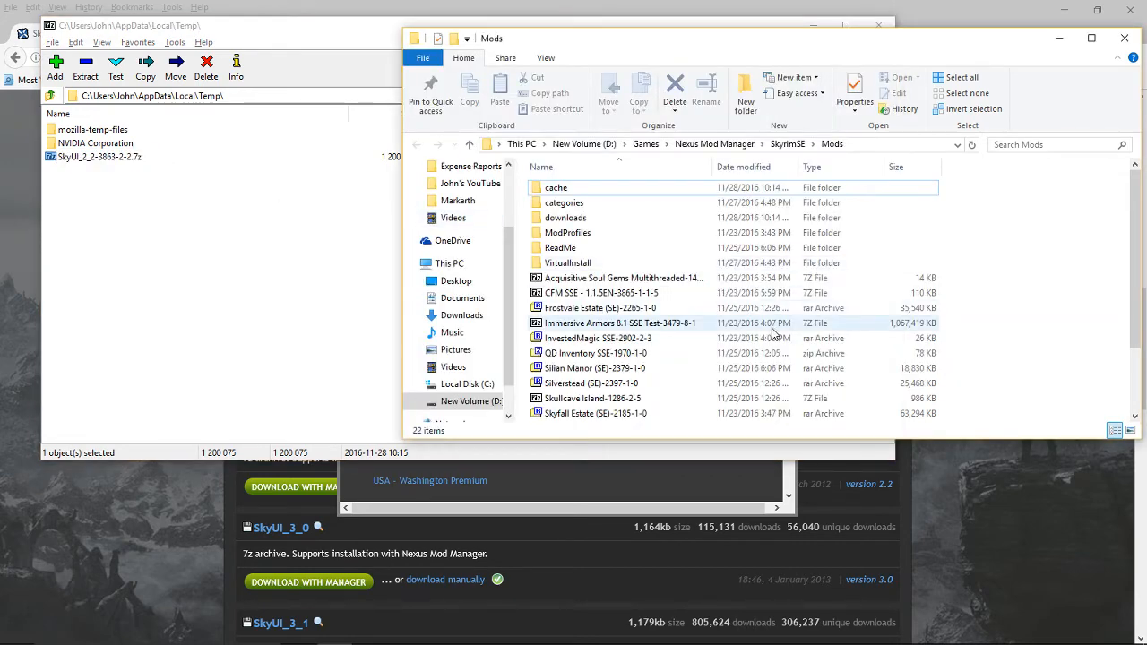
{"action": "scroll", "scroll_direction": "down", "scroll_amount": 3}
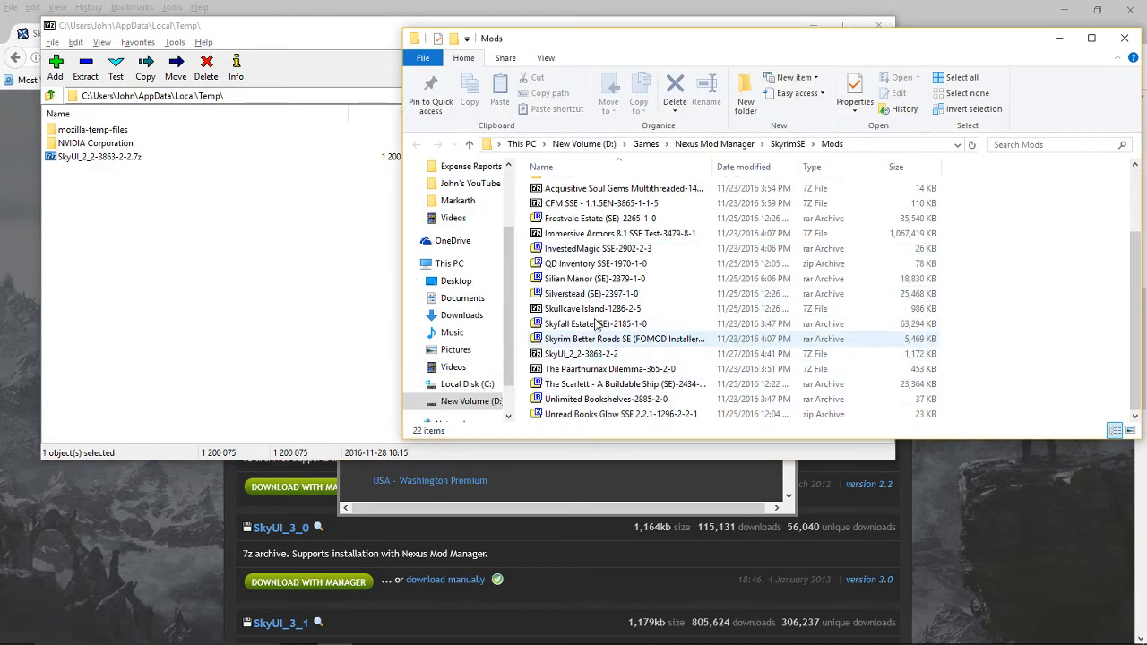
{"action": "mouse_move", "coordinate": [580, 353]}
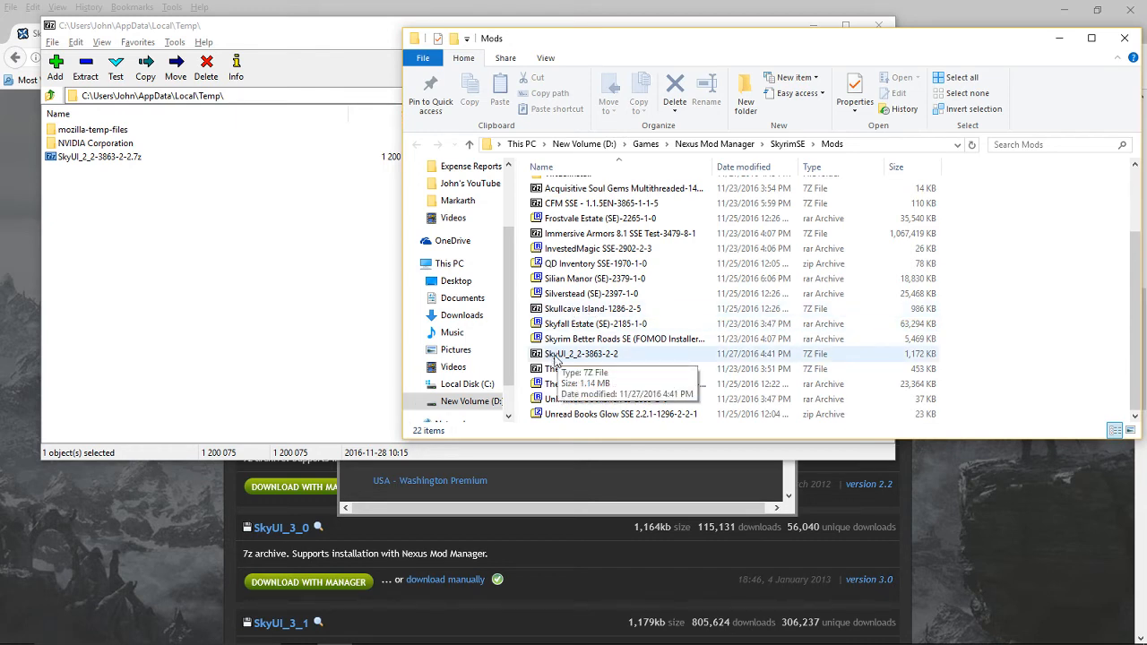
{"action": "left_click", "coordinate": [583, 354]}
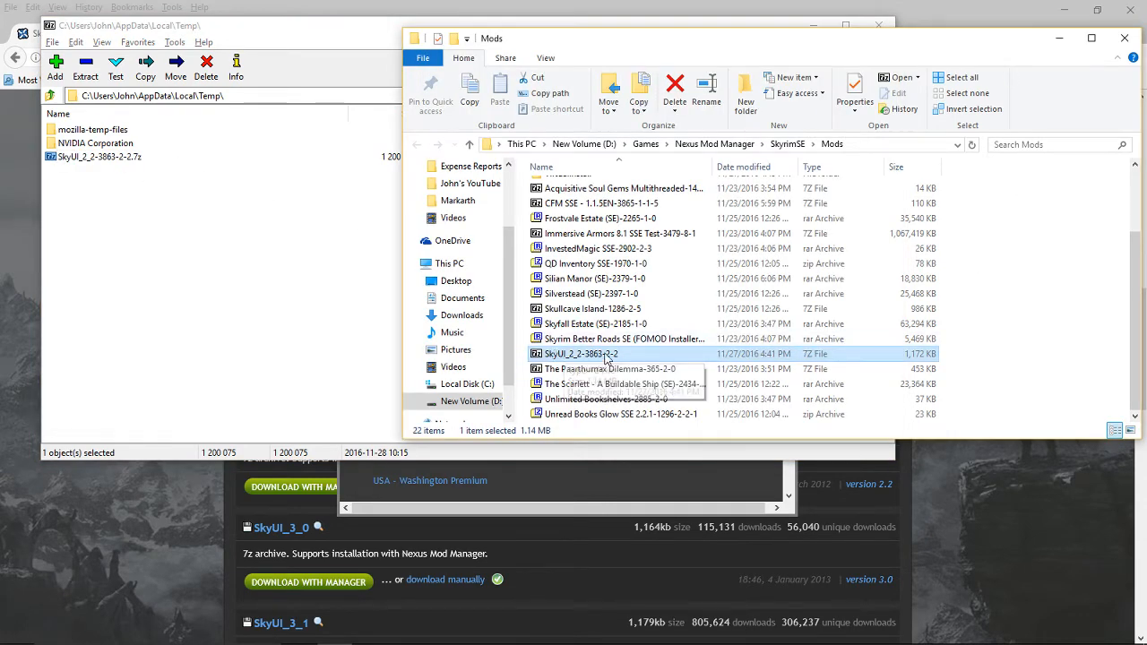
{"action": "mouse_move", "coordinate": [631, 359]}
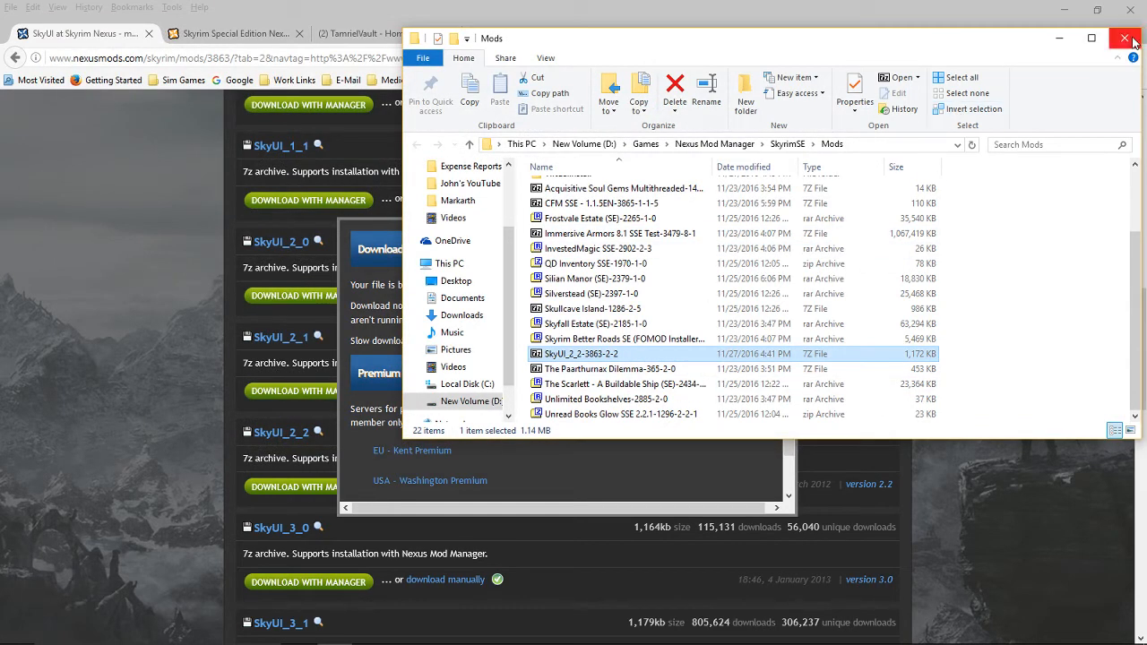
- Close the Mods folder window and Firefox's download notice, returning to Nexus Mod Manager
{"action": "left_click", "coordinate": [1126, 38]}
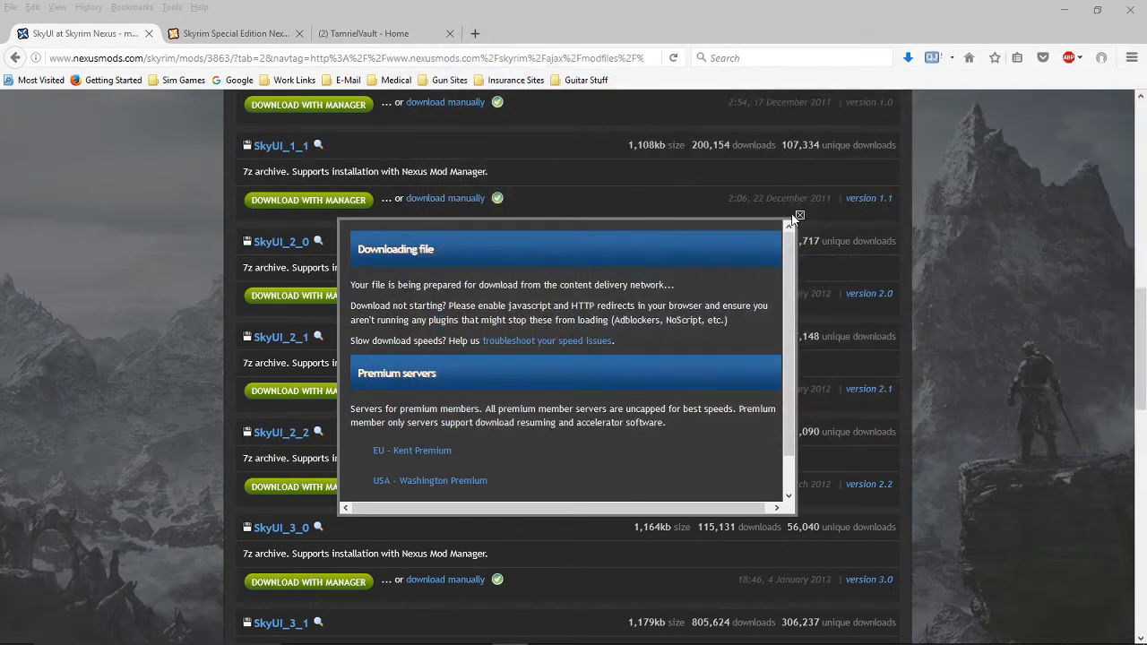
{"action": "left_click", "coordinate": [798, 215]}
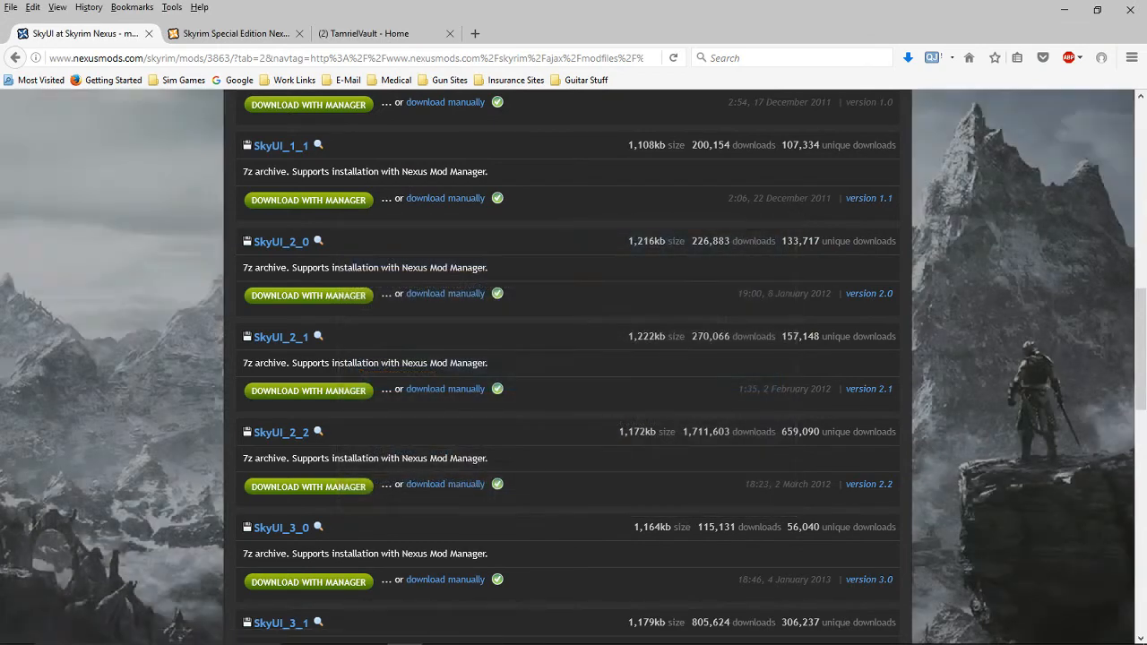
{"action": "left_click", "coordinate": [509, 631]}
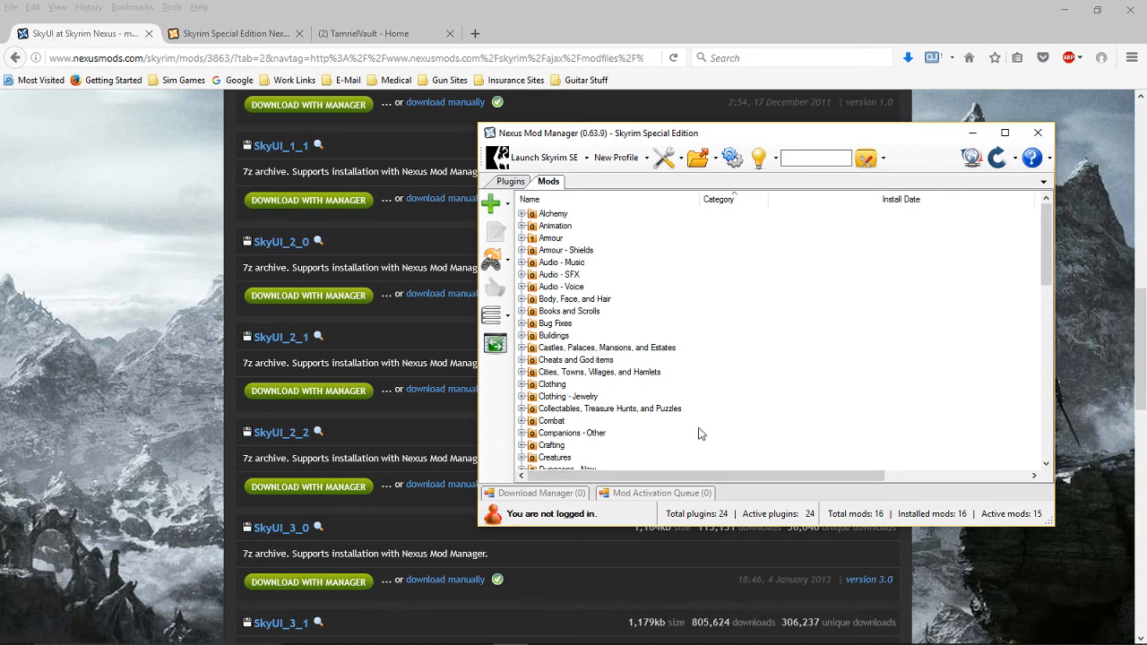
- Expand the User Interface category in the NMM Mods tab to see its three installed mods
{"action": "scroll", "scroll_direction": "down", "scroll_amount": 3}
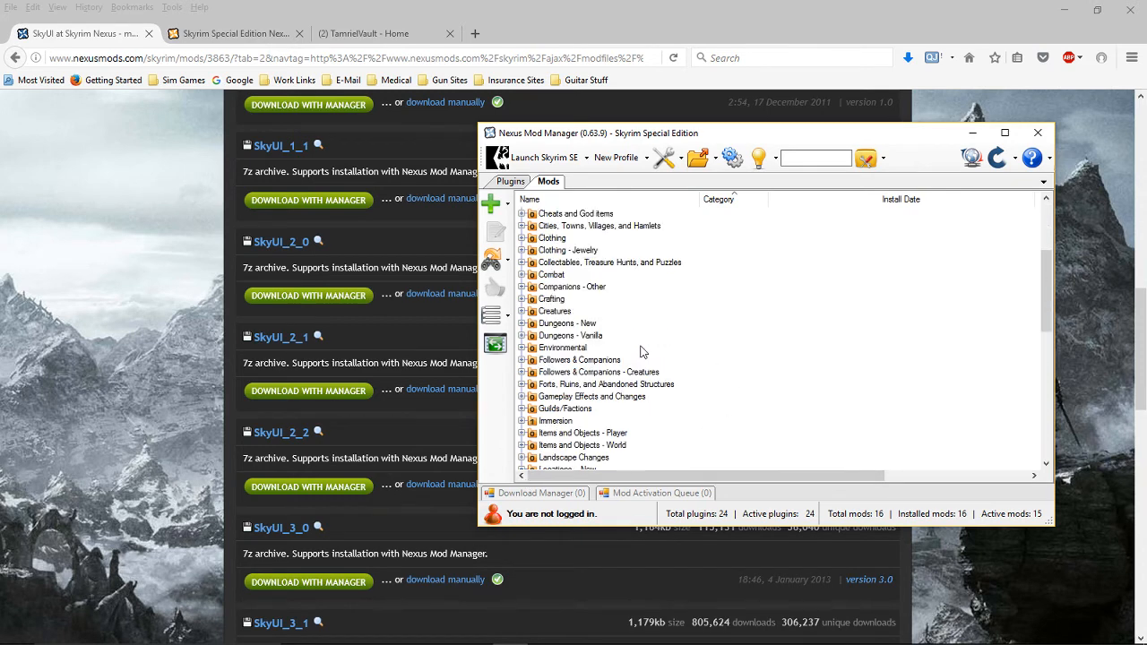
{"action": "scroll", "scroll_direction": "down", "scroll_amount": 3}
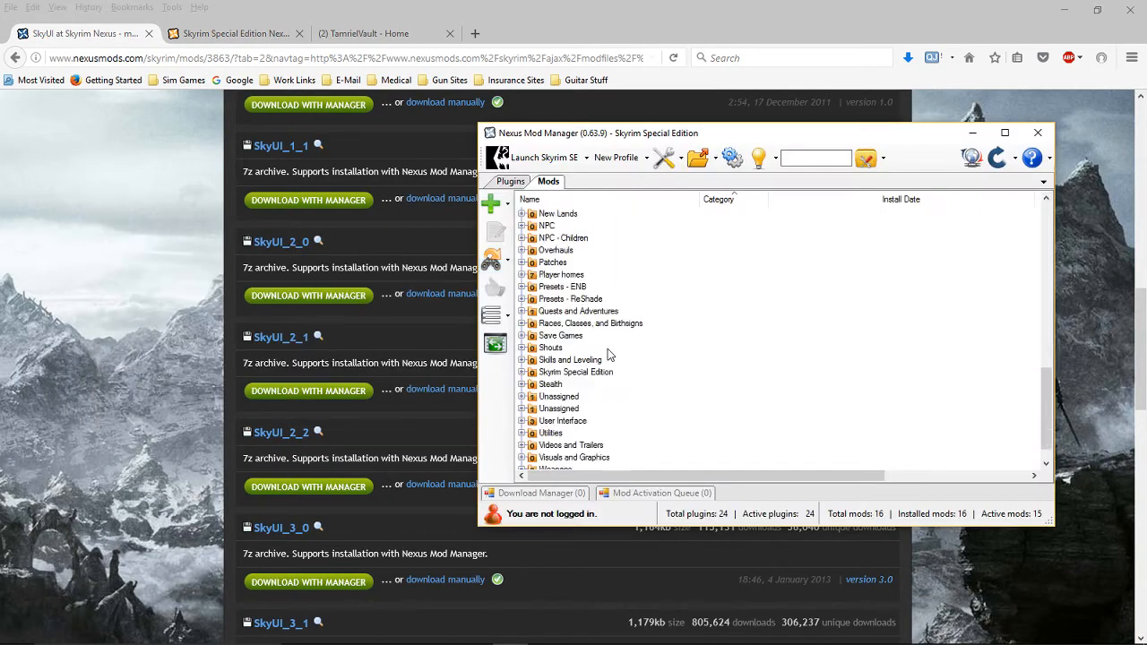
{"action": "scroll", "scroll_direction": "down", "scroll_amount": 3}
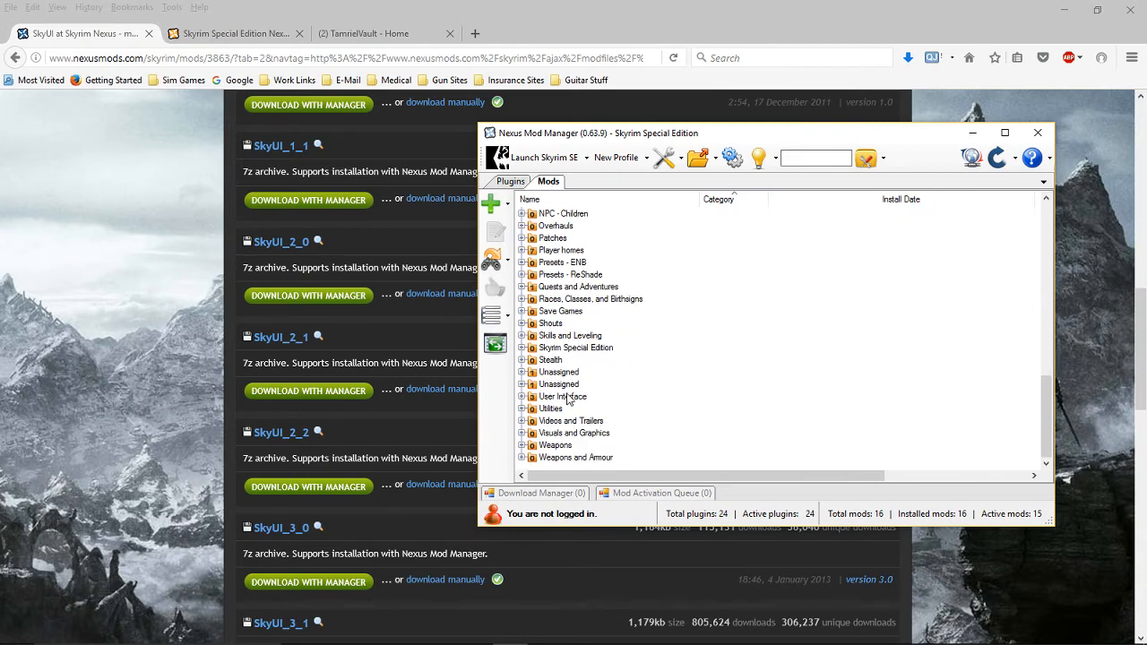
{"action": "left_click", "coordinate": [523, 396]}
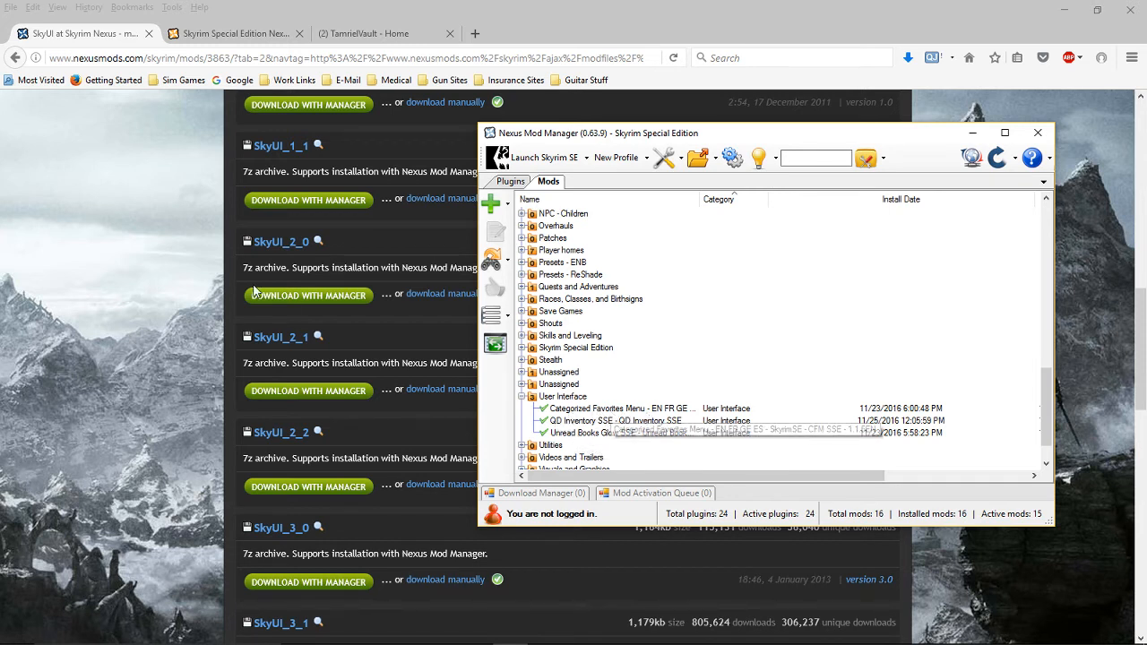
{"action": "mouse_move", "coordinate": [592, 409]}
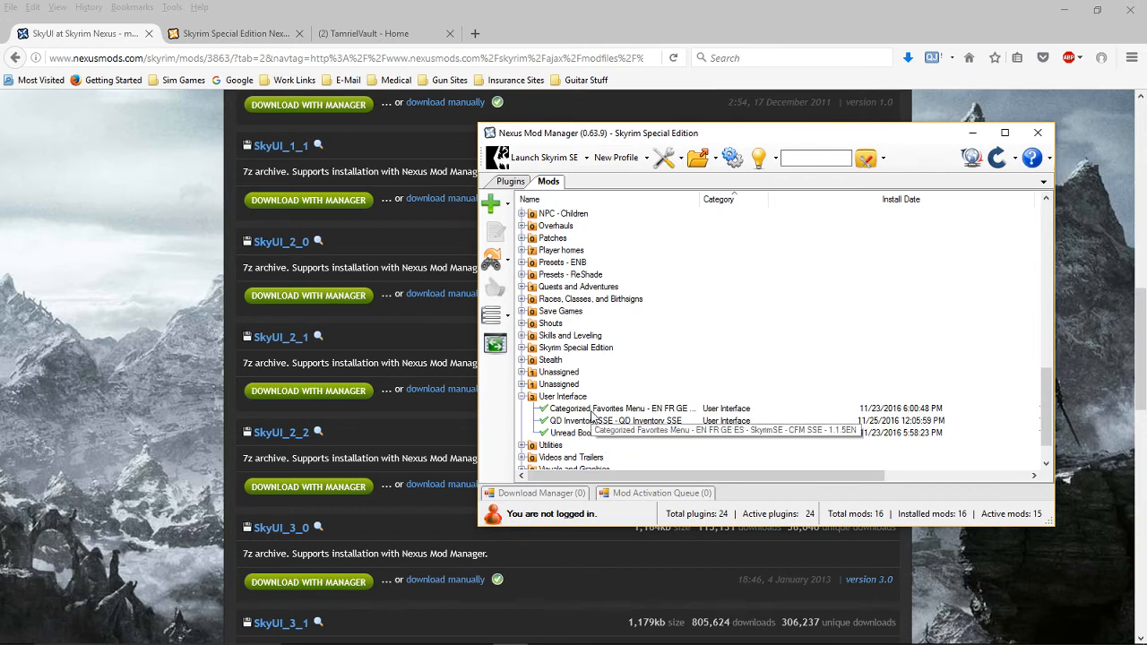
{"action": "mouse_move", "coordinate": [591, 432]}
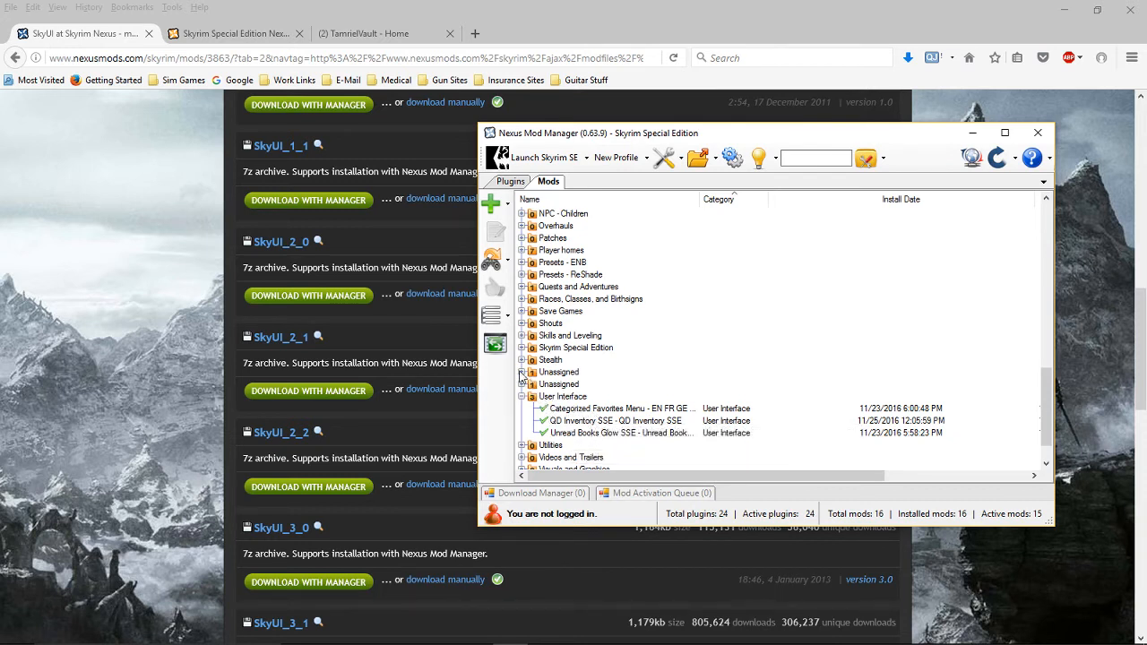
- Expand the Unassigned category and show SkyUI's description and preview
{"action": "left_click", "coordinate": [520, 371]}
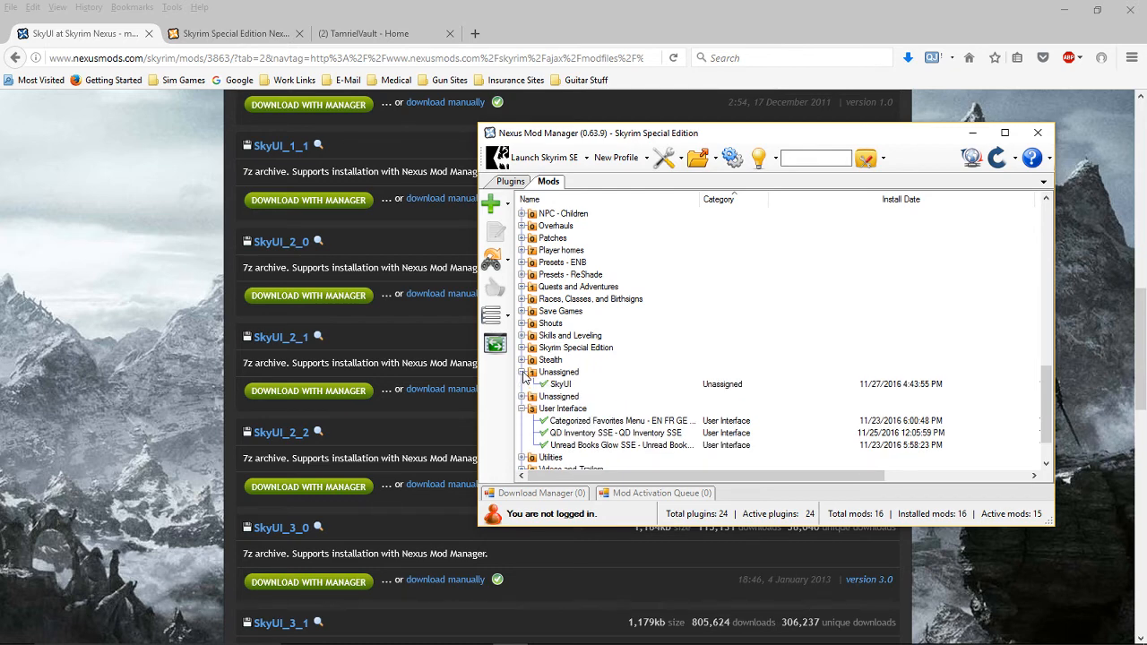
{"action": "mouse_move", "coordinate": [565, 380]}
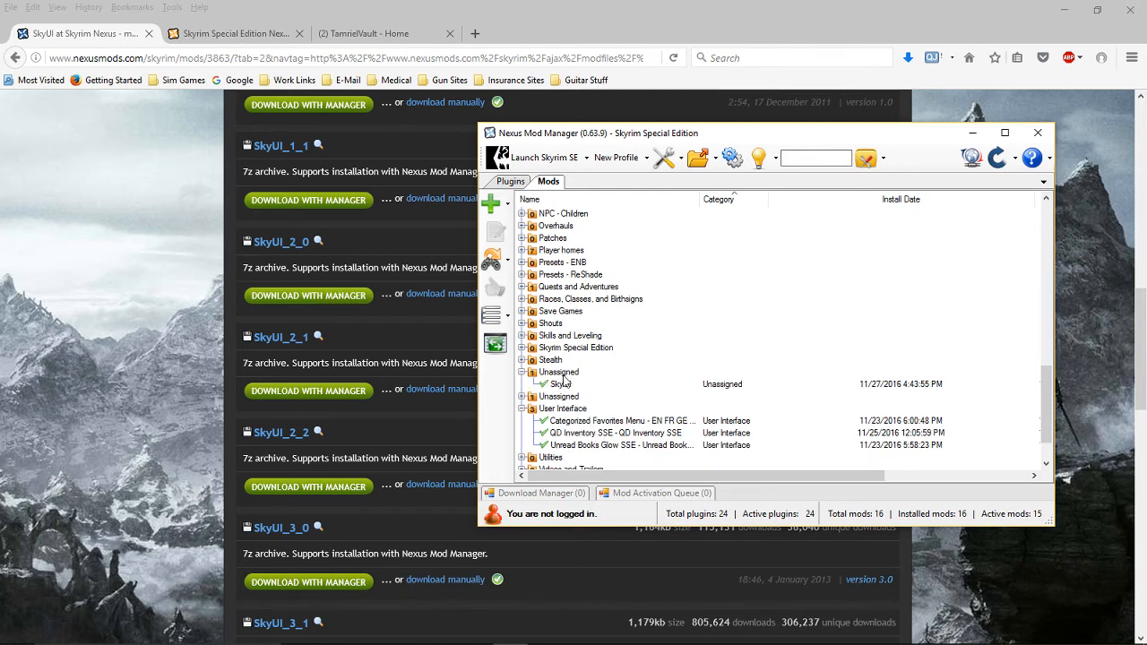
{"action": "mouse_move", "coordinate": [62, 33]}
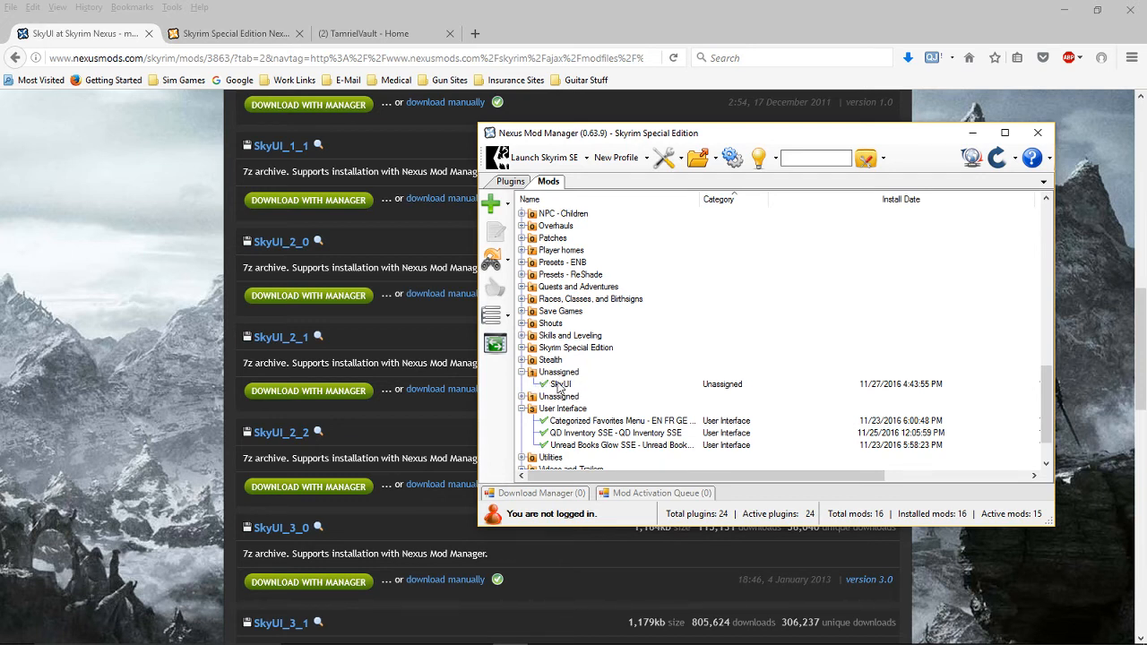
{"action": "mouse_move", "coordinate": [581, 237]}
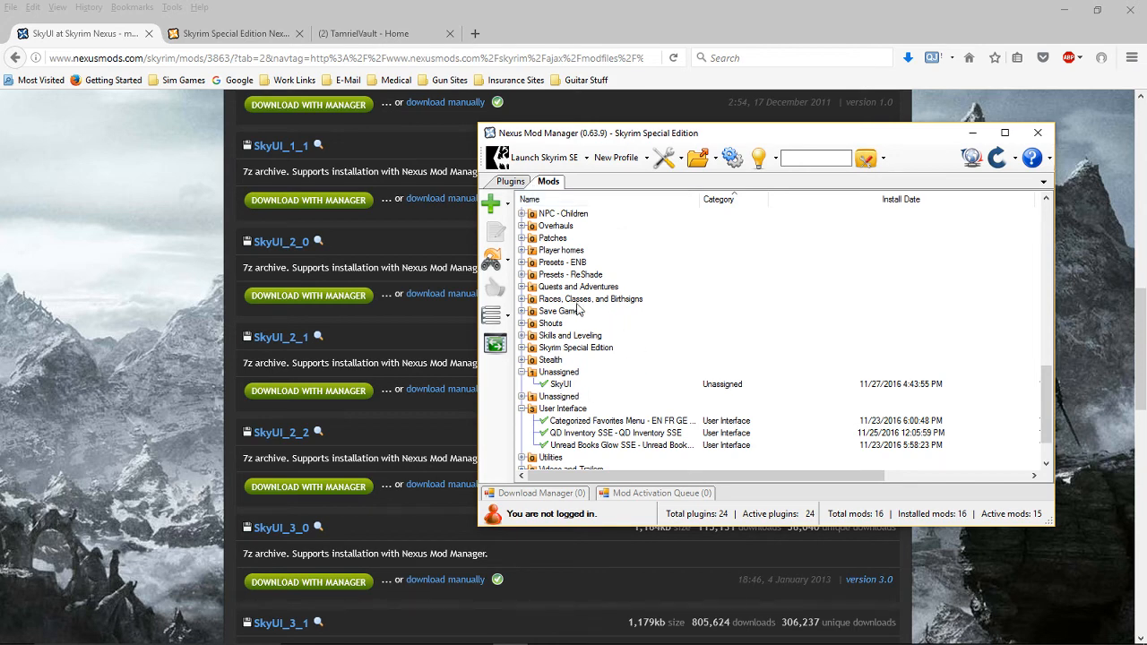
{"action": "left_click", "coordinate": [560, 383]}
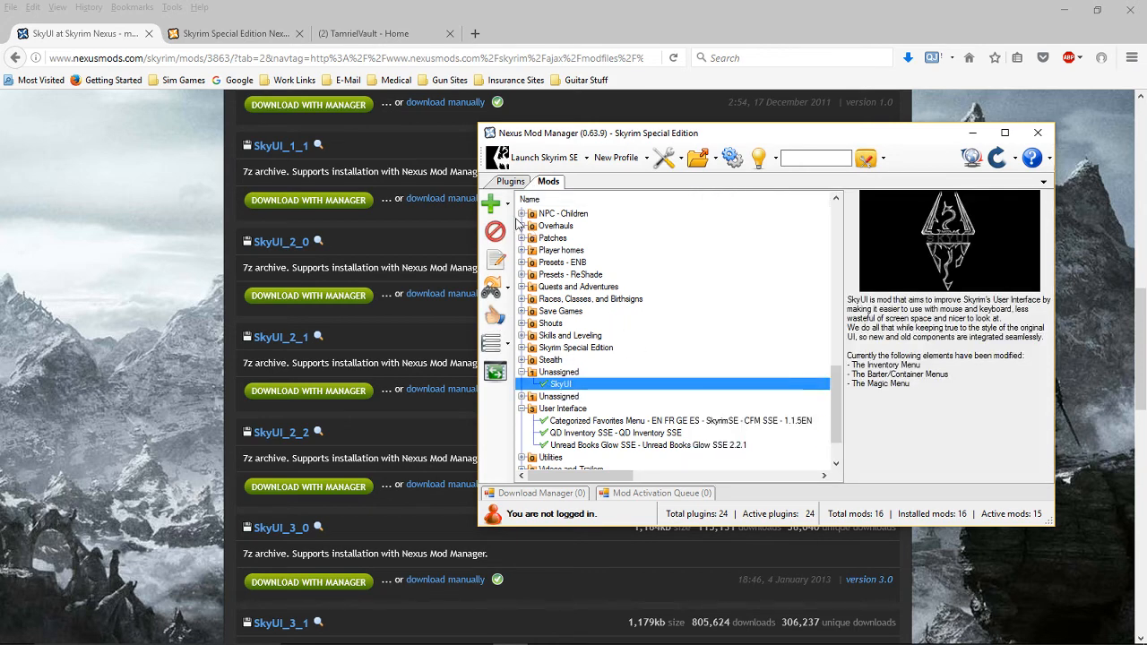
{"action": "mouse_move", "coordinate": [495, 232]}
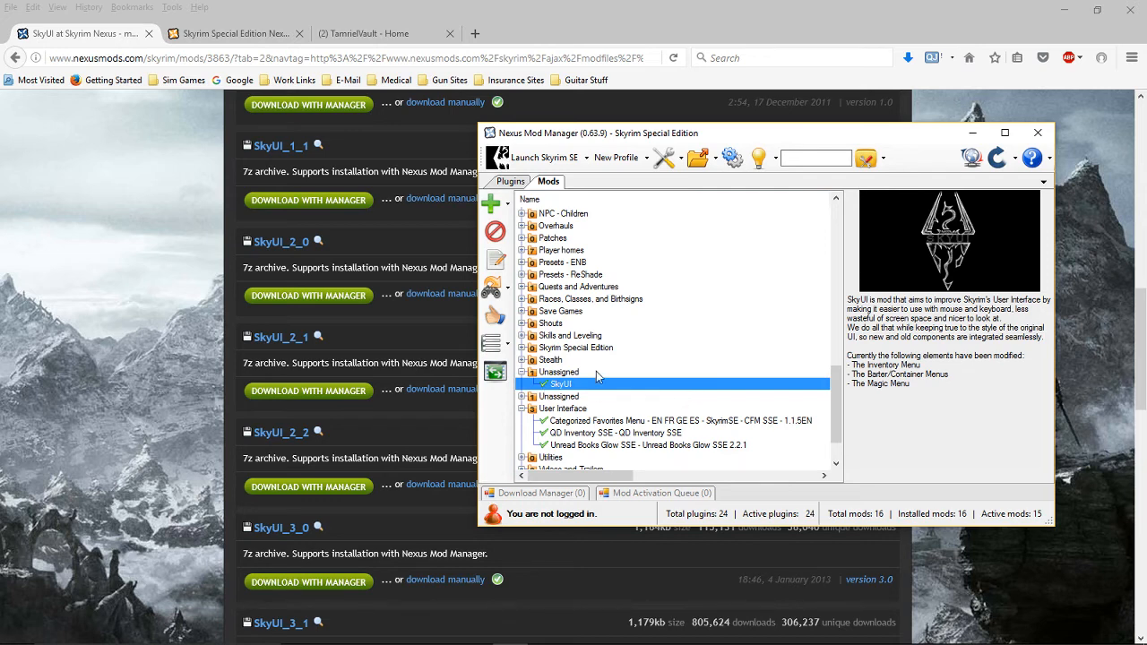
{"action": "mouse_move", "coordinate": [946, 162]}
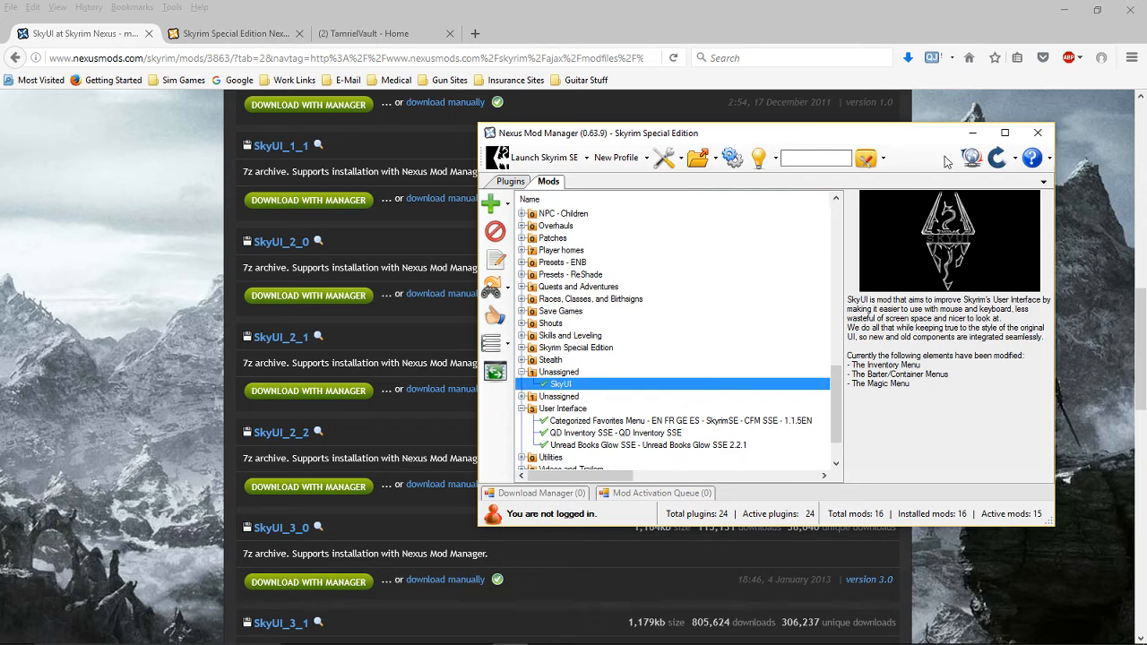
{"action": "mouse_move", "coordinate": [380, 319]}
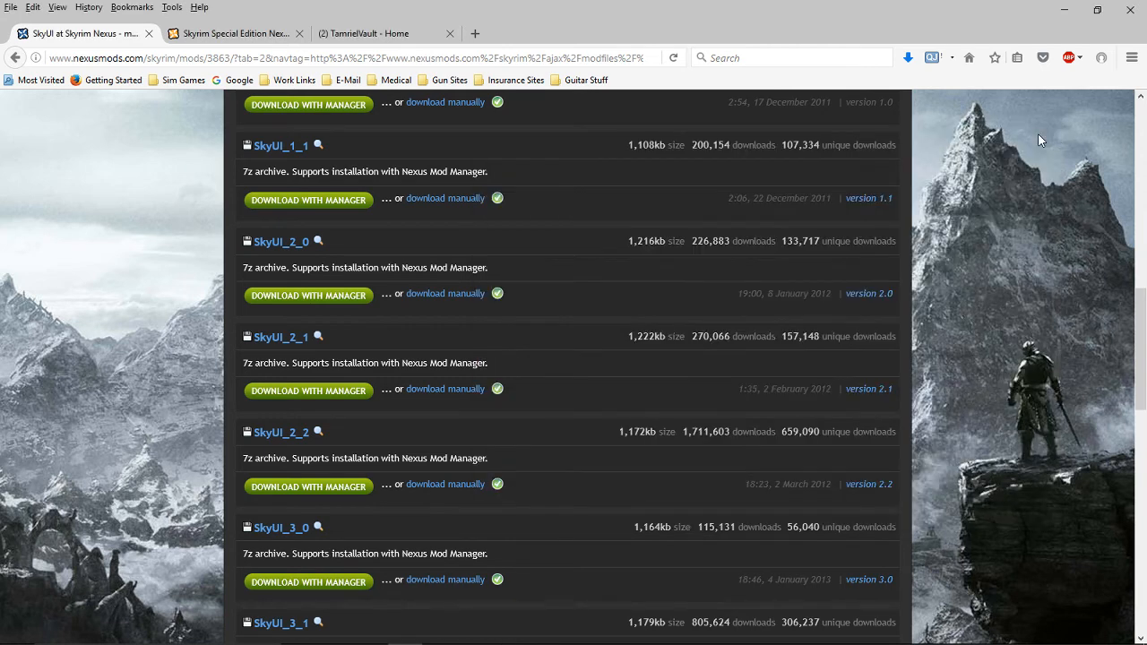
{"action": "mouse_move", "coordinate": [355, 358]}
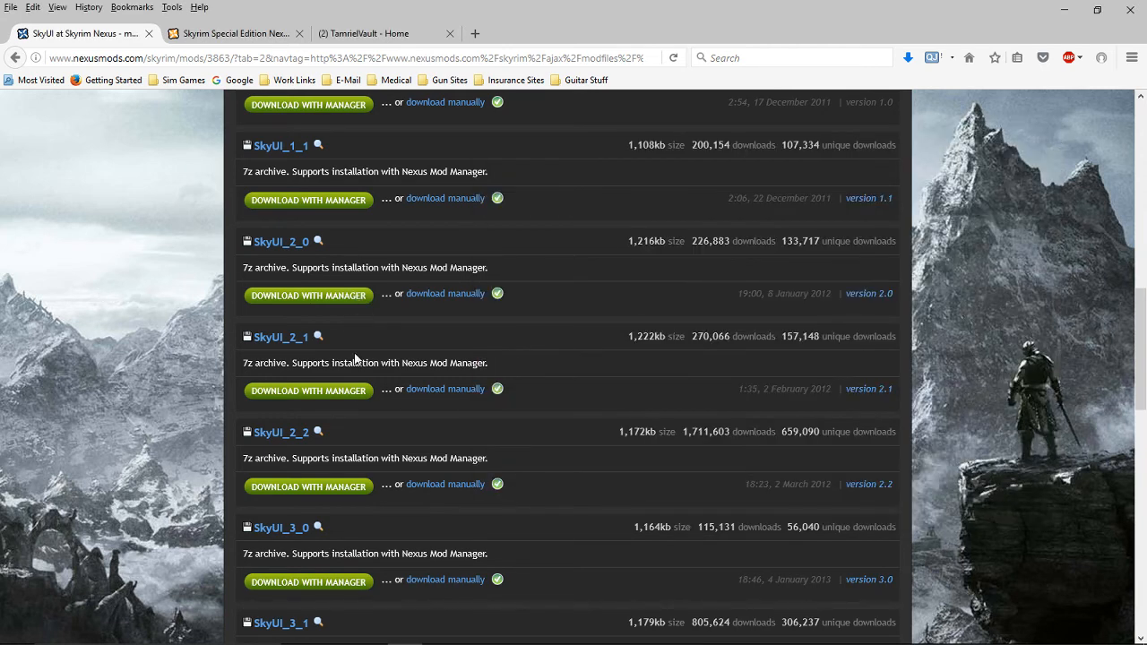
{"action": "mouse_move", "coordinate": [383, 445]}
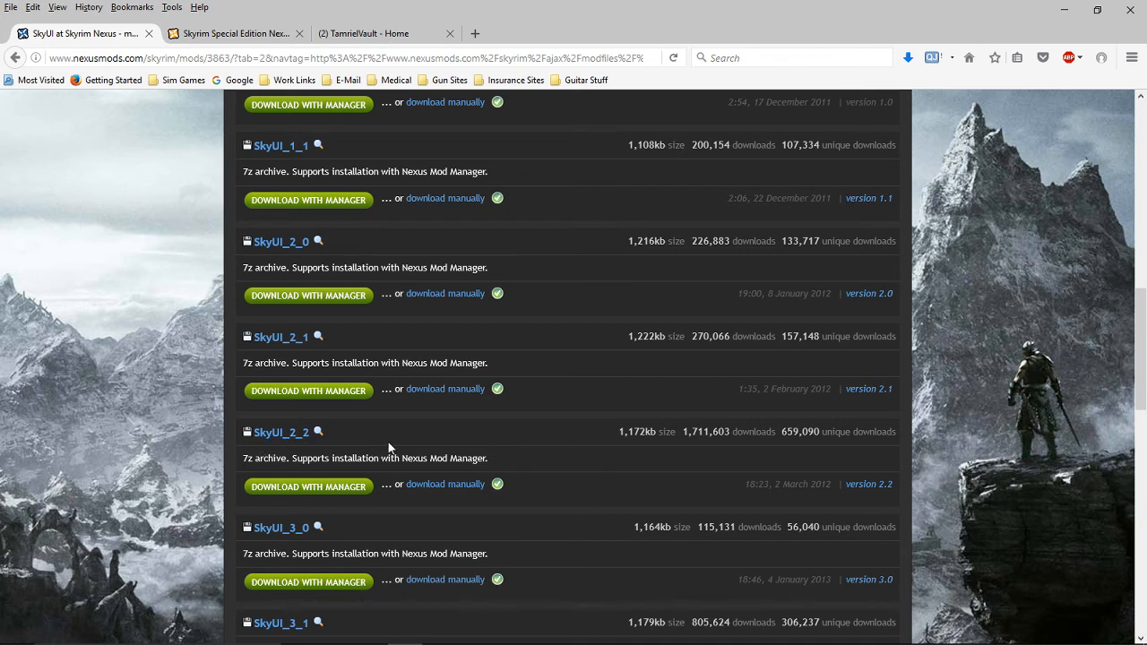
{"action": "mouse_move", "coordinate": [357, 477]}
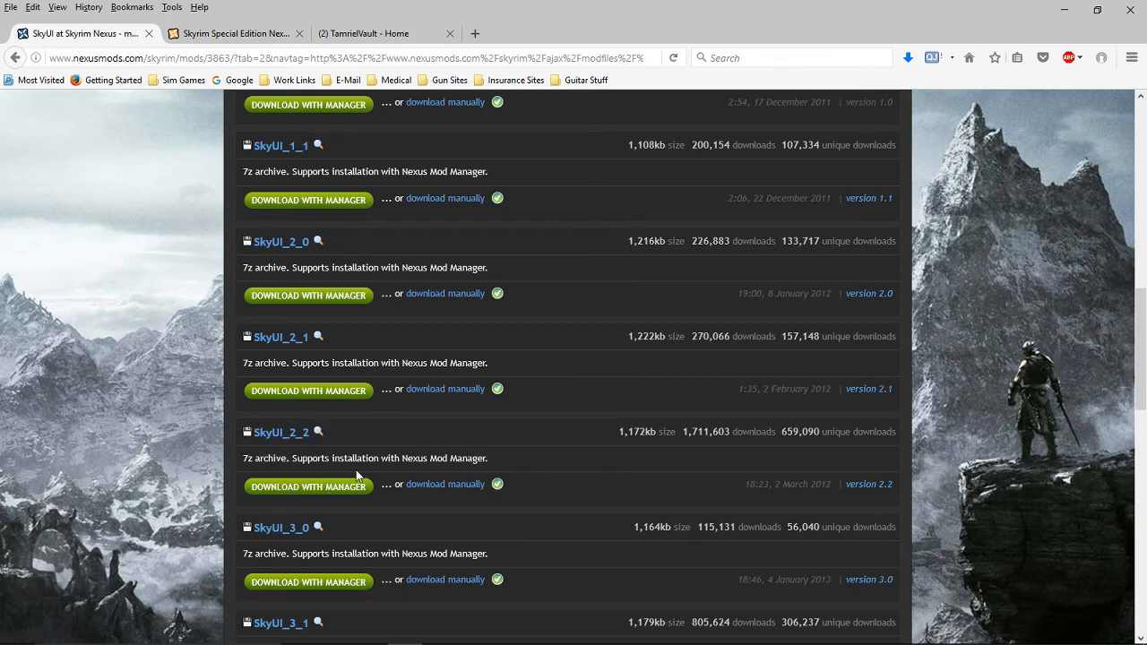
{"action": "mouse_move", "coordinate": [231, 432]}
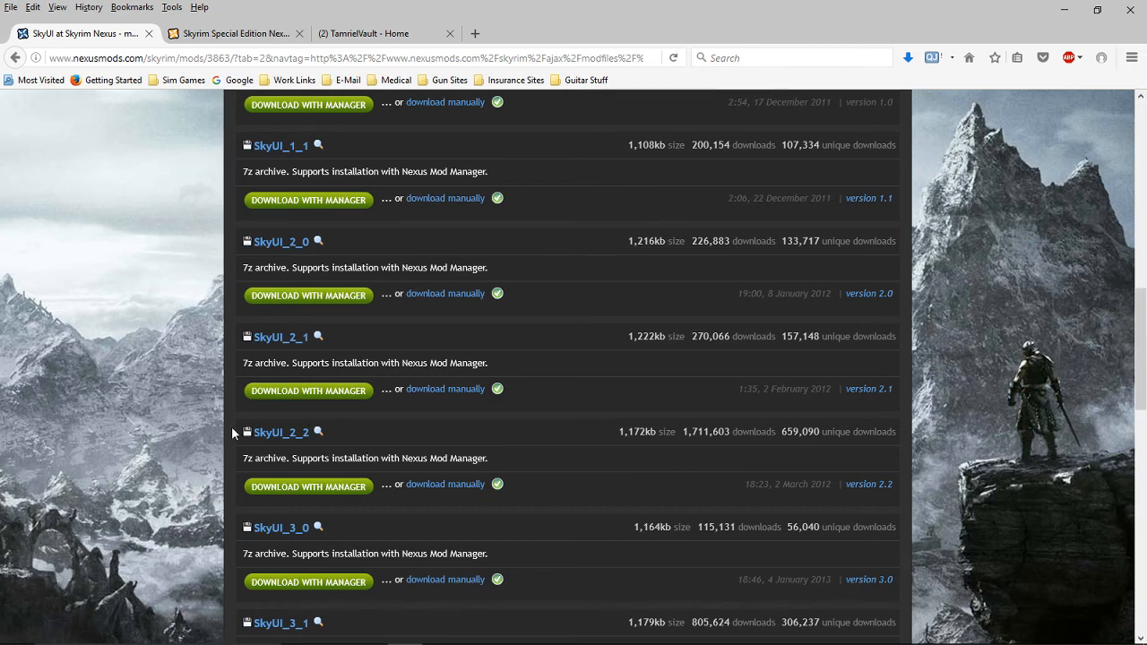
{"action": "mouse_move", "coordinate": [416, 531]}
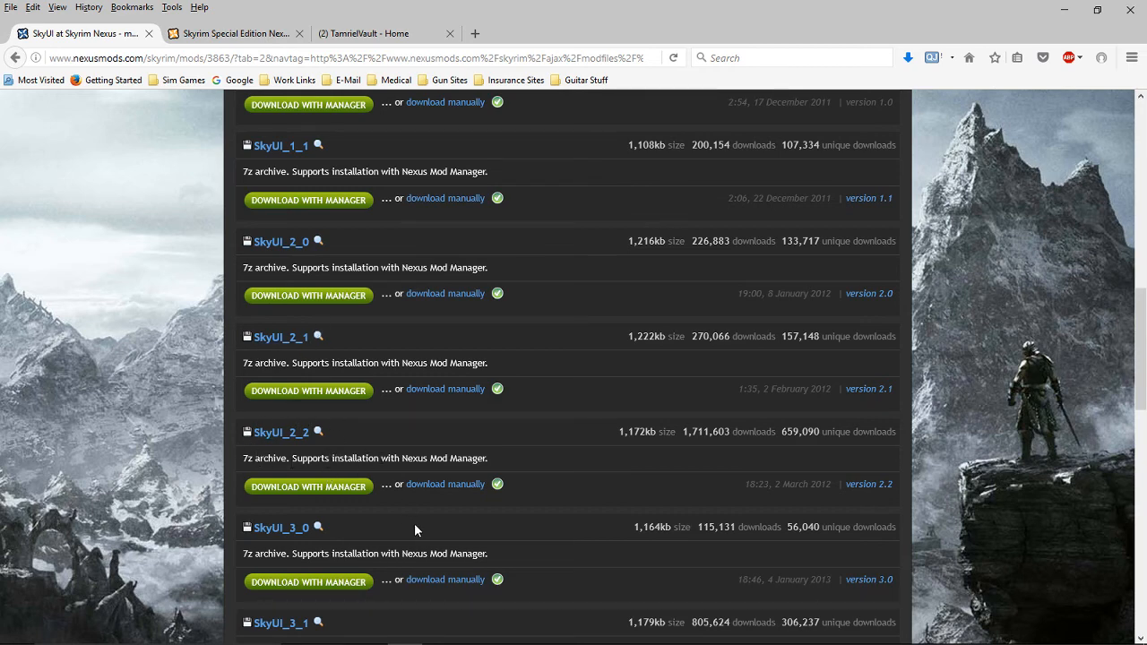
- Scroll the SkyUI files page up to the Old Versions heading in Firefox
{"action": "scroll", "scroll_direction": "up", "scroll_amount": 3}
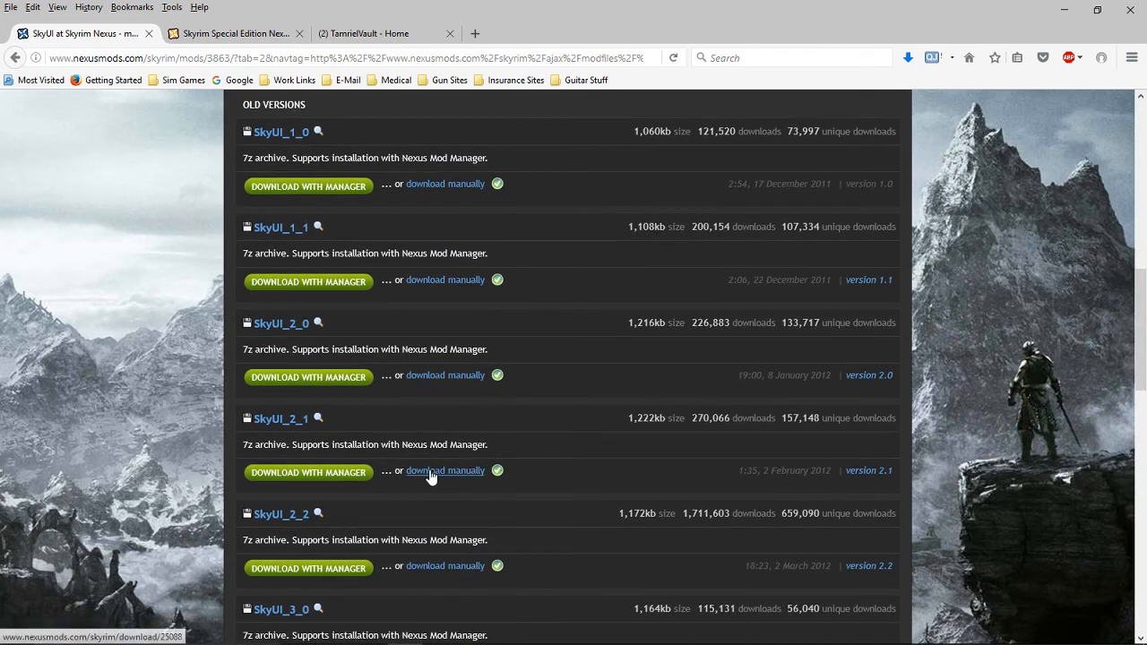
{"action": "mouse_move", "coordinate": [321, 484]}
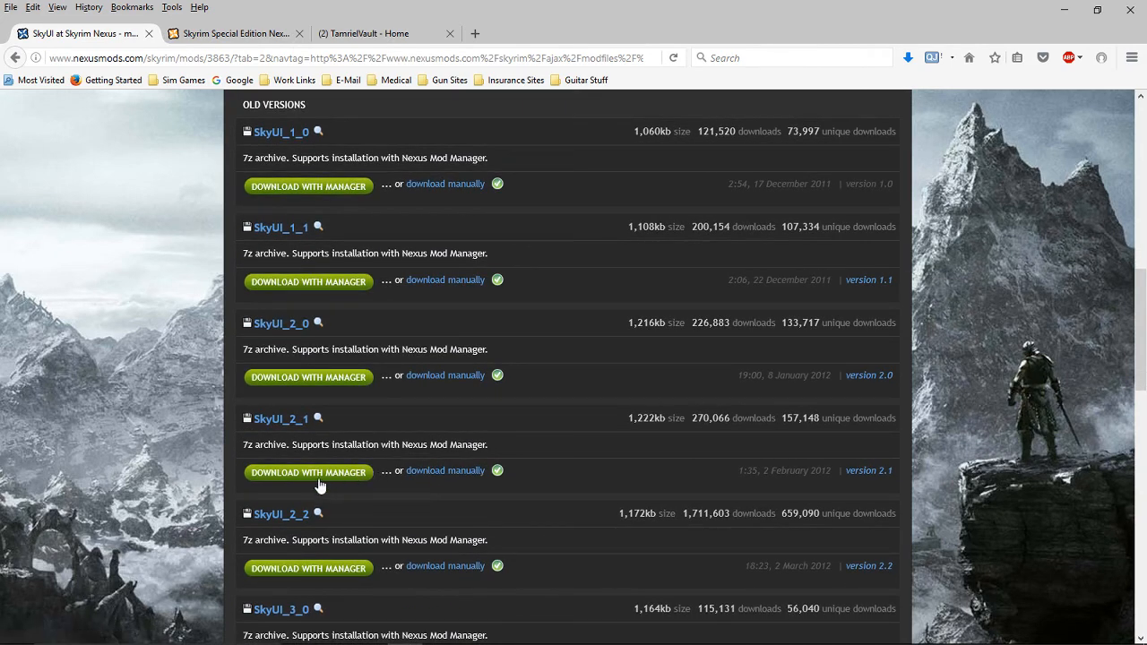
{"action": "mouse_move", "coordinate": [307, 481]}
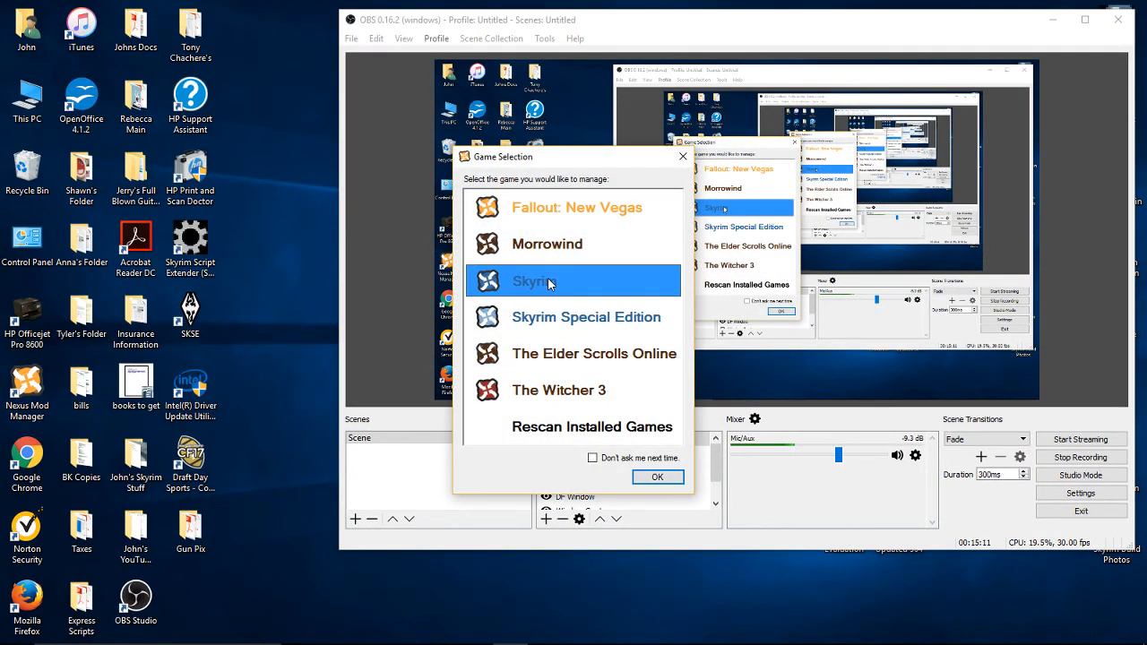
{"action": "mouse_move", "coordinate": [542, 290]}
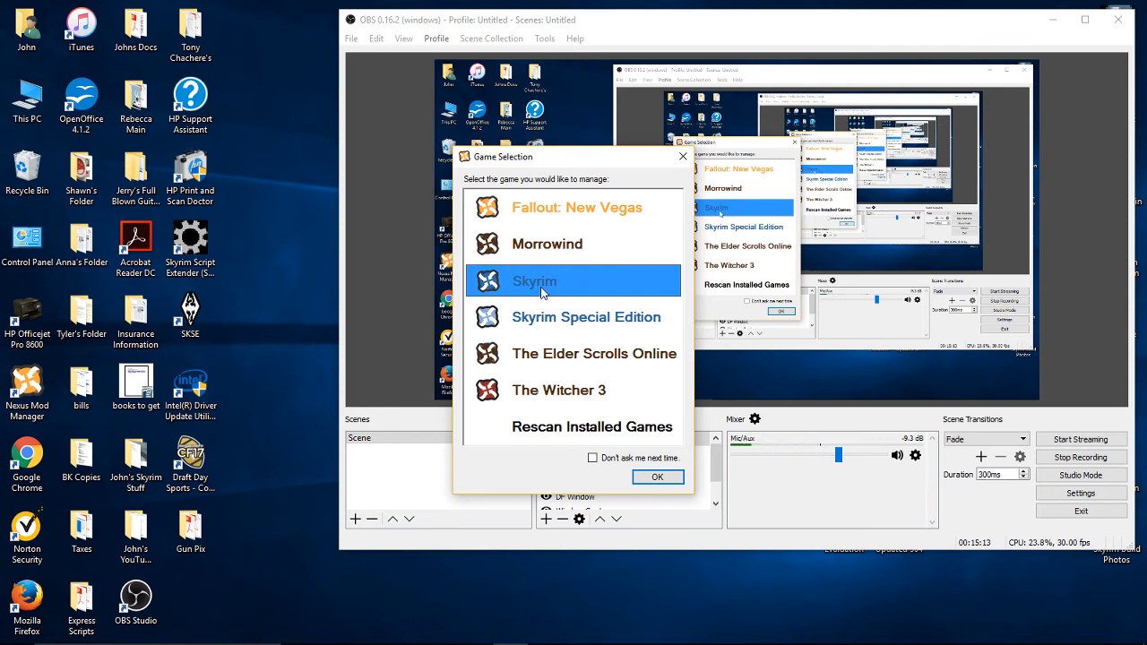
{"action": "mouse_move", "coordinate": [542, 320]}
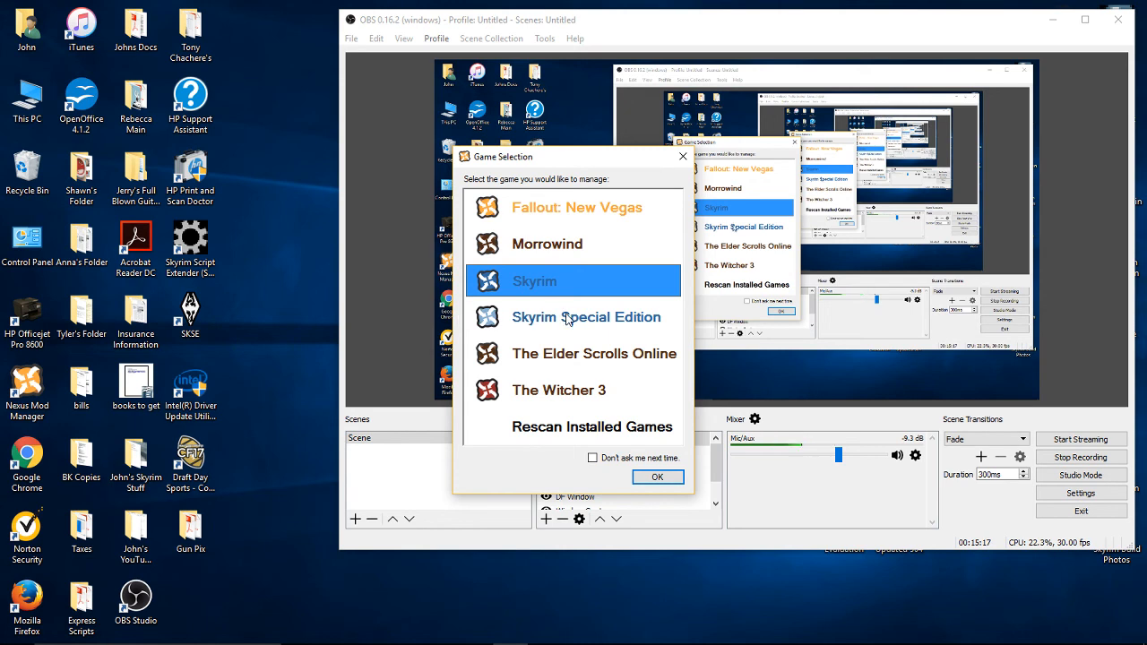
{"action": "mouse_move", "coordinate": [616, 352]}
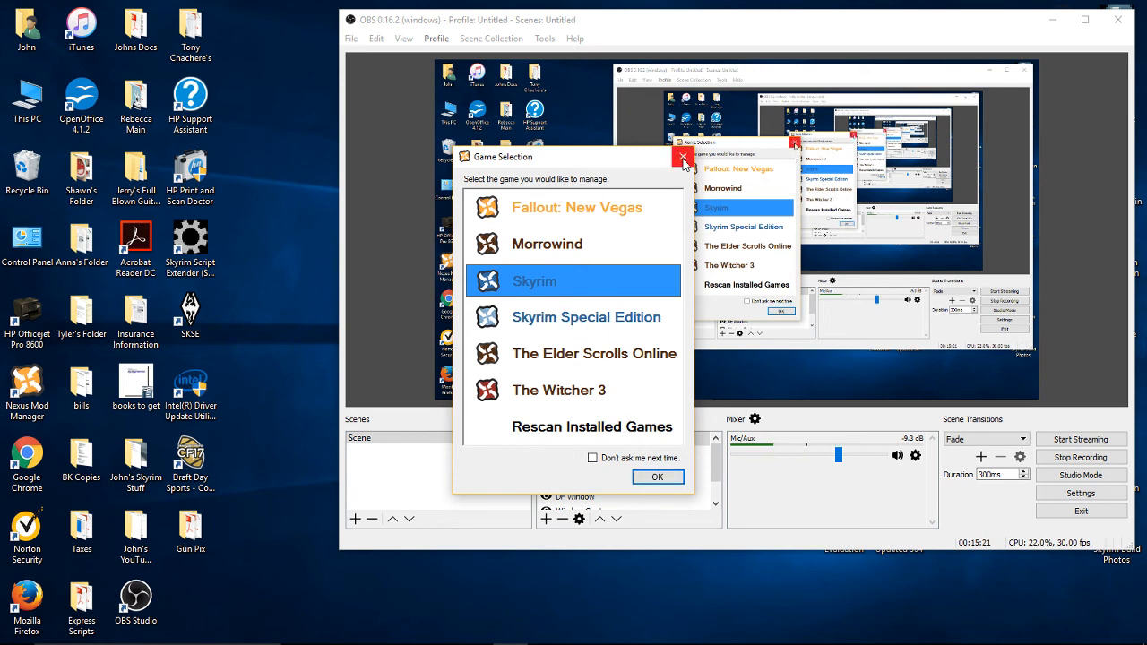
- Dismiss the Nexus Mod Manager game selection prompt without choosing a game
{"action": "left_click", "coordinate": [682, 158]}
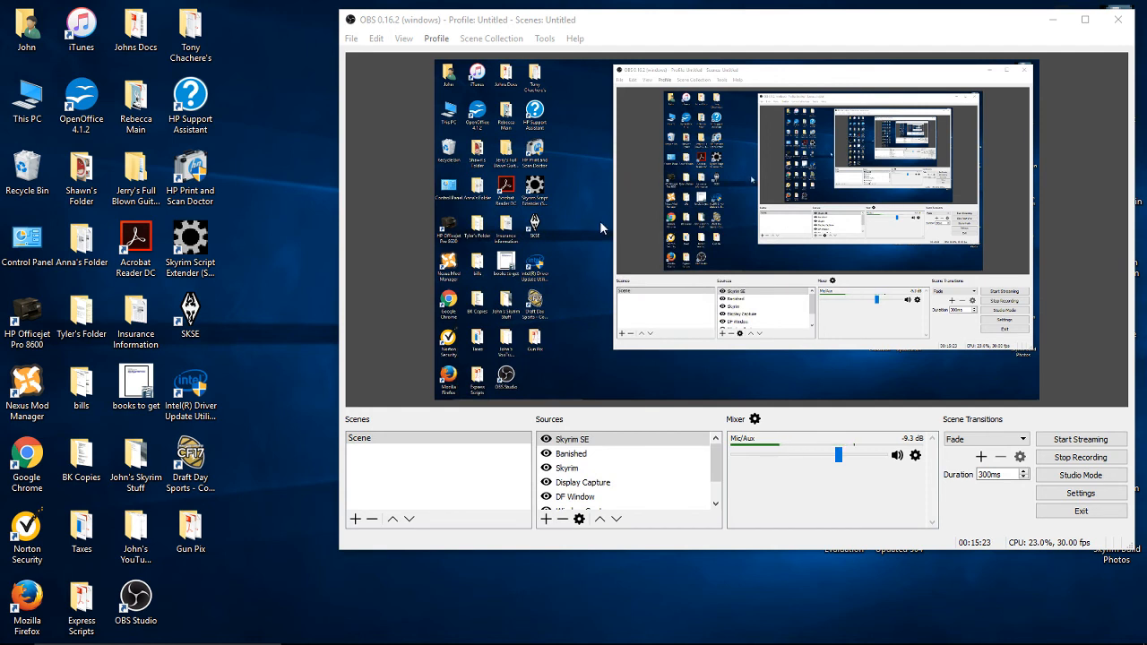
{"action": "mouse_move", "coordinate": [624, 398]}
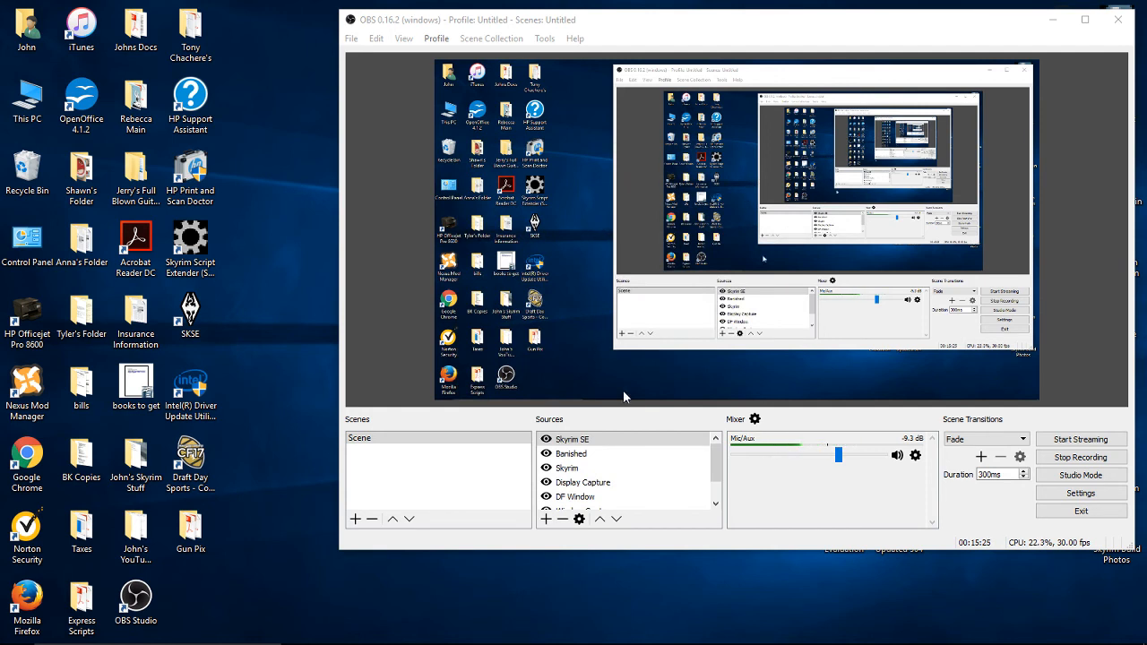
{"action": "mouse_move", "coordinate": [249, 462]}
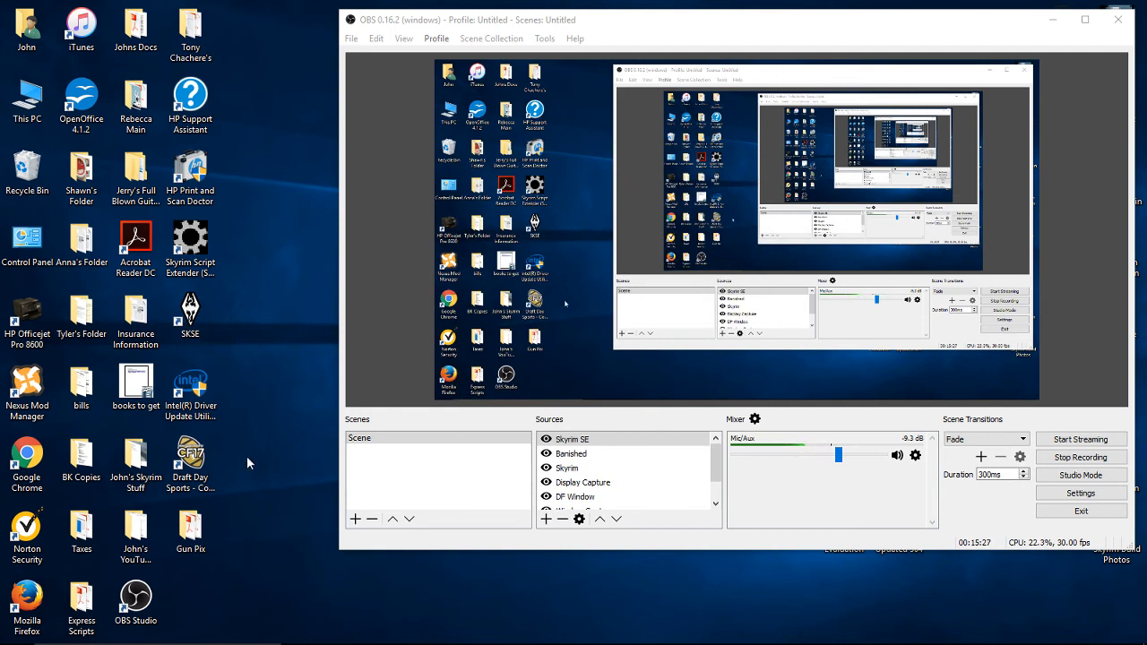